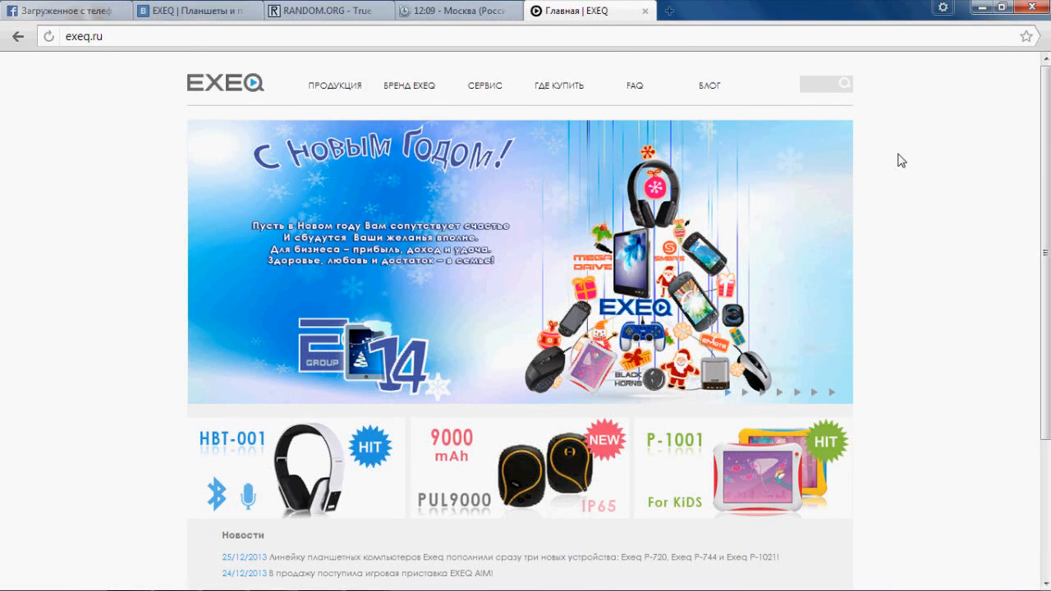
pyautogui.moveTo(870, 162)
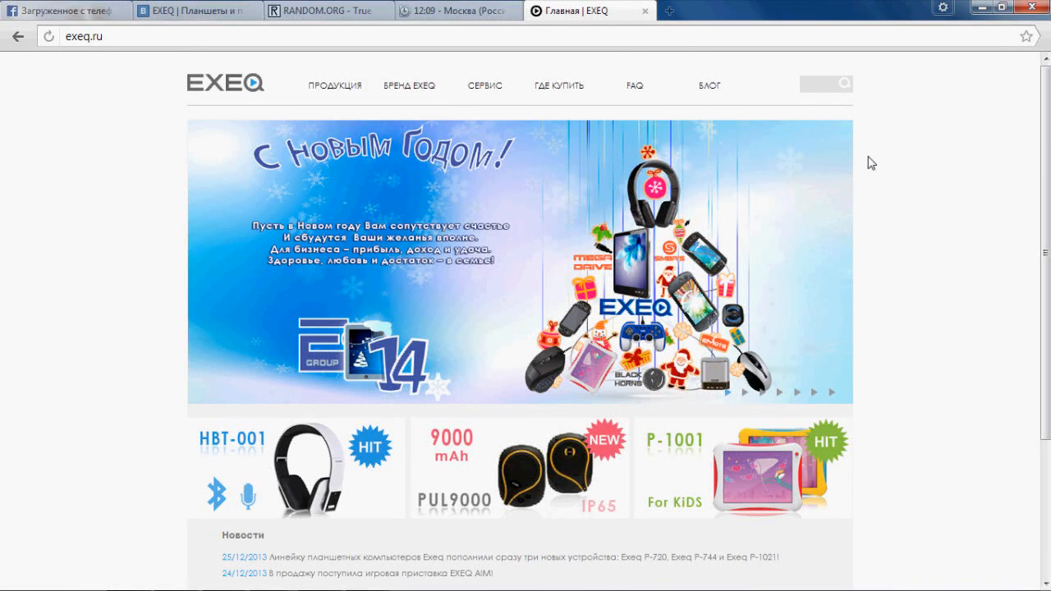
pyautogui.moveTo(709, 85)
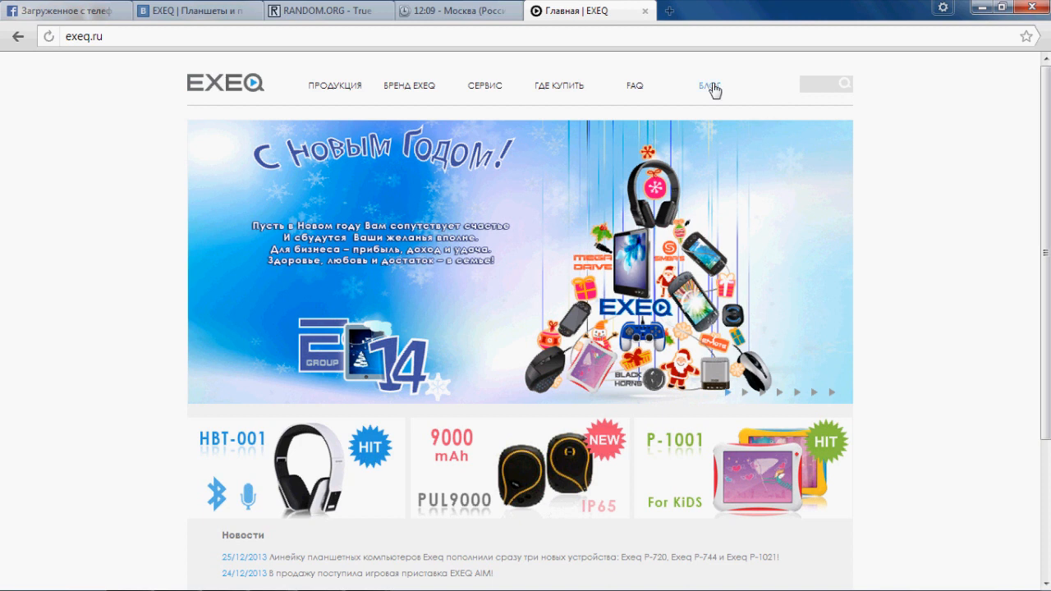
# Step: Browse the EXEQ blog's latest and popular posts from the БЛОГ section of exeq.ru
pyautogui.click(708, 86)
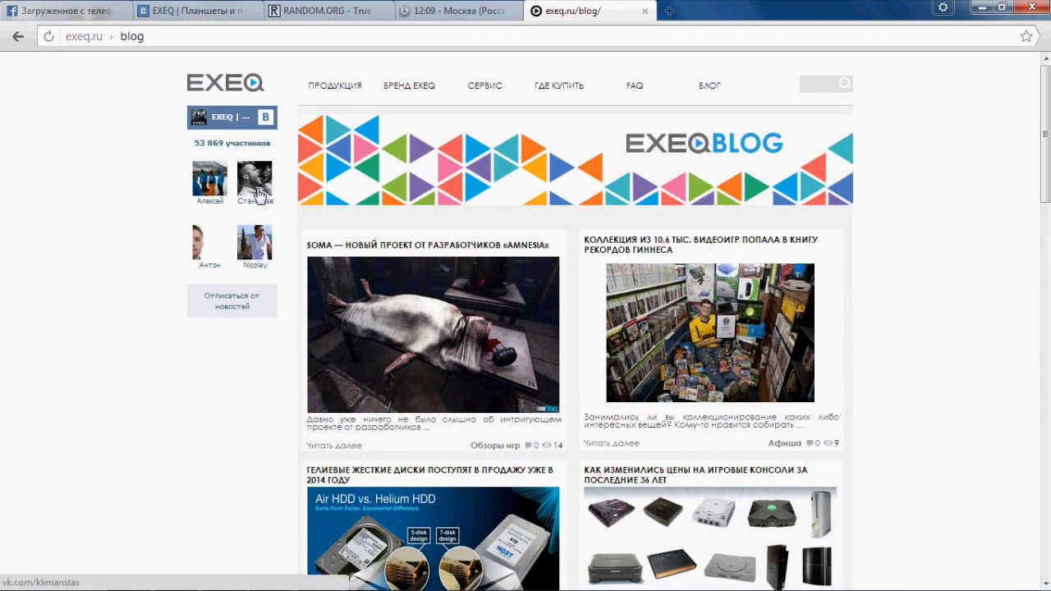
pyautogui.scroll(-3)
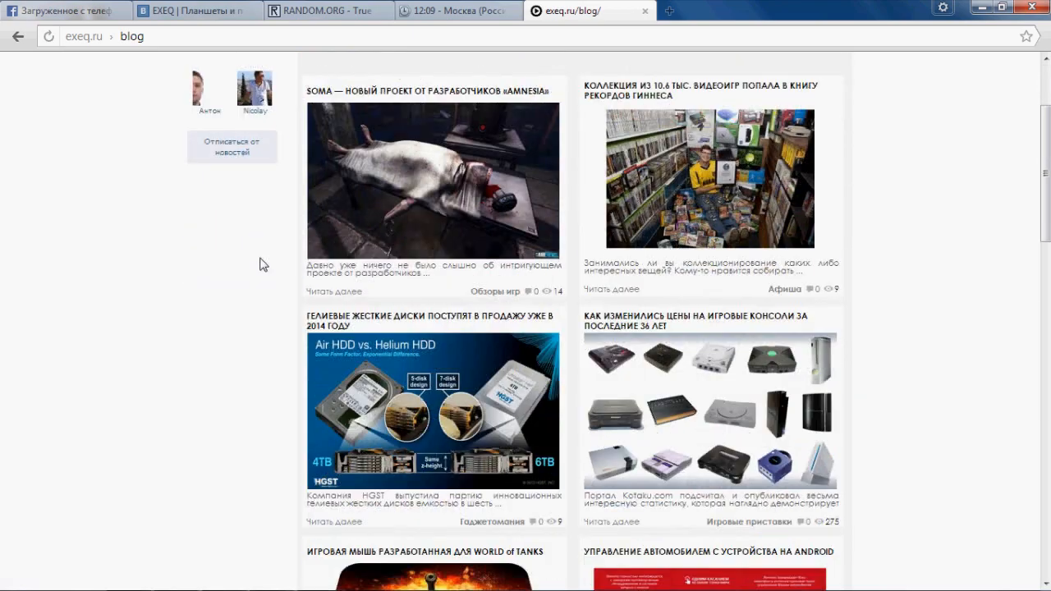
pyautogui.scroll(-3)
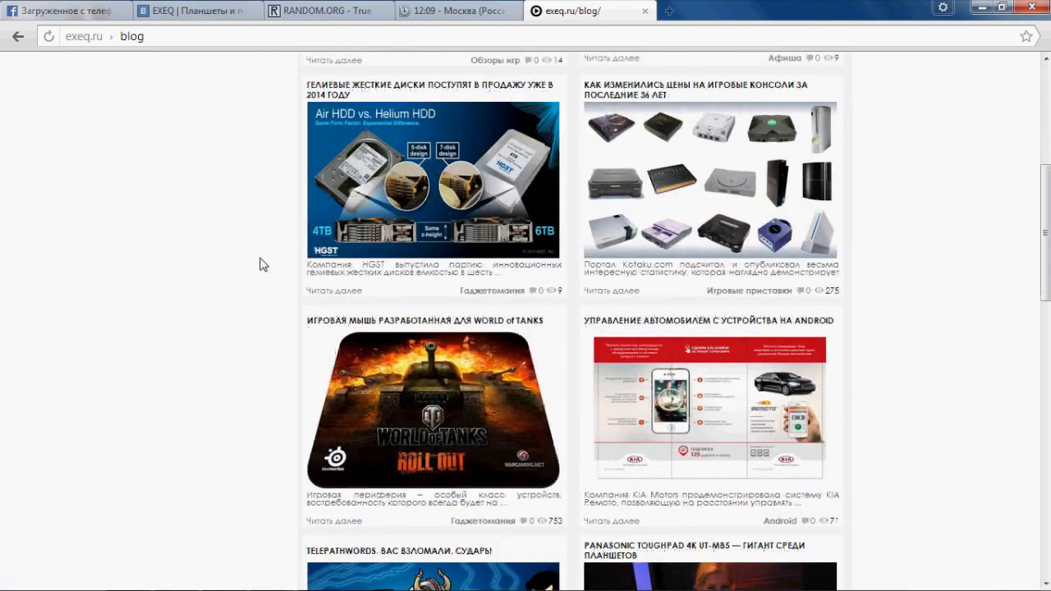
pyautogui.scroll(-3)
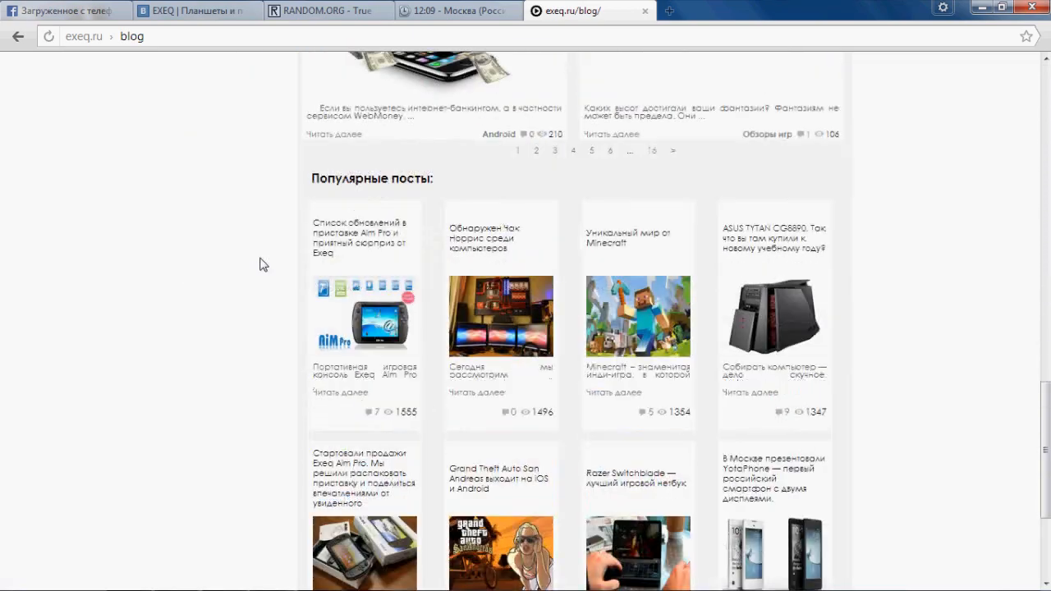
pyautogui.scroll(-3)
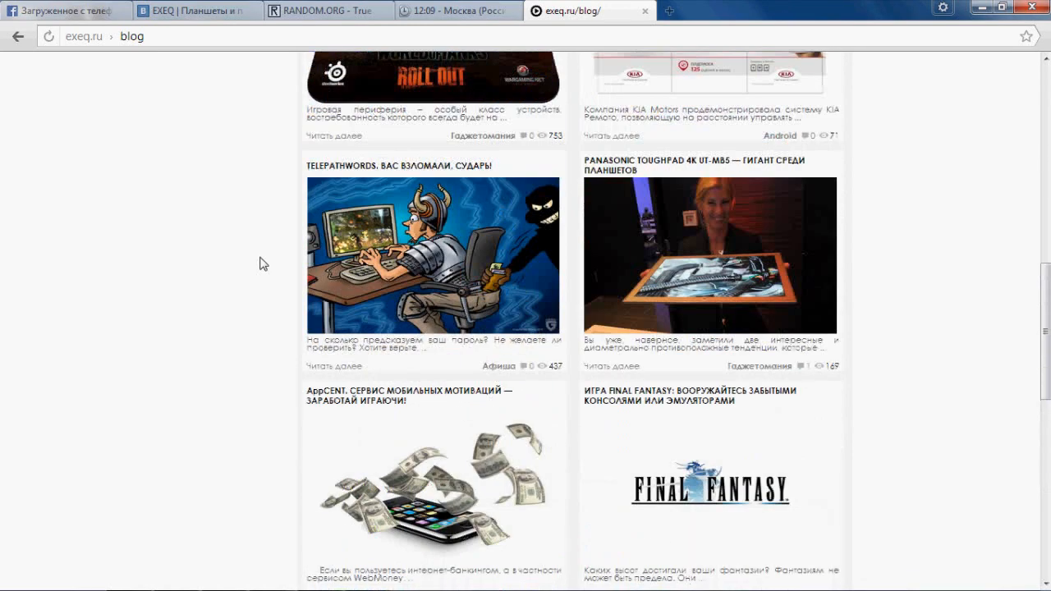
pyautogui.scroll(3)
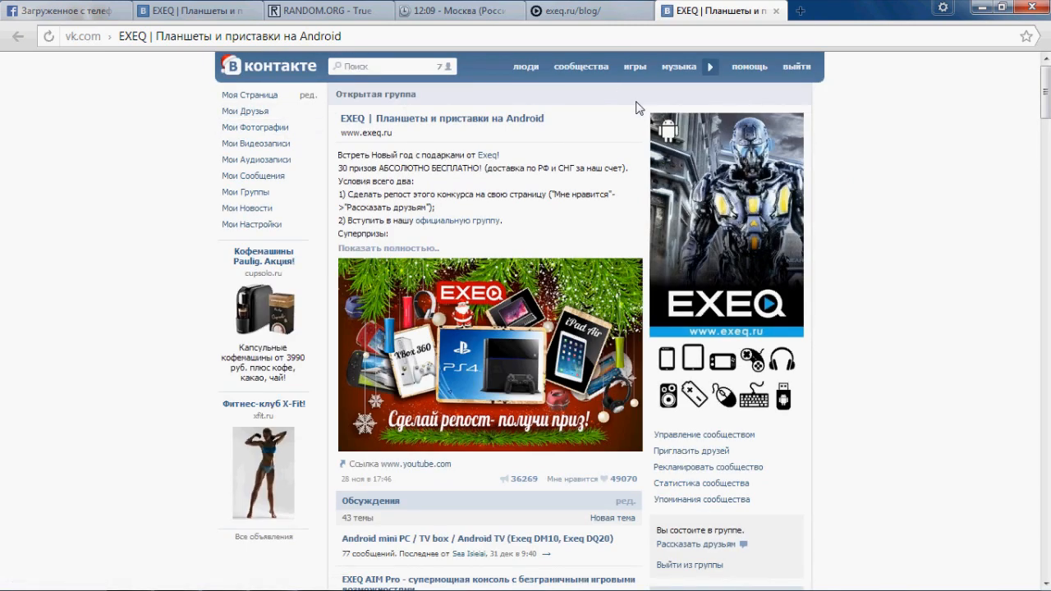
# Step: Scroll to the pinned New Year giveaway post and highlight its Суперпризы prize lines
pyautogui.scroll(-3)
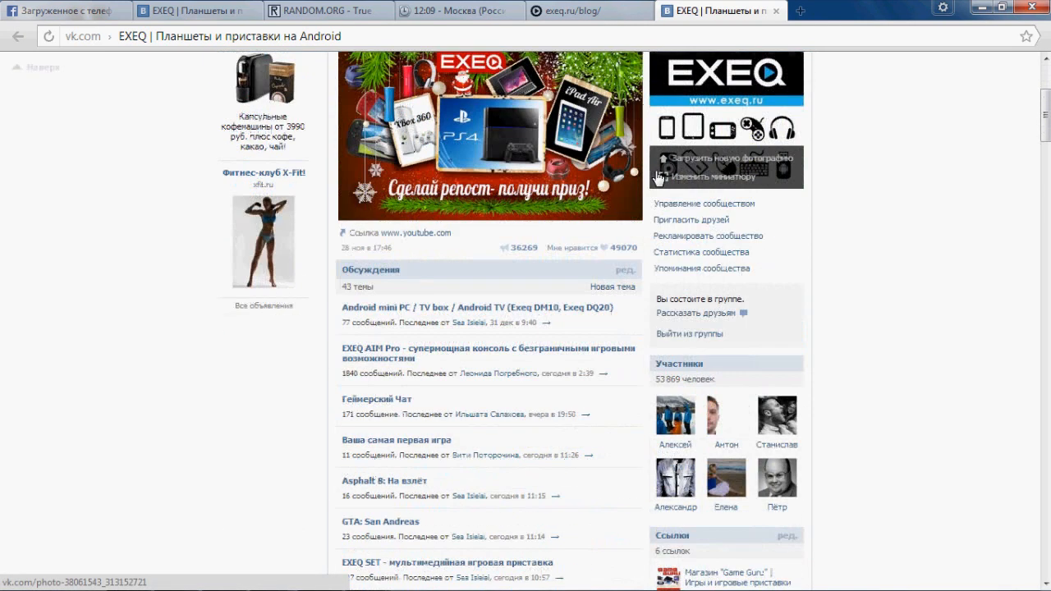
pyautogui.scroll(-3)
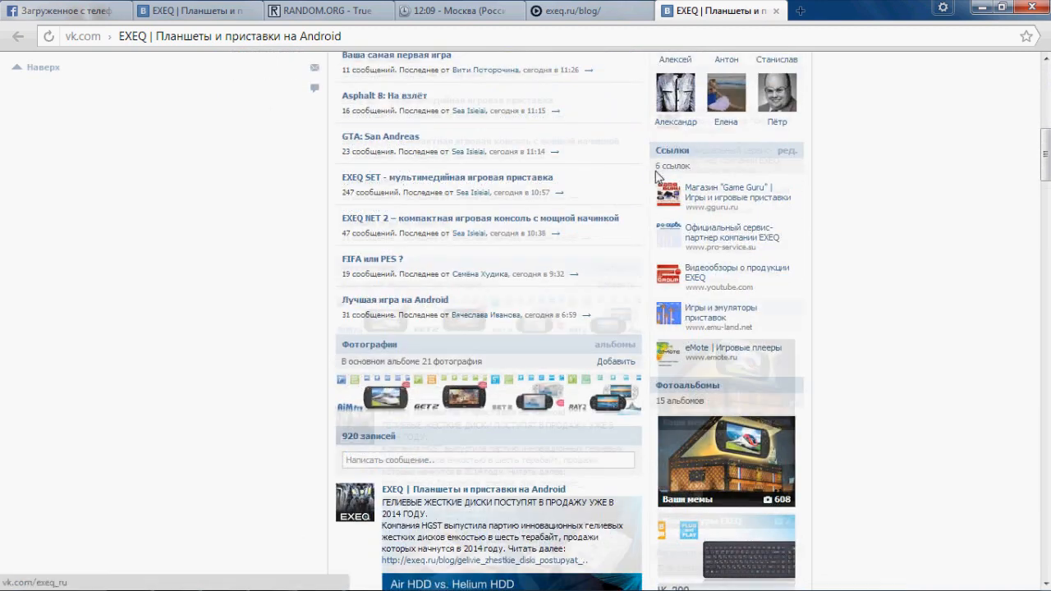
pyautogui.scroll(-3)
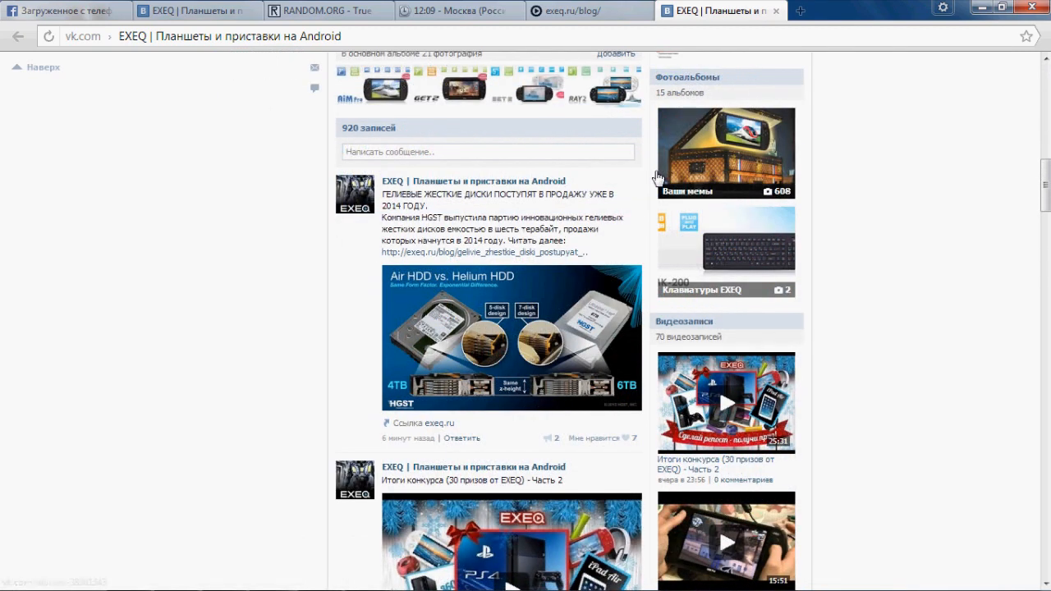
pyautogui.scroll(-3)
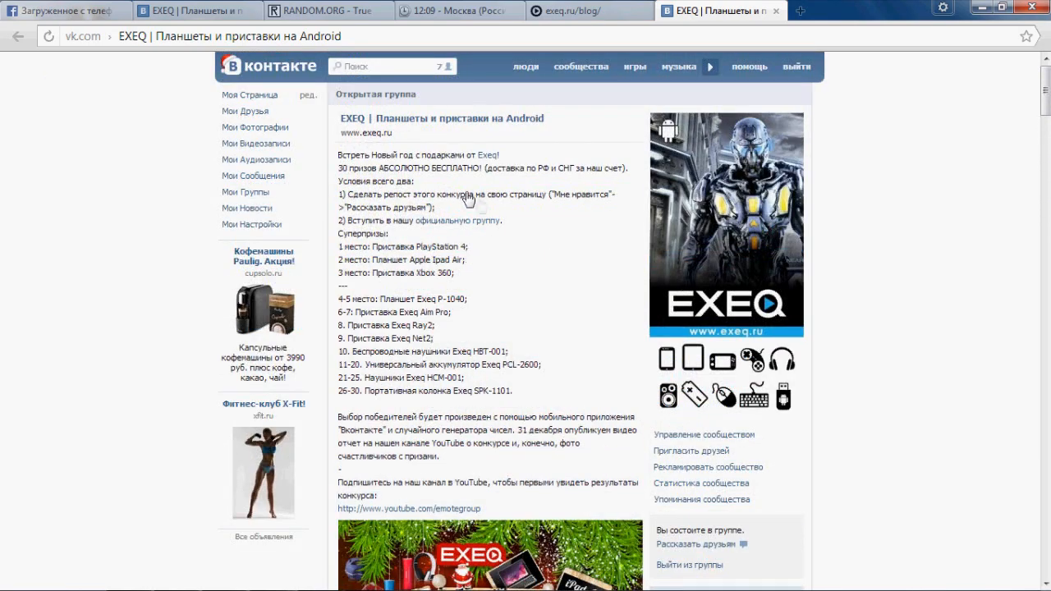
pyautogui.scroll(-3)
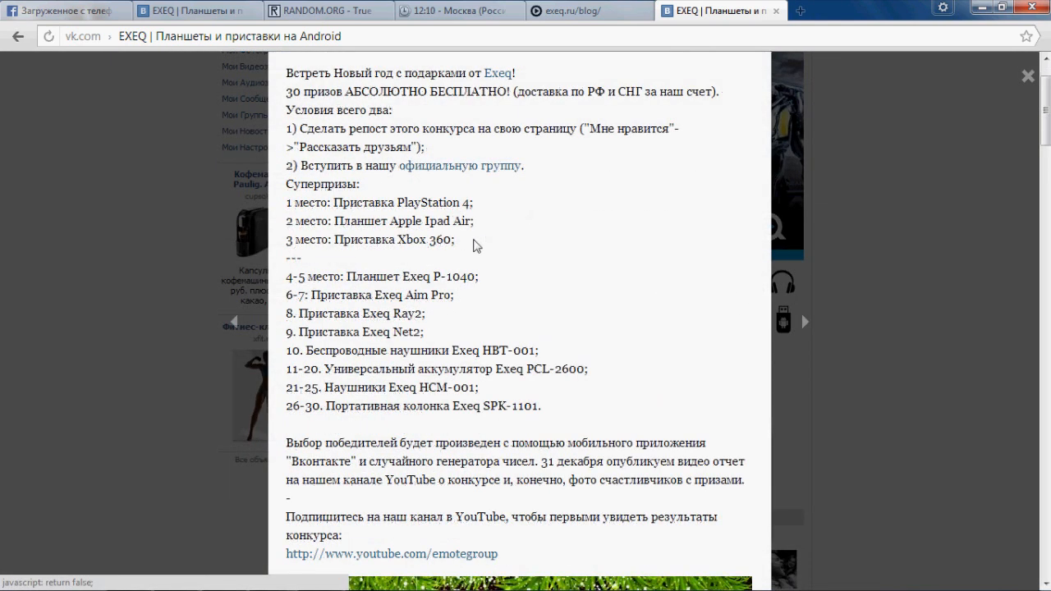
pyautogui.moveTo(307, 184); pyautogui.dragTo(457, 240)
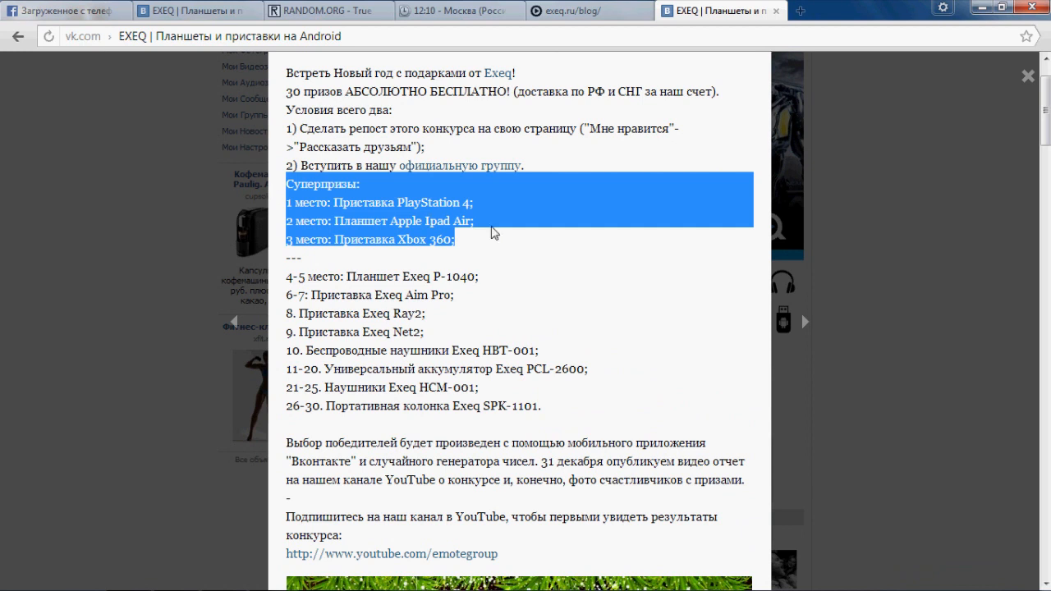
pyautogui.moveTo(841, 280)
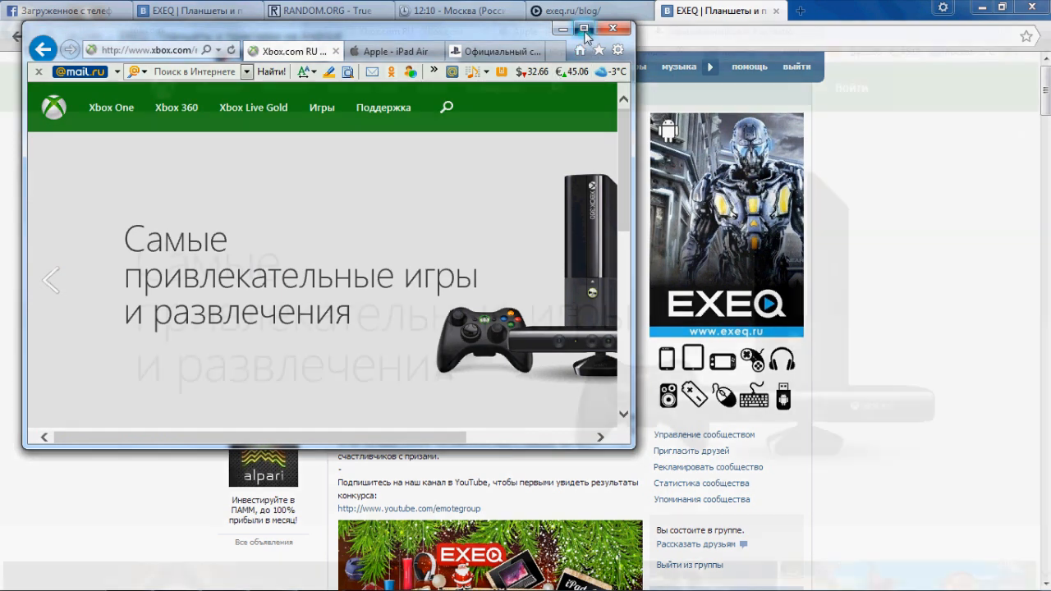
# Step: Maximize Internet Explorer and bring up the Apple iPad Air page
pyautogui.click(589, 28)
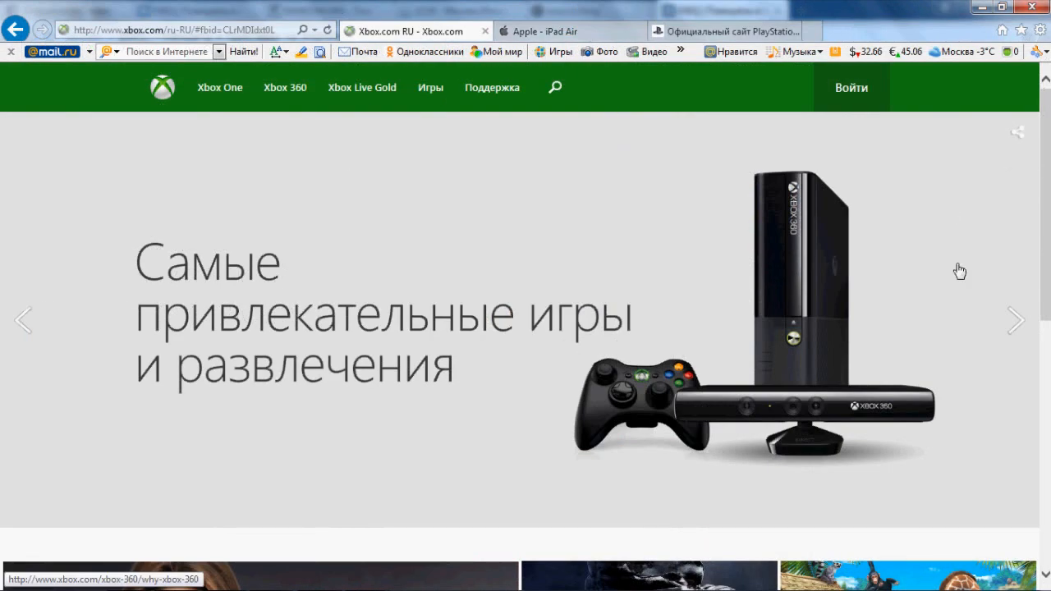
pyautogui.click(1015, 321)
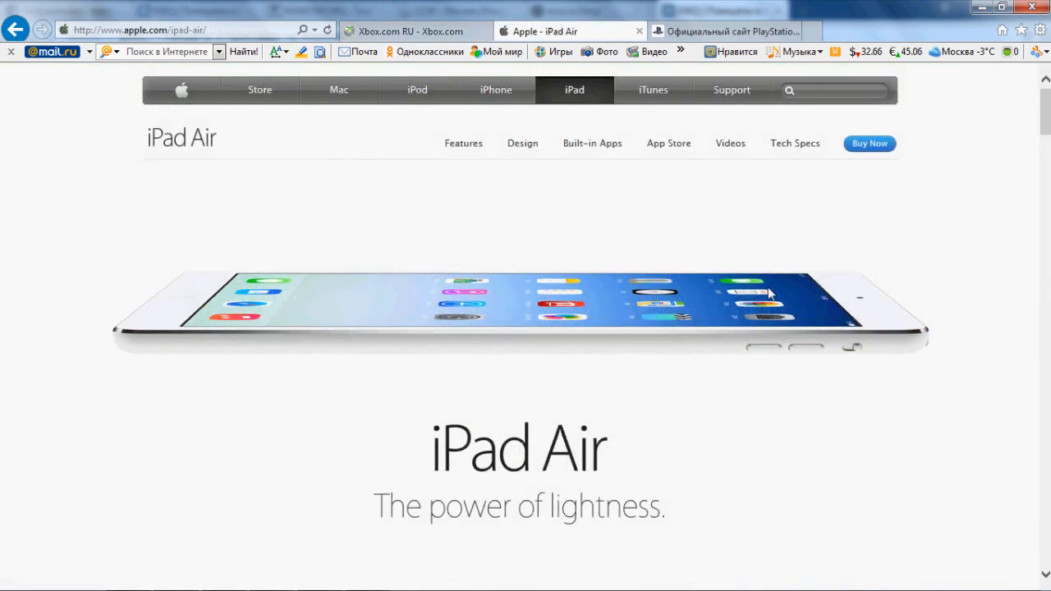
# Step: Browse the iPad Air design, A7 chip and wireless sections, returning to the top
pyautogui.scroll(-3)
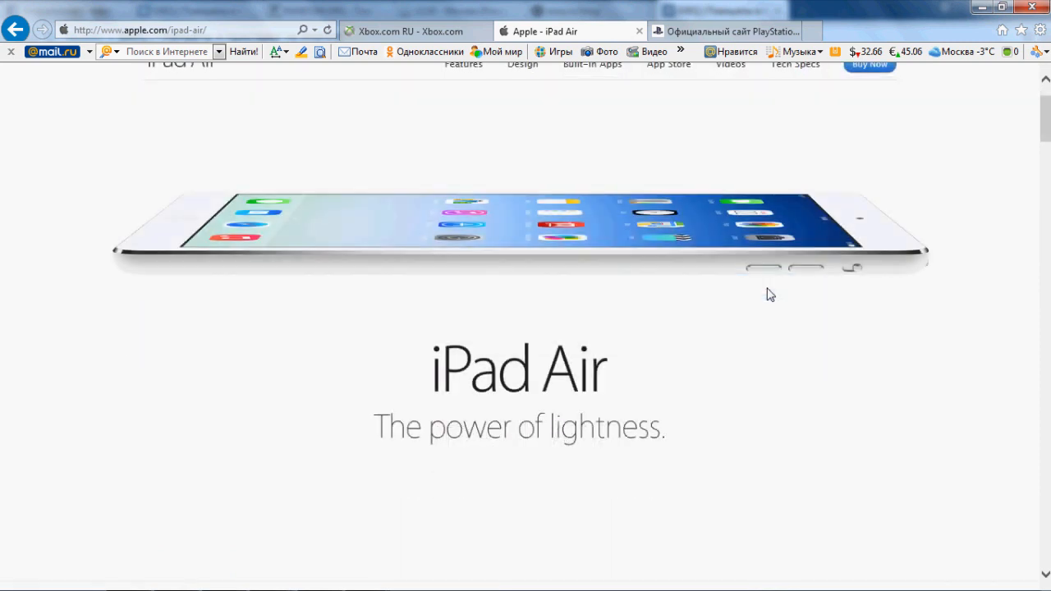
pyautogui.scroll(-3)
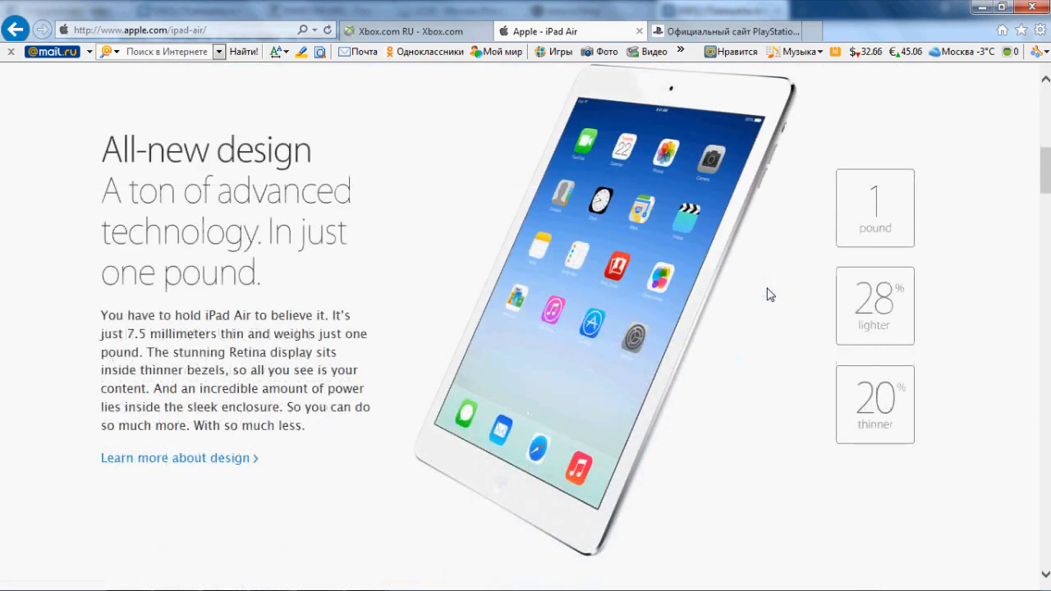
pyautogui.scroll(-3)
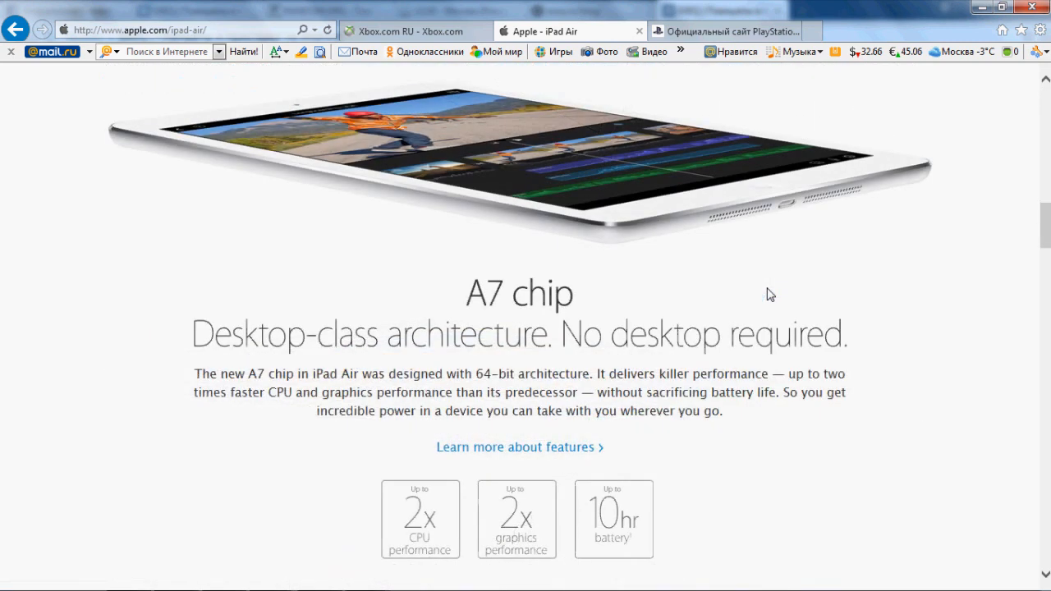
pyautogui.scroll(-3)
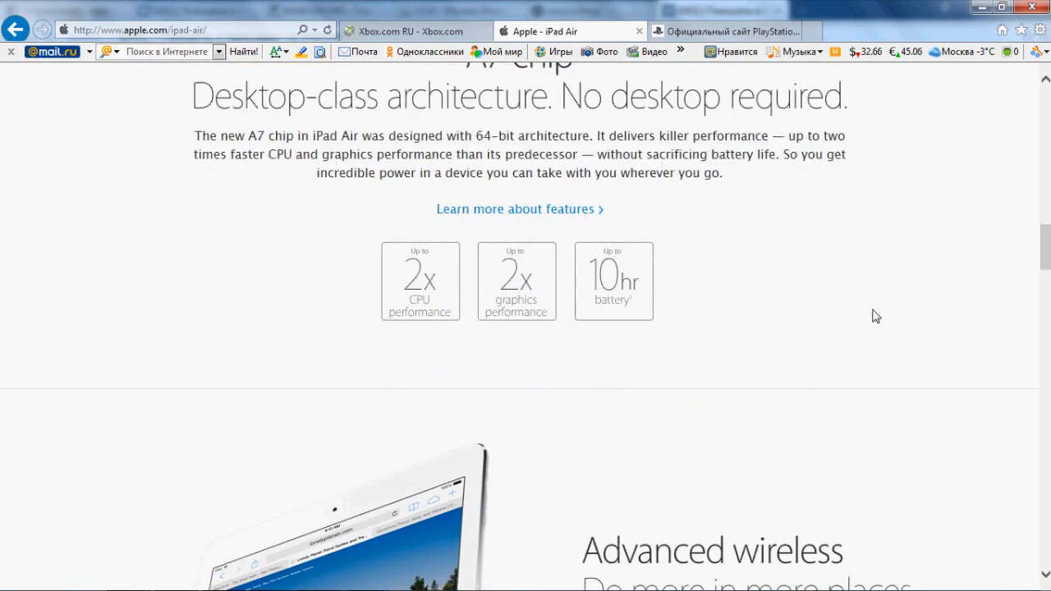
pyautogui.scroll(-3)
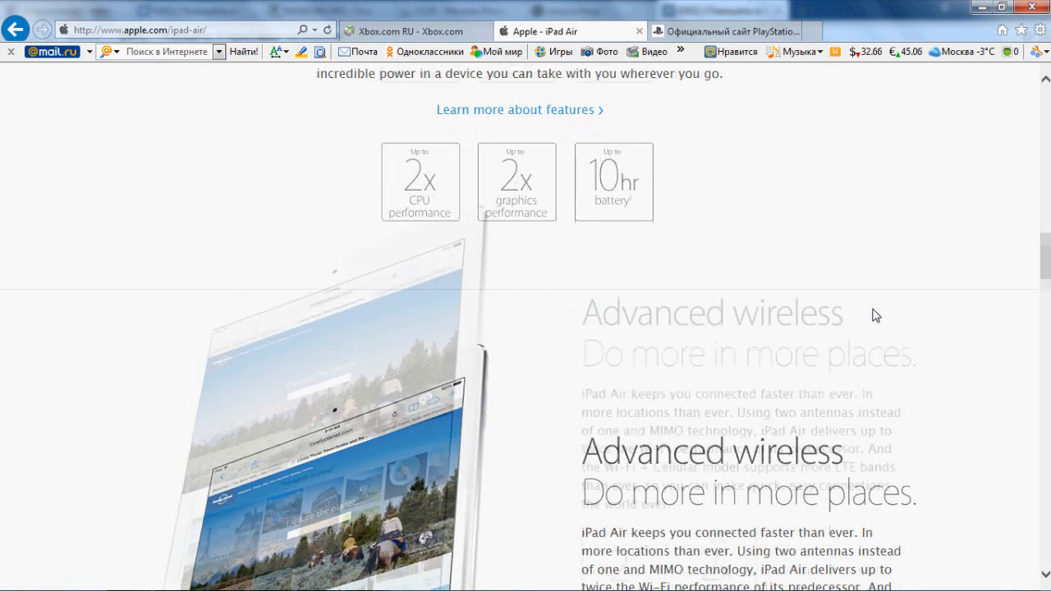
pyautogui.scroll(-3)
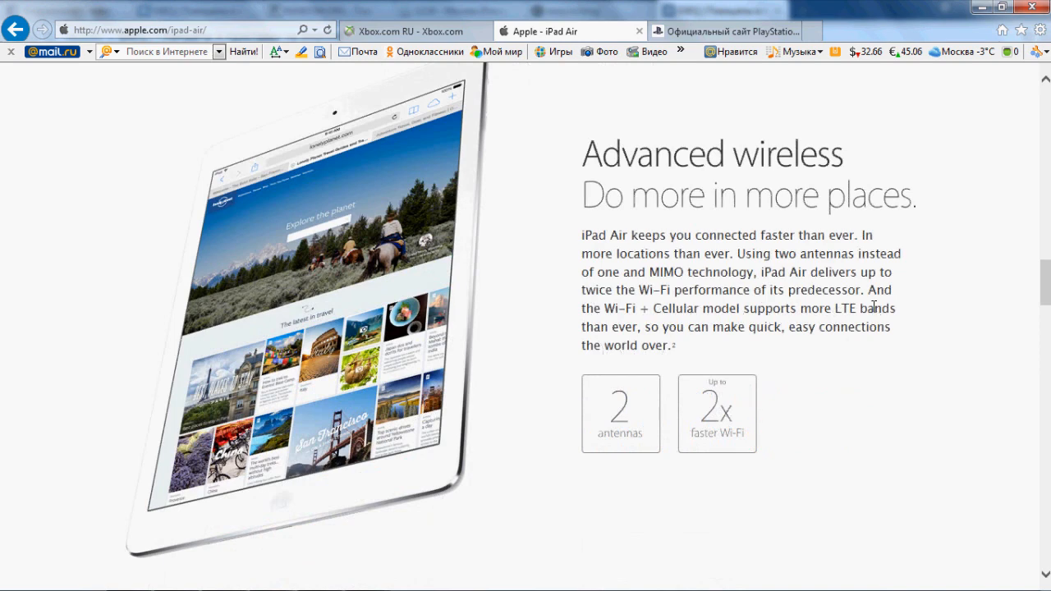
pyautogui.scroll(-3)
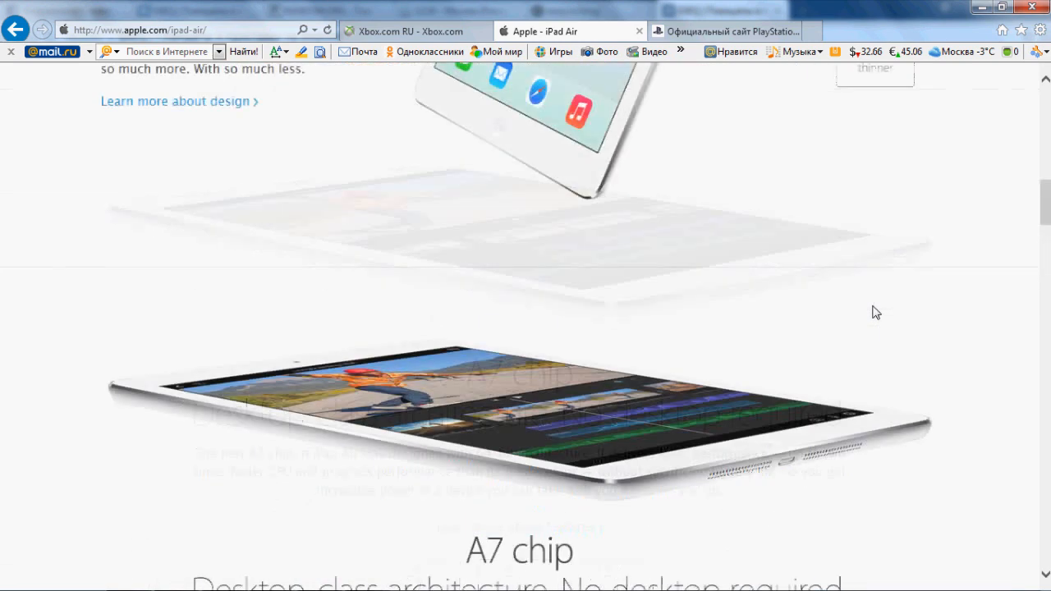
pyautogui.scroll(3)
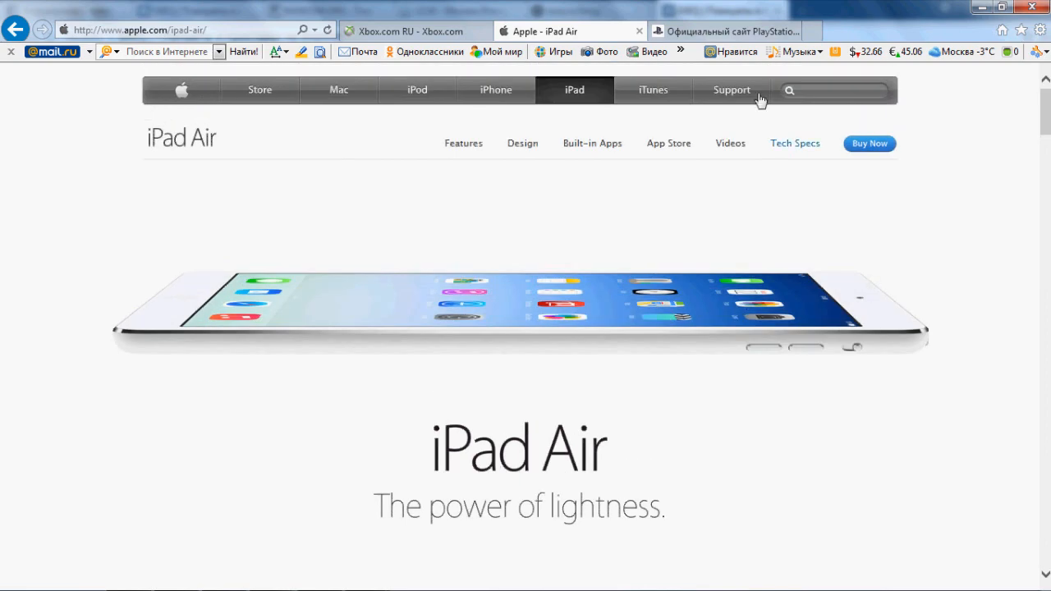
# Step: Browse the overview on the official Russian PlayStation 4 site
pyautogui.click(726, 30)
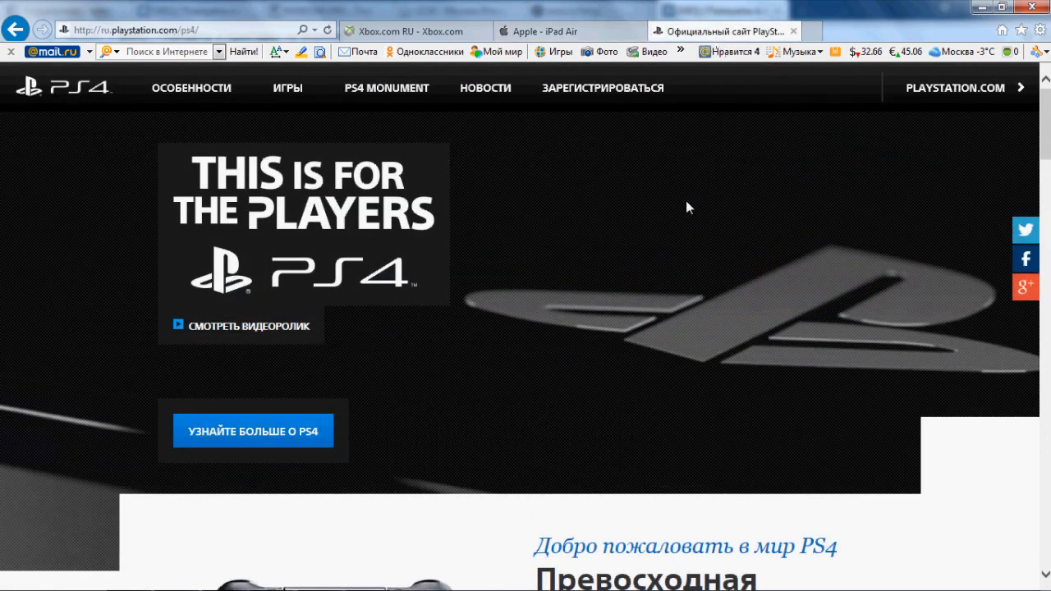
pyautogui.scroll(-3)
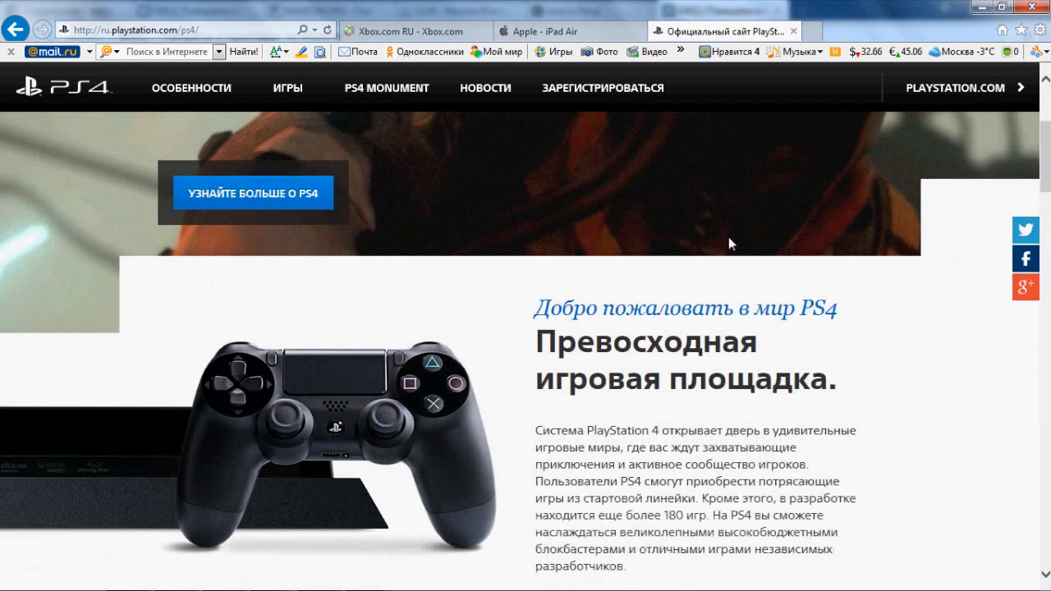
pyautogui.scroll(-3)
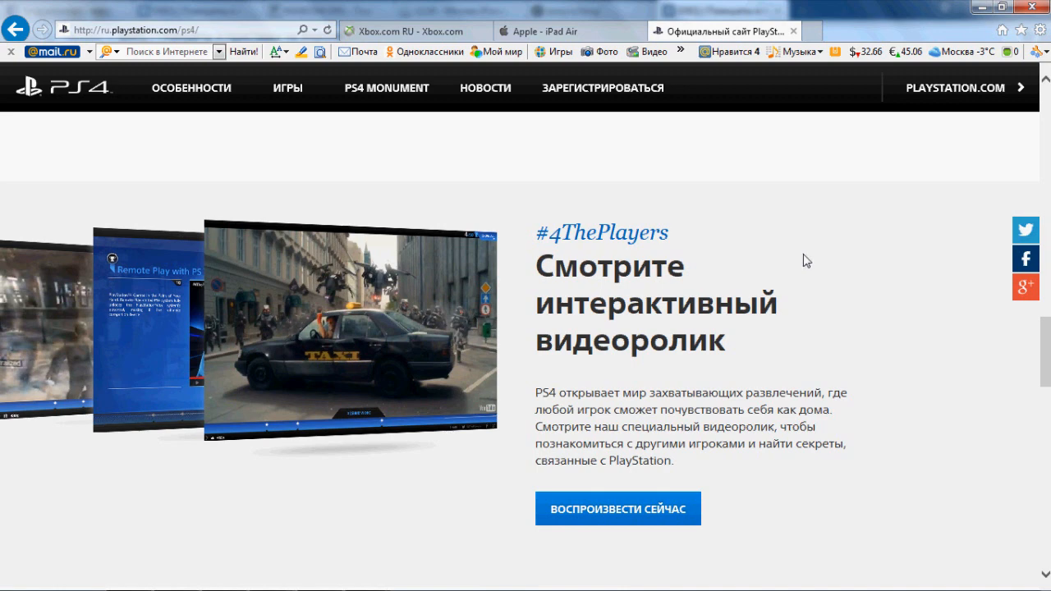
pyautogui.scroll(-3)
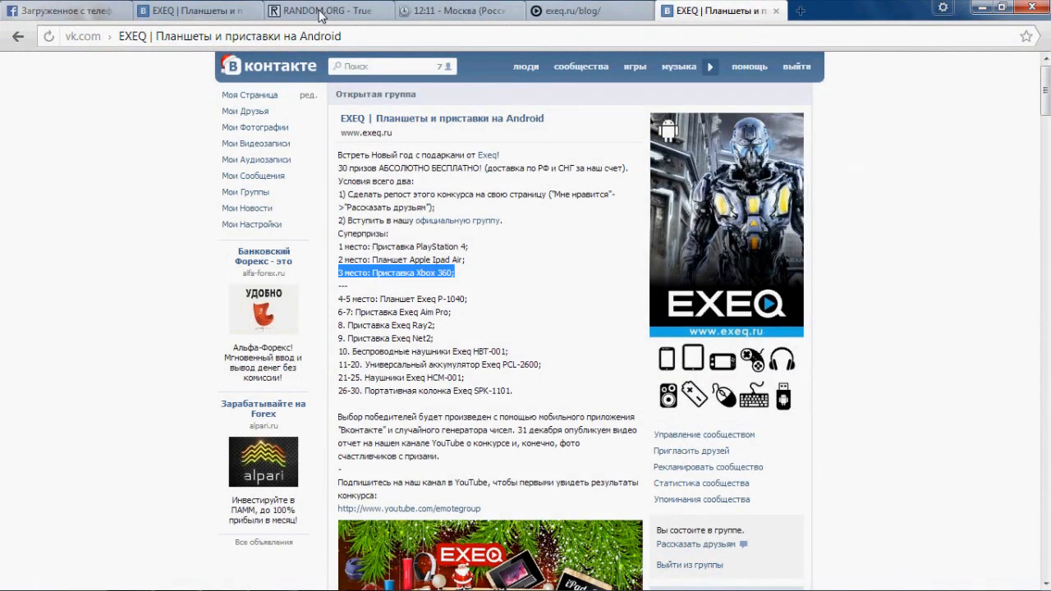
pyautogui.moveTo(473, 79)
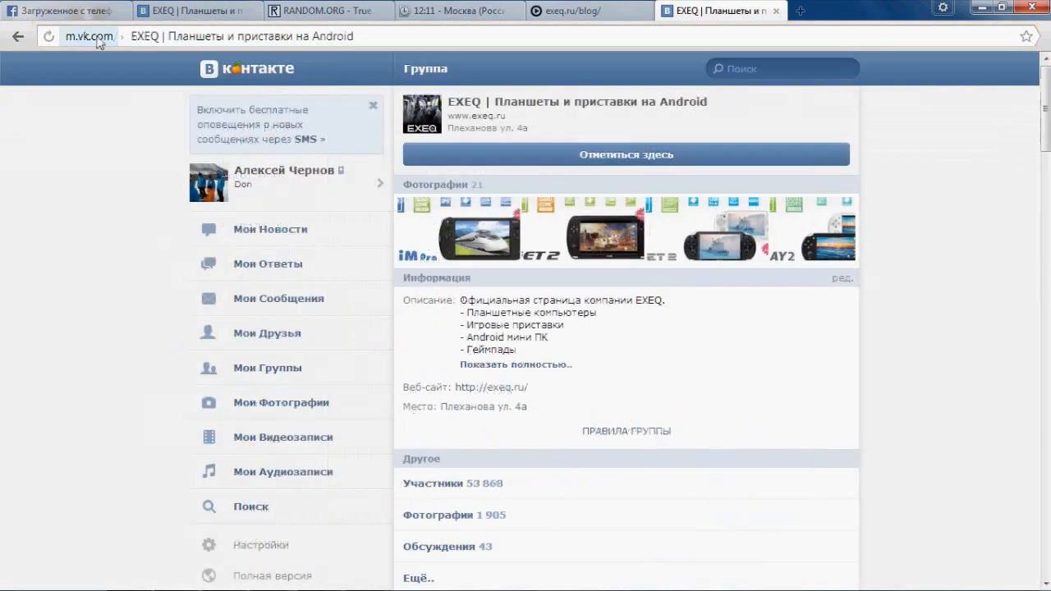
# Step: Scroll the mobile EXEQ group page down to the giveaway post with its prize banner
pyautogui.scroll(-3)
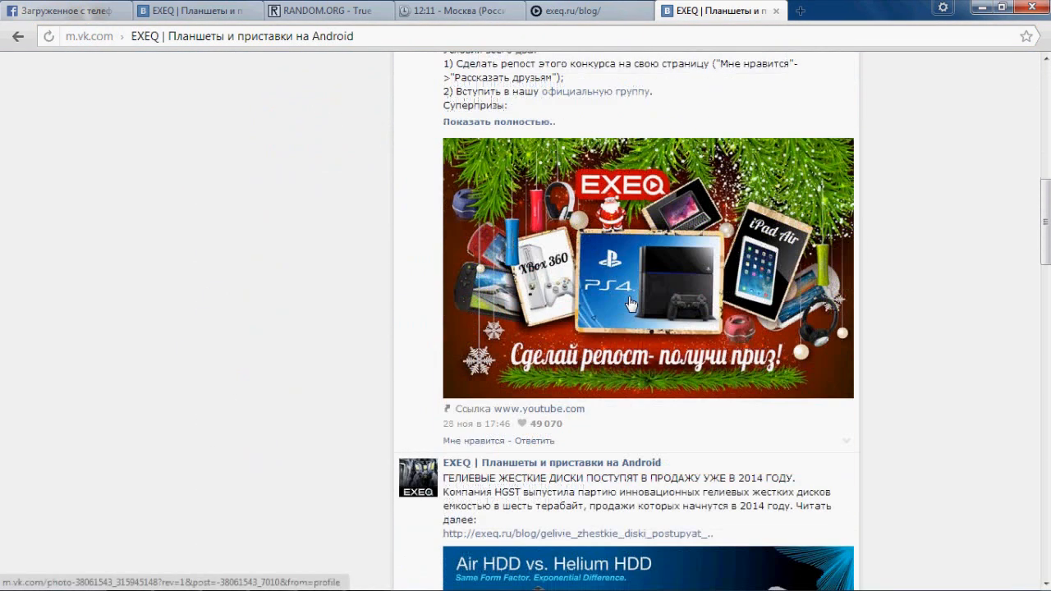
# Step: Show the people who shared the giveaway post and scroll through the sharers list
pyautogui.click(542, 424)
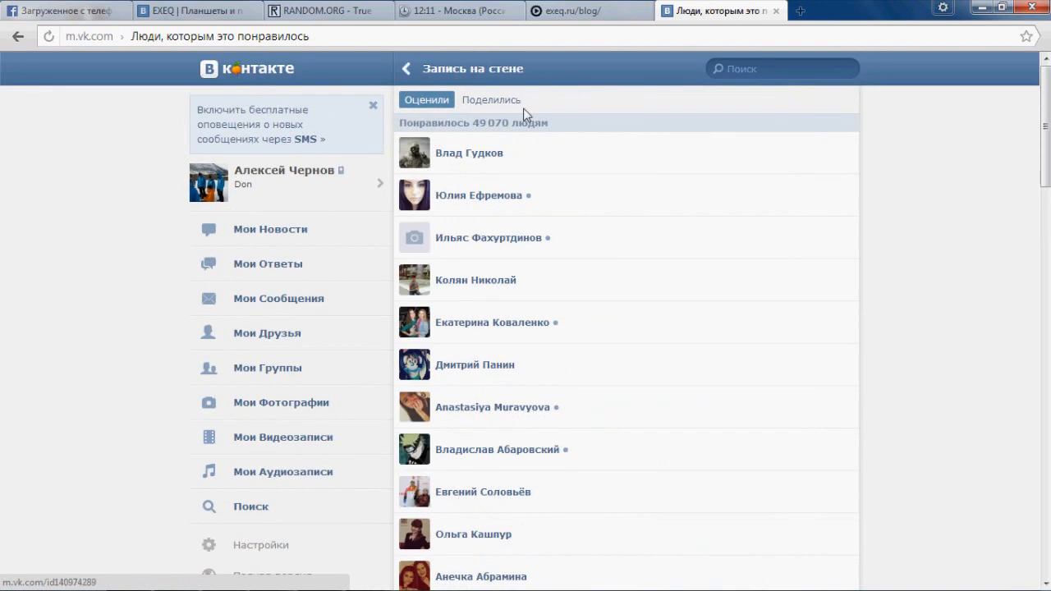
pyautogui.click(491, 100)
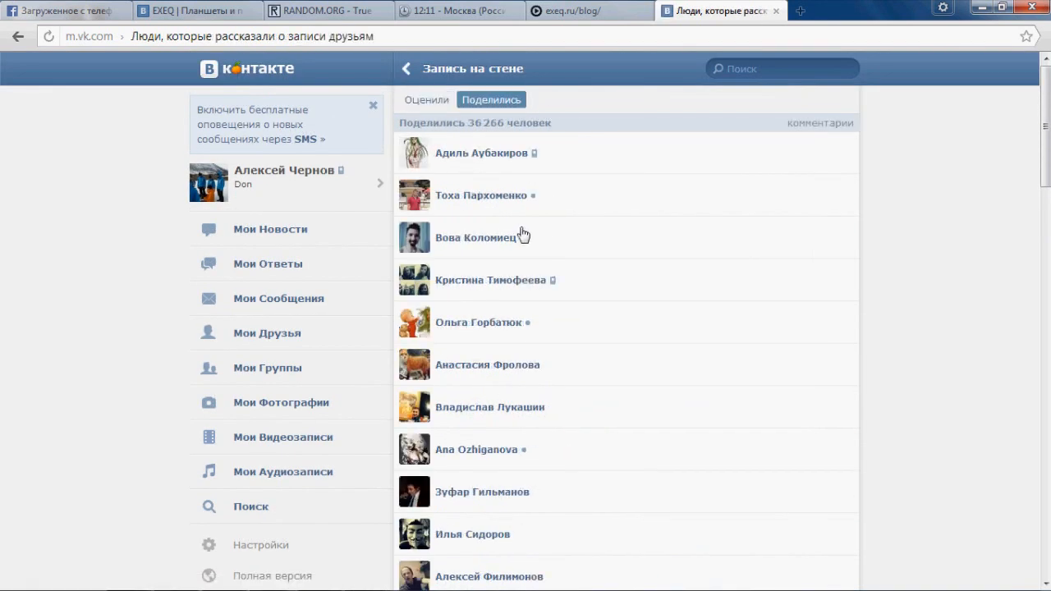
pyautogui.scroll(-3)
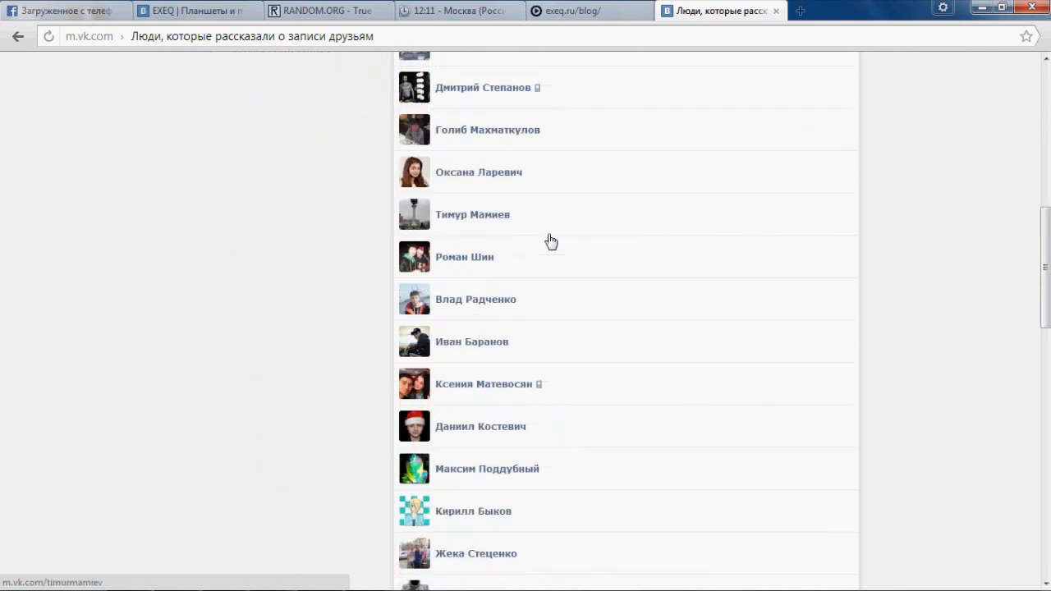
pyautogui.scroll(-3)
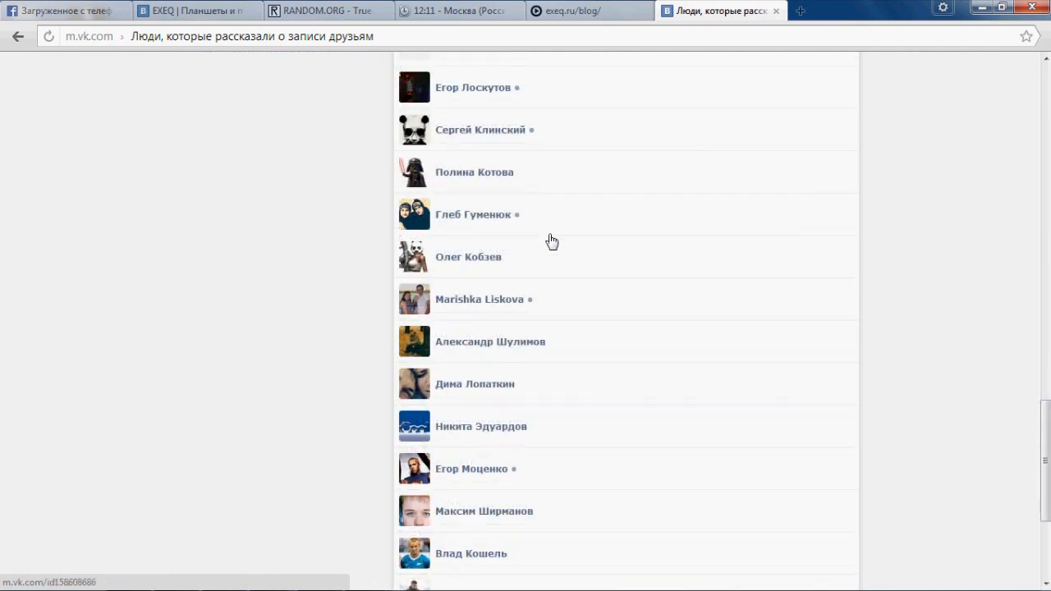
pyautogui.scroll(-3)
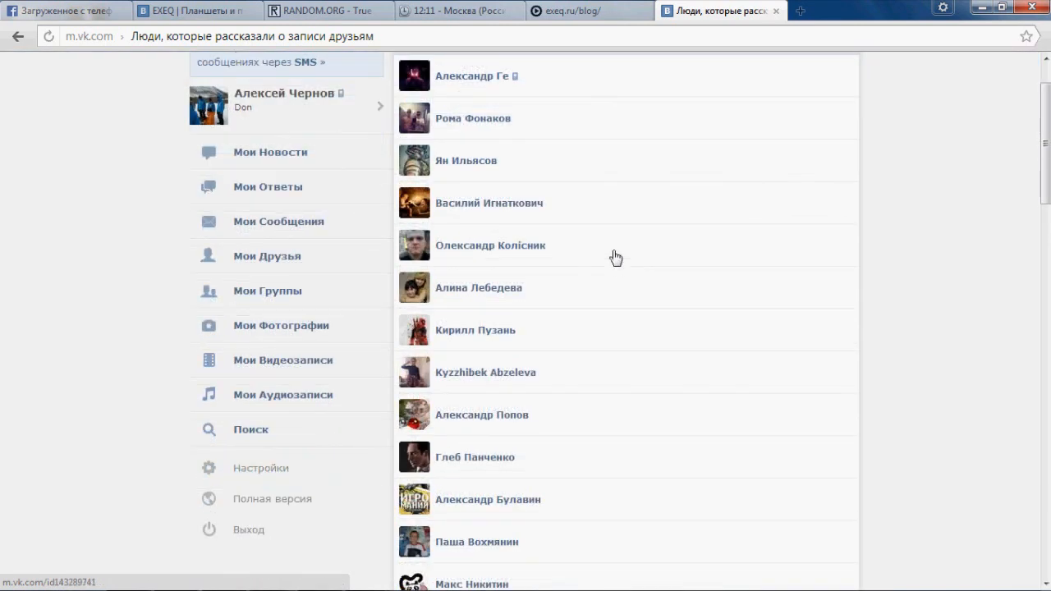
pyautogui.scroll(-3)
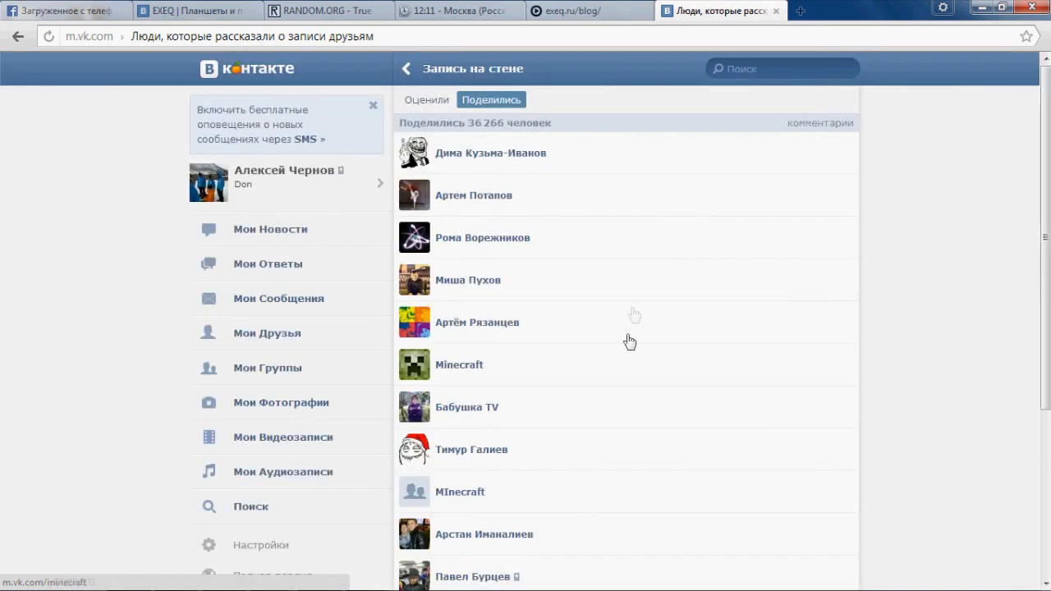
pyautogui.scroll(-3)
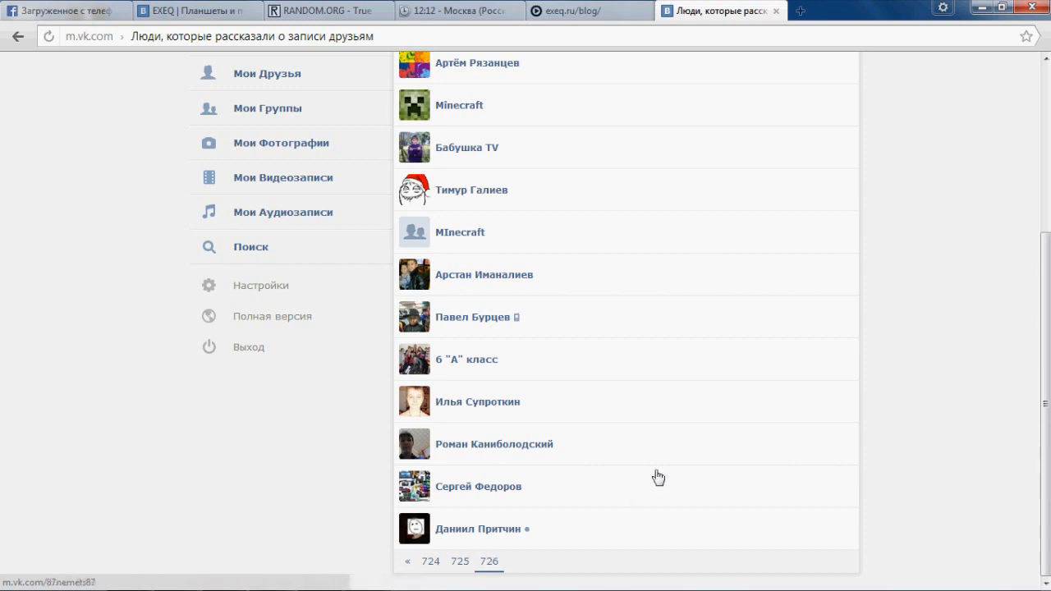
pyautogui.moveTo(509, 64)
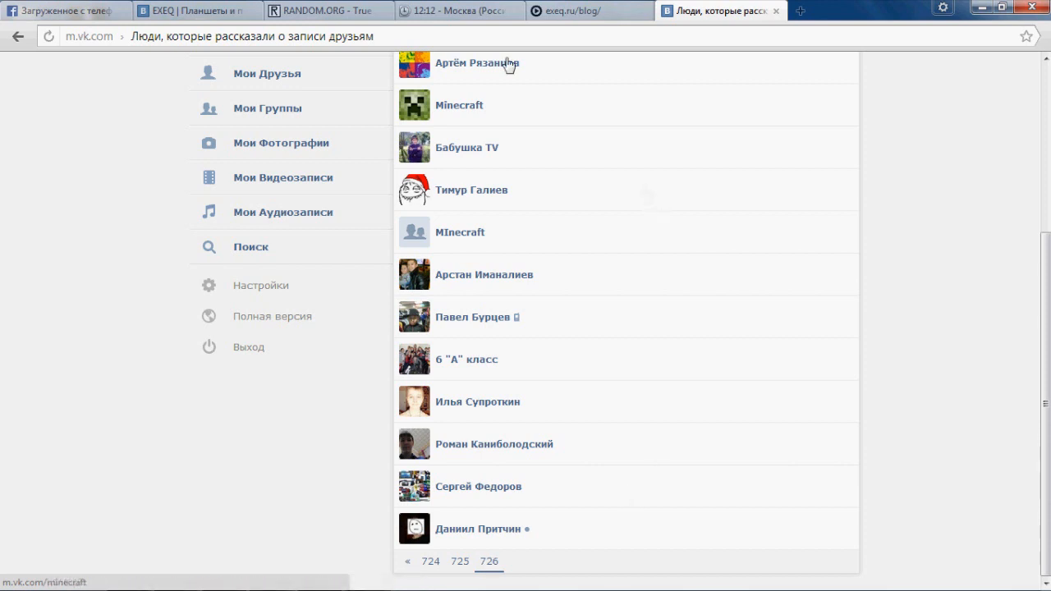
# Step: Go to the last page, 726, of the sharers list and switch over to RANDOM.ORG
pyautogui.click(456, 10)
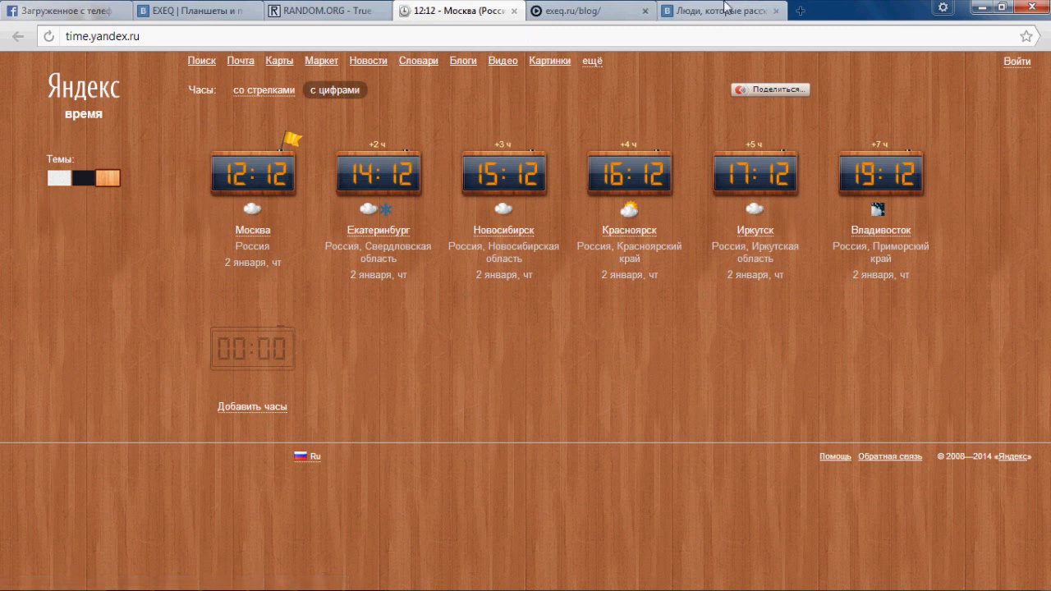
pyautogui.click(719, 10)
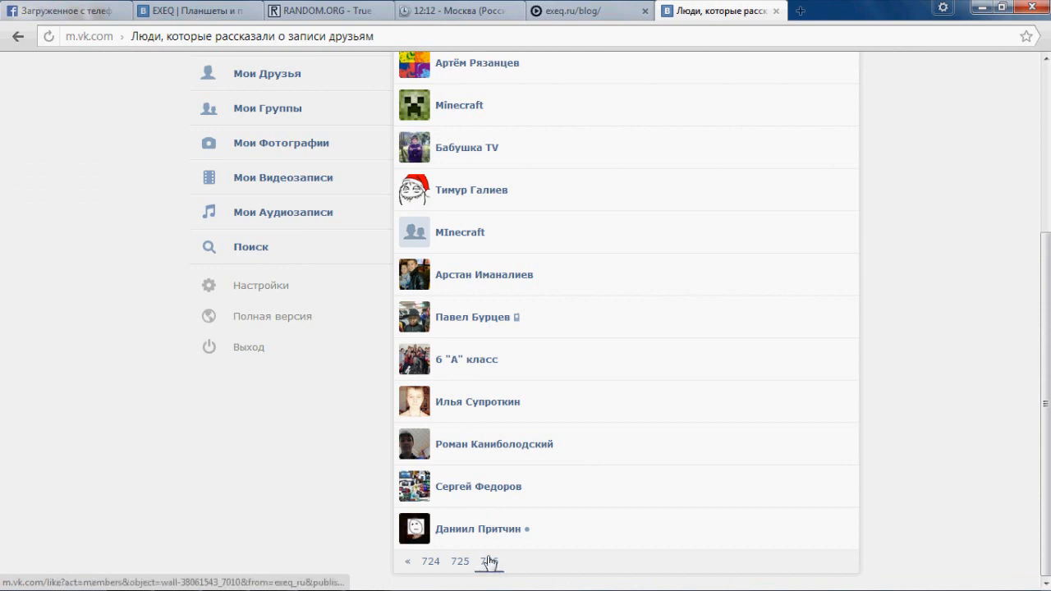
pyautogui.click(320, 10)
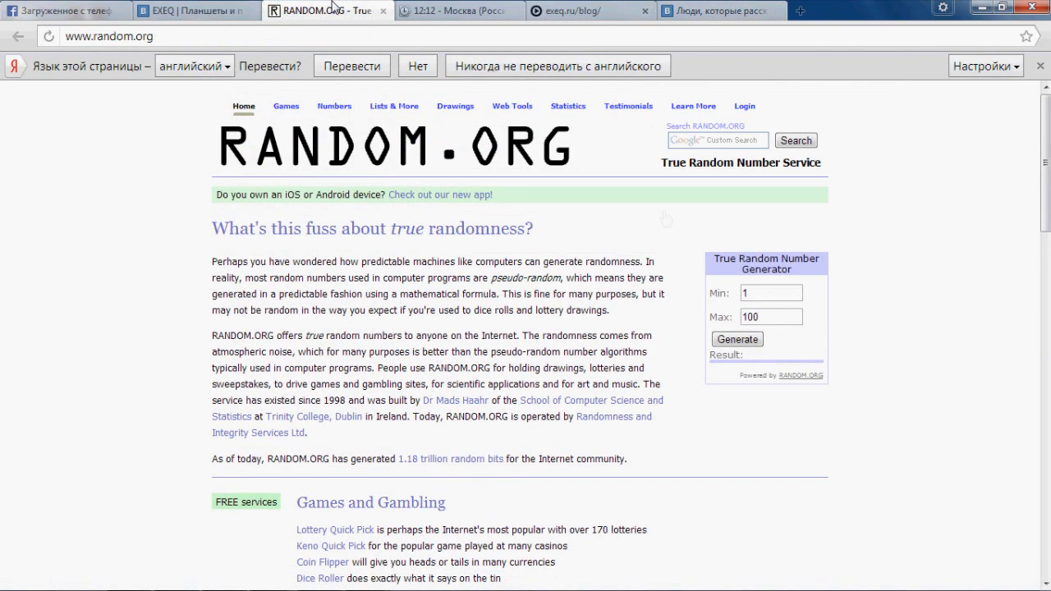
# Step: Draw a random number from 1 to 726 on RANDOM.ORG, getting 299
pyautogui.click(770, 317)
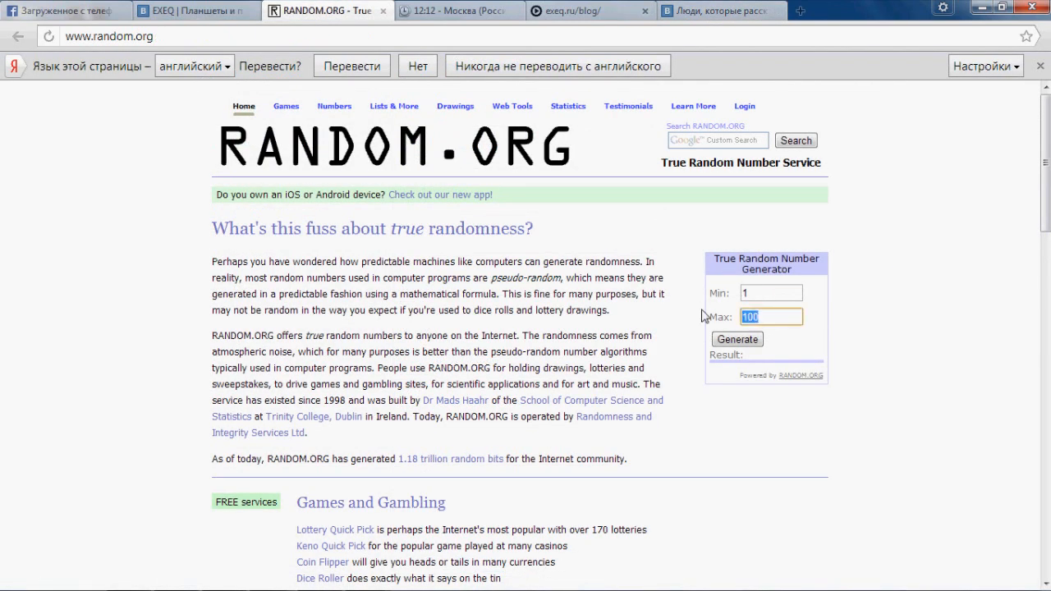
pyautogui.write('726')
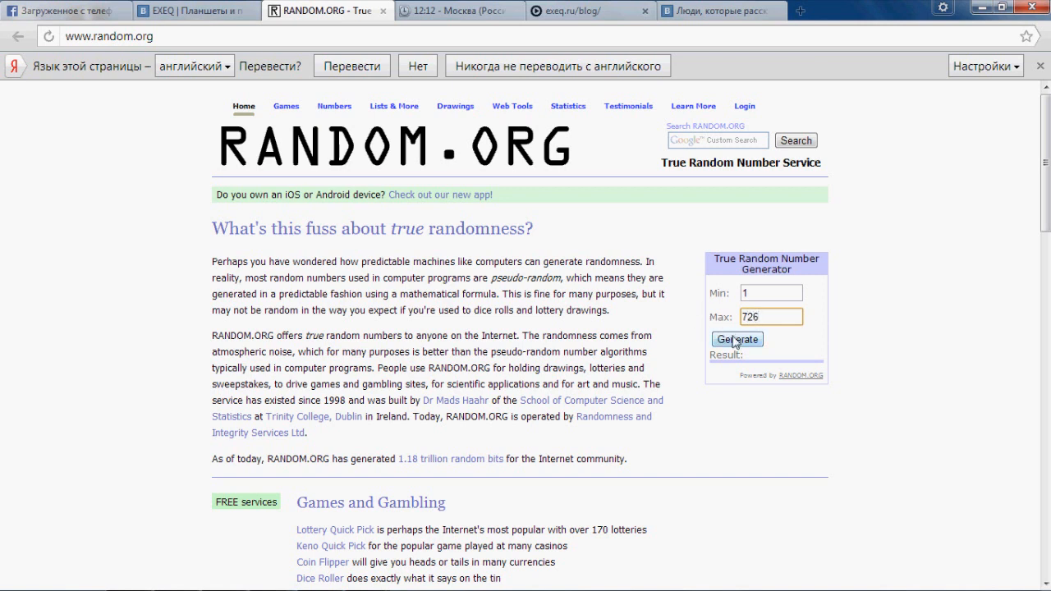
pyautogui.click(736, 338)
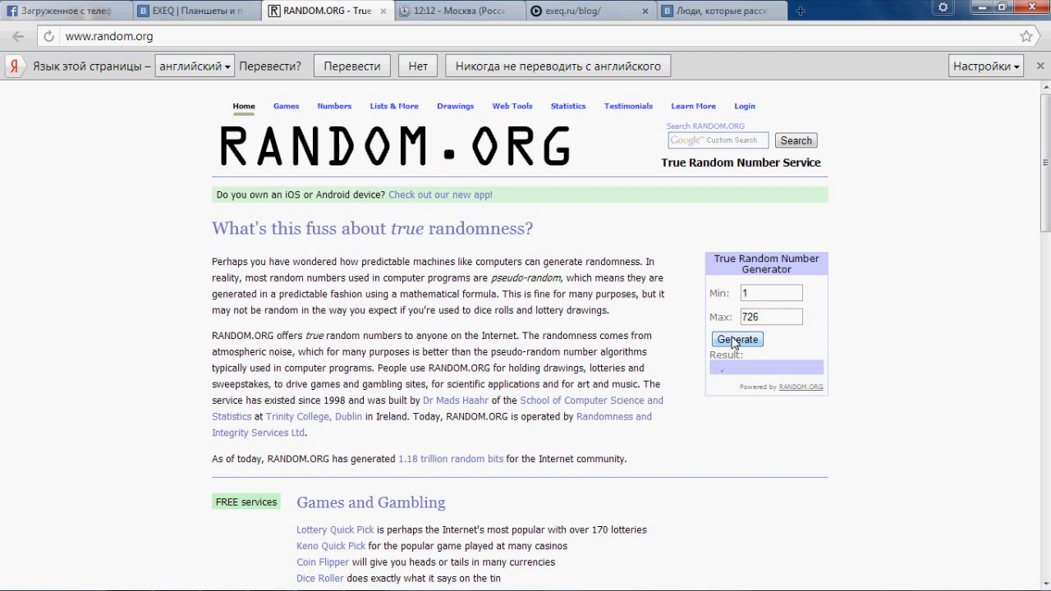
pyautogui.click(736, 339)
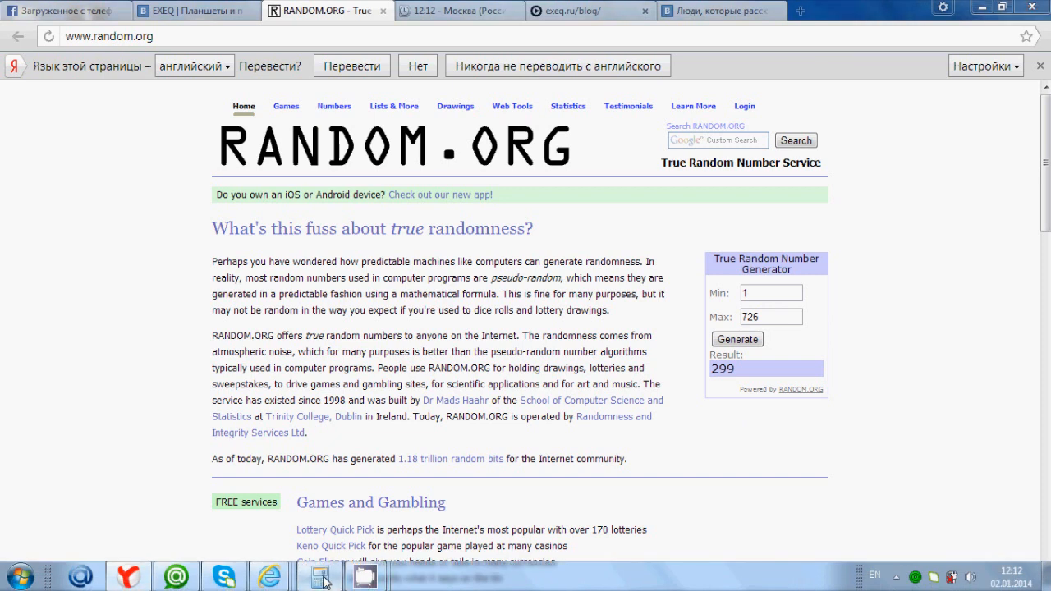
# Step: Multiply 299 by 50 on the calculator to get the offset 14950
pyautogui.click(319, 575)
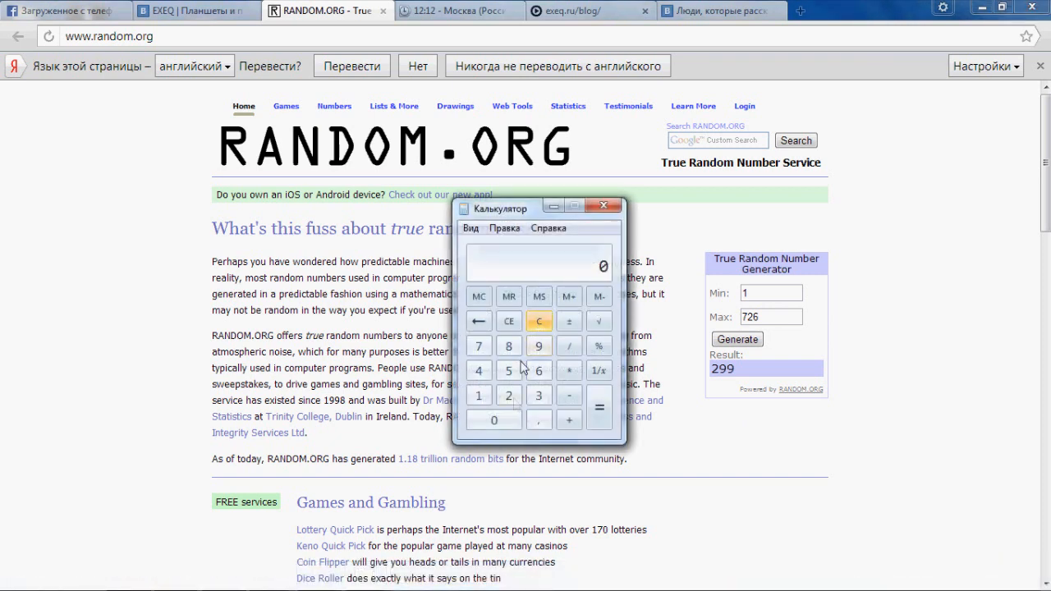
pyautogui.click(539, 345)
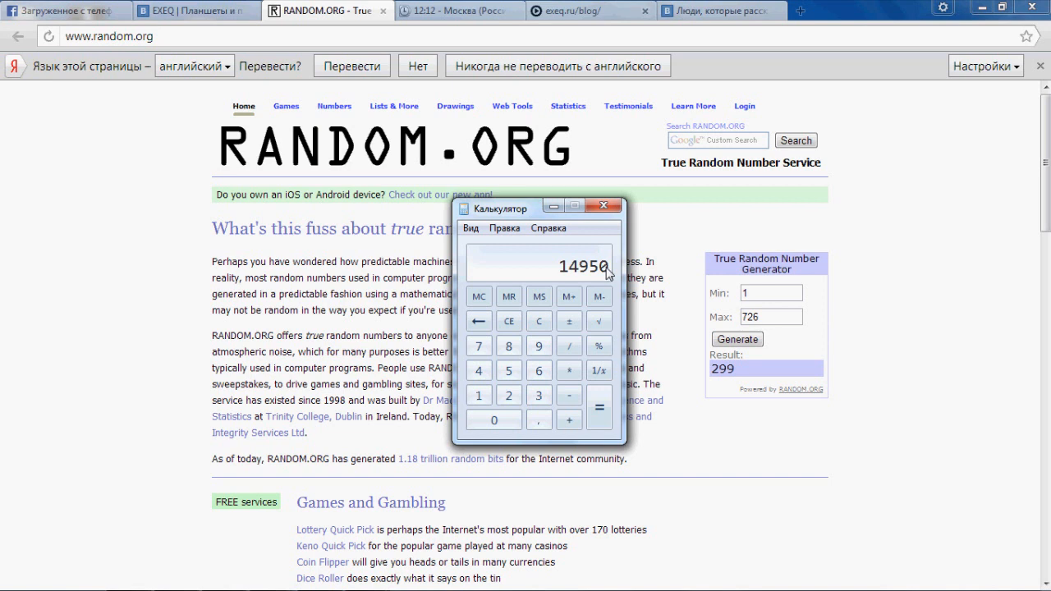
pyautogui.moveTo(559, 207)
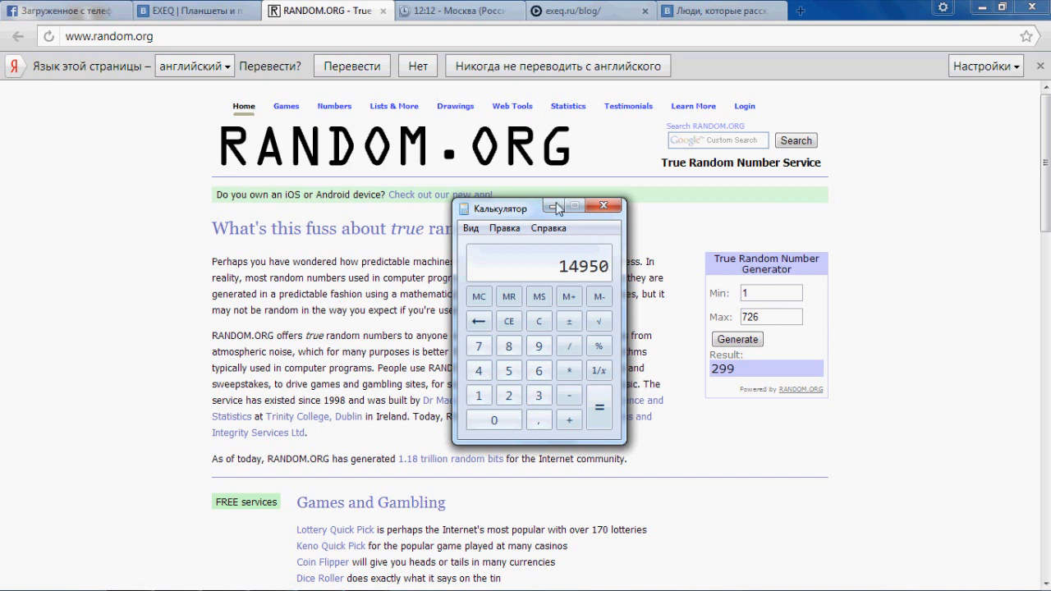
# Step: Set the sharers list URL offset to 14900 and confirm the list is on page 299
pyautogui.click(720, 10)
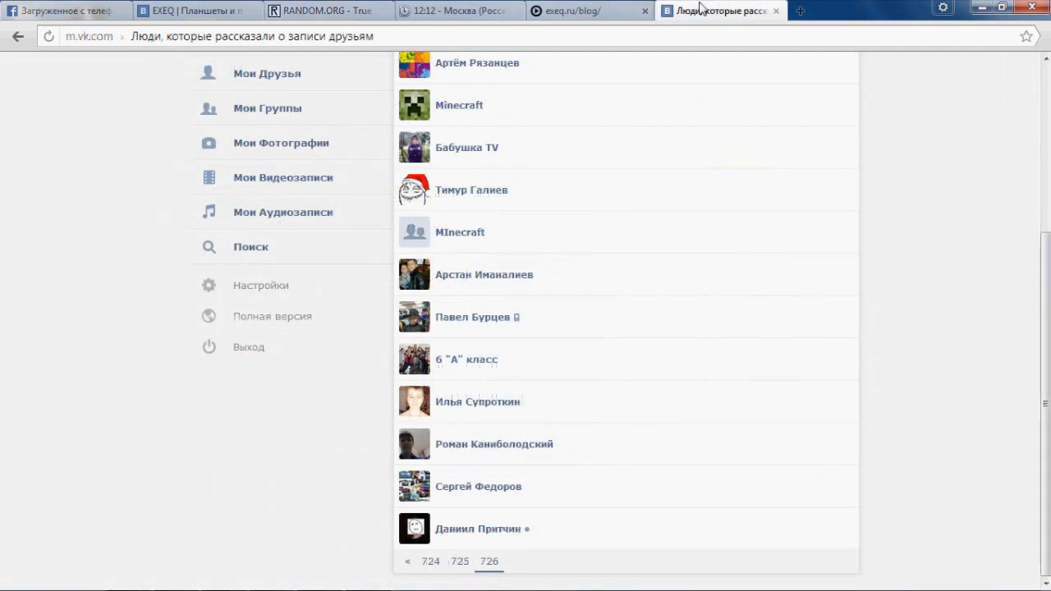
pyautogui.click(328, 36)
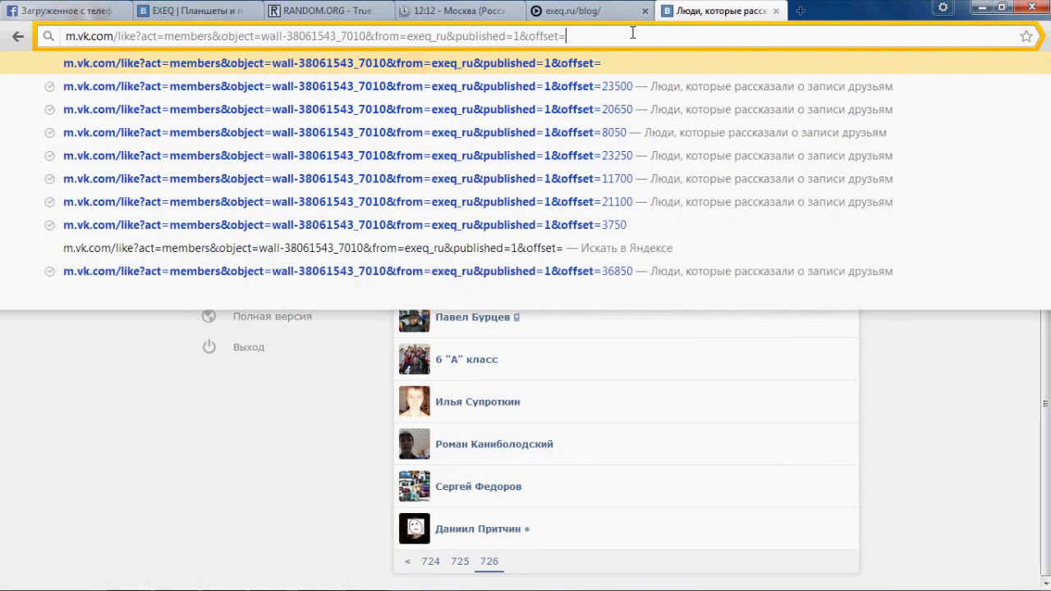
pyautogui.write('14')
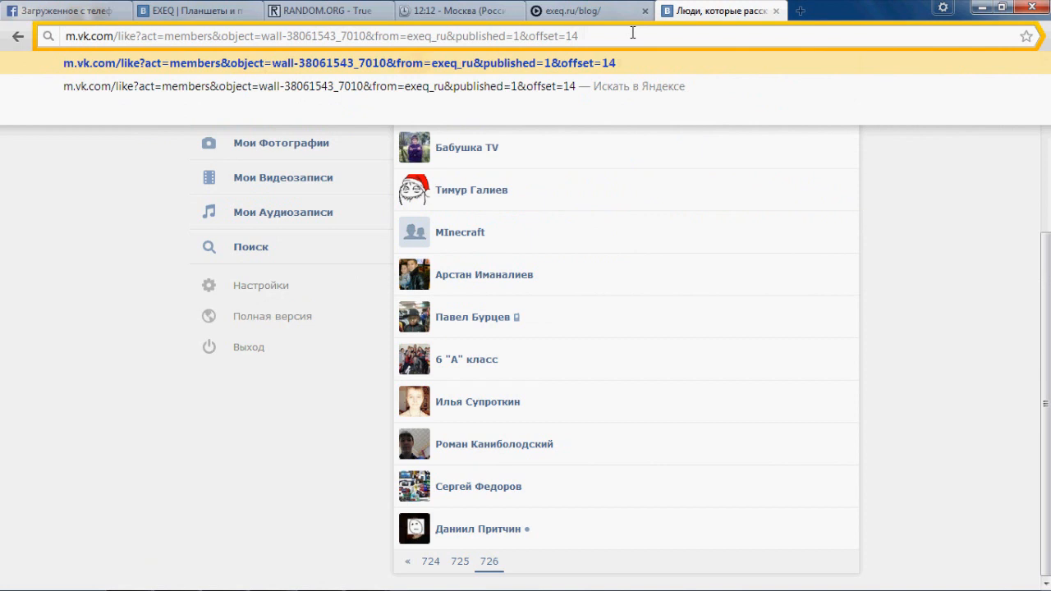
pyautogui.write('900')
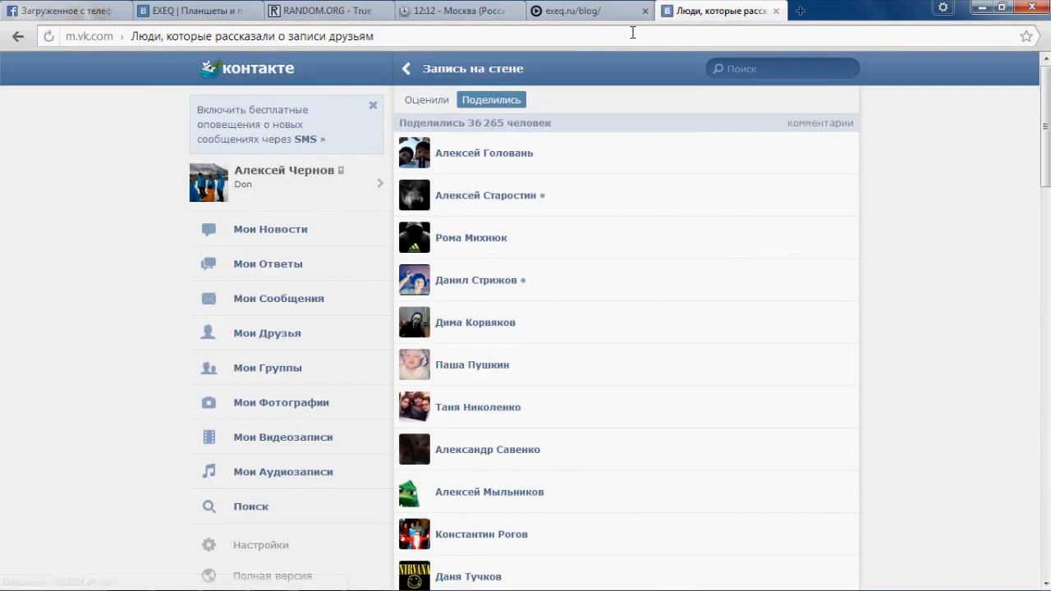
pyautogui.scroll(-3)
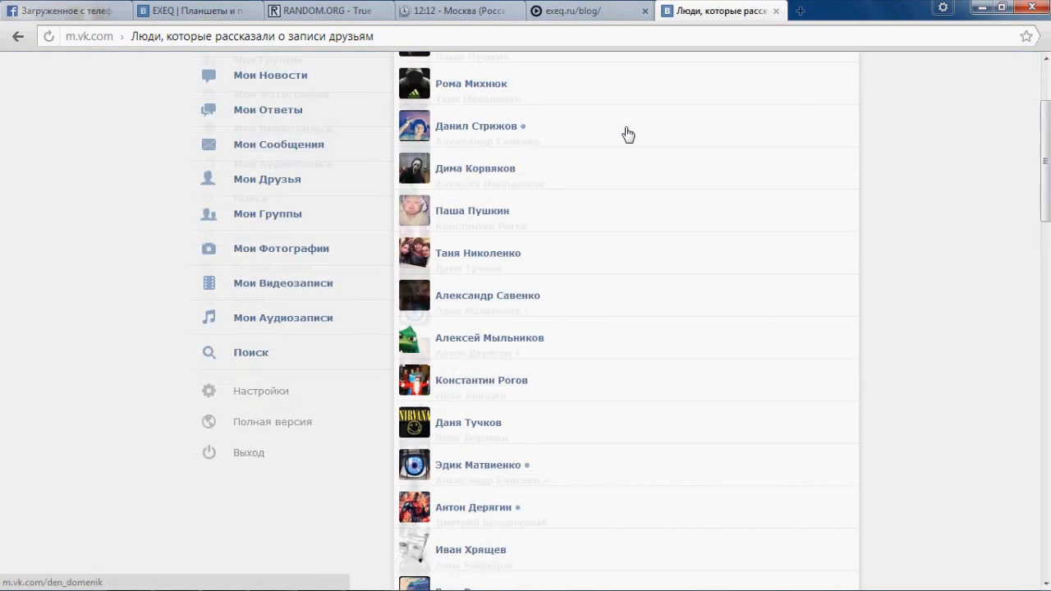
pyautogui.scroll(-3)
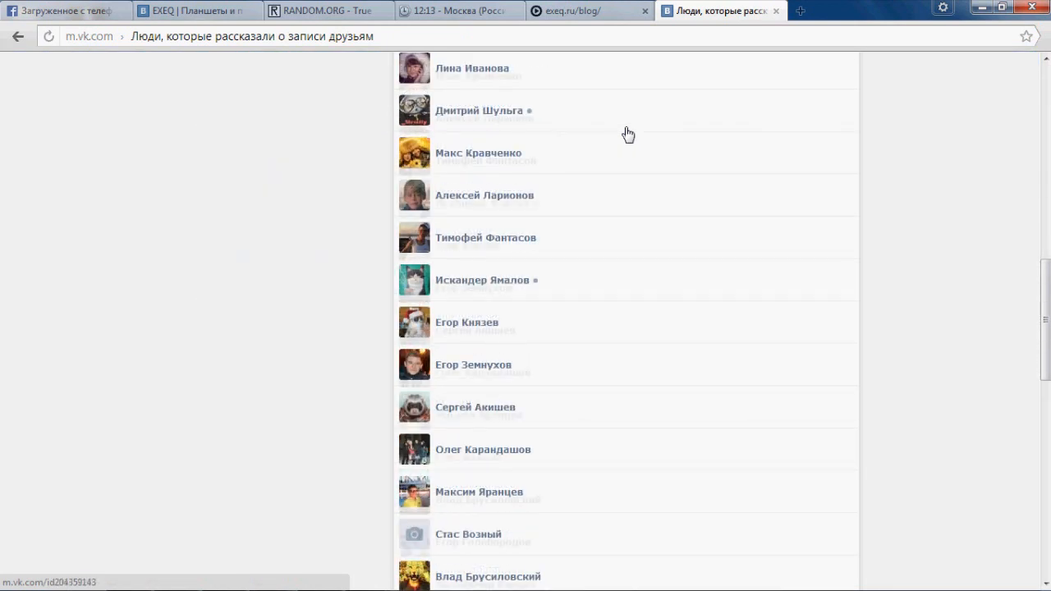
pyautogui.scroll(-3)
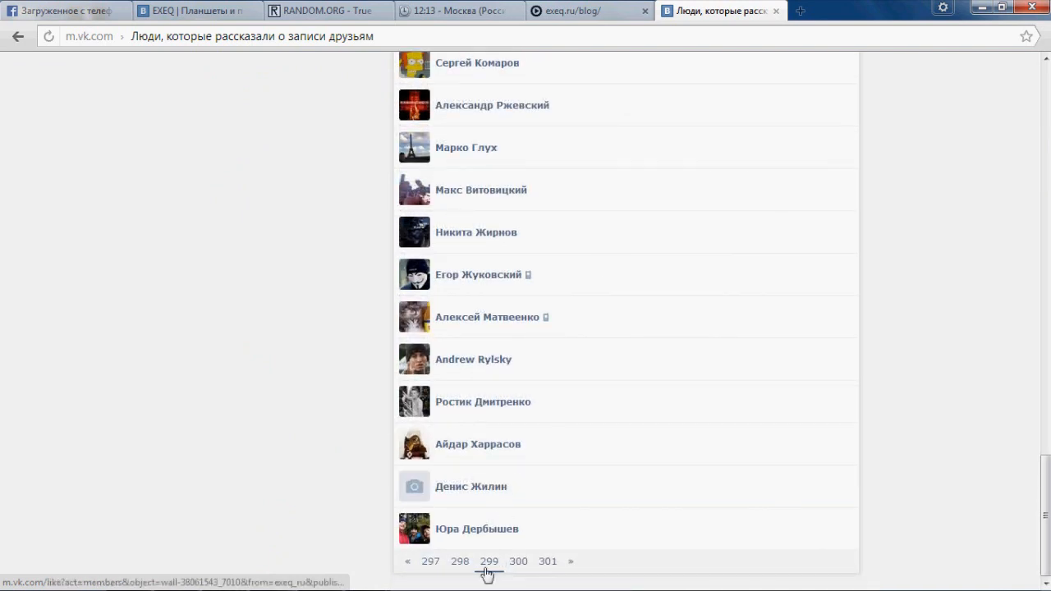
# Step: Check page 299 against the drawn number on RANDOM.ORG
pyautogui.click(327, 10)
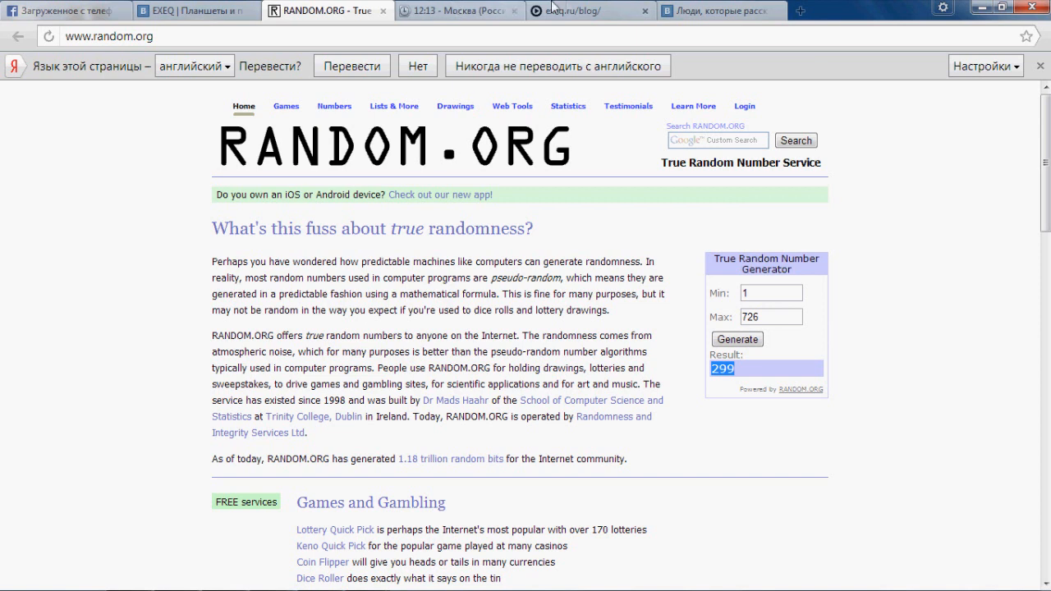
pyautogui.click(721, 10)
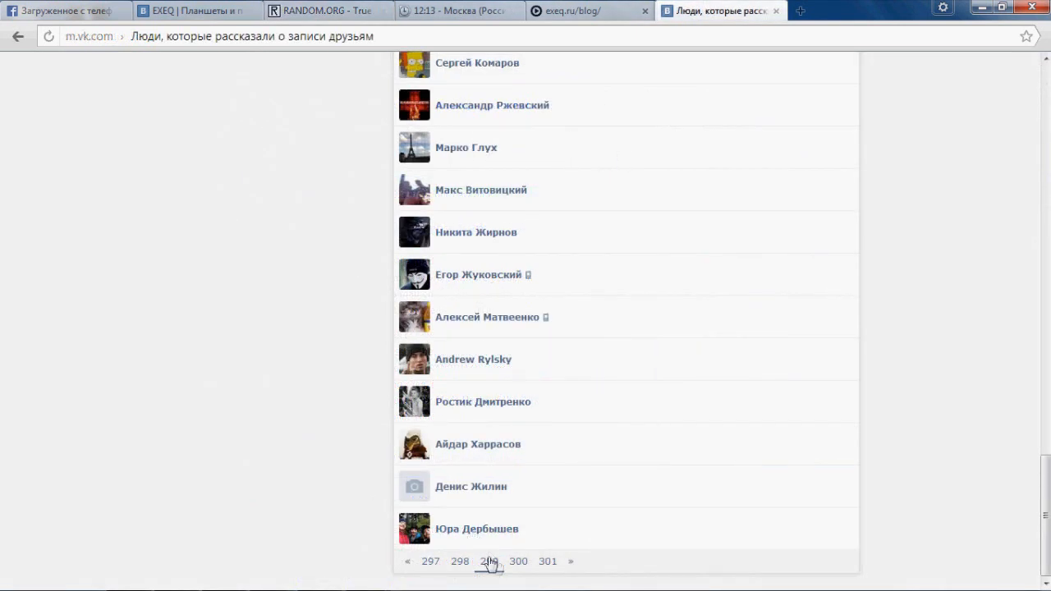
pyautogui.click(327, 10)
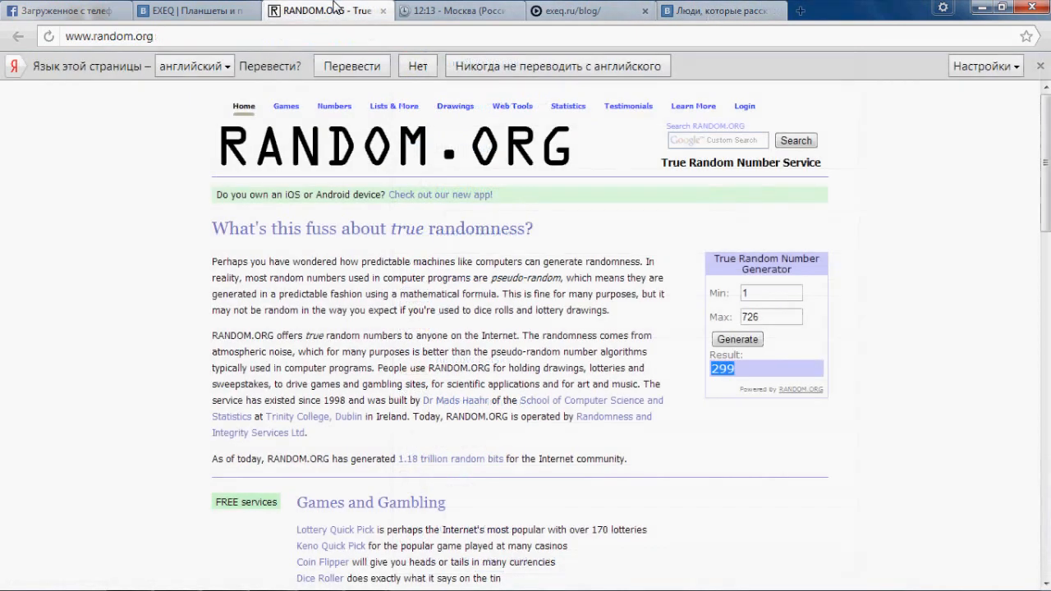
# Step: Draw a random number from 1 to 50 on RANDOM.ORG, getting 23, and return to the sharers list
pyautogui.click(770, 315)
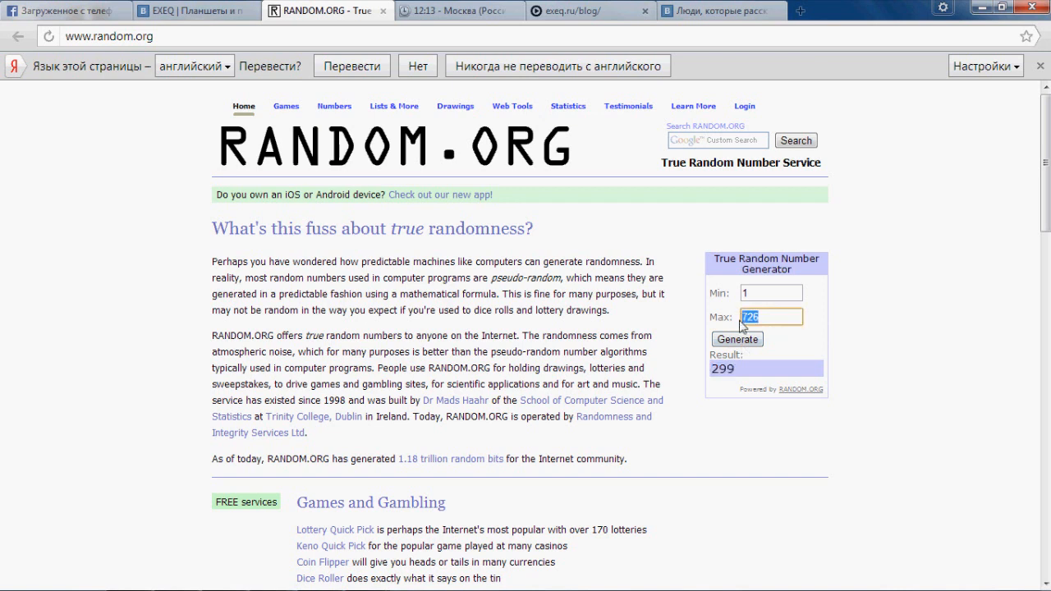
pyautogui.write('50')
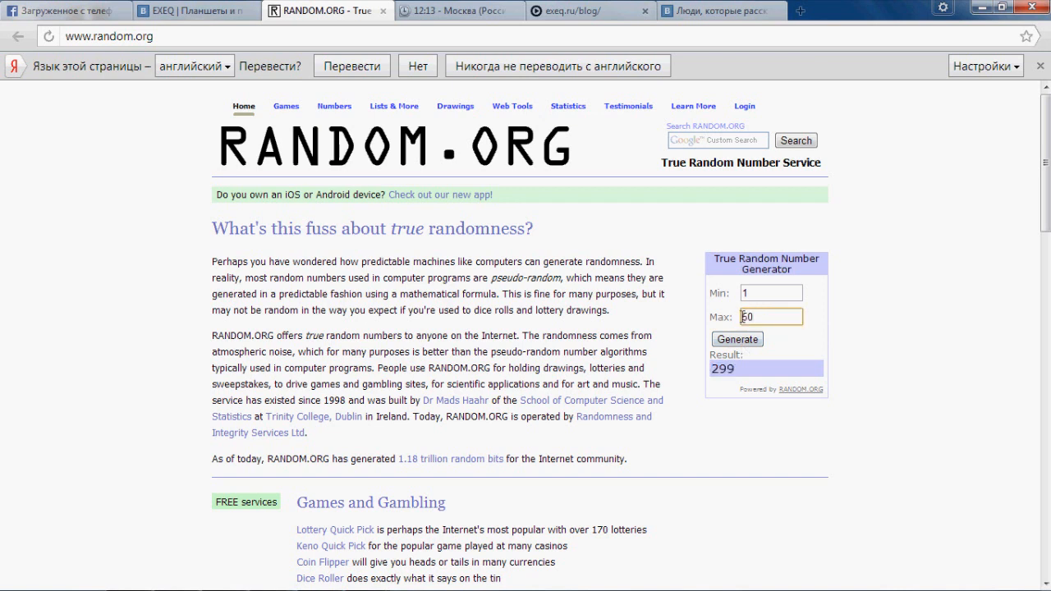
pyautogui.click(736, 338)
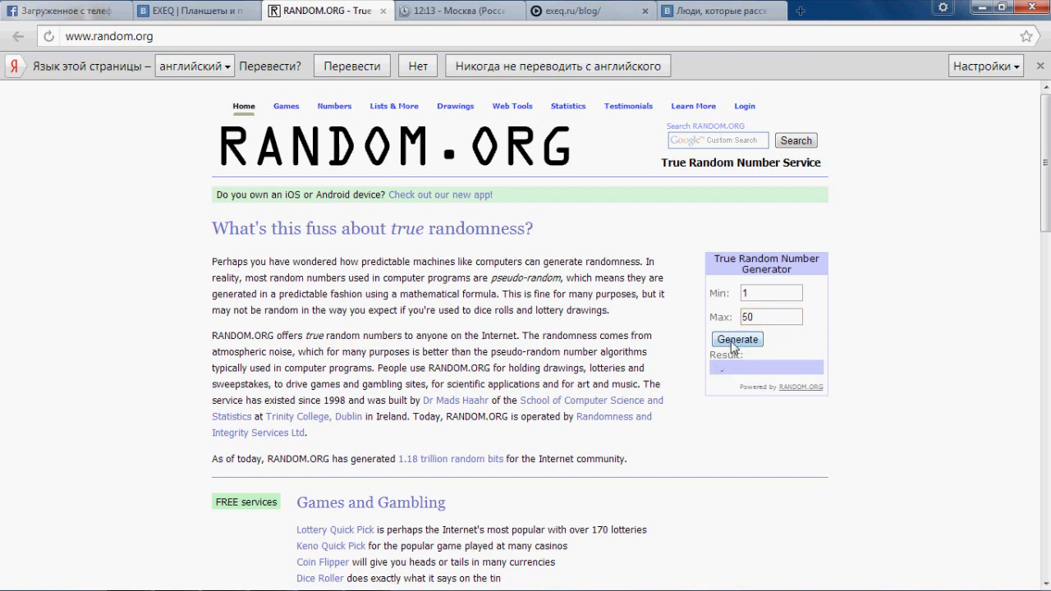
pyautogui.click(736, 339)
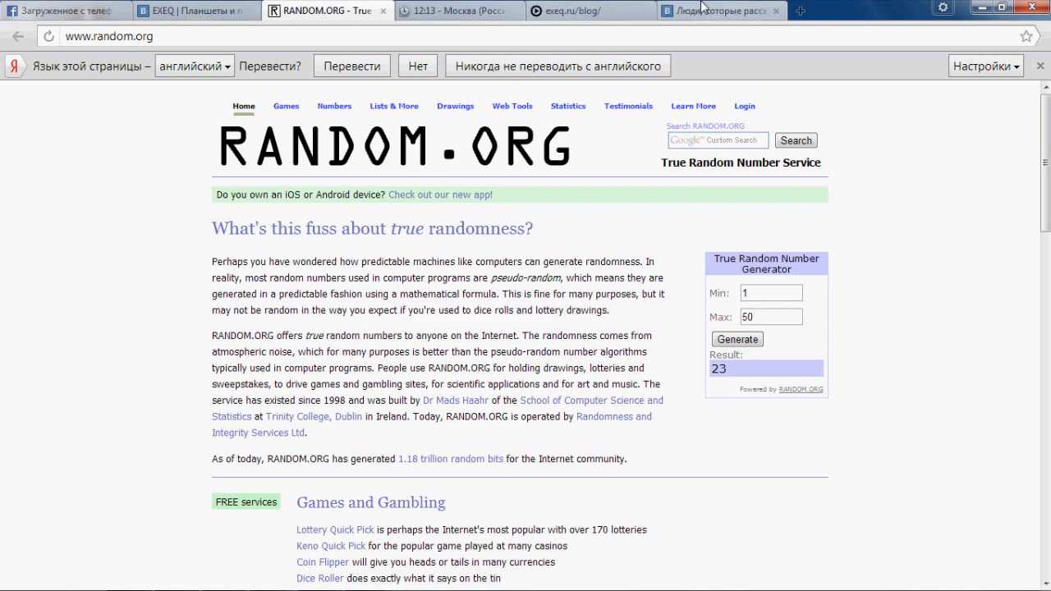
pyautogui.click(721, 10)
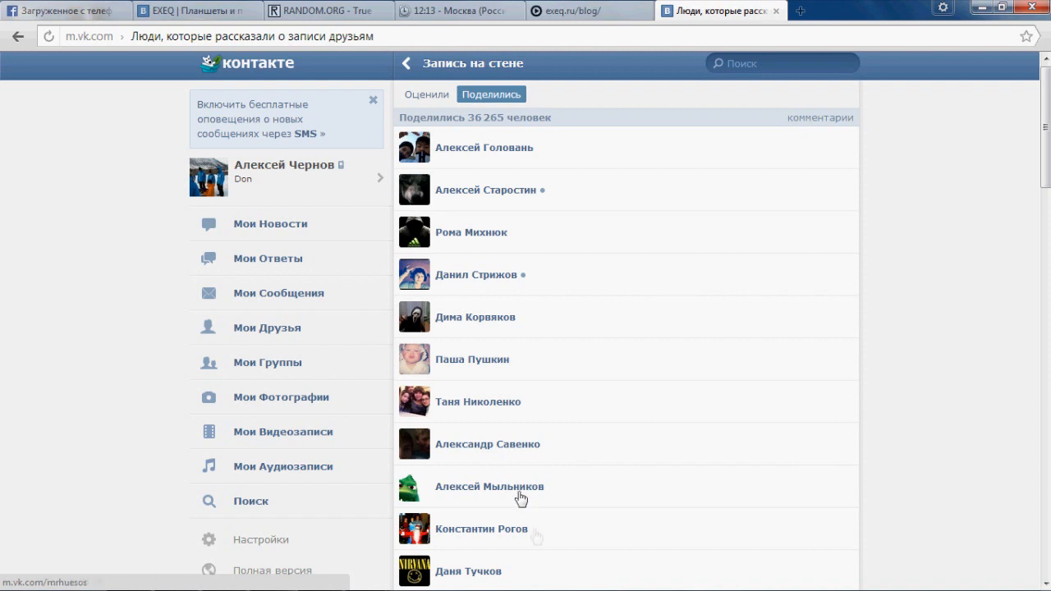
pyautogui.scroll(-3)
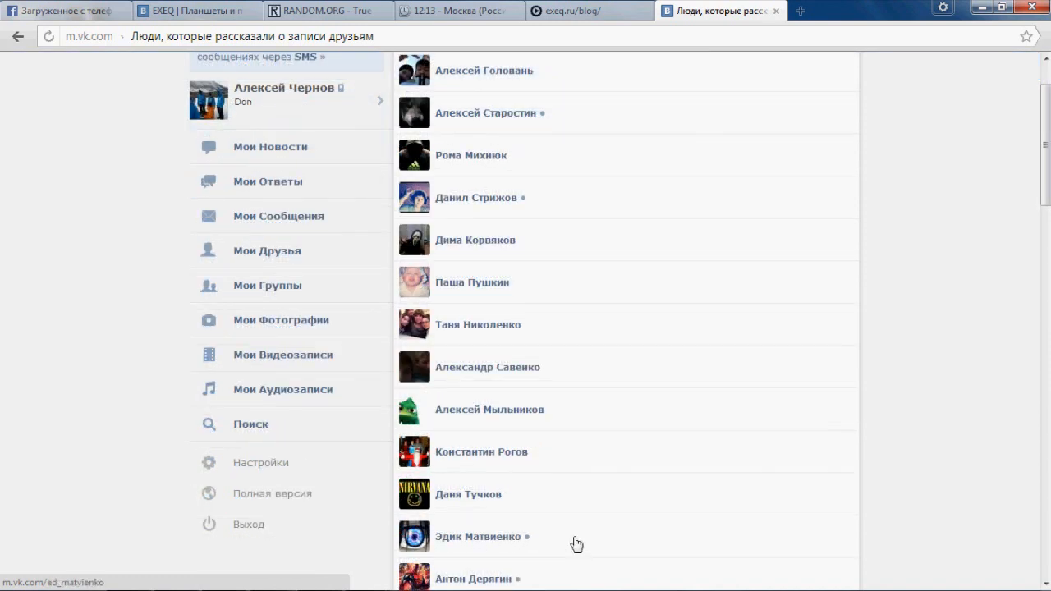
pyautogui.scroll(-3)
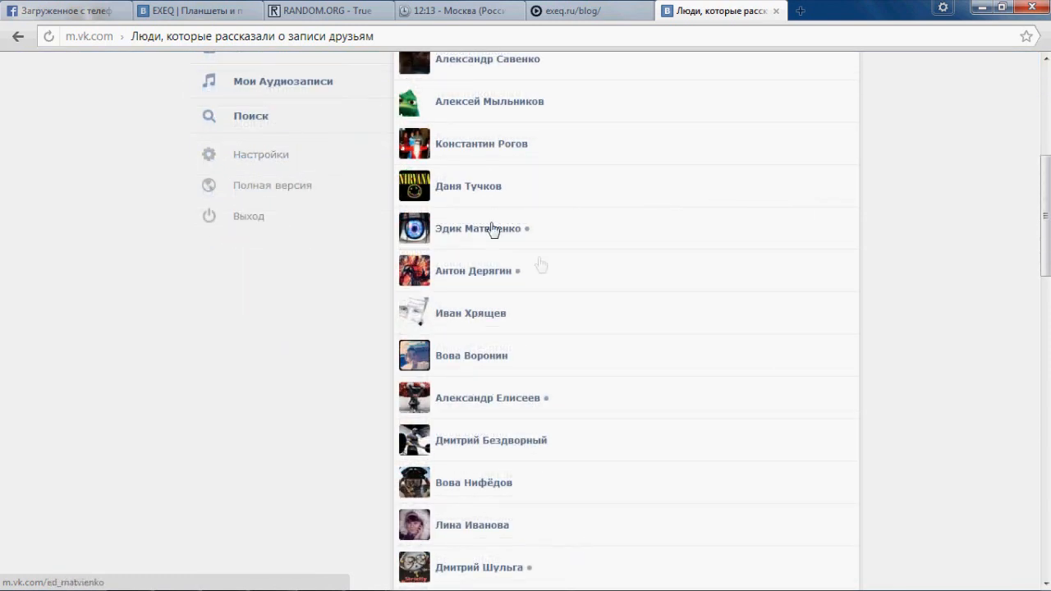
pyautogui.moveTo(526, 365)
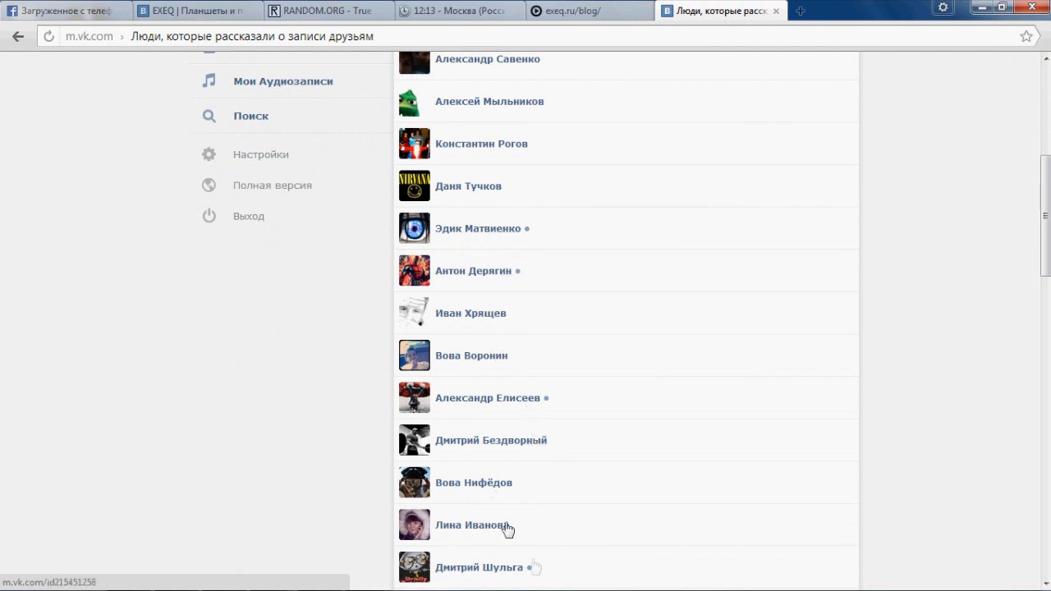
pyautogui.scroll(-3)
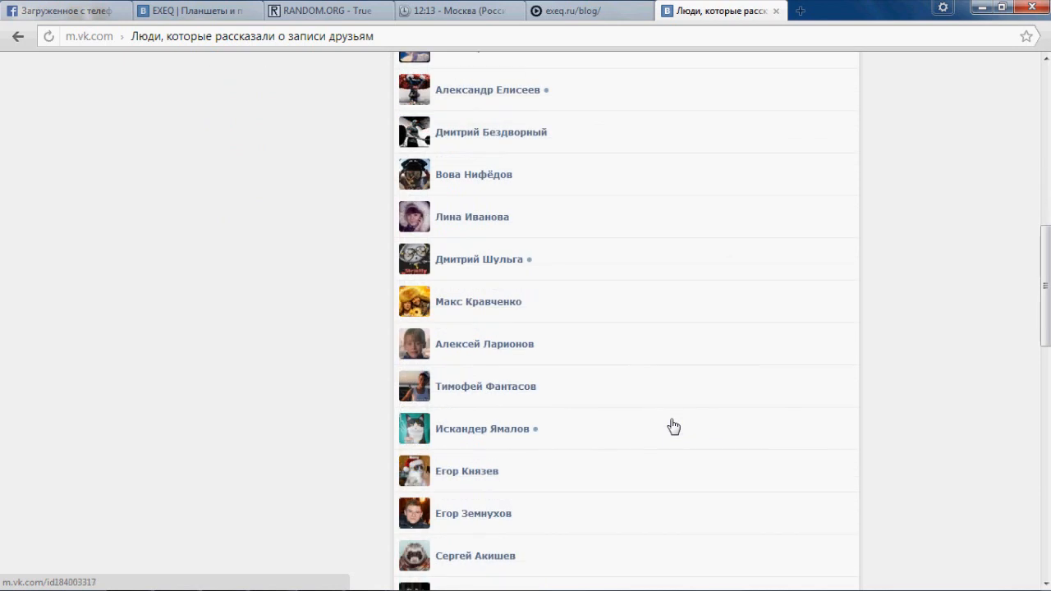
pyautogui.scroll(-3)
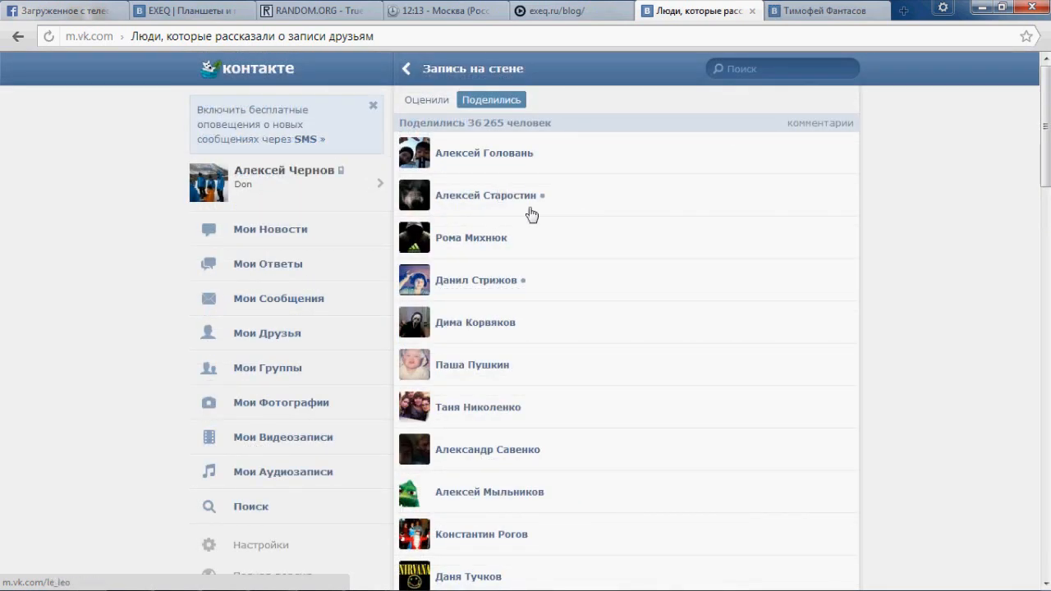
pyautogui.moveTo(503, 337)
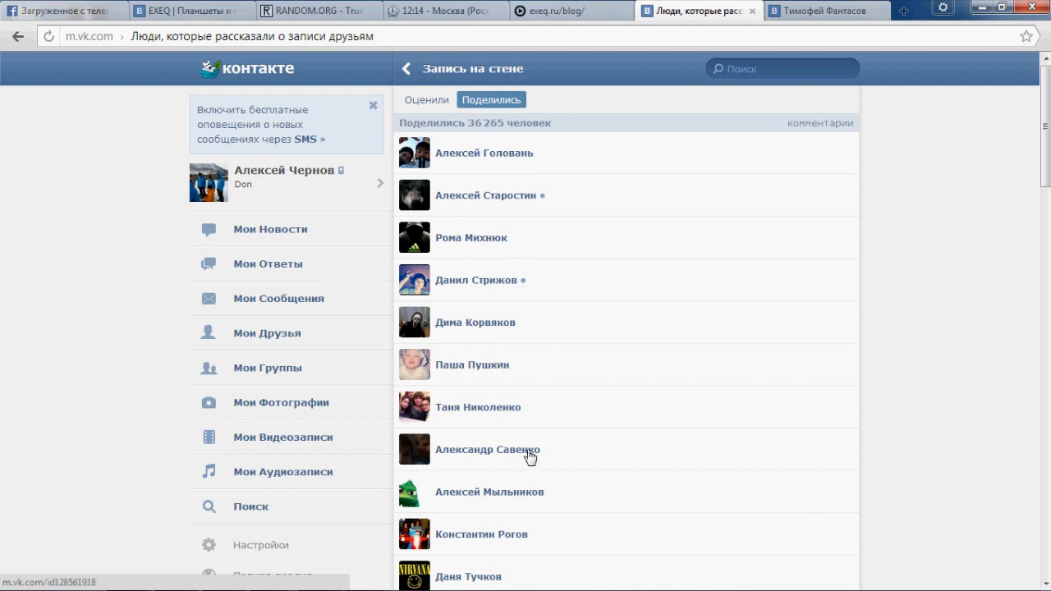
pyautogui.moveTo(661, 406)
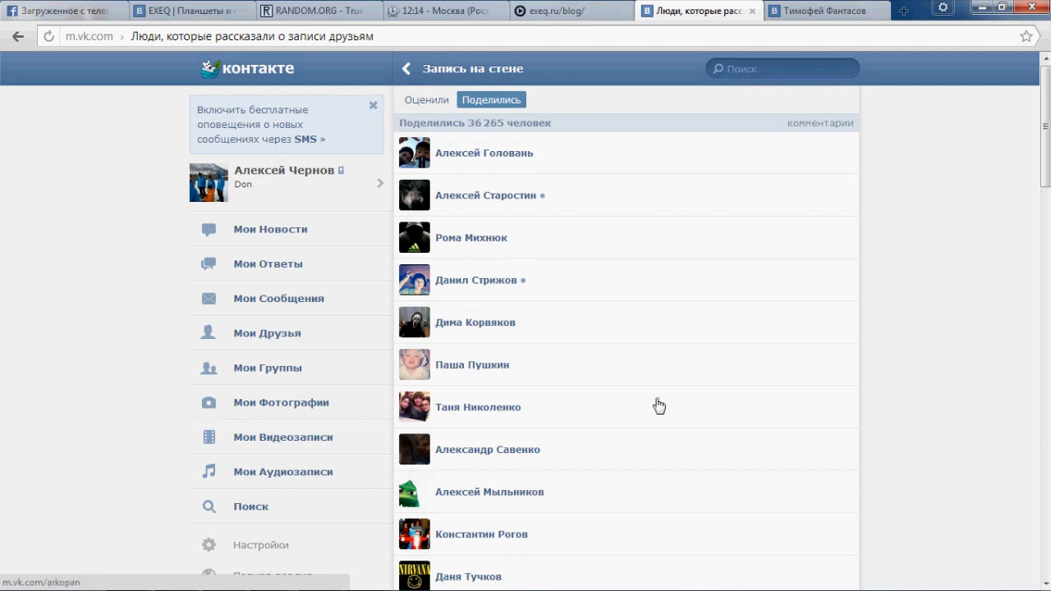
pyautogui.scroll(-3)
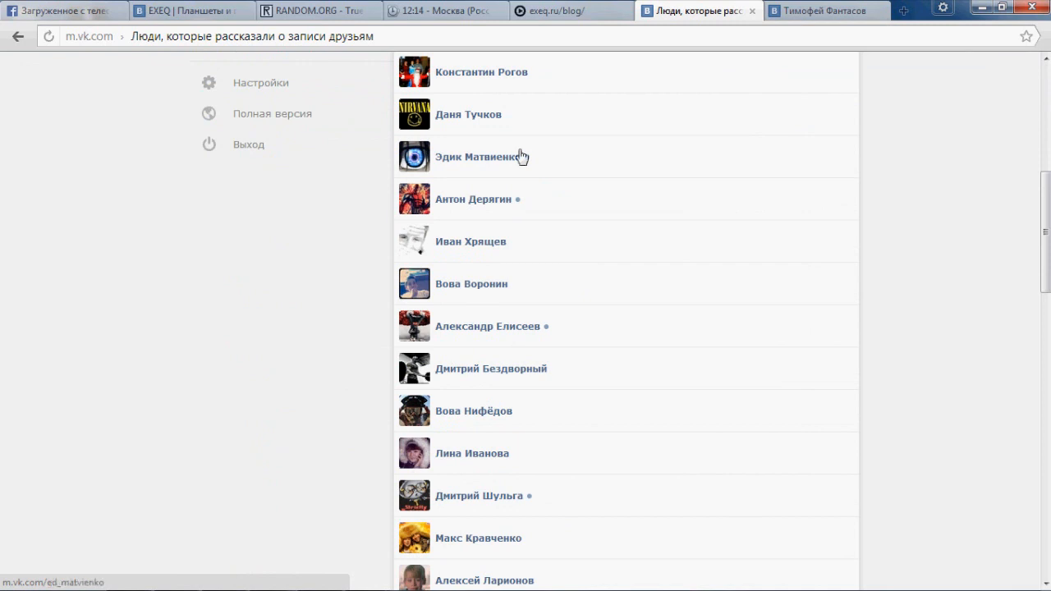
pyautogui.moveTo(496, 289)
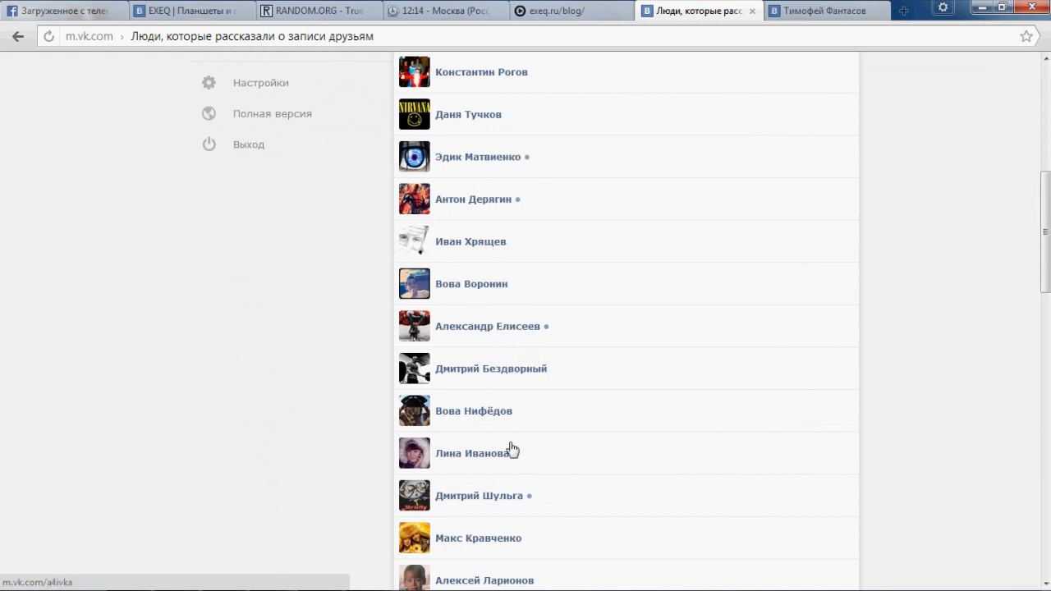
pyautogui.moveTo(505, 493)
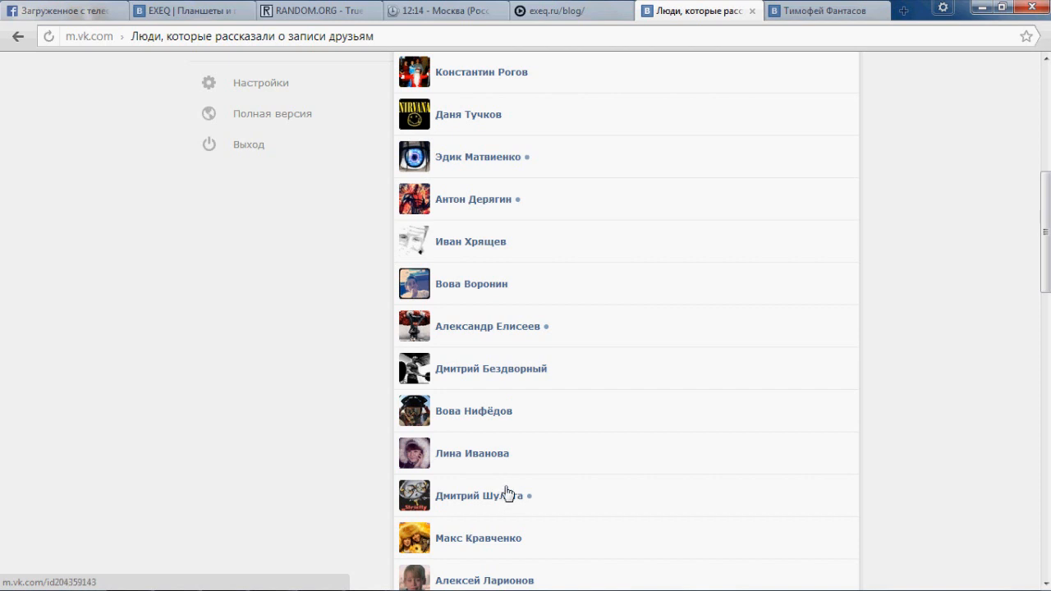
pyautogui.scroll(-3)
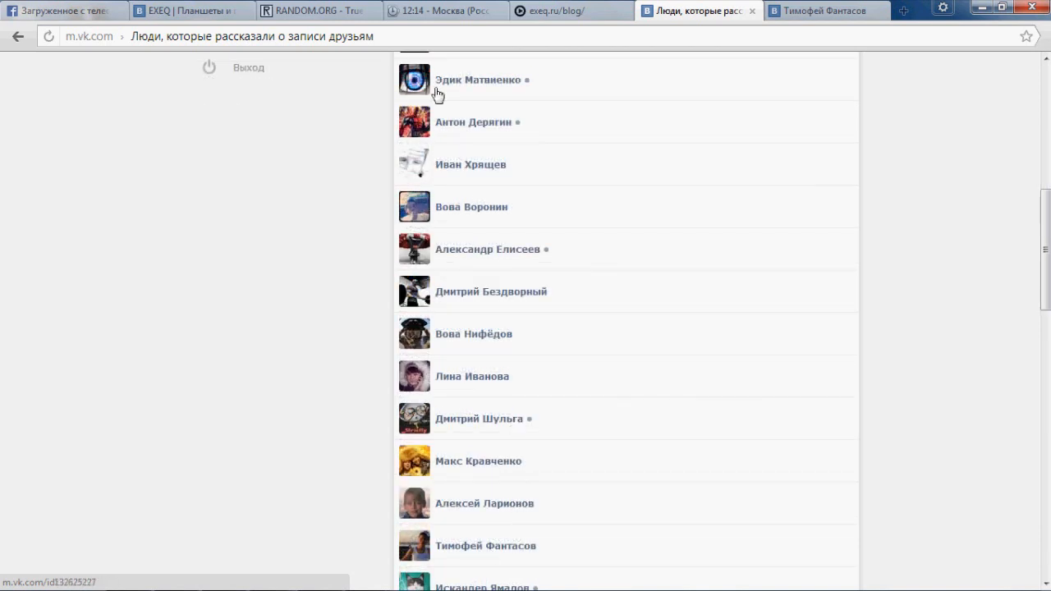
pyautogui.click(315, 10)
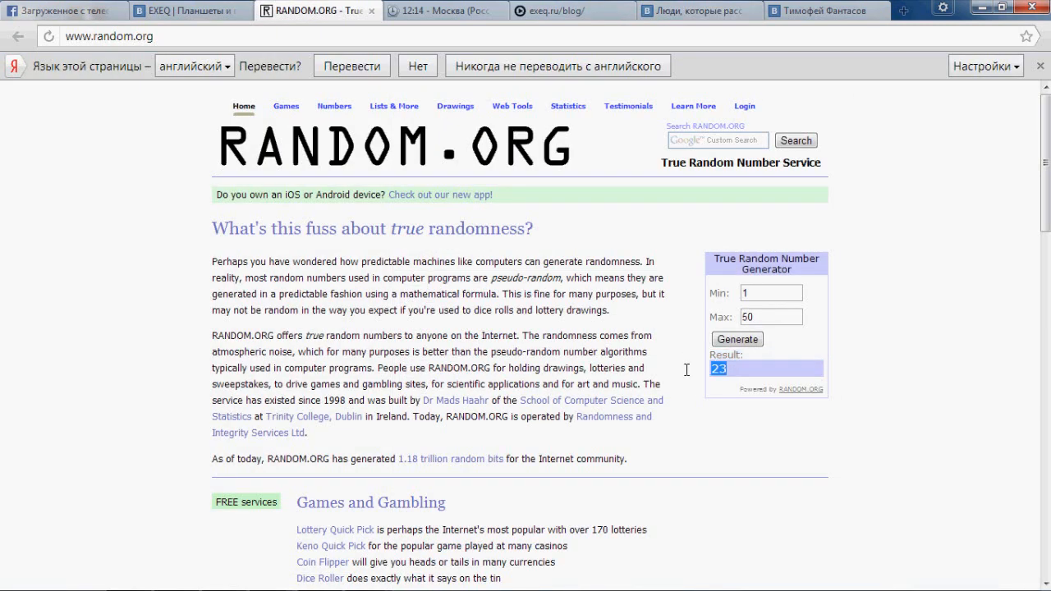
pyautogui.click(698, 10)
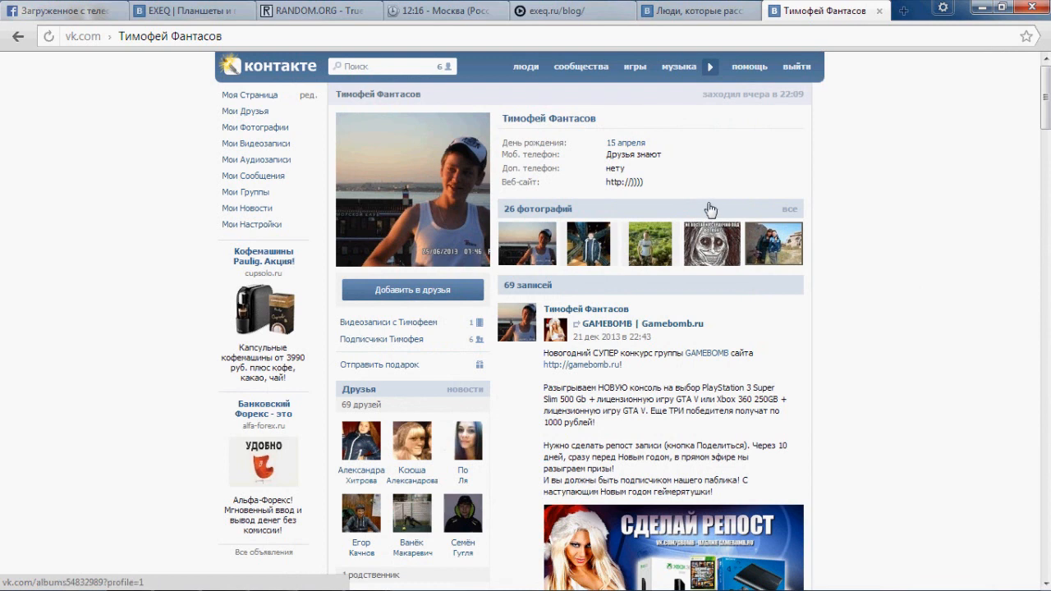
pyautogui.click(412, 189)
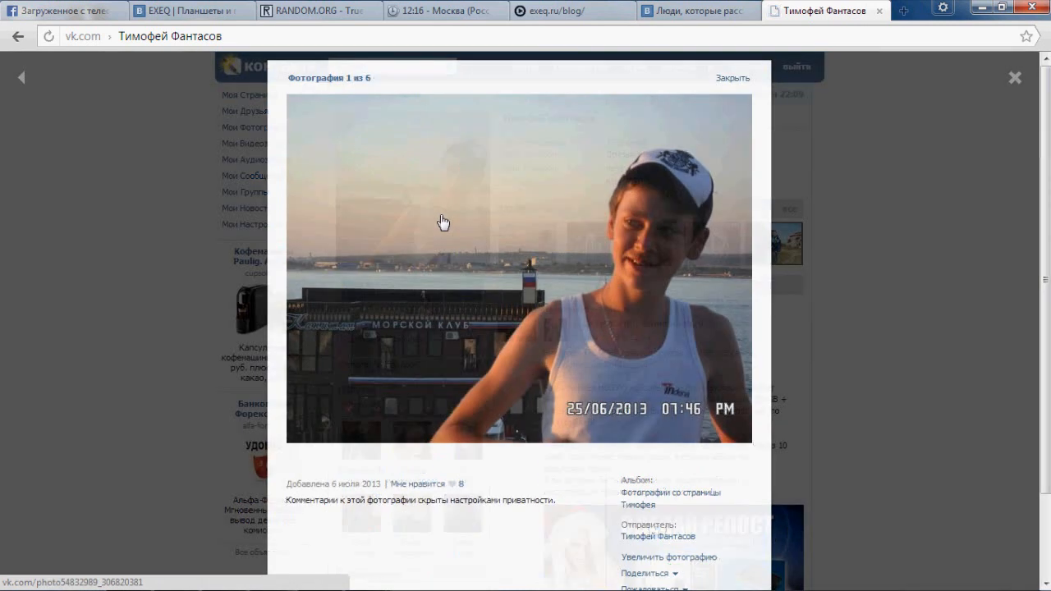
pyautogui.click(740, 271)
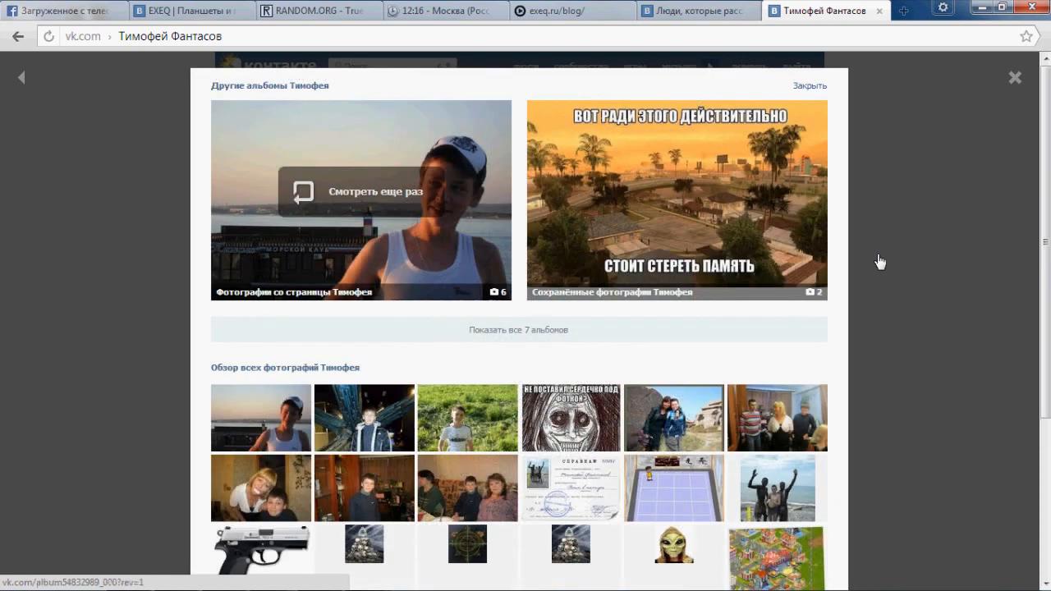
pyautogui.scroll(-3)
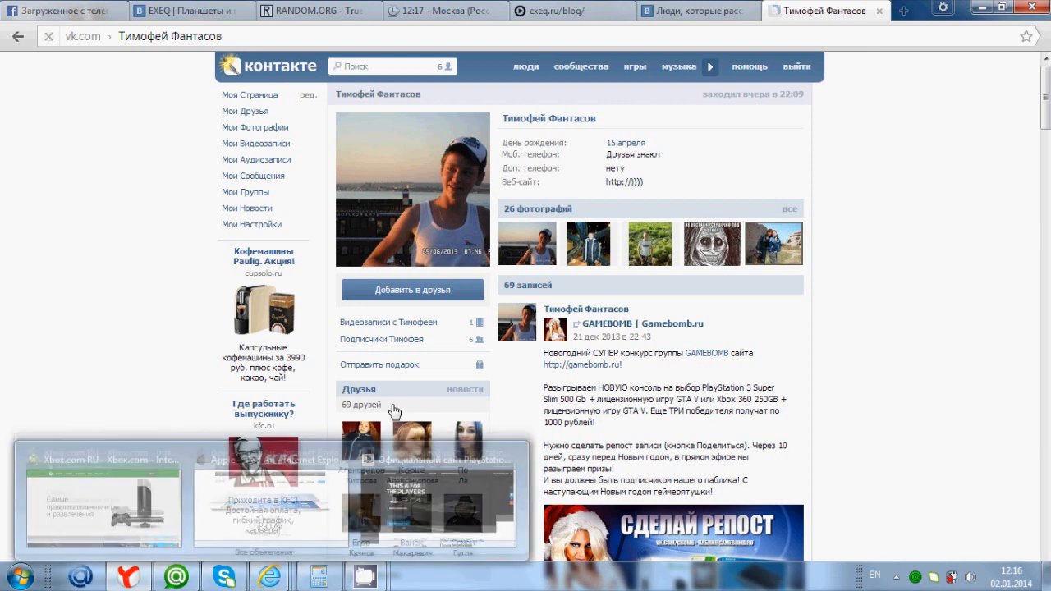
pyautogui.click(365, 409)
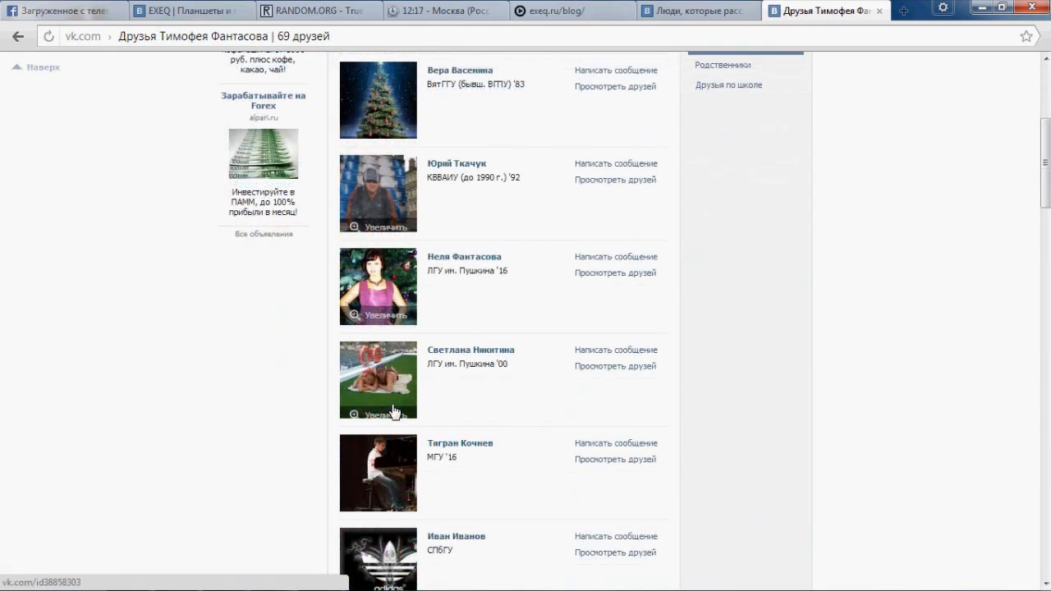
pyautogui.scroll(-3)
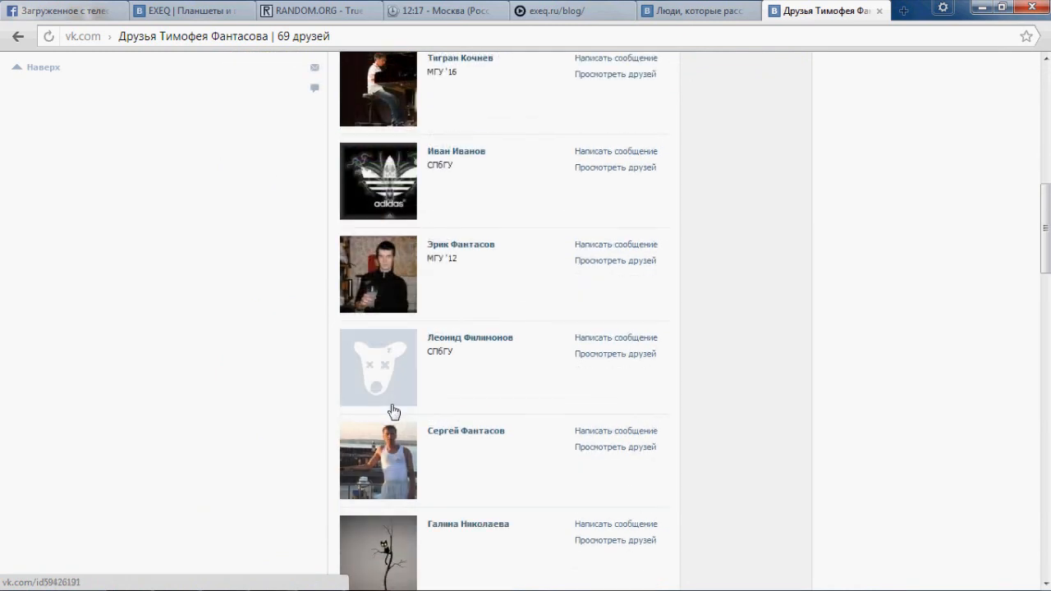
pyautogui.scroll(-3)
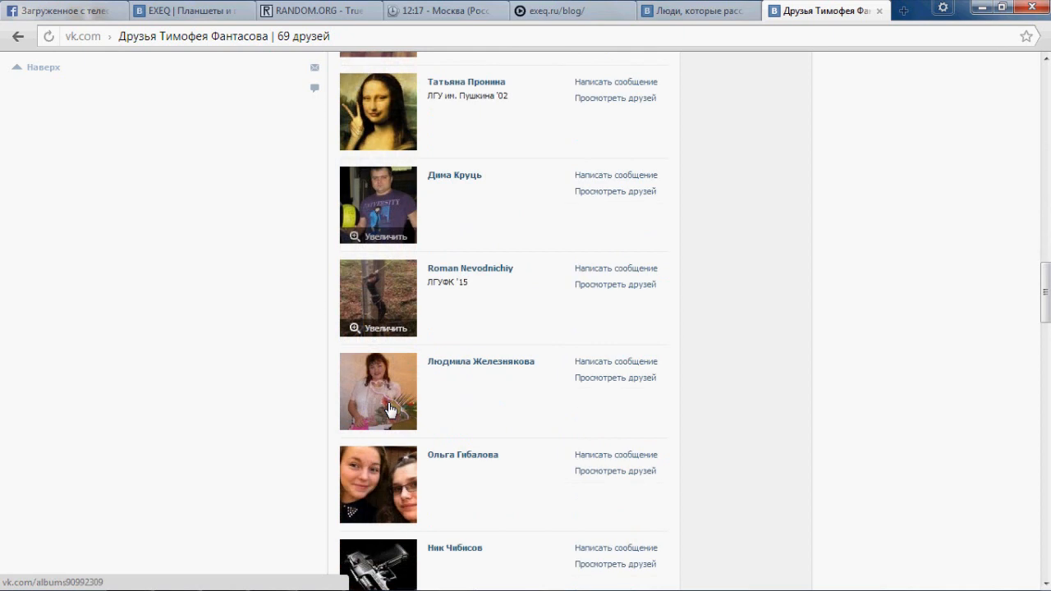
pyautogui.scroll(-3)
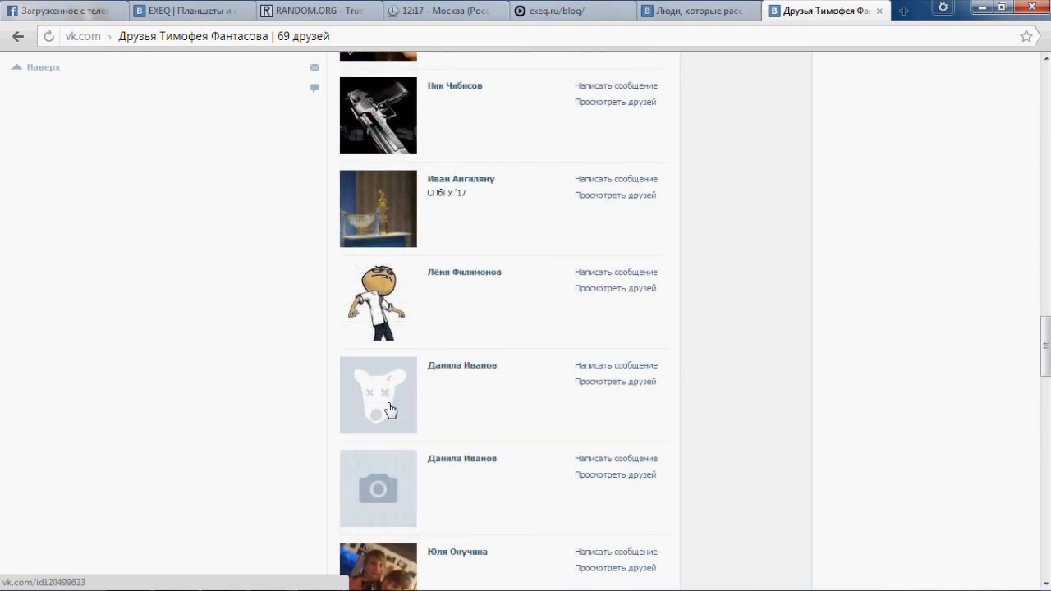
pyautogui.scroll(-3)
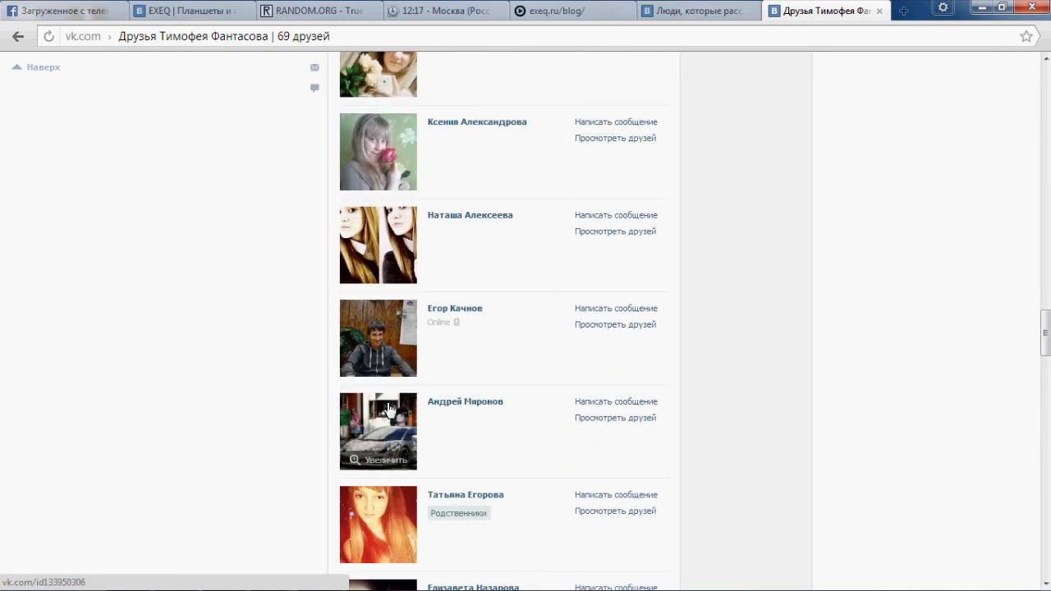
pyautogui.scroll(-3)
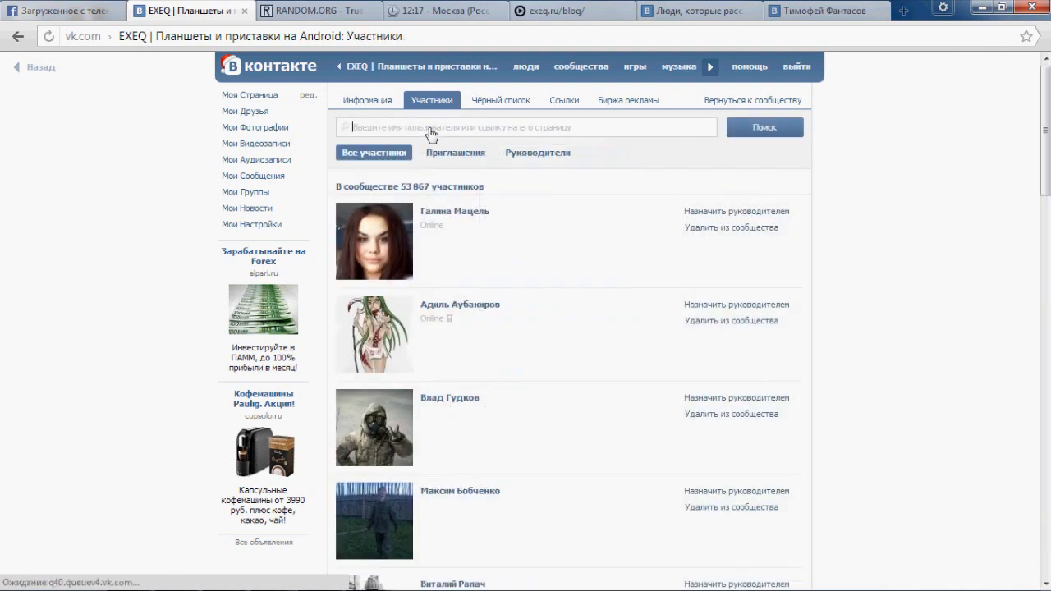
pyautogui.write('http://vk.com/id54832989')
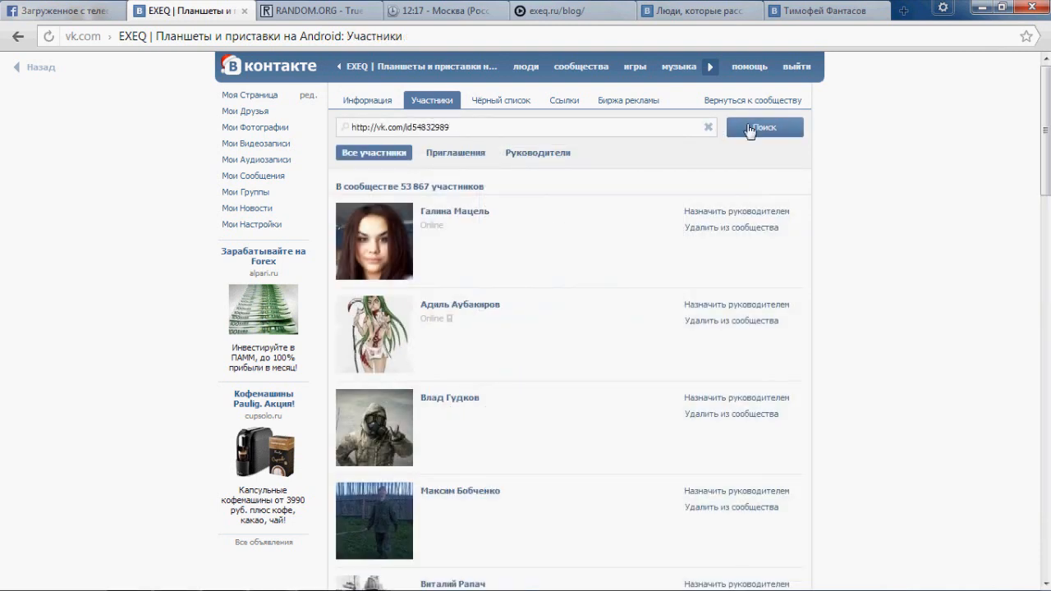
pyautogui.click(763, 128)
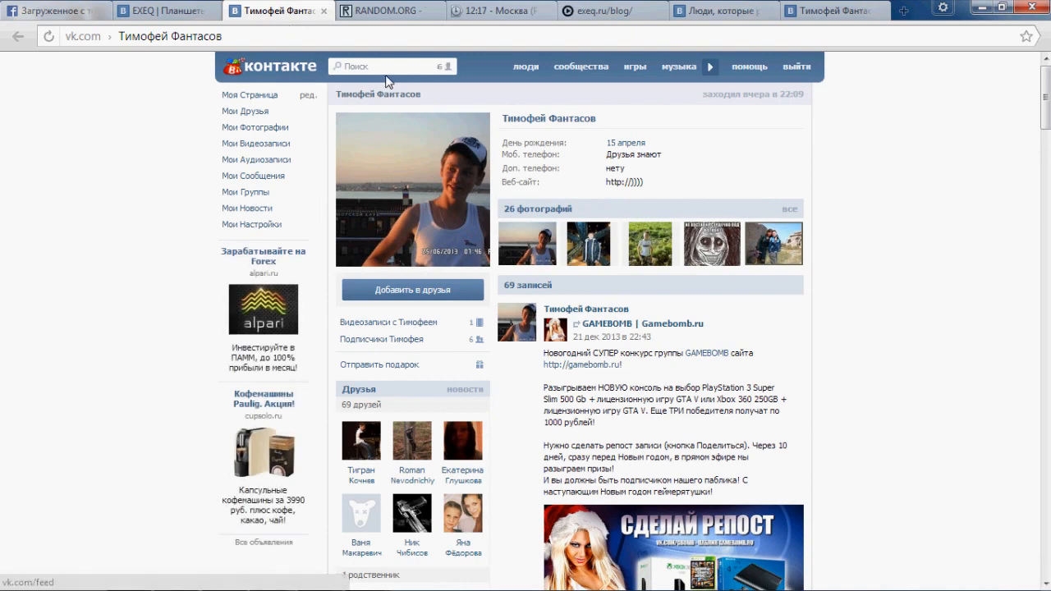
pyautogui.scroll(-3)
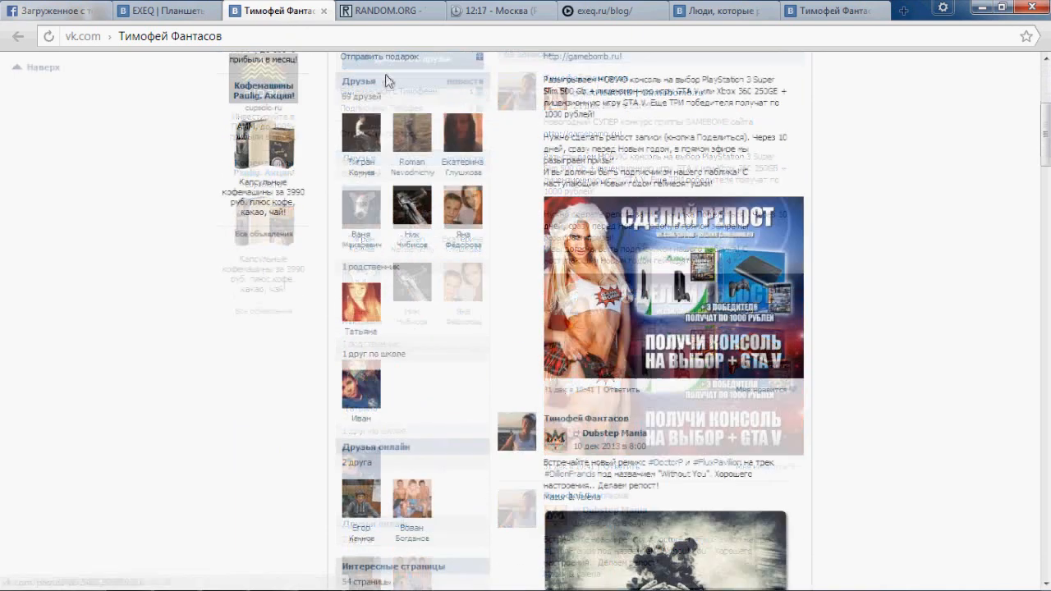
pyautogui.scroll(-3)
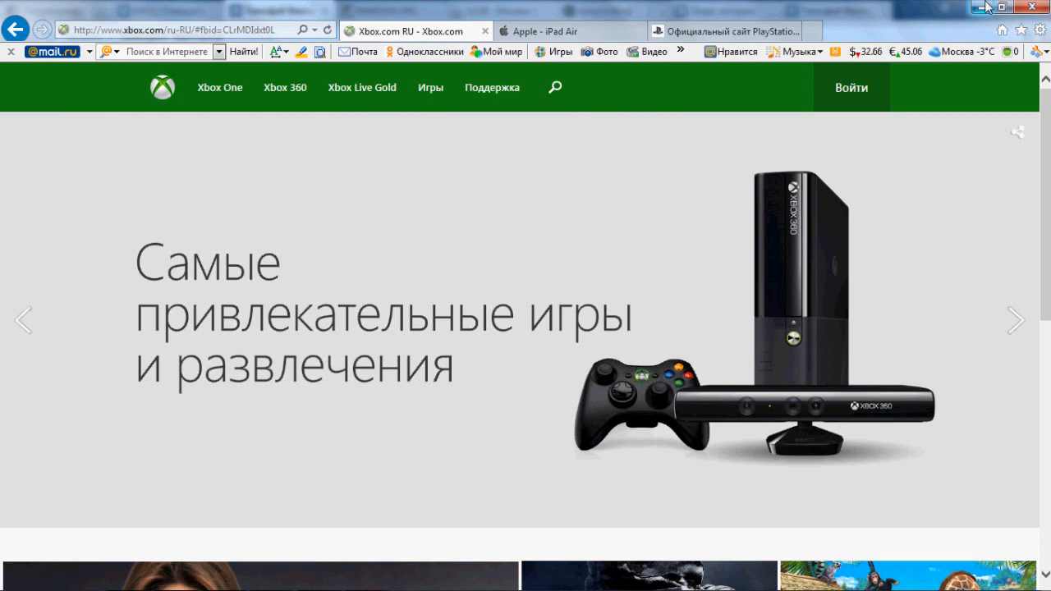
pyautogui.moveTo(985, 7)
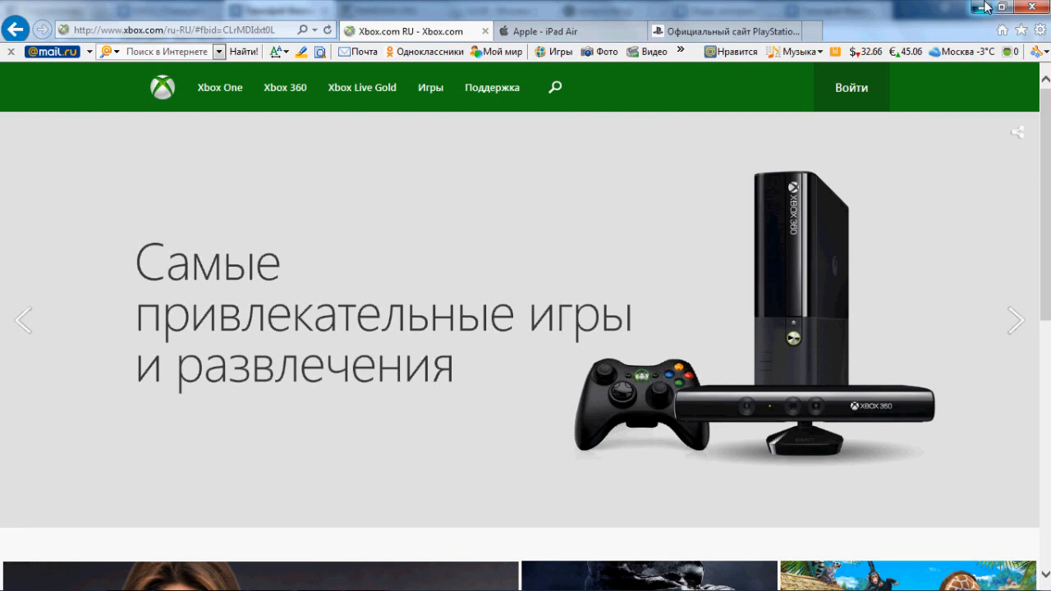
pyautogui.click(279, 10)
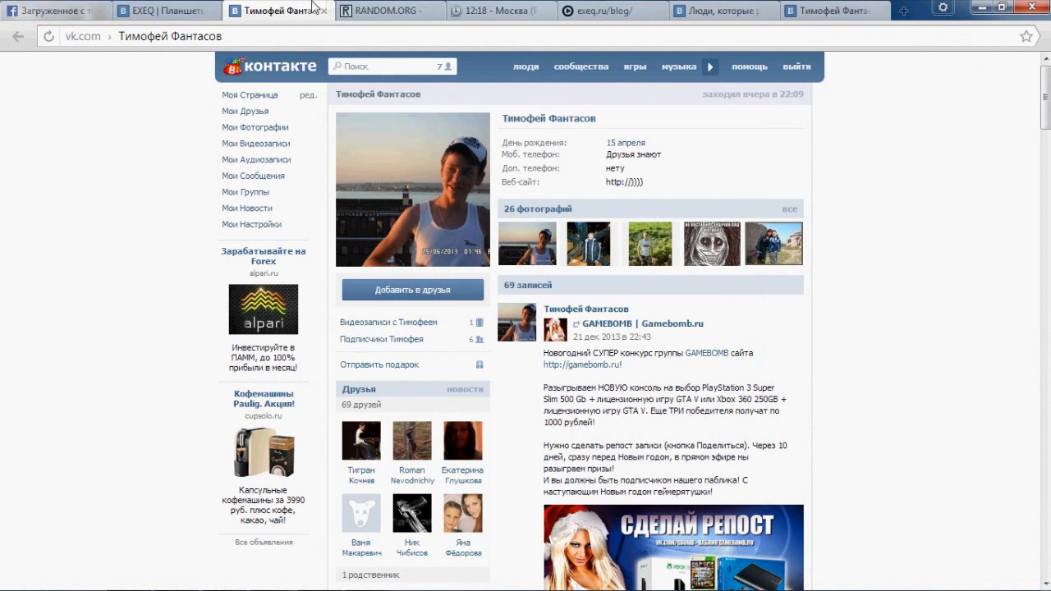
# Step: View the 'Найден 1 пользователь' EXEQ member result, the group page, then the reposters list
pyautogui.click(164, 10)
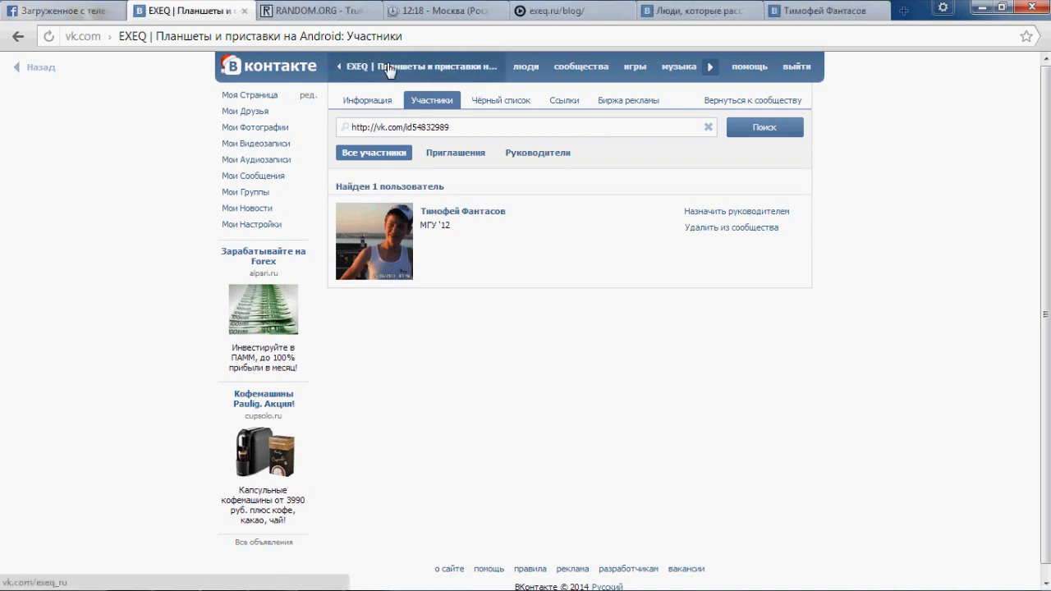
pyautogui.click(385, 66)
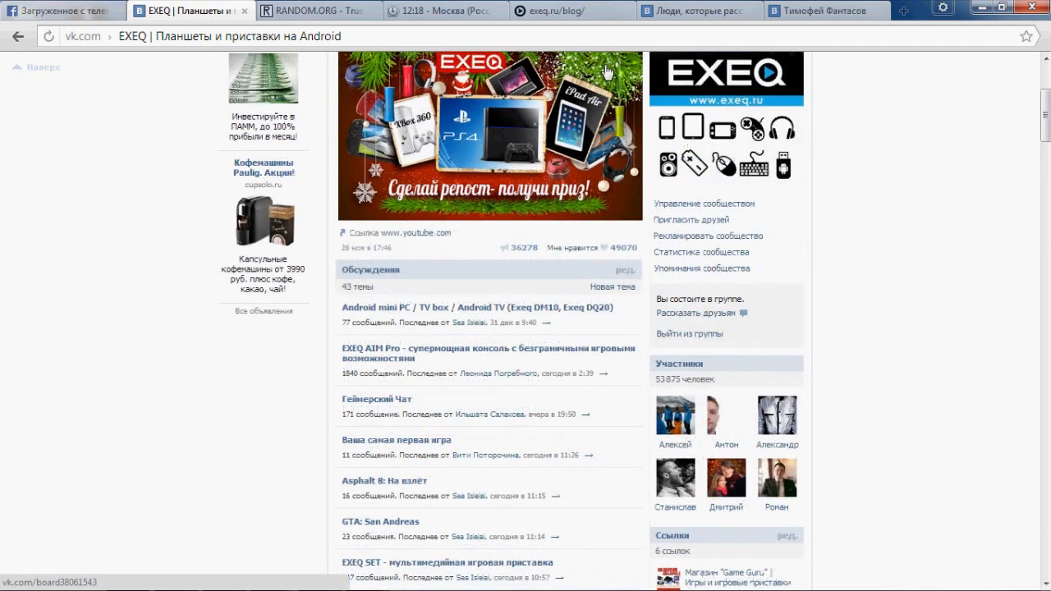
pyautogui.click(700, 10)
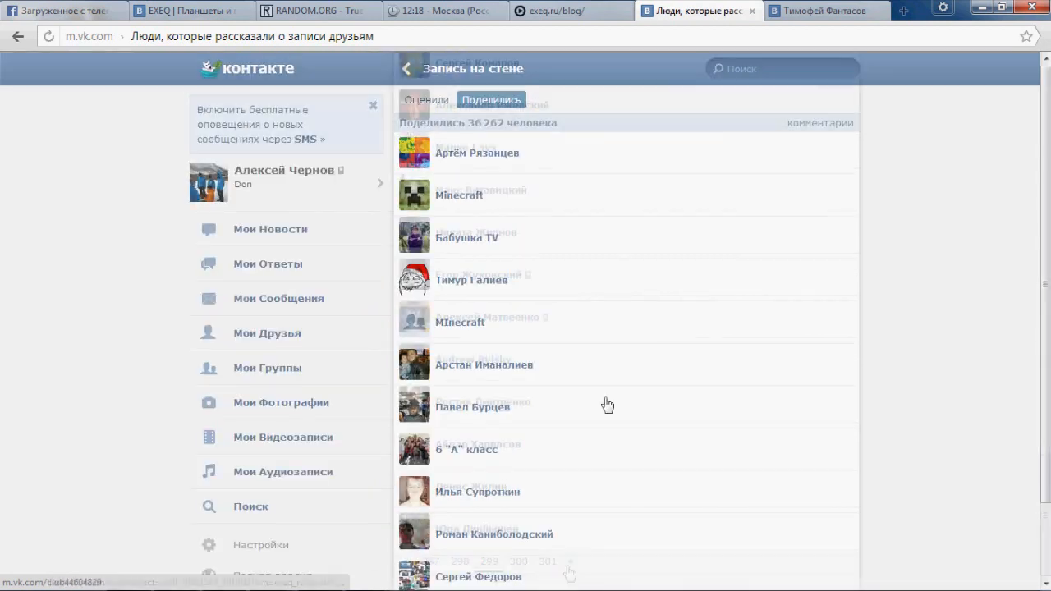
pyautogui.scroll(-3)
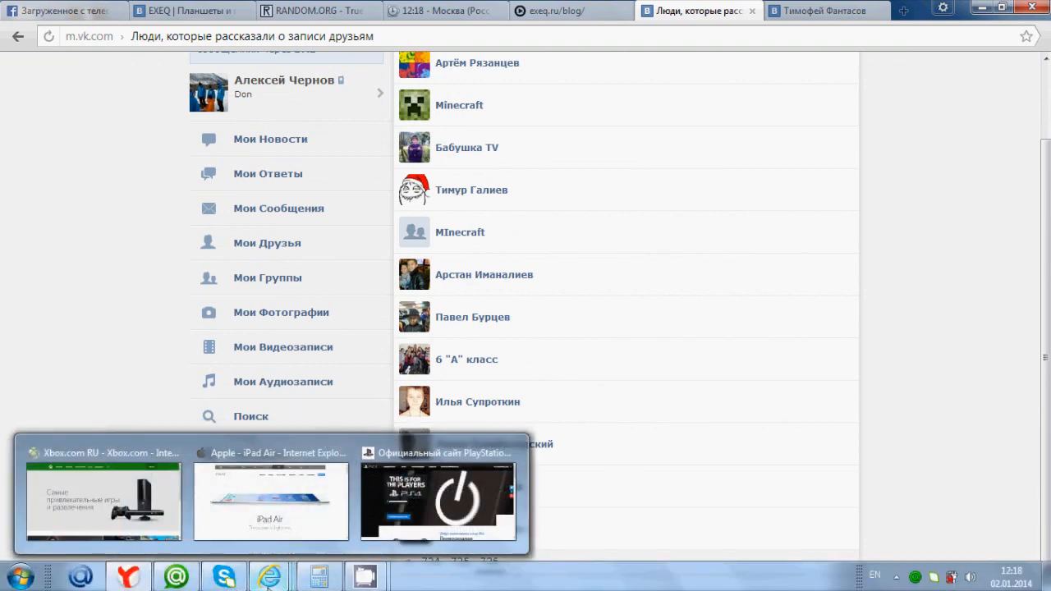
pyautogui.click(269, 501)
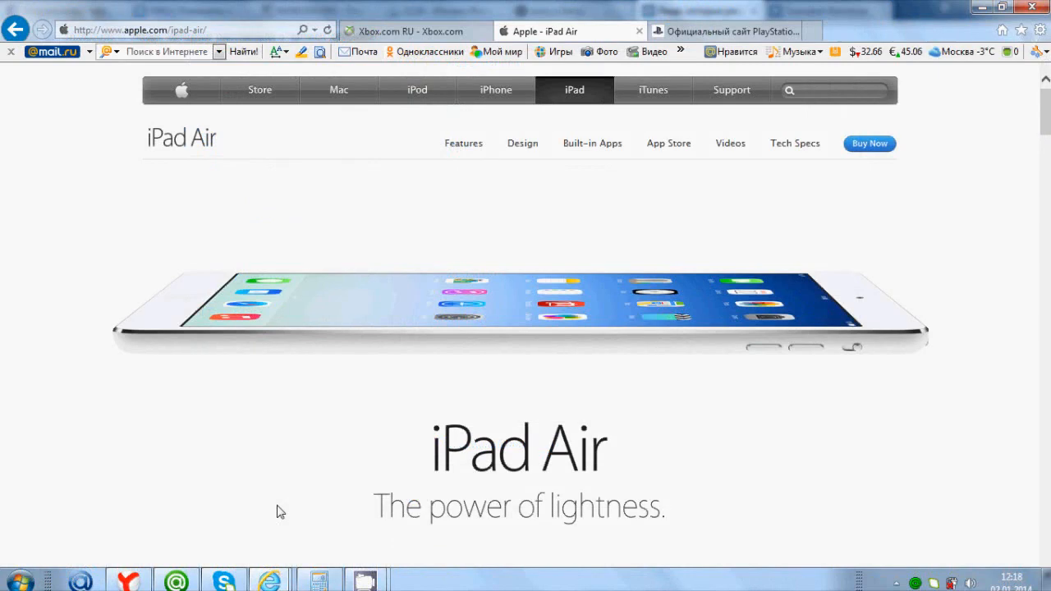
pyautogui.moveTo(871, 388)
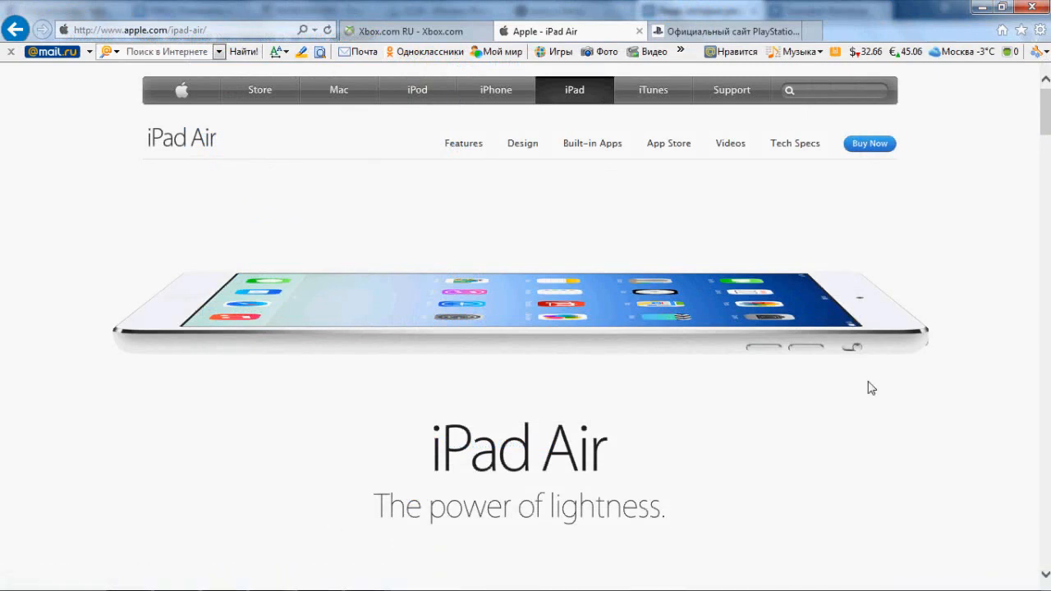
# Step: Scroll through the iPad Air page's design and A7 chip sections
pyautogui.scroll(-3)
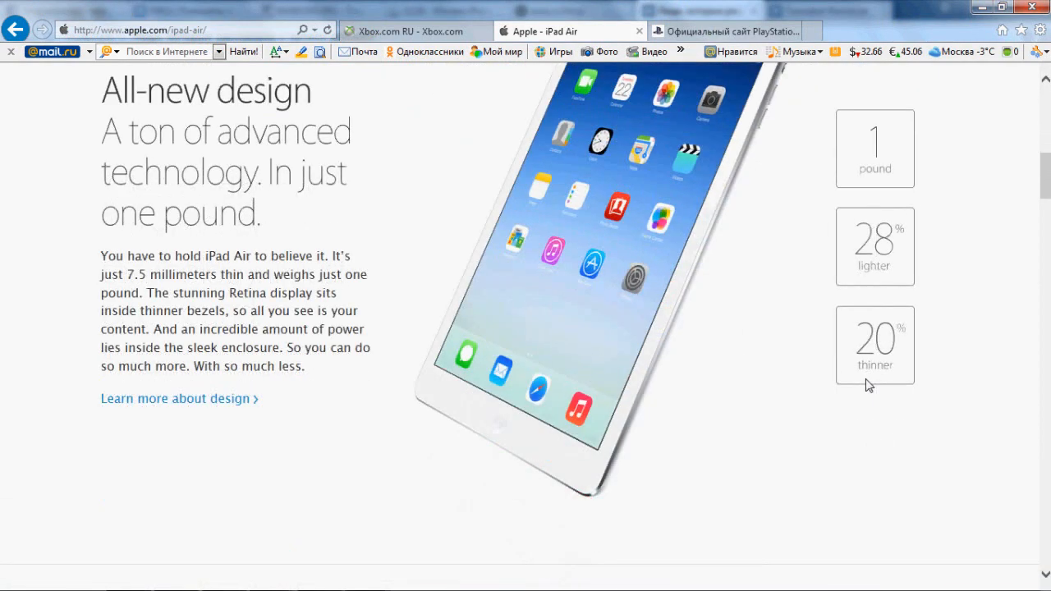
pyautogui.scroll(-3)
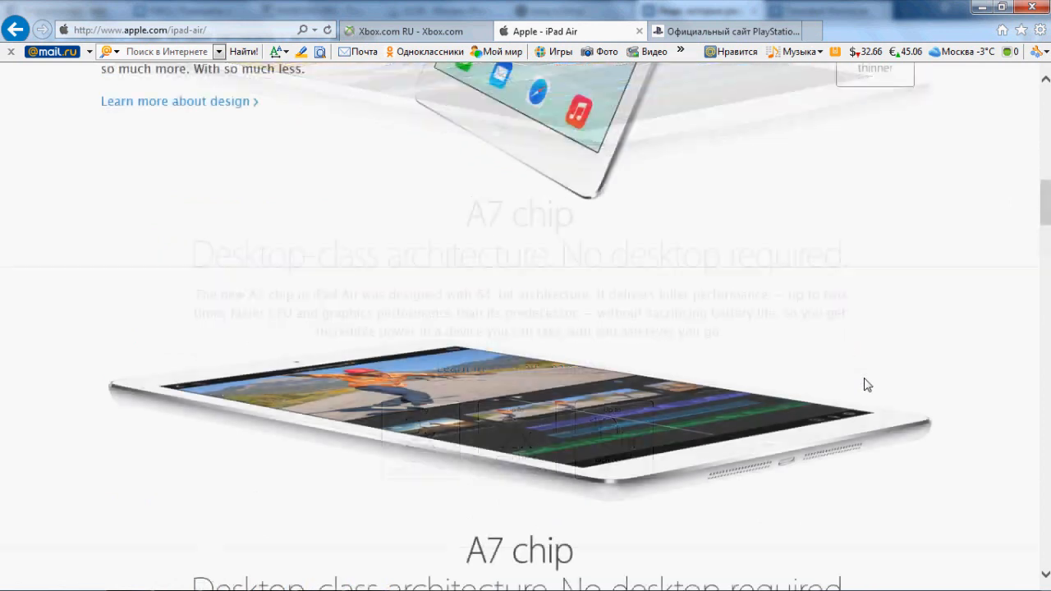
pyautogui.scroll(3)
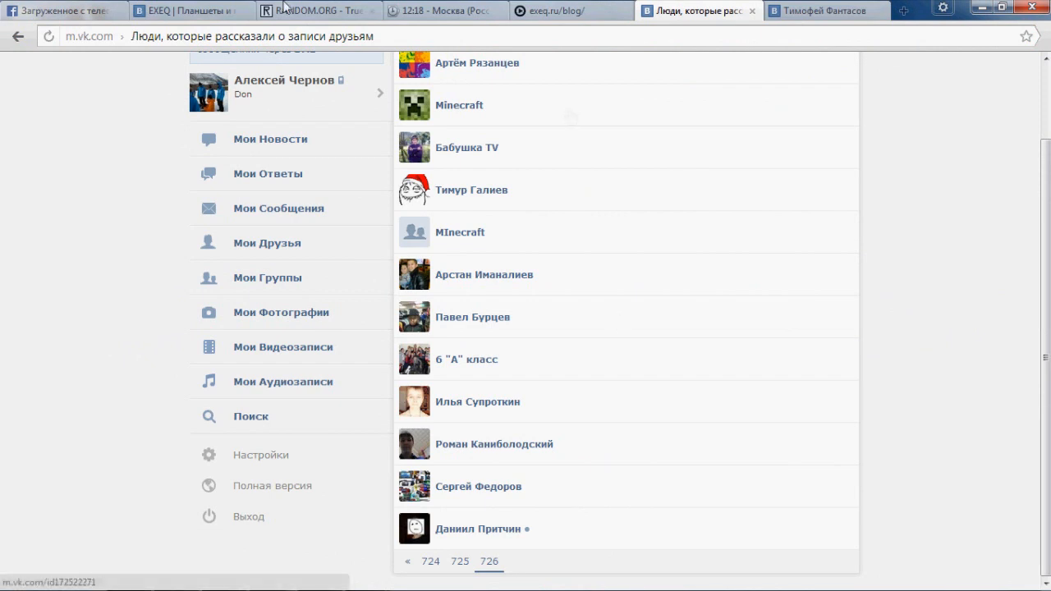
# Step: Generate a RANDOM.ORG number between 1 and 726, getting 89
pyautogui.click(317, 10)
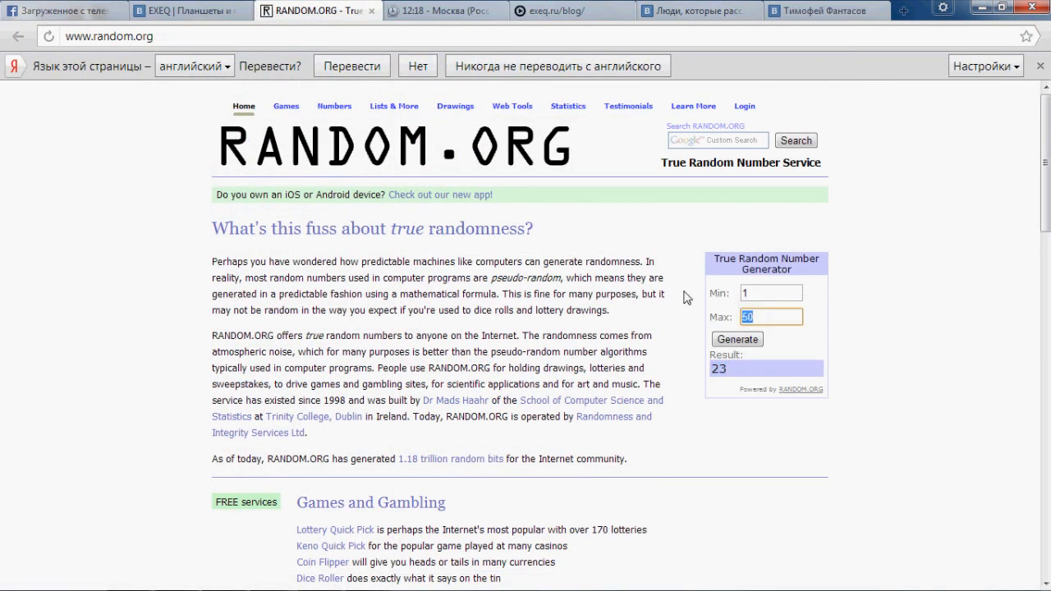
pyautogui.write('726')
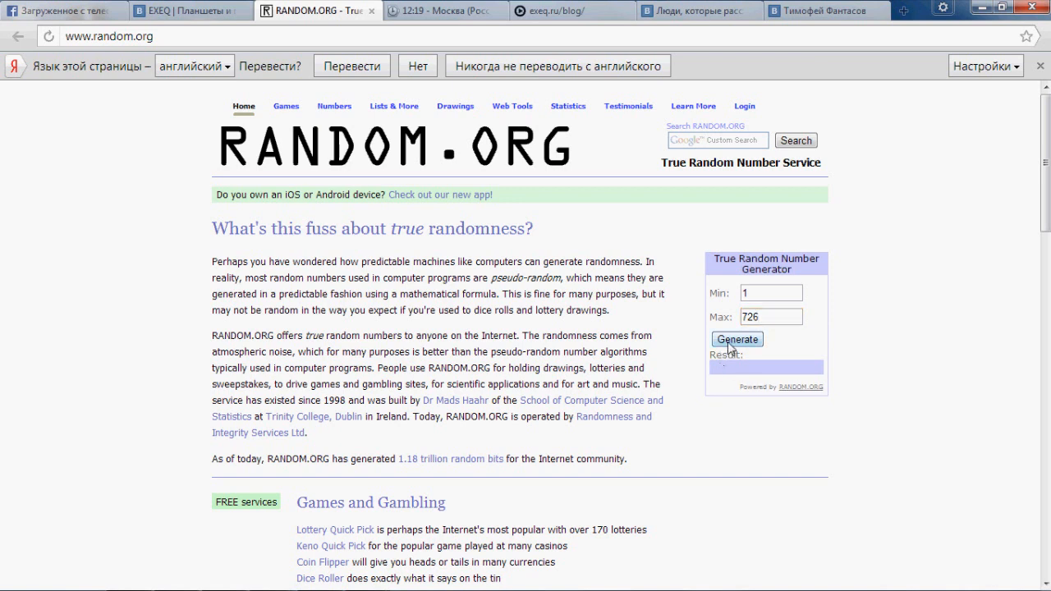
pyautogui.click(736, 338)
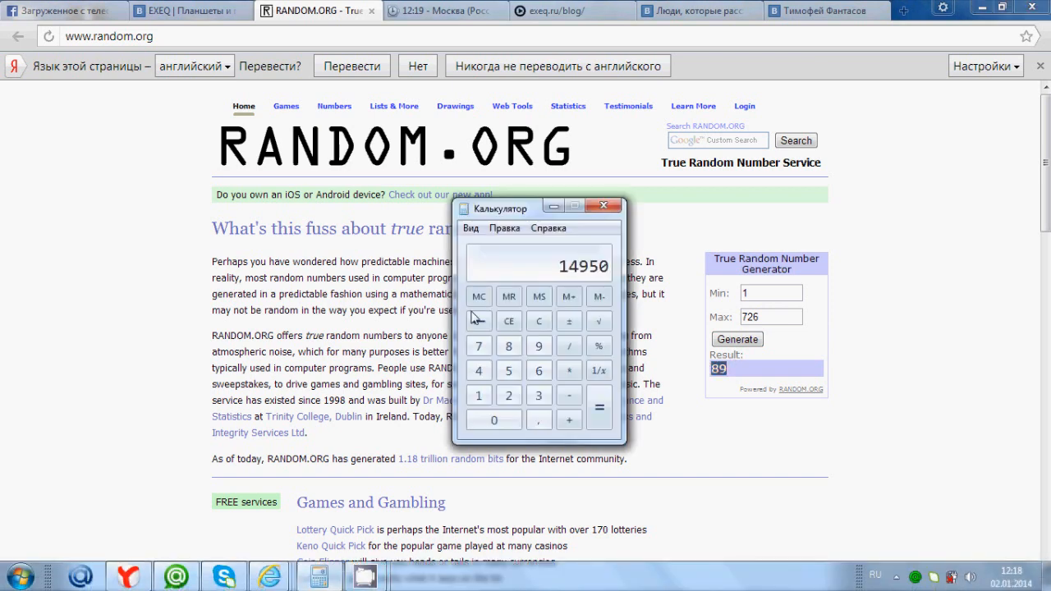
# Step: Compute 89 × 50 = 4450 in Calculator and return to the VKontakte reposters page
pyautogui.click(509, 345)
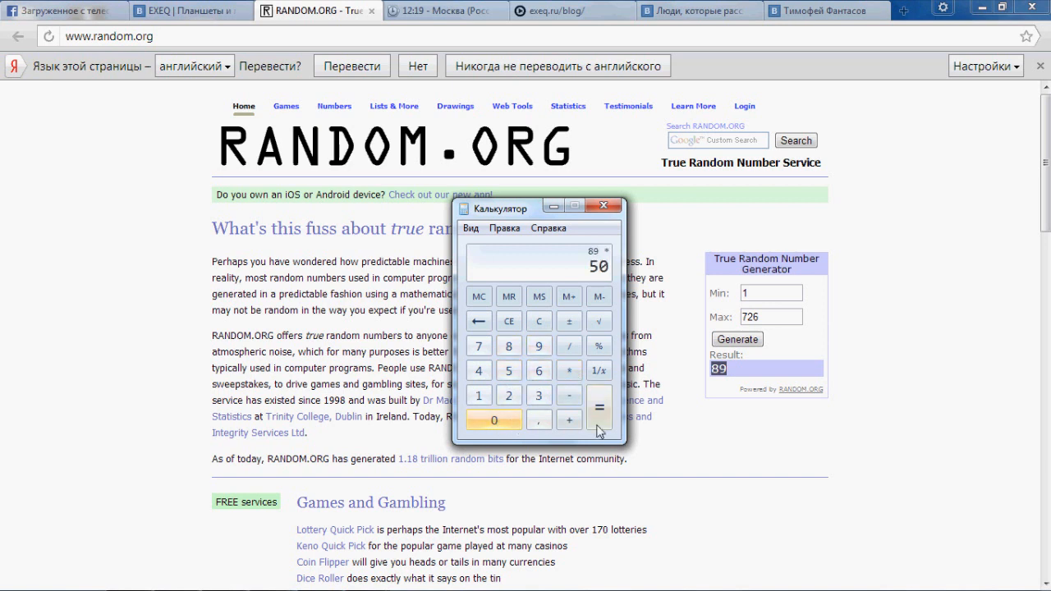
pyautogui.click(598, 408)
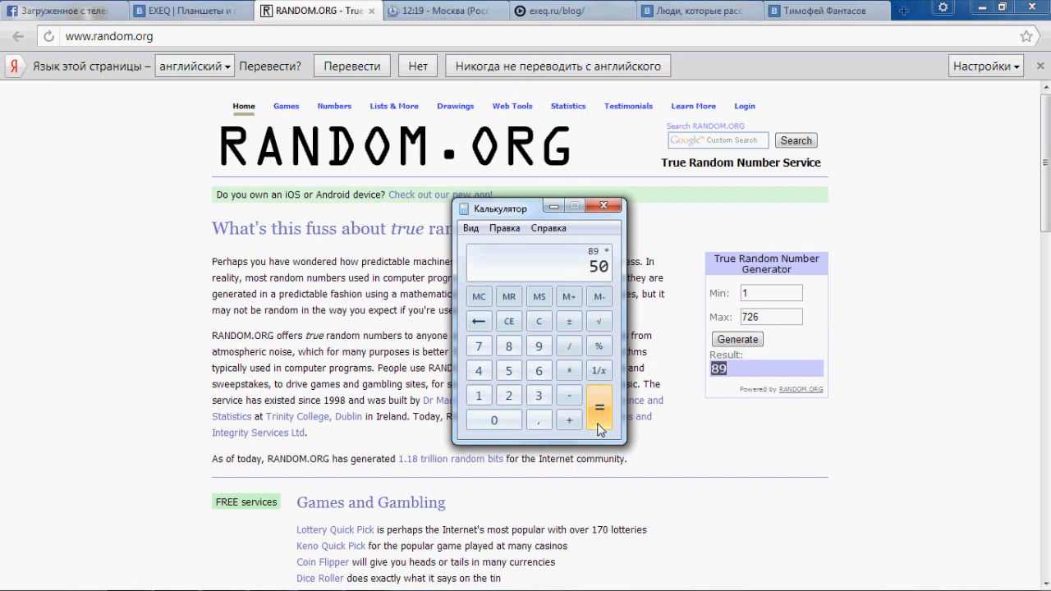
pyautogui.click(599, 418)
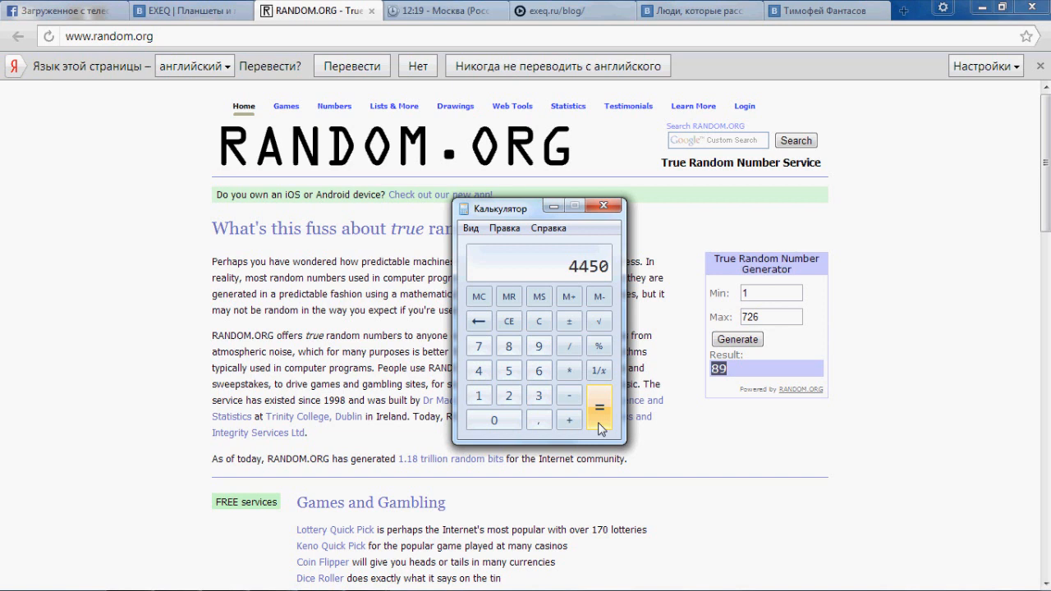
pyautogui.click(598, 409)
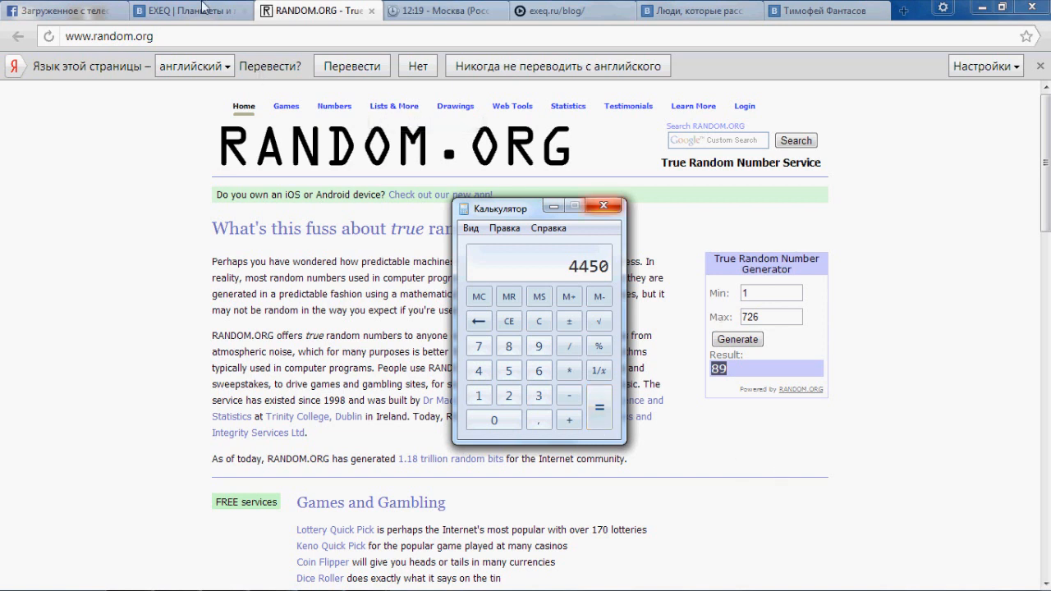
pyautogui.click(697, 9)
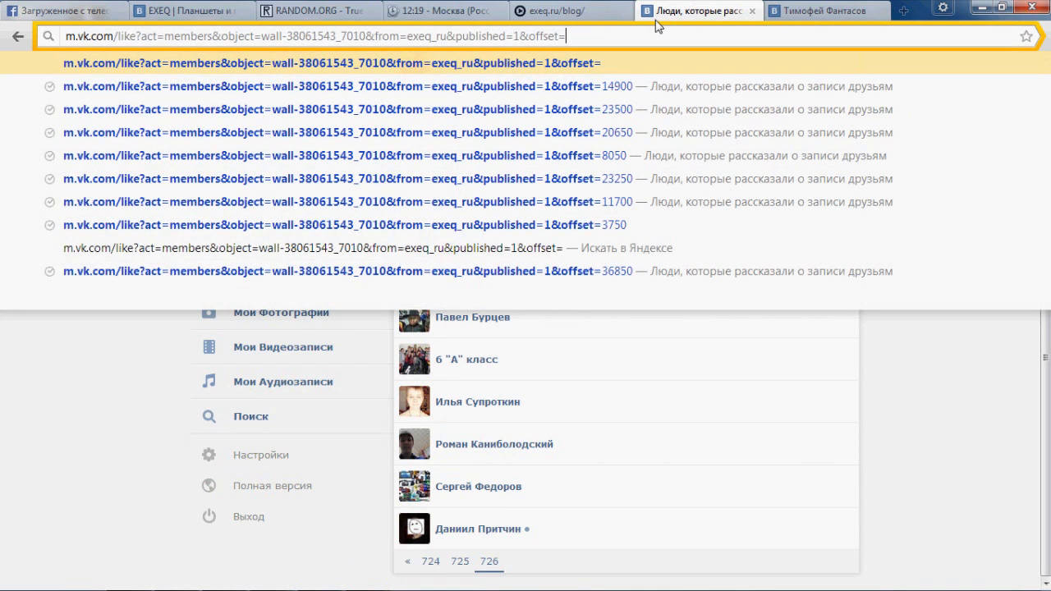
# Step: Set the reposters list URL offset to 4450 and check page 89
pyautogui.write('4')
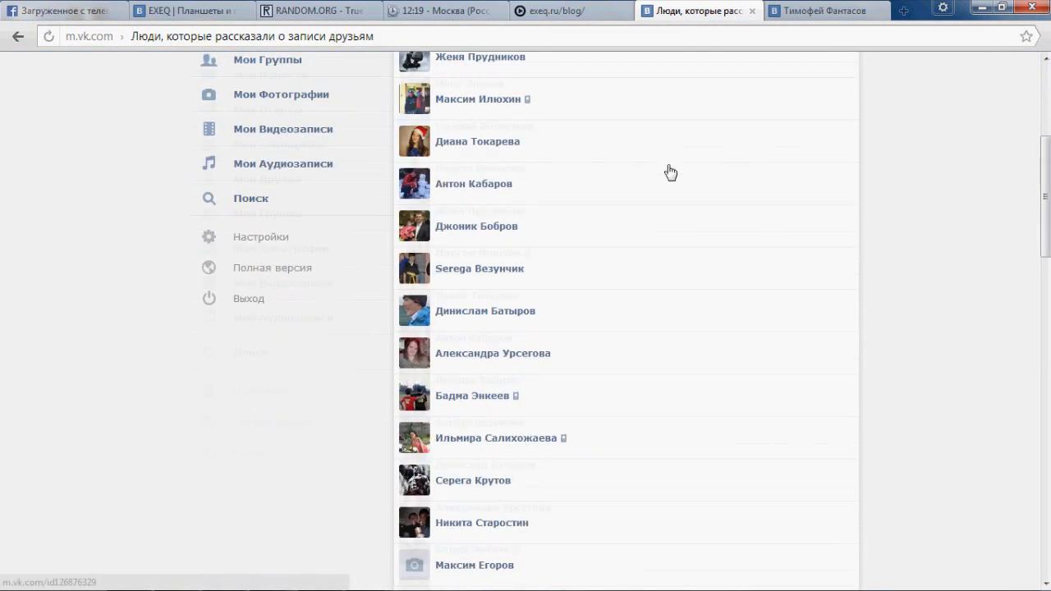
pyautogui.scroll(-3)
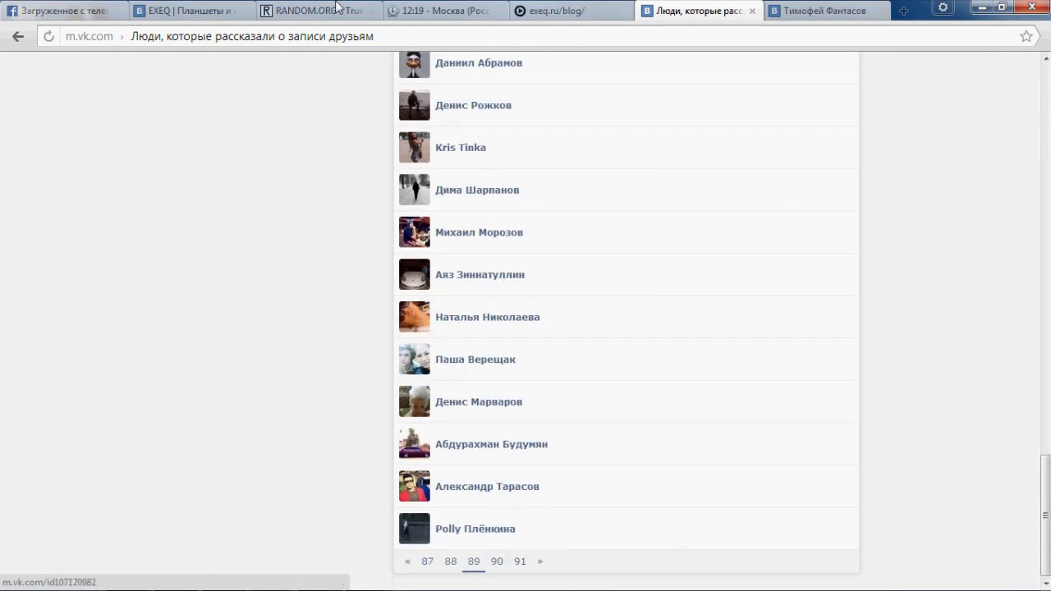
pyautogui.click(319, 10)
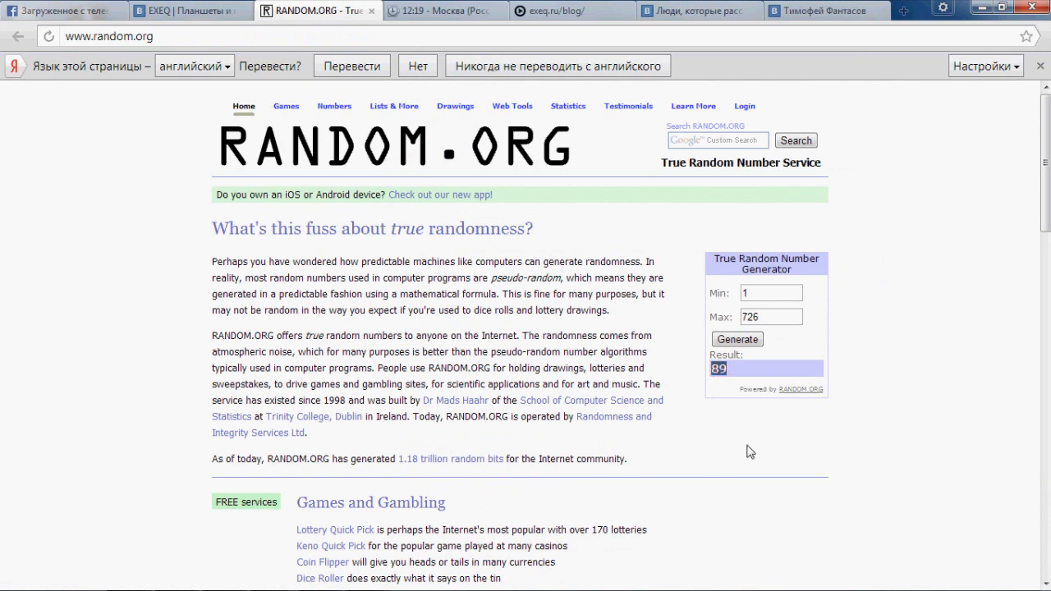
# Step: Revisit page 89 of the reposters, then return to the RANDOM.ORG generator
pyautogui.click(698, 10)
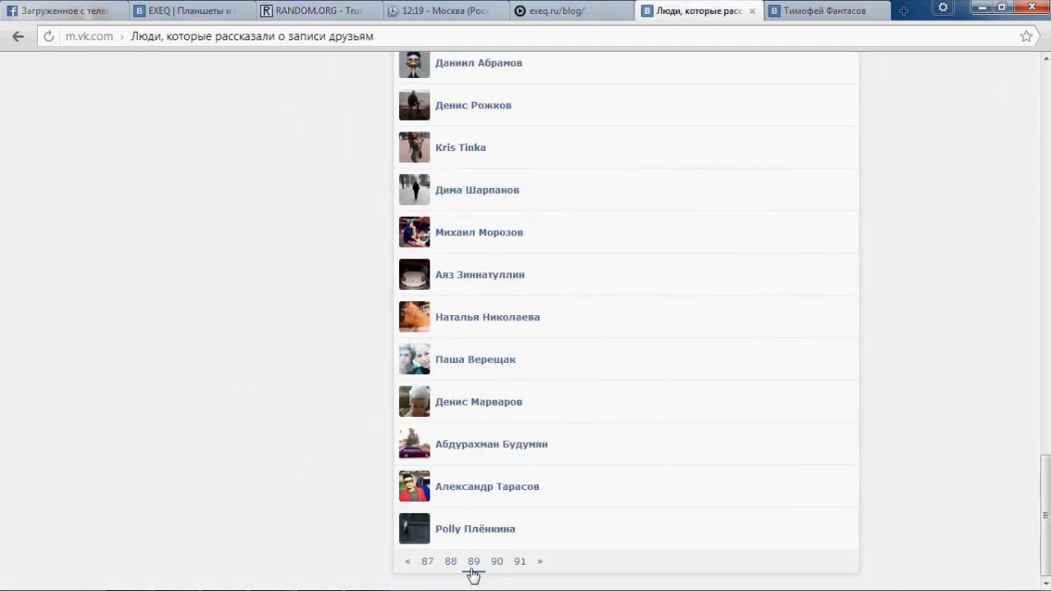
pyautogui.click(473, 562)
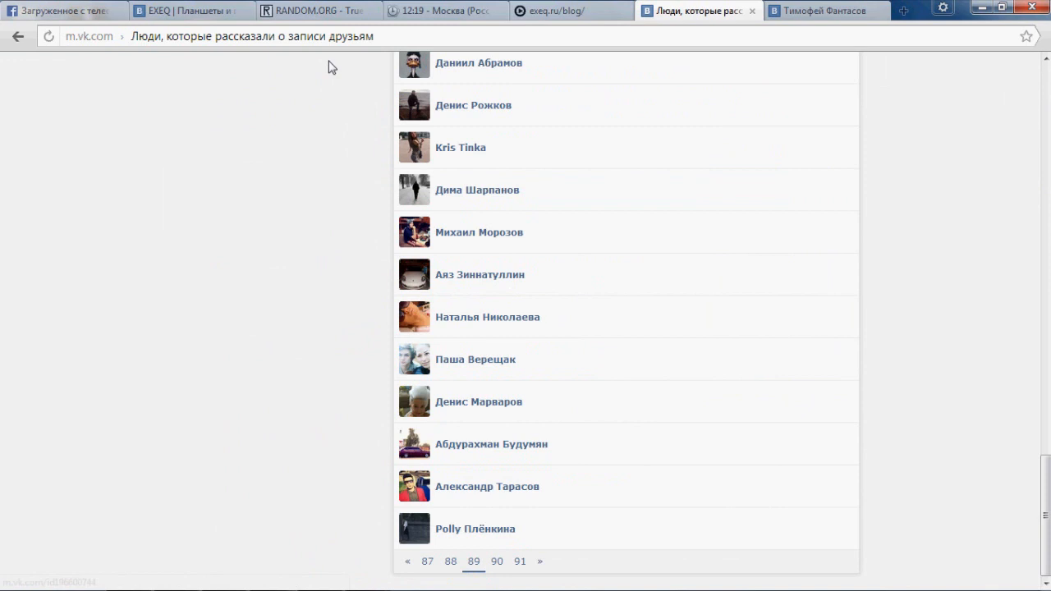
pyautogui.click(319, 10)
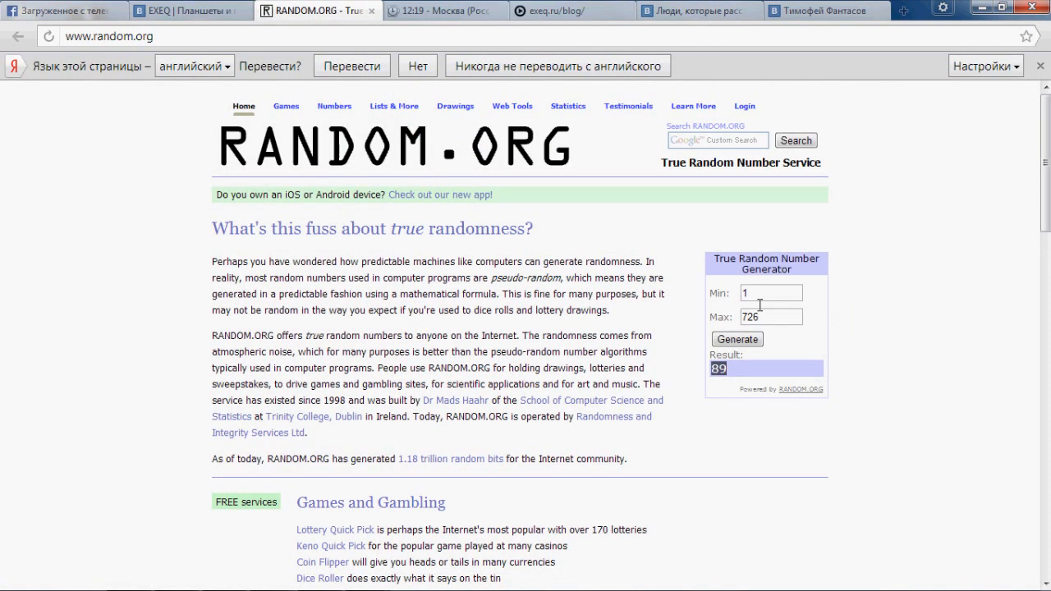
# Step: Set Max to 50 and generate a new random number from 1 to 50
pyautogui.write('50')
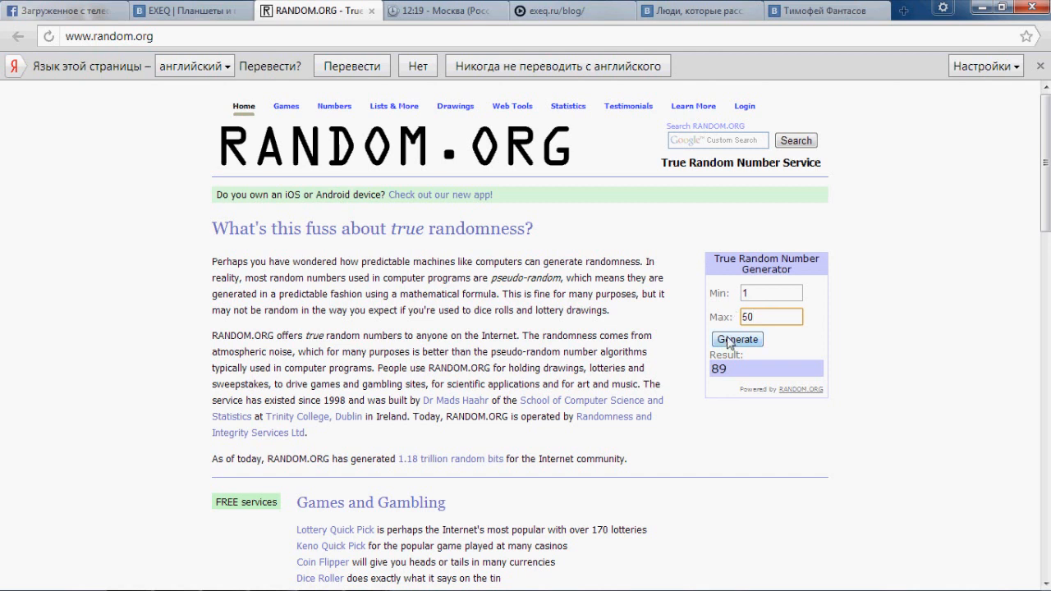
pyautogui.click(736, 339)
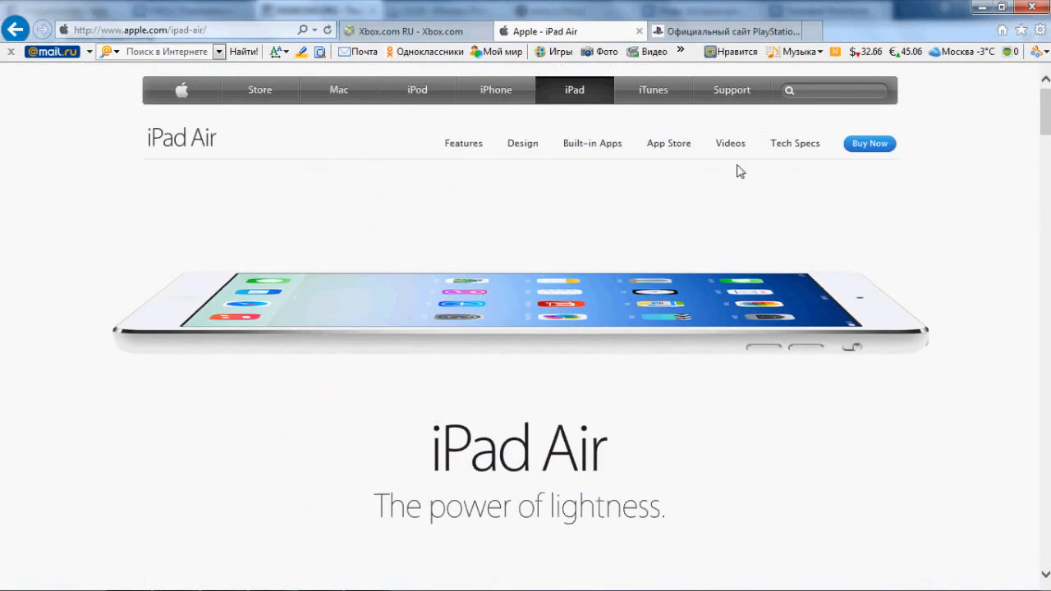
pyautogui.scroll(-3)
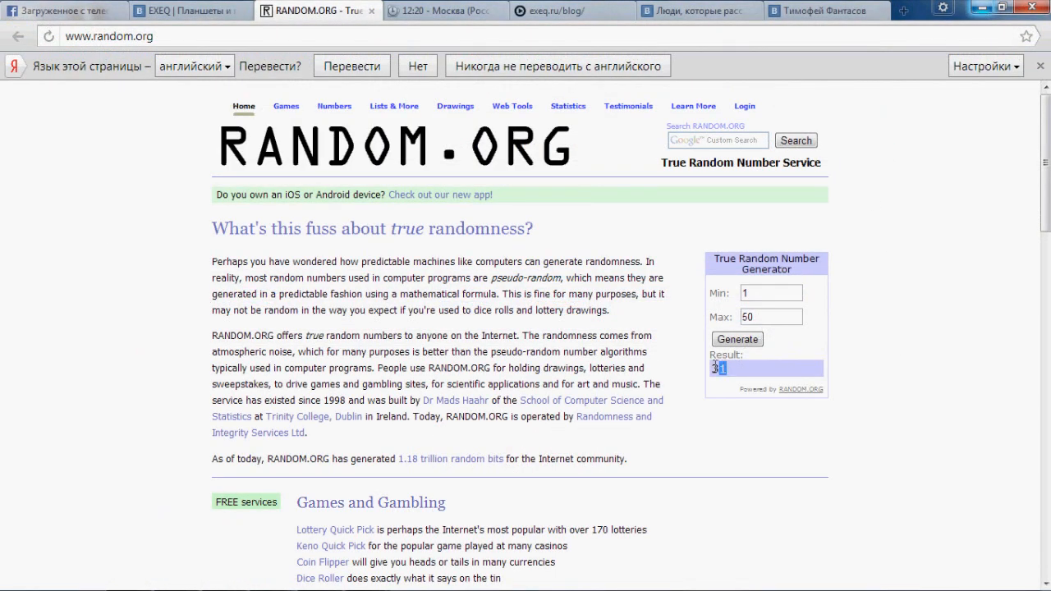
# Step: Switch back to the VK tab with the list of people who shared the post
pyautogui.click(700, 10)
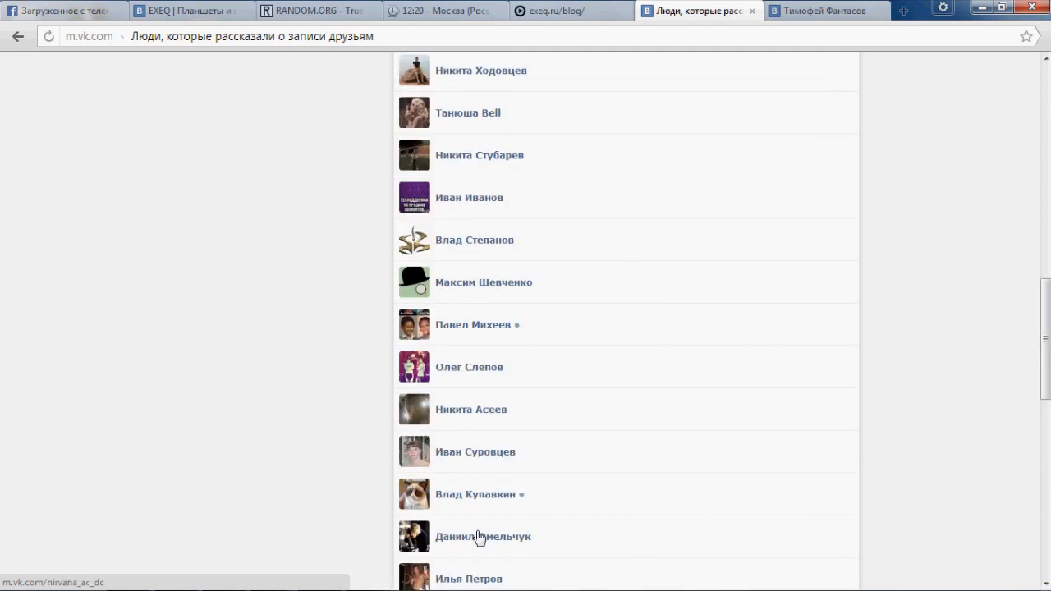
# Step: Scroll down the 'Поделились' list on page 89 to the chosen reposter
pyautogui.click(493, 100)
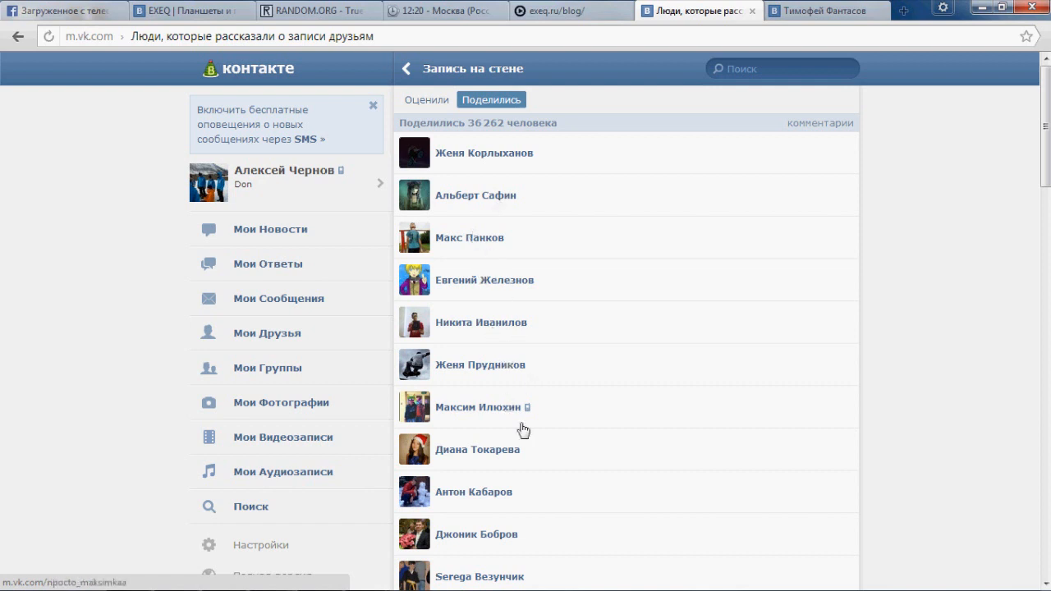
pyautogui.moveTo(512, 564)
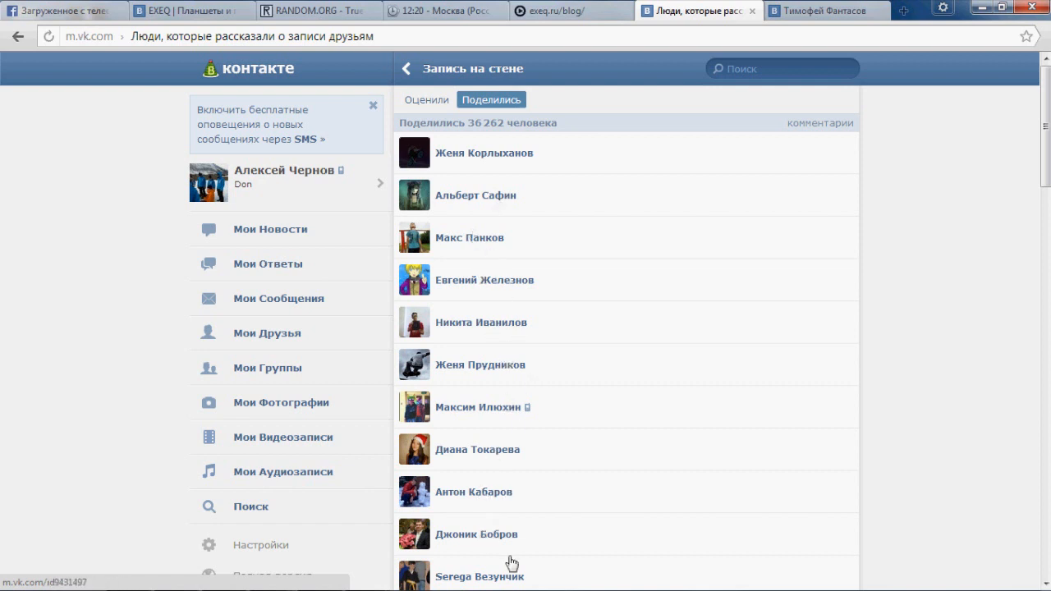
pyautogui.scroll(-3)
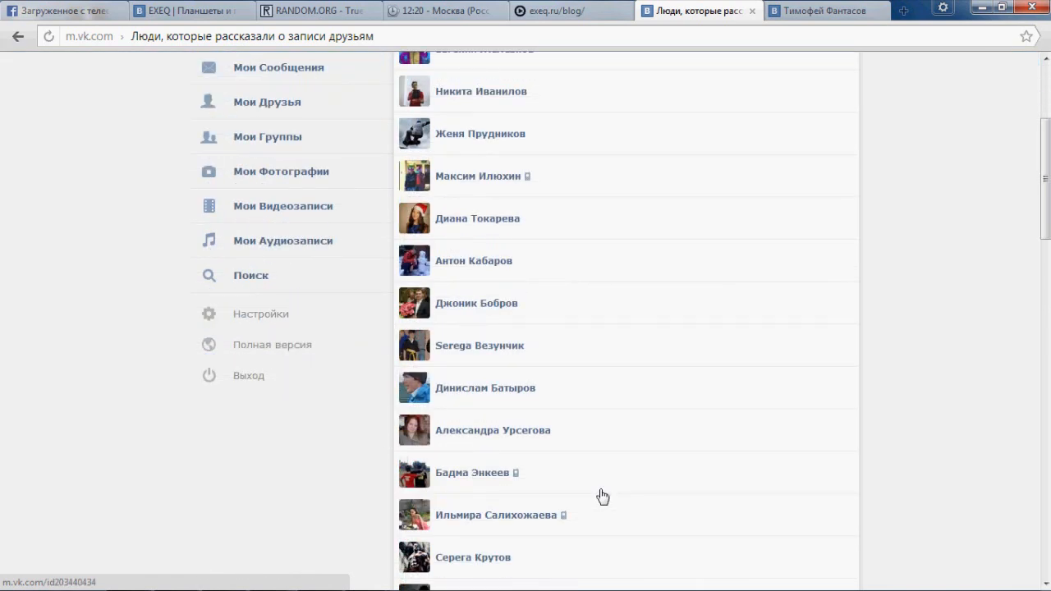
pyautogui.scroll(-3)
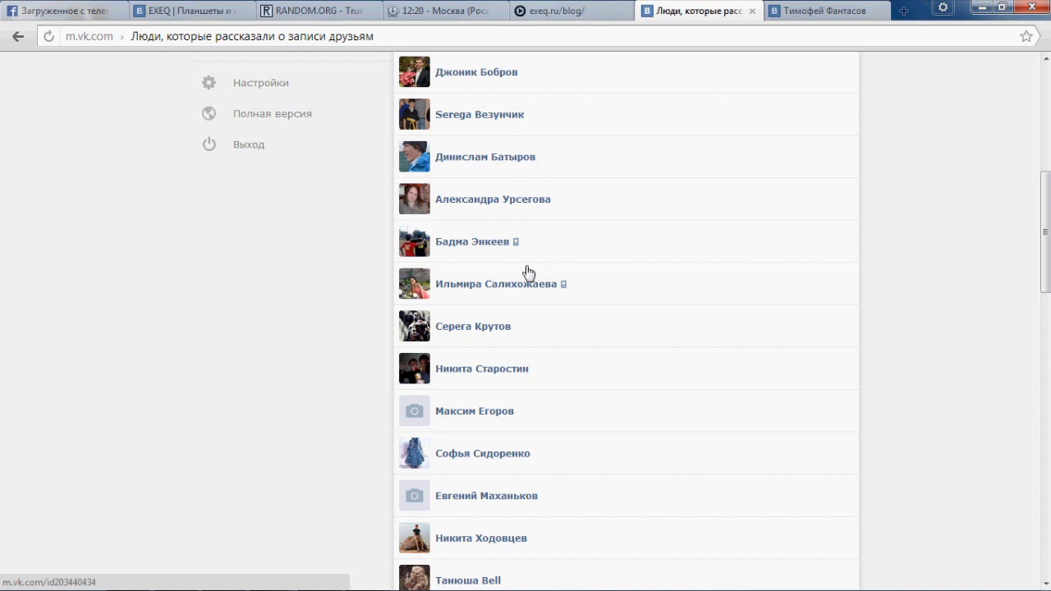
pyautogui.moveTo(526, 450)
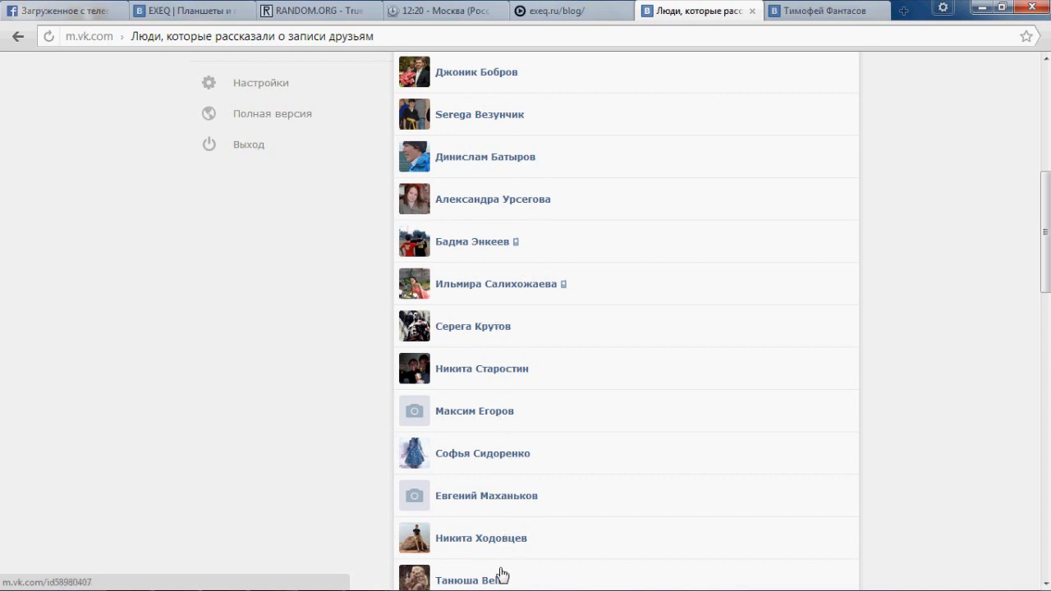
pyautogui.scroll(-3)
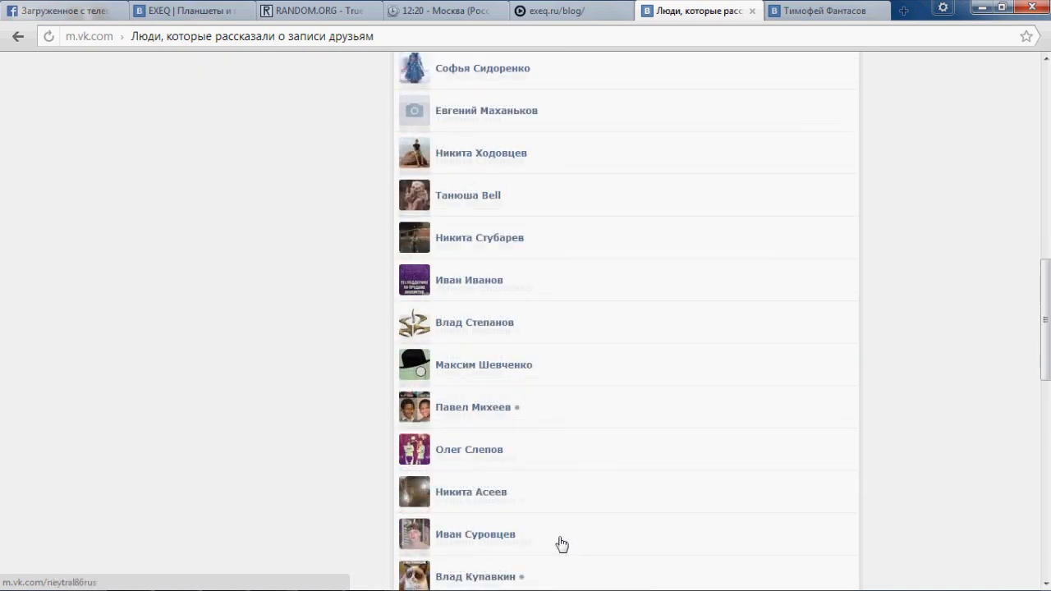
pyautogui.scroll(-3)
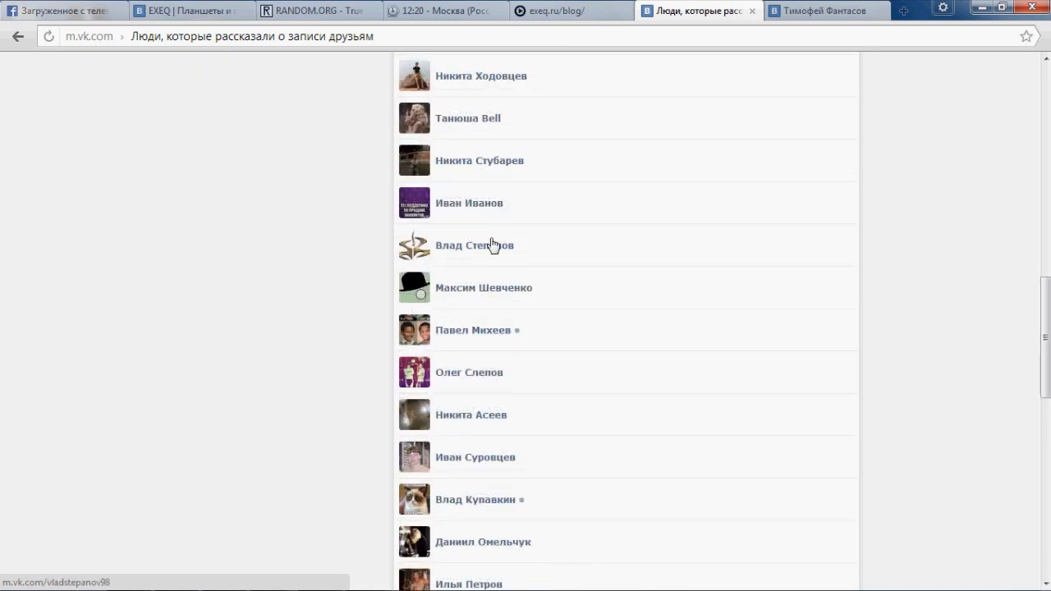
pyautogui.moveTo(477, 375)
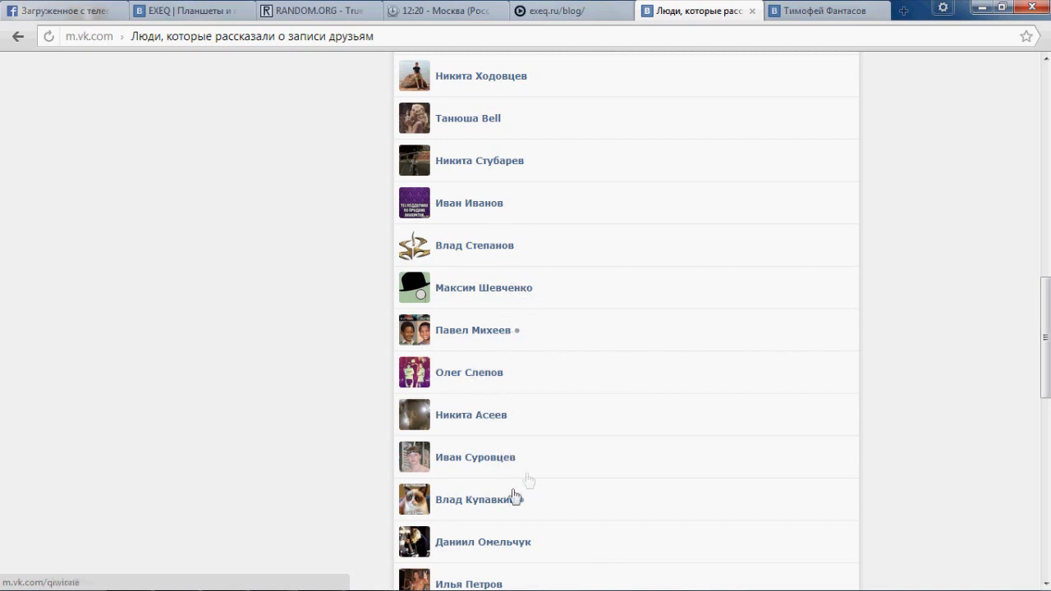
pyautogui.click(475, 499)
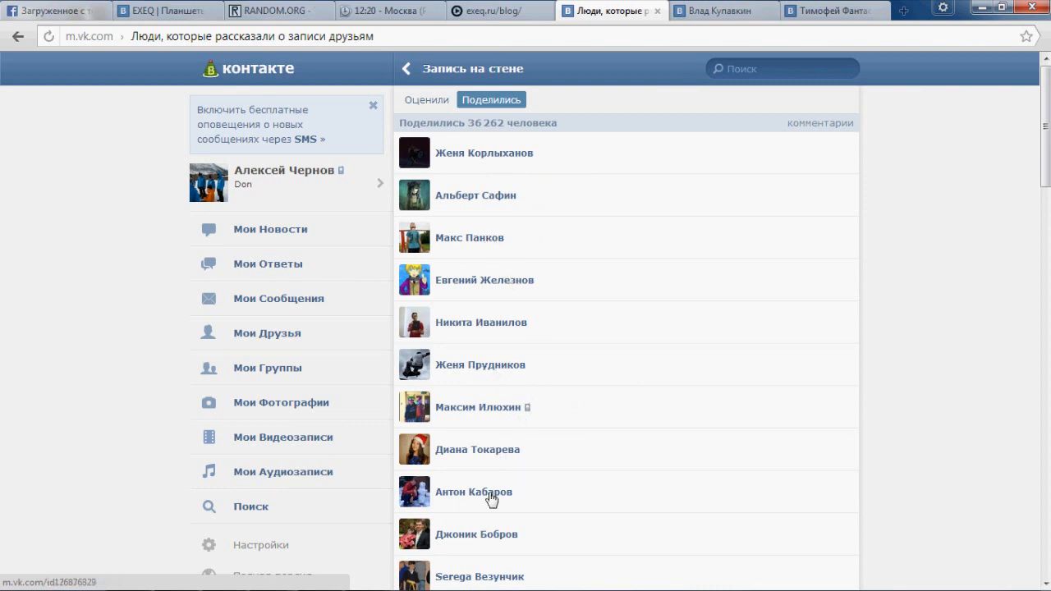
pyautogui.moveTo(556, 524)
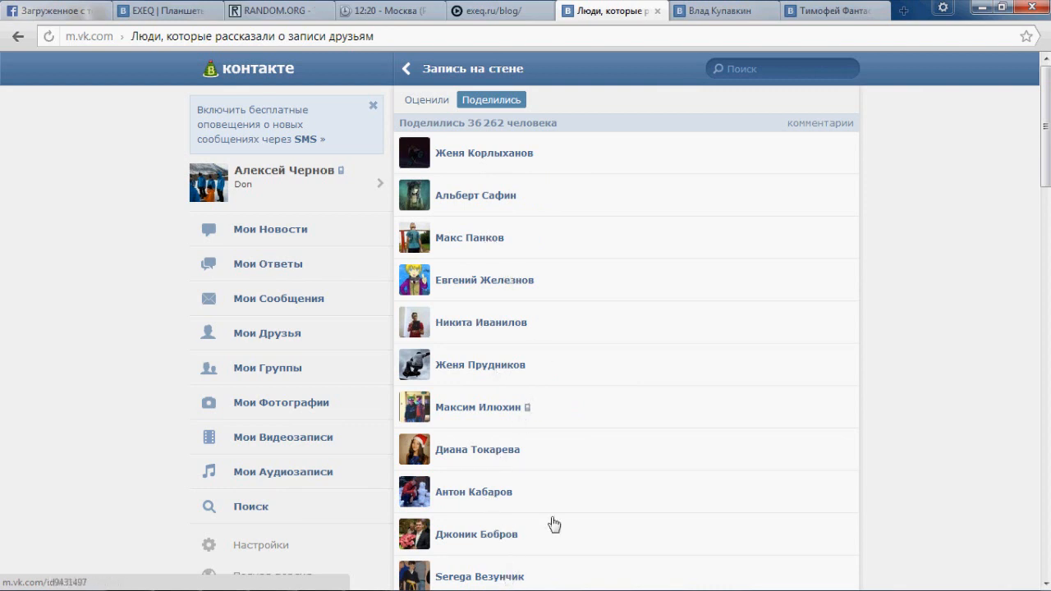
pyautogui.scroll(-3)
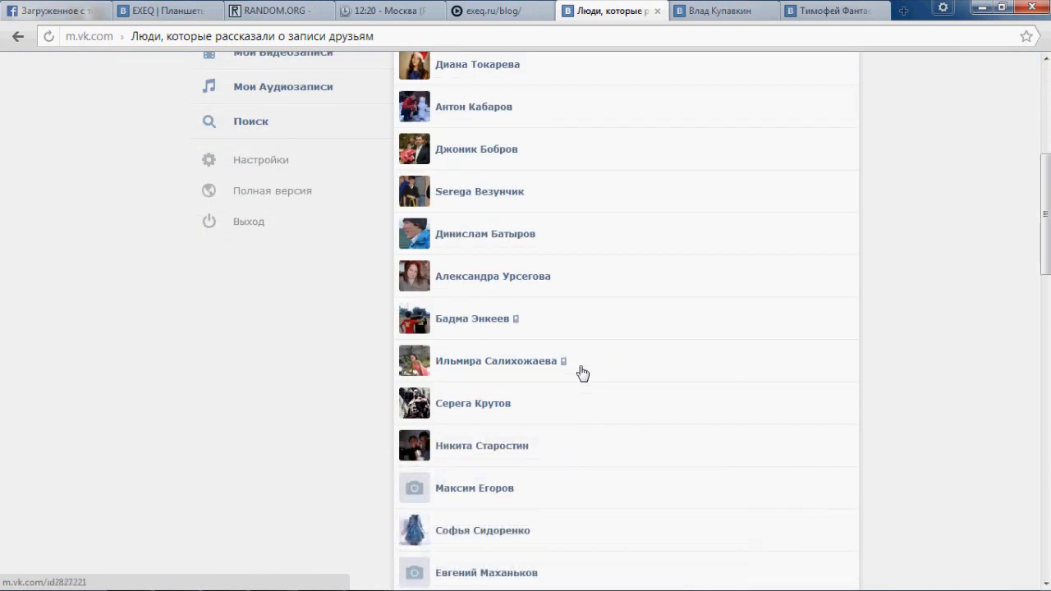
pyautogui.scroll(-3)
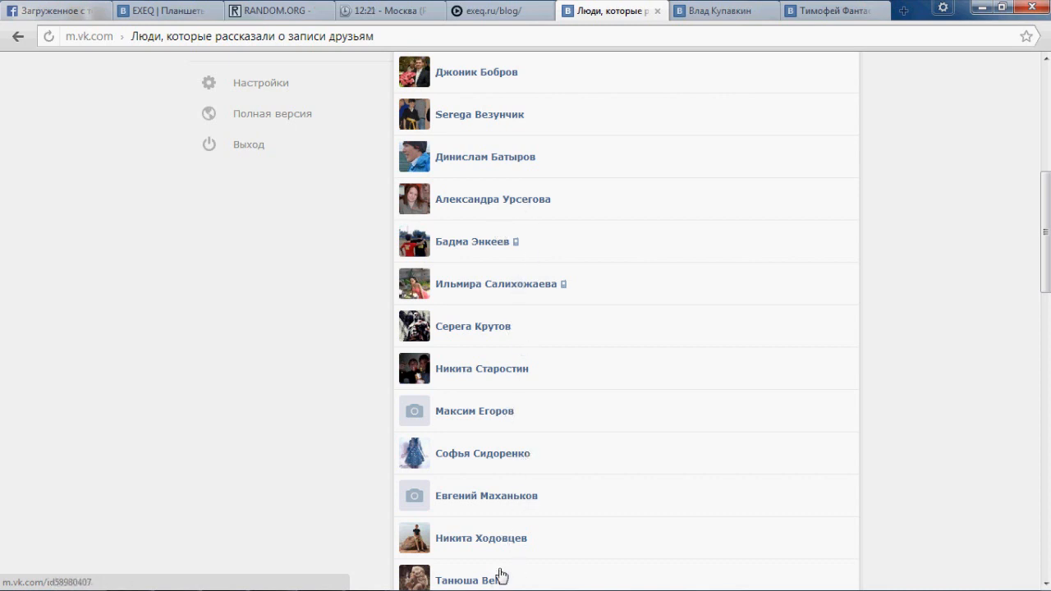
pyautogui.scroll(-3)
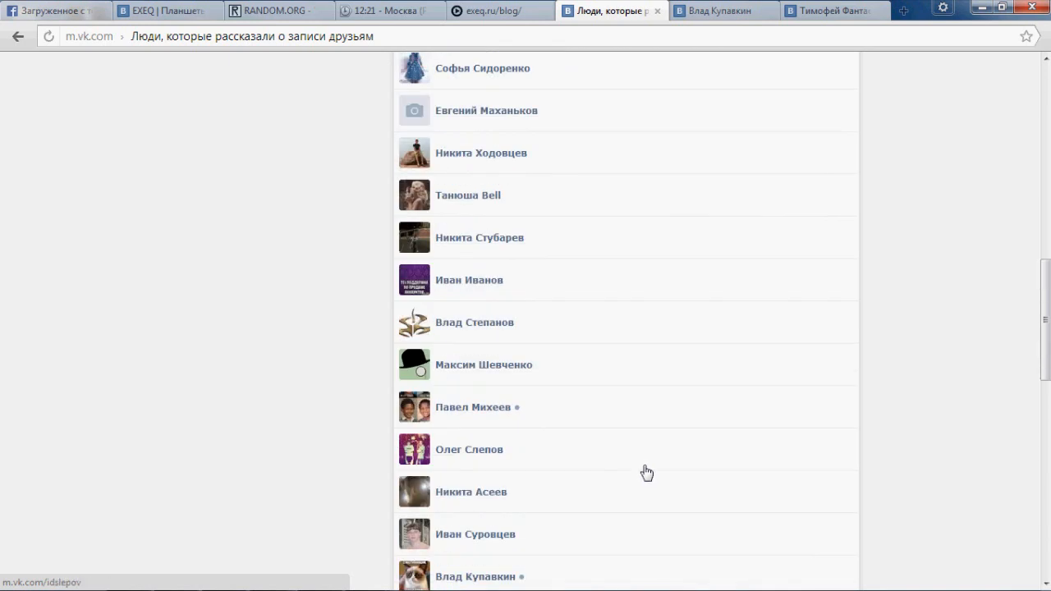
pyautogui.scroll(-3)
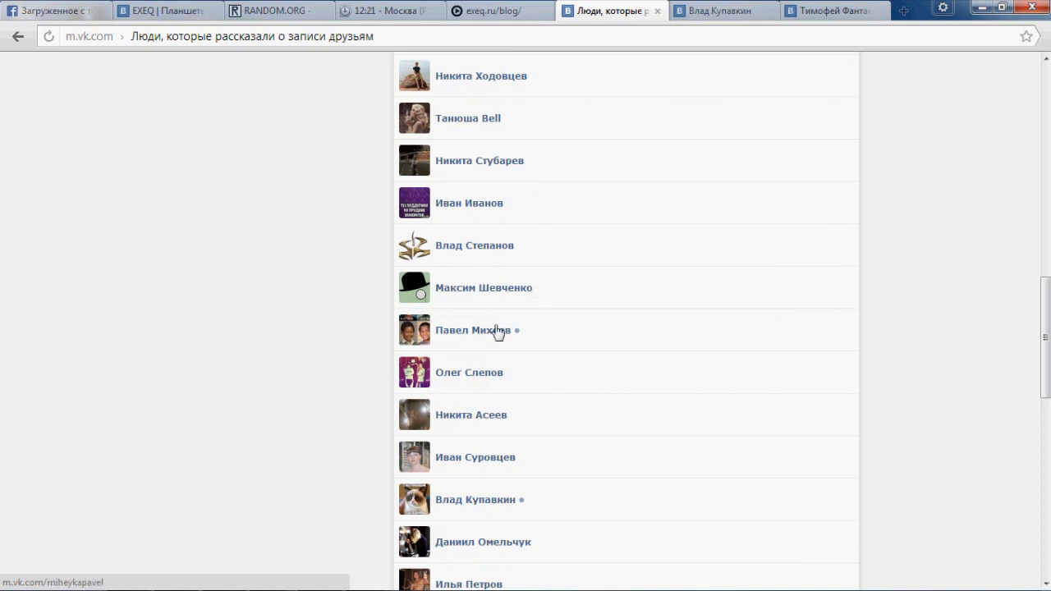
pyautogui.moveTo(480, 504)
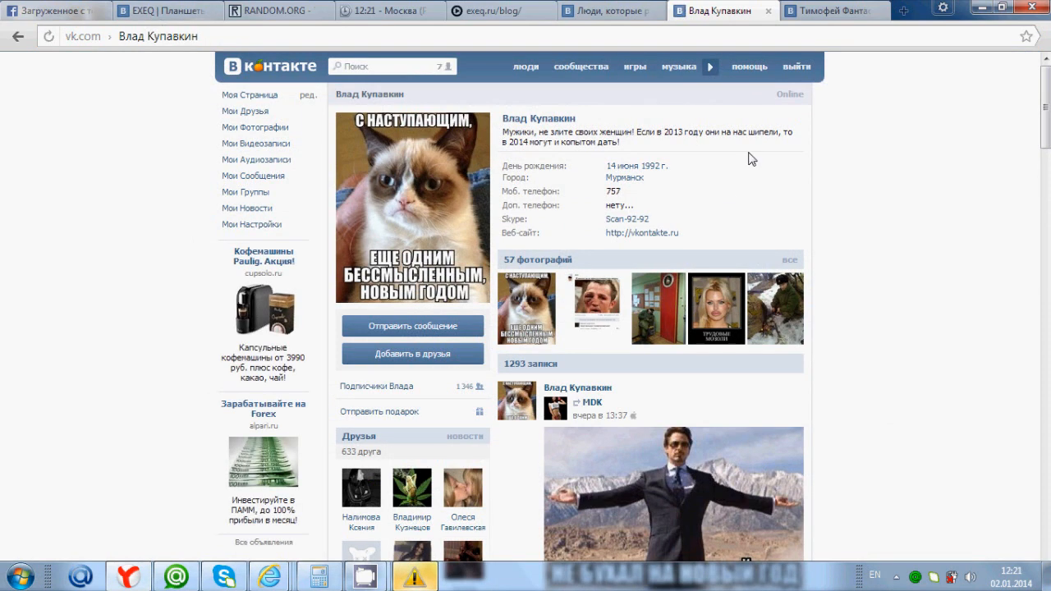
pyautogui.scroll(-3)
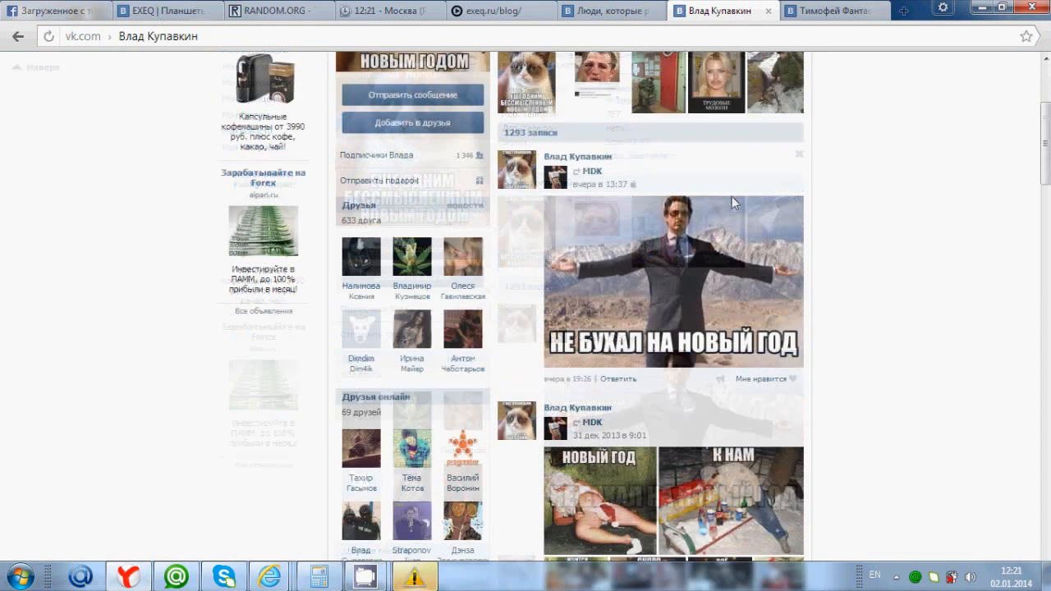
pyautogui.scroll(-3)
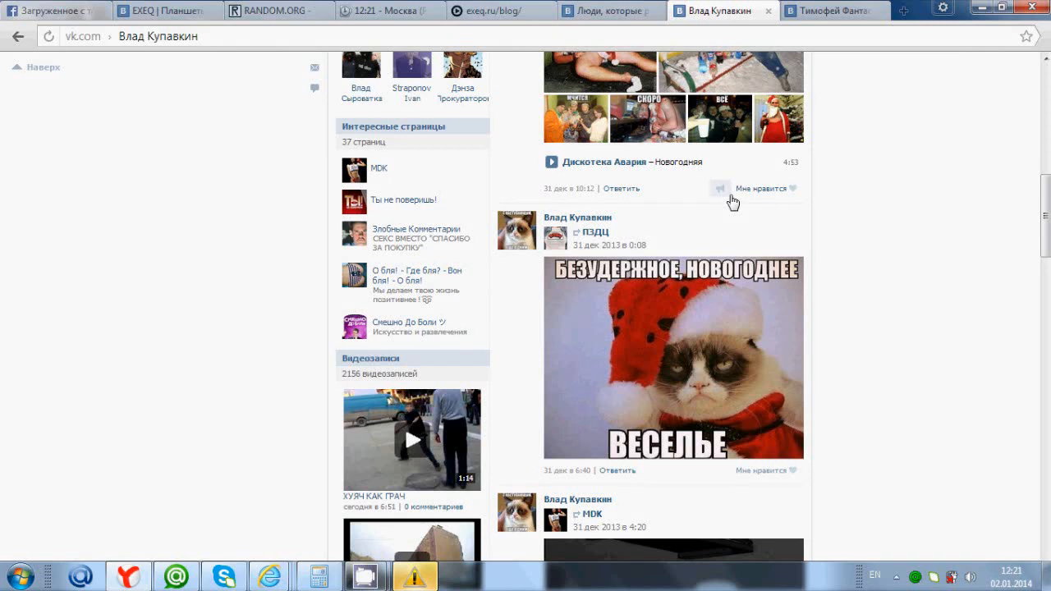
pyautogui.scroll(-3)
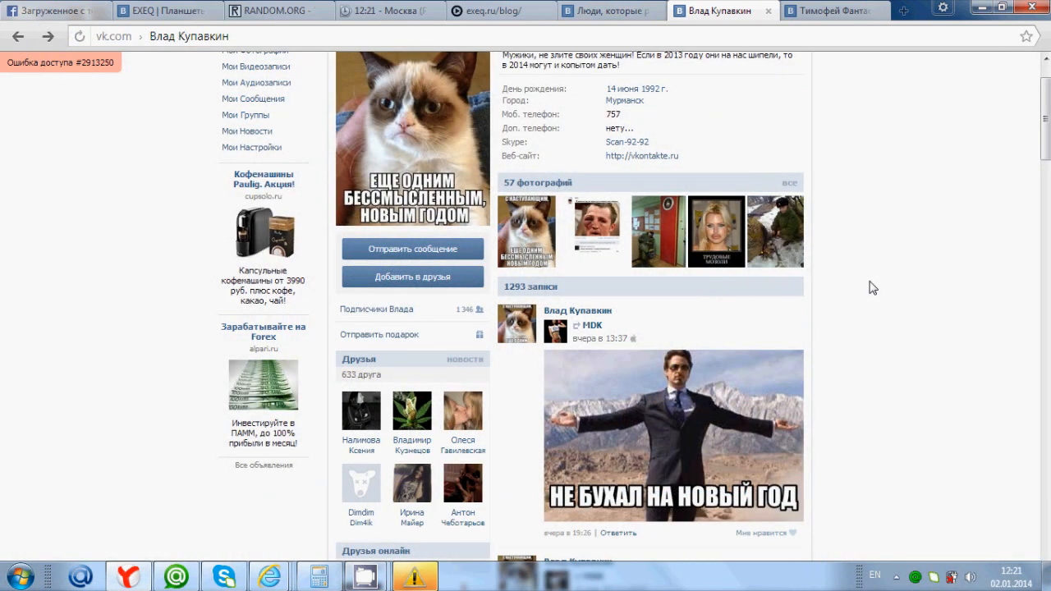
pyautogui.scroll(-3)
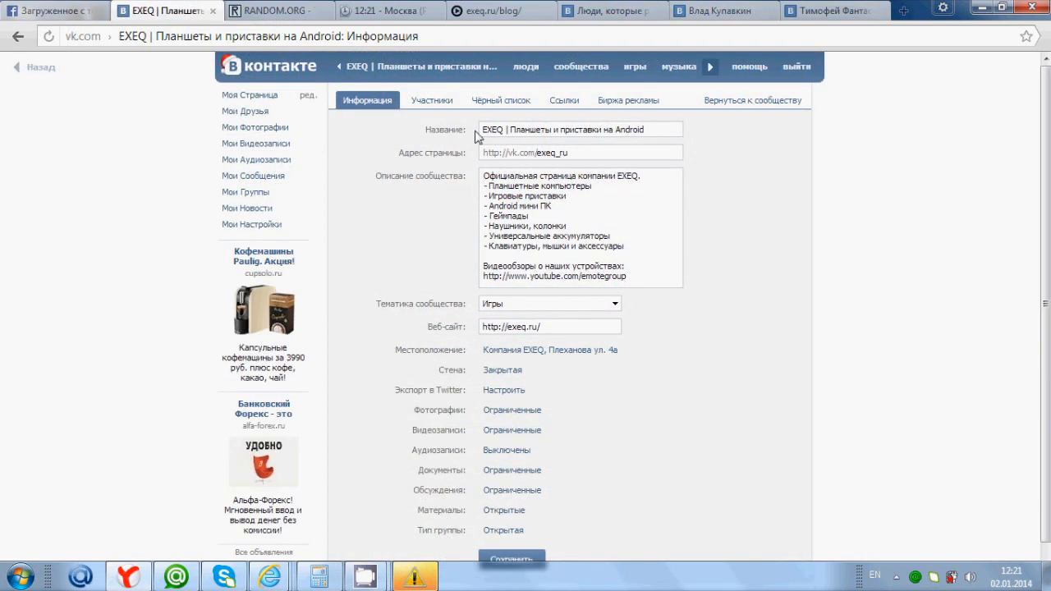
pyautogui.click(501, 101)
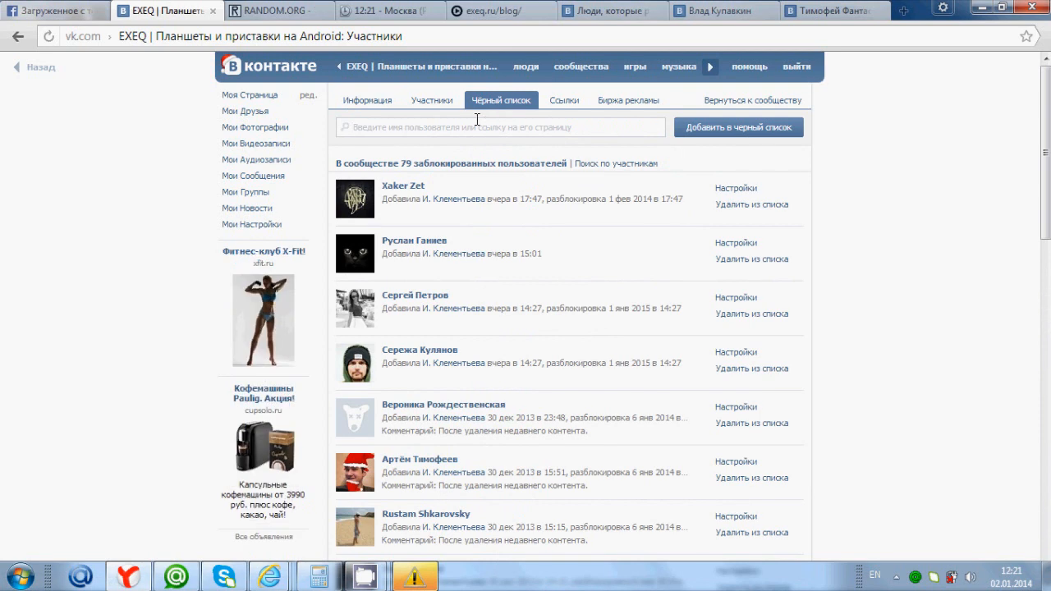
pyautogui.click(430, 101)
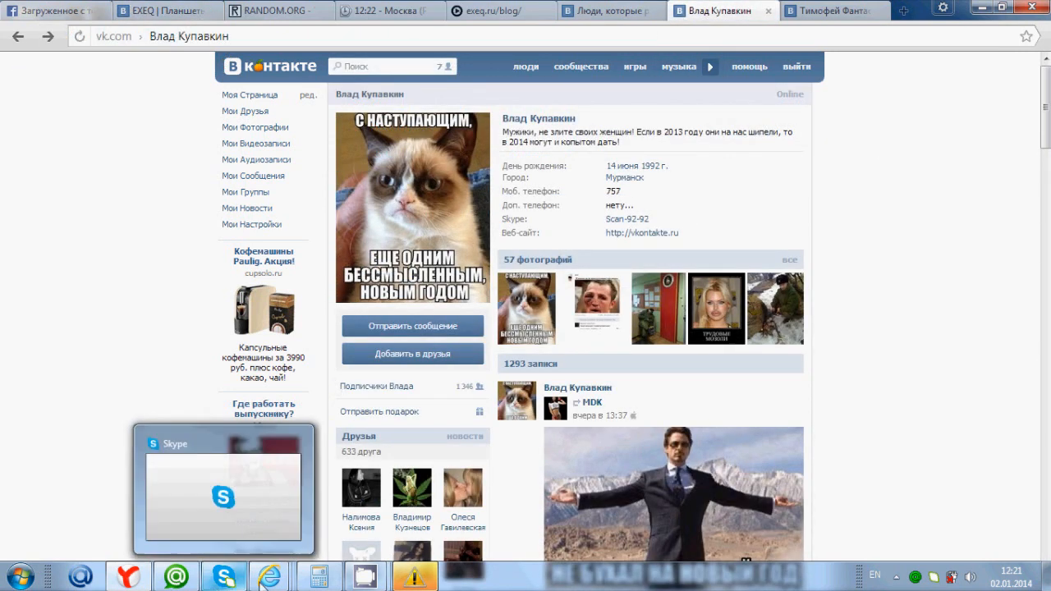
pyautogui.click(720, 10)
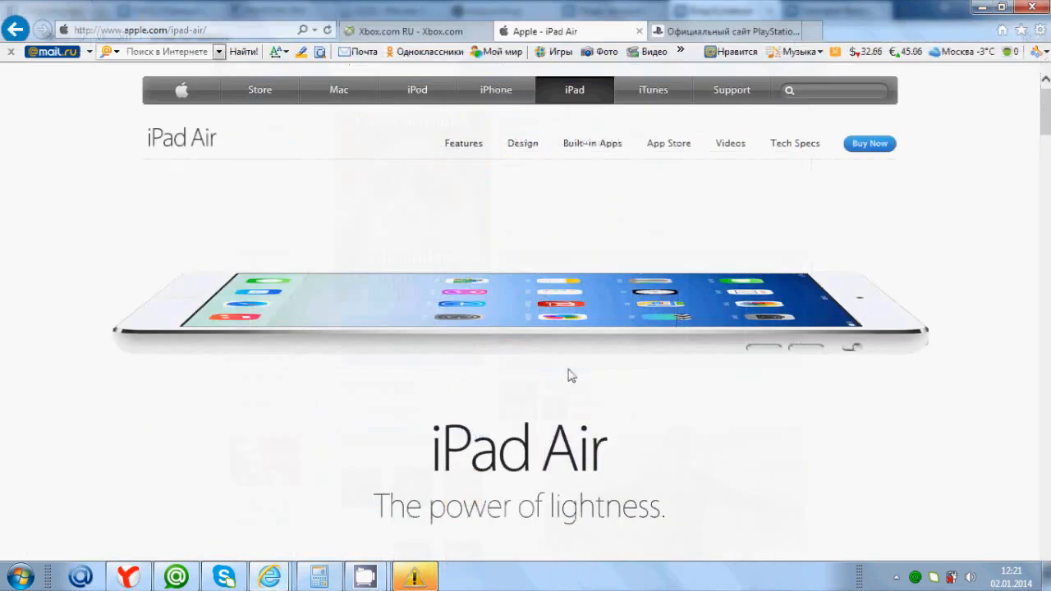
pyautogui.scroll(-3)
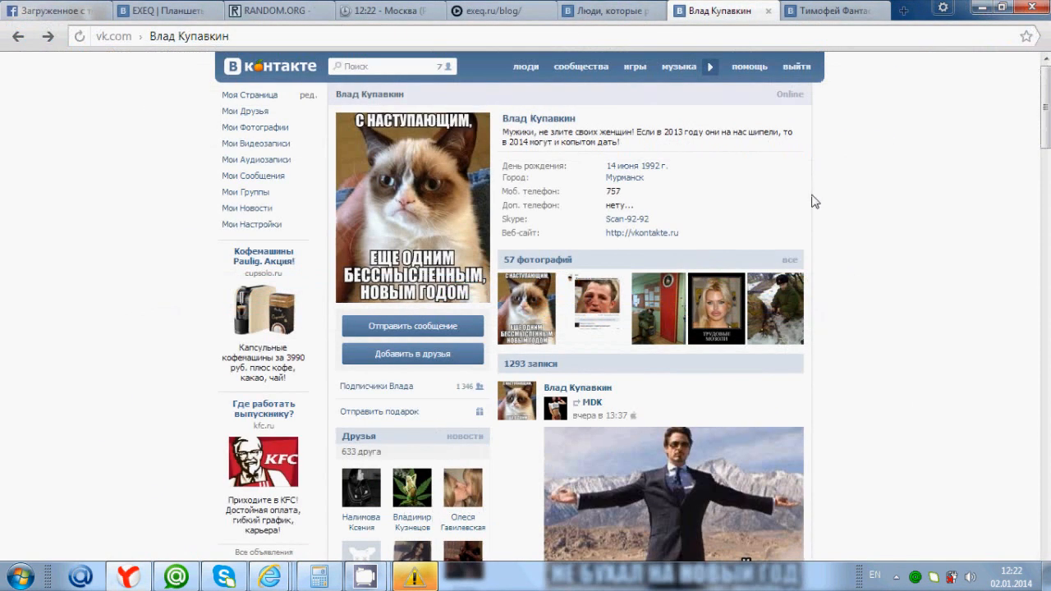
pyautogui.doubleClick(624, 178)
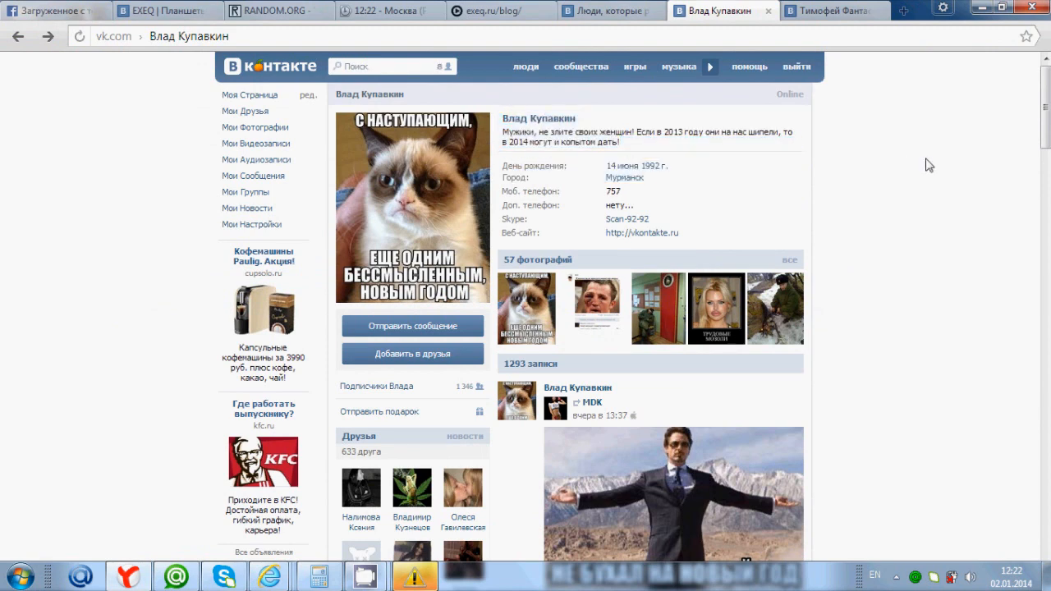
pyautogui.scroll(-3)
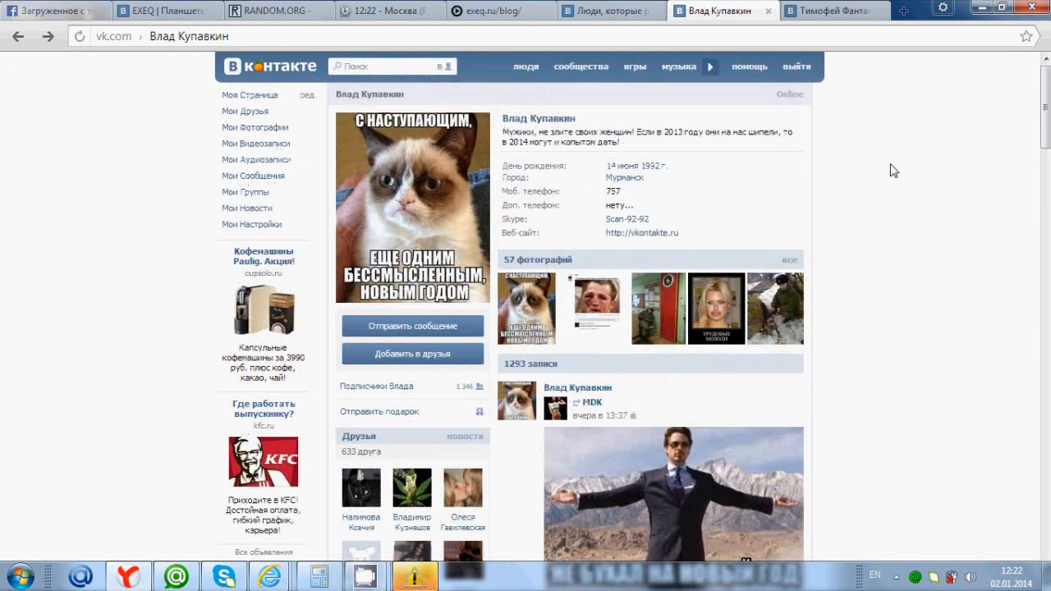
pyautogui.moveTo(828, 148)
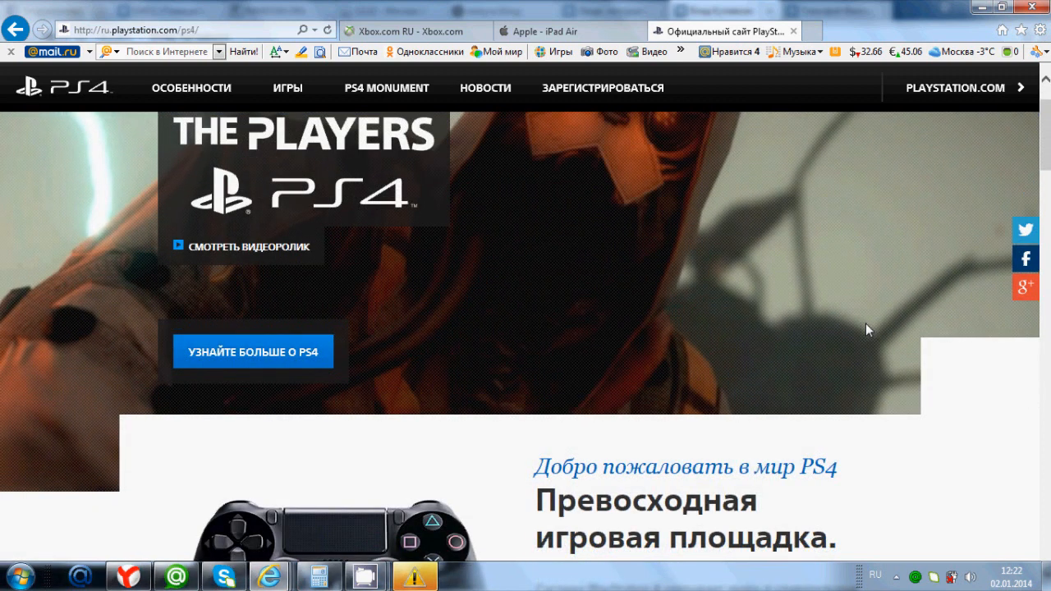
# Step: Scroll the PS4 page through controller, games and PS4 Monument sections, then return to the VK profile
pyautogui.scroll(-3)
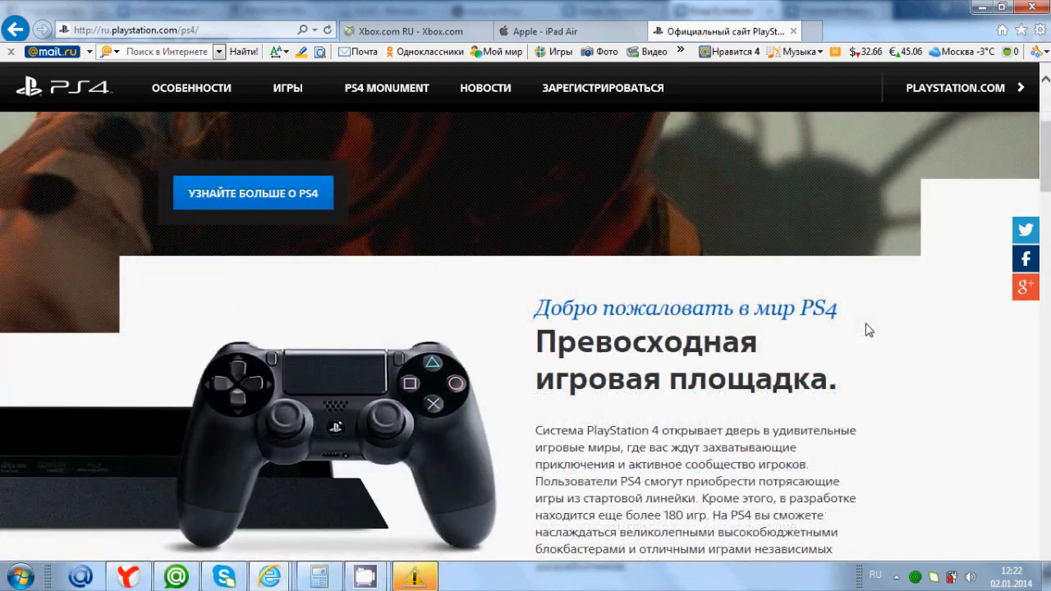
pyautogui.scroll(-3)
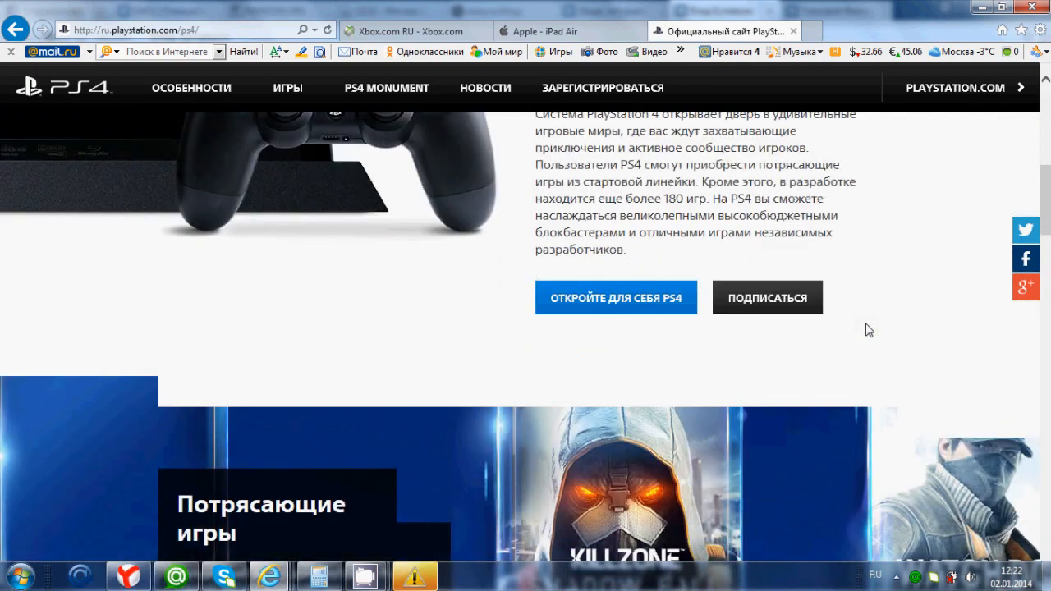
pyautogui.scroll(-3)
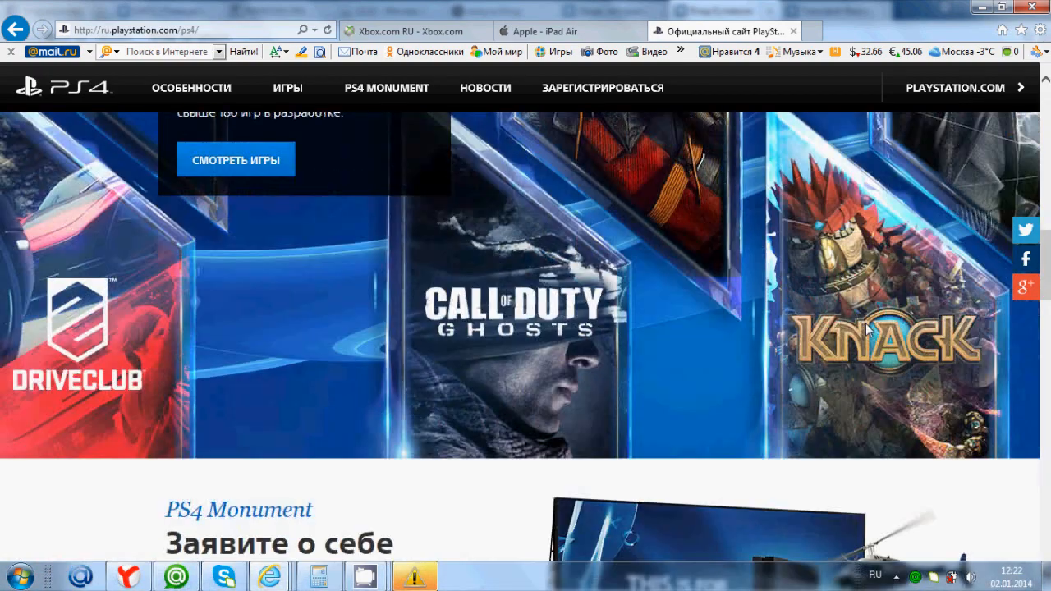
pyautogui.scroll(-3)
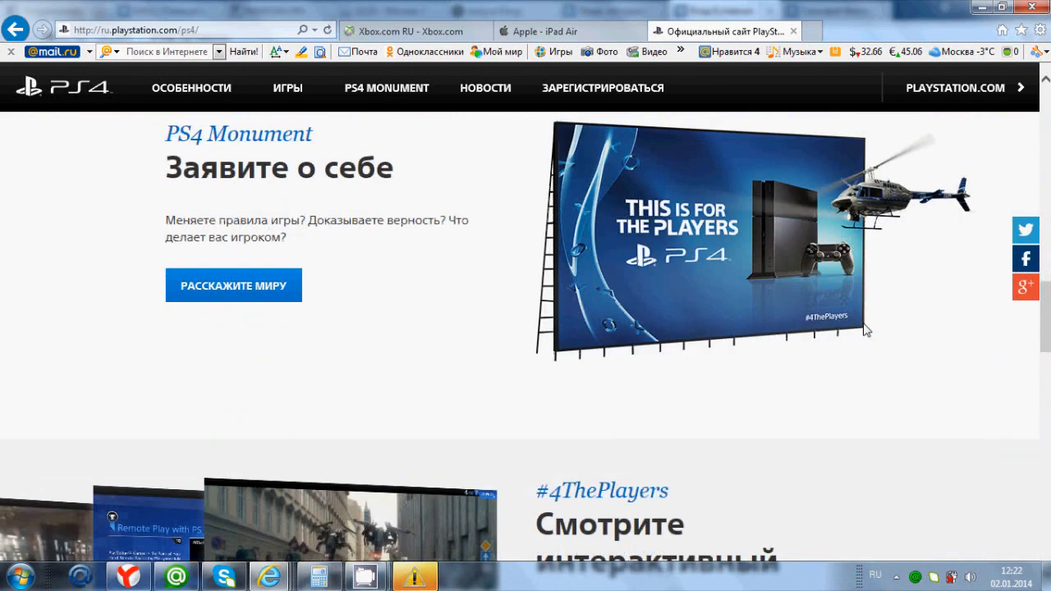
pyautogui.scroll(-3)
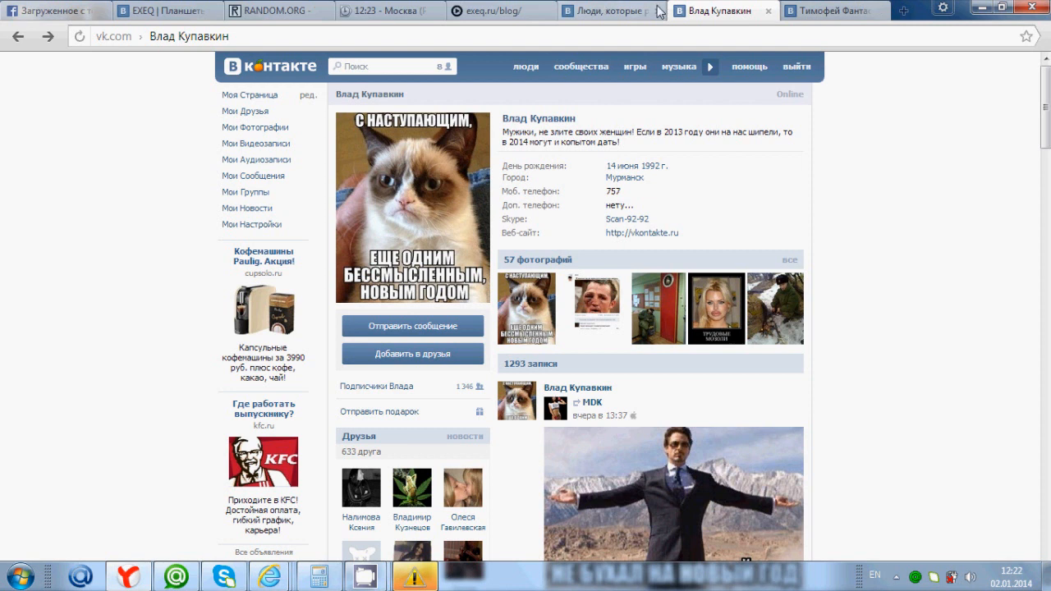
# Step: Return to the sharers list, dismiss the low-memory warning with Отмена, and reach the last page, 726
pyautogui.click(501, 9)
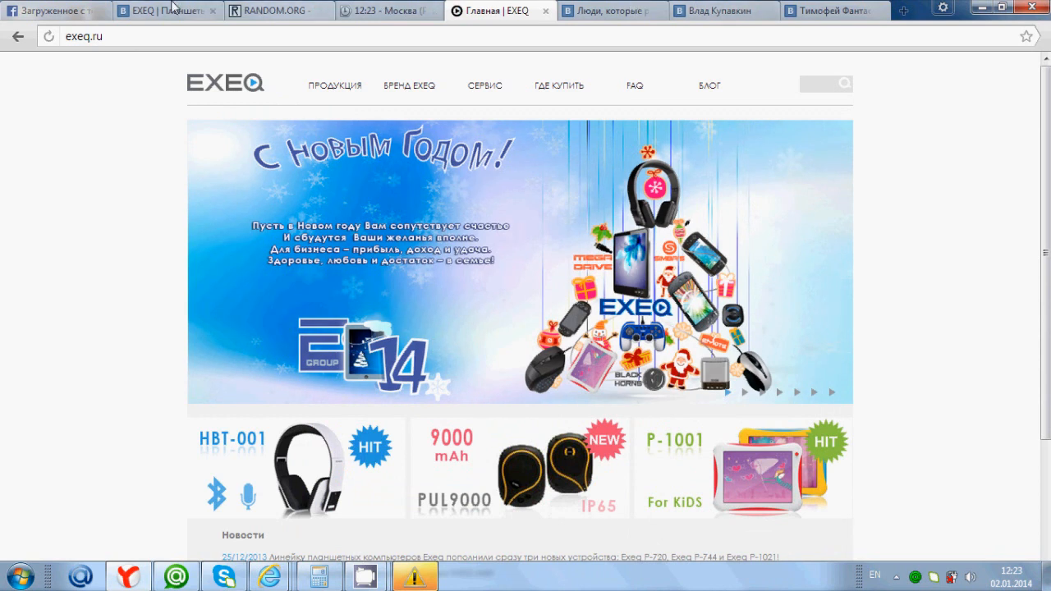
pyautogui.click(611, 10)
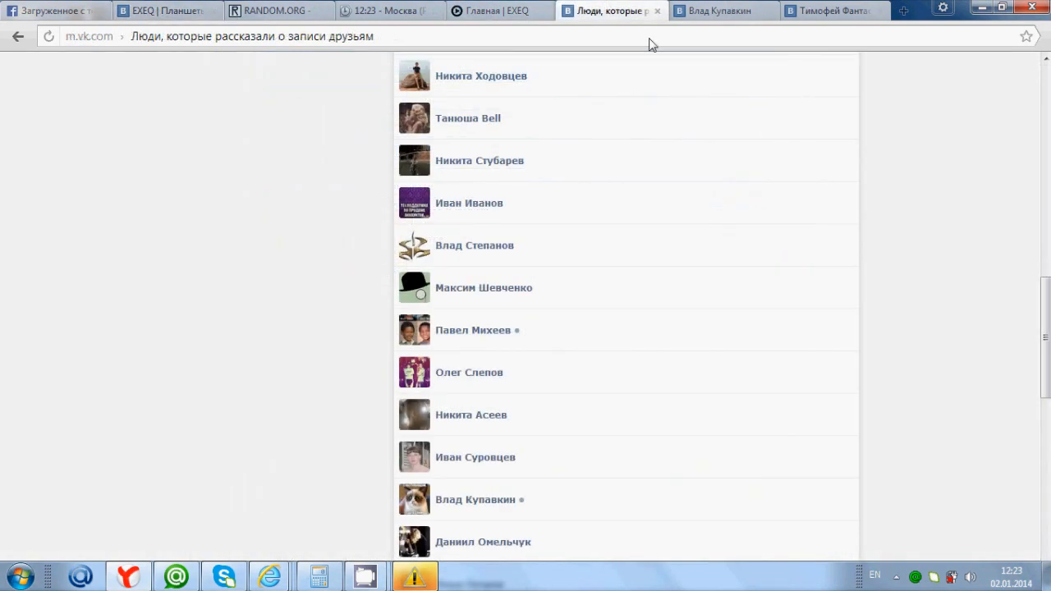
pyautogui.scroll(-3)
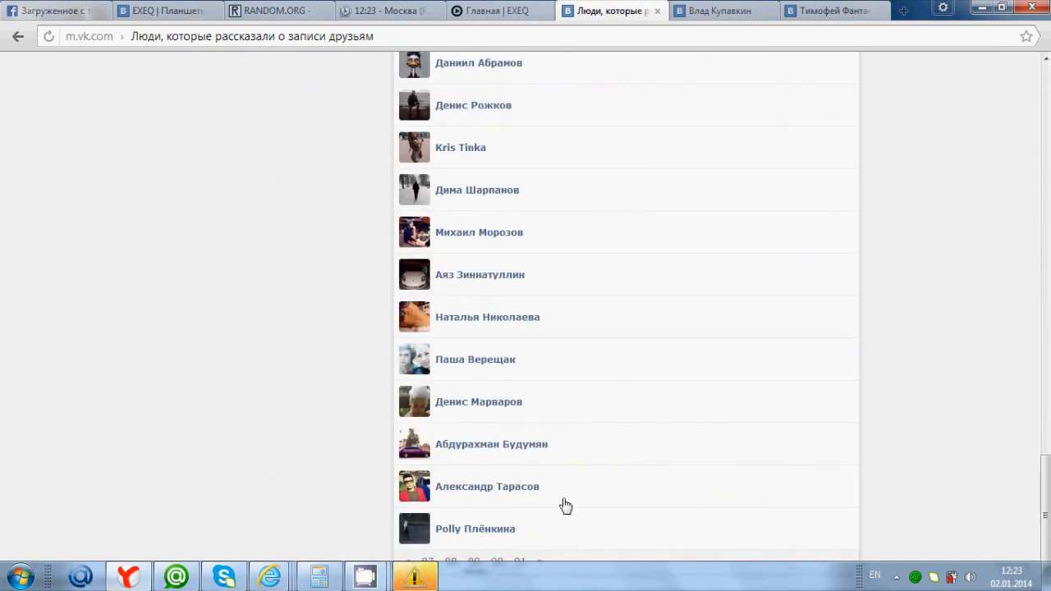
pyautogui.moveTo(491, 565)
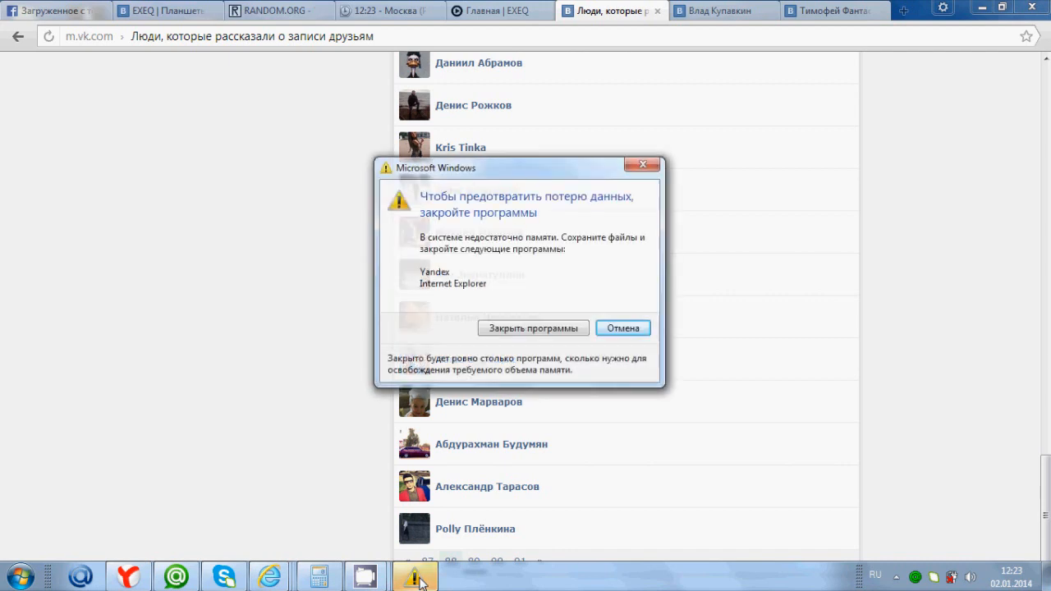
pyautogui.click(623, 329)
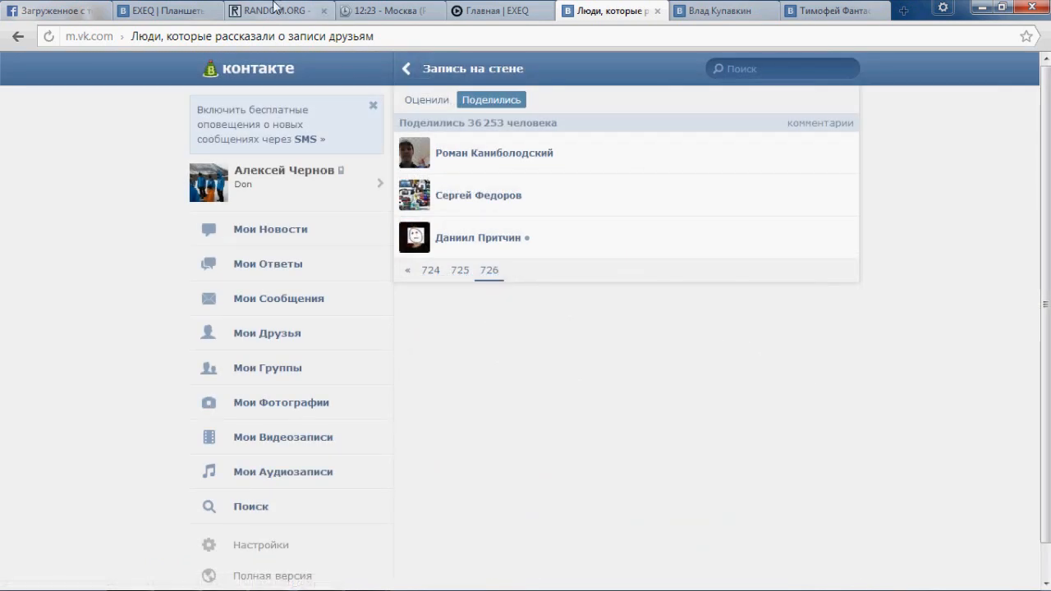
# Step: Set Max to 726 in RANDOM.ORG and draw 499, then start entering it in Calculator
pyautogui.click(276, 10)
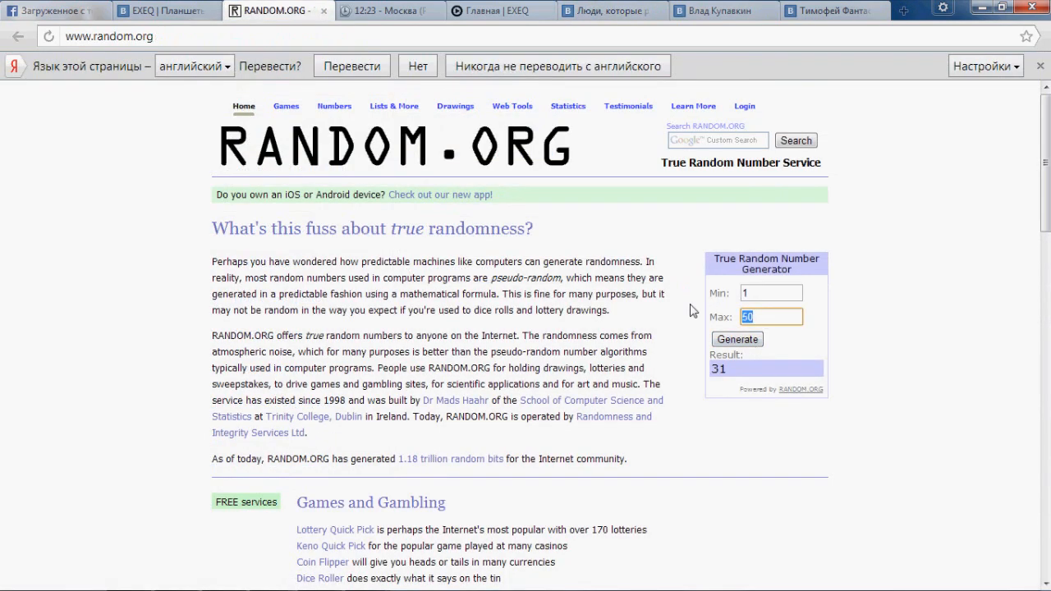
pyautogui.write('726')
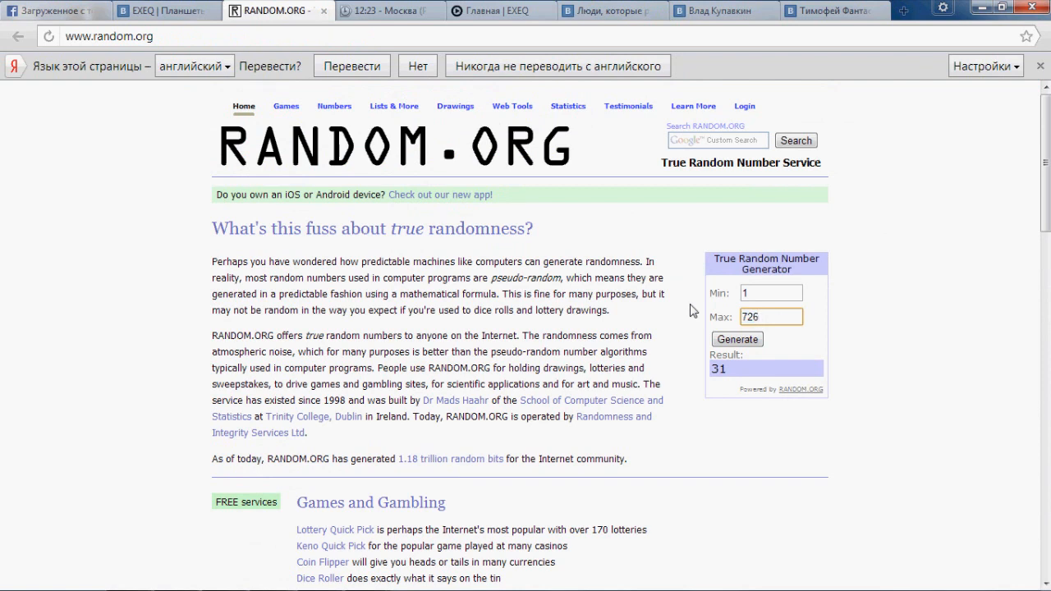
pyautogui.click(736, 338)
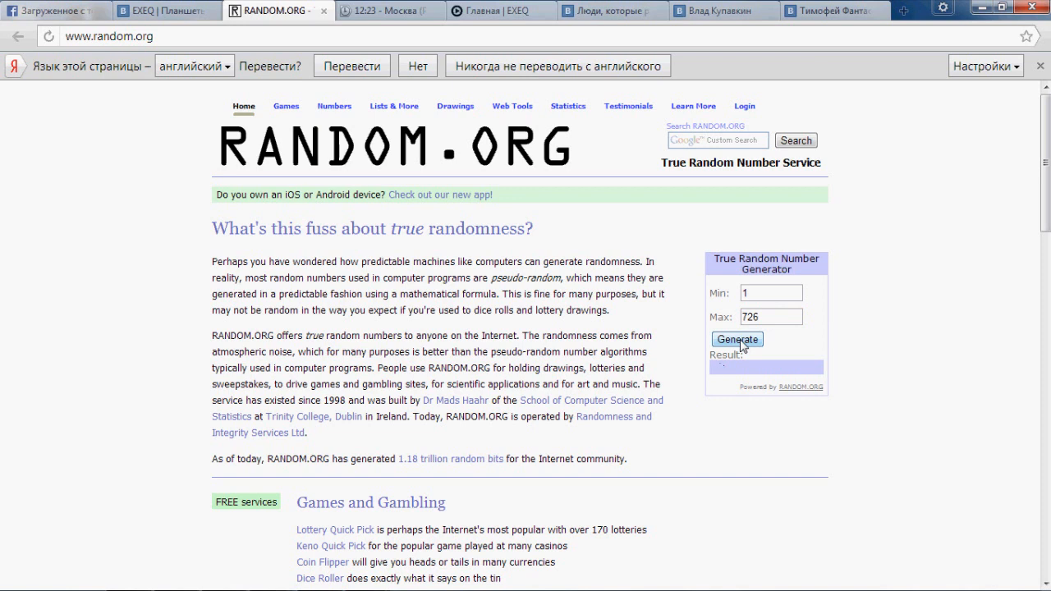
pyautogui.click(736, 338)
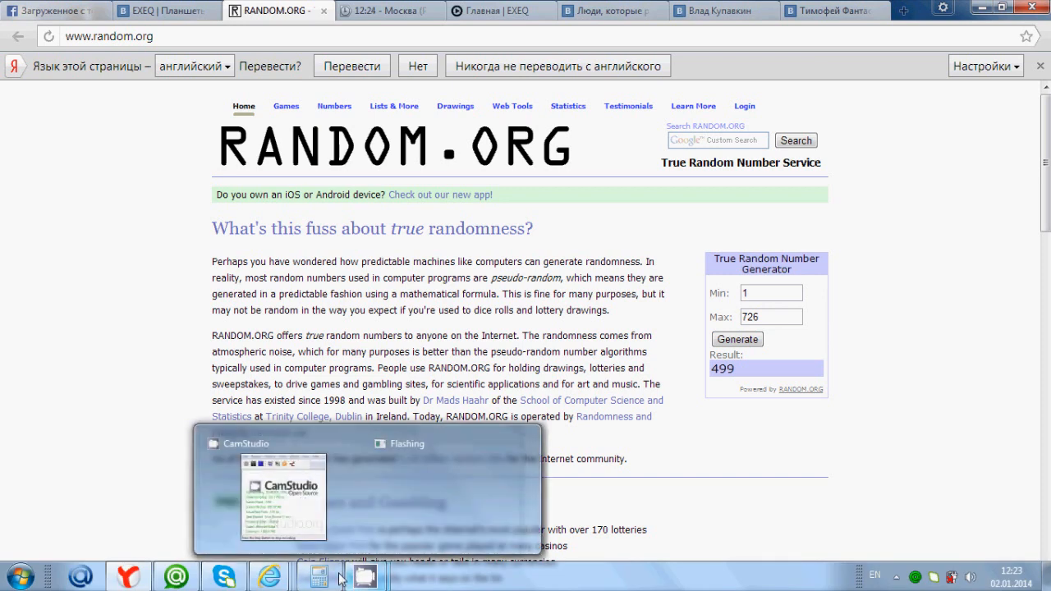
pyautogui.click(340, 577)
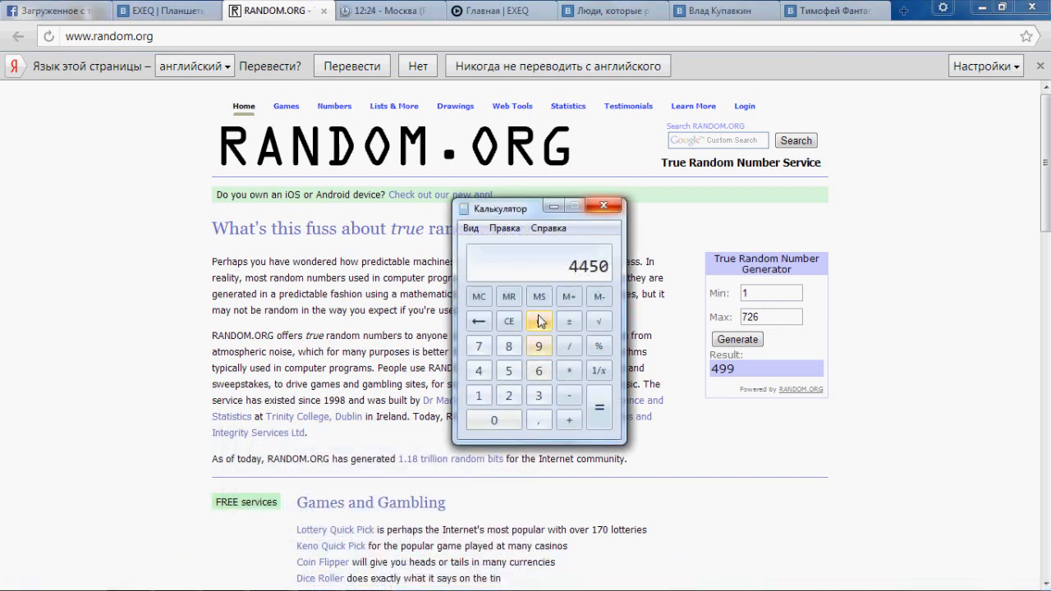
# Step: Compute 499 × 50 = 24950 in Calculator and return to the VK sharers list
pyautogui.click(539, 320)
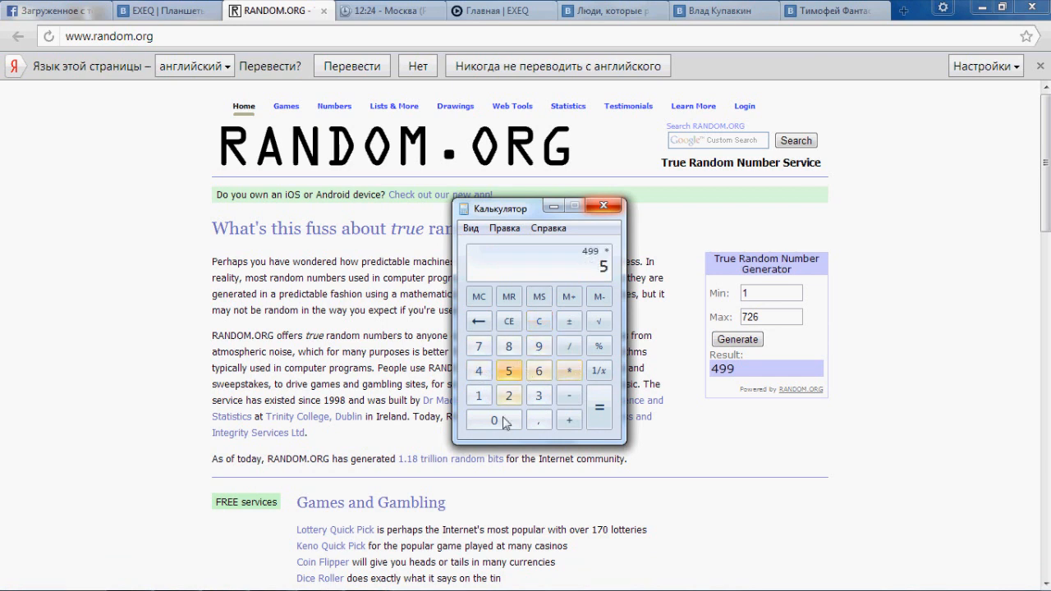
pyautogui.click(600, 408)
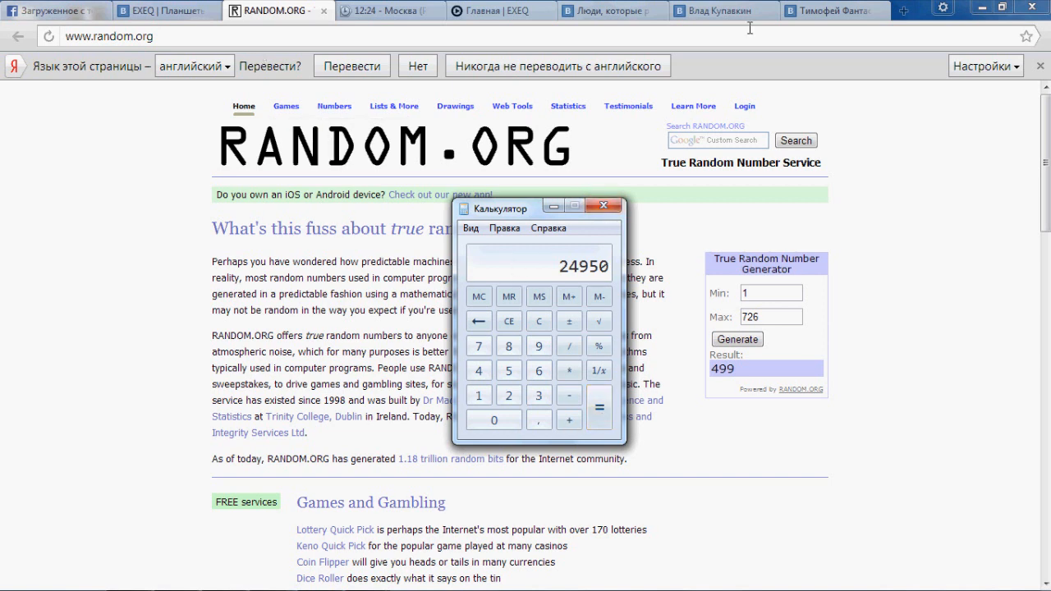
pyautogui.click(611, 10)
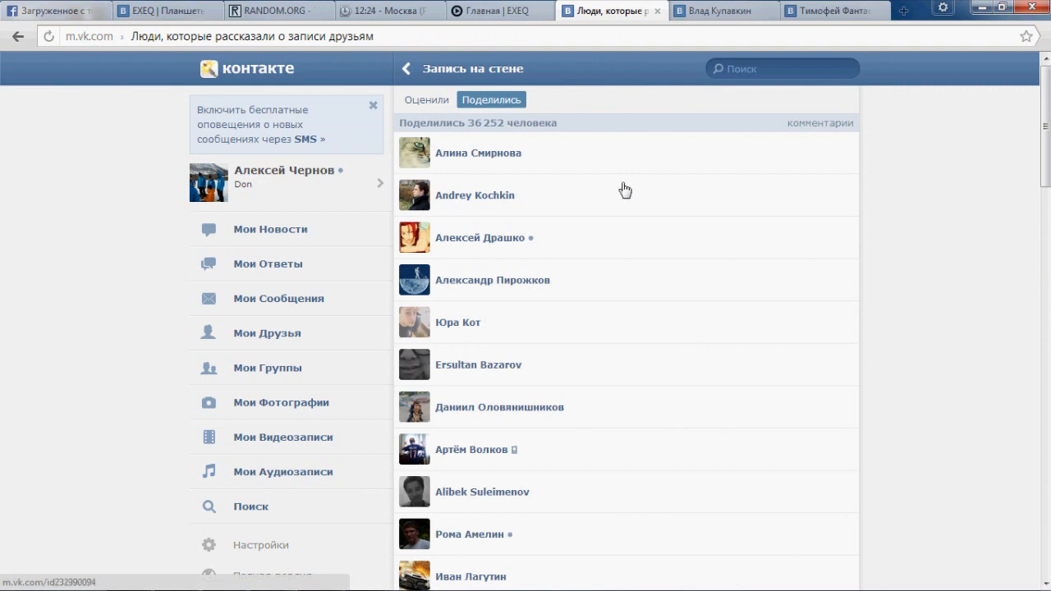
# Step: Scroll page 499 of the reposters list downward and recheck the drawn number 499 on RANDOM.ORG
pyautogui.scroll(-3)
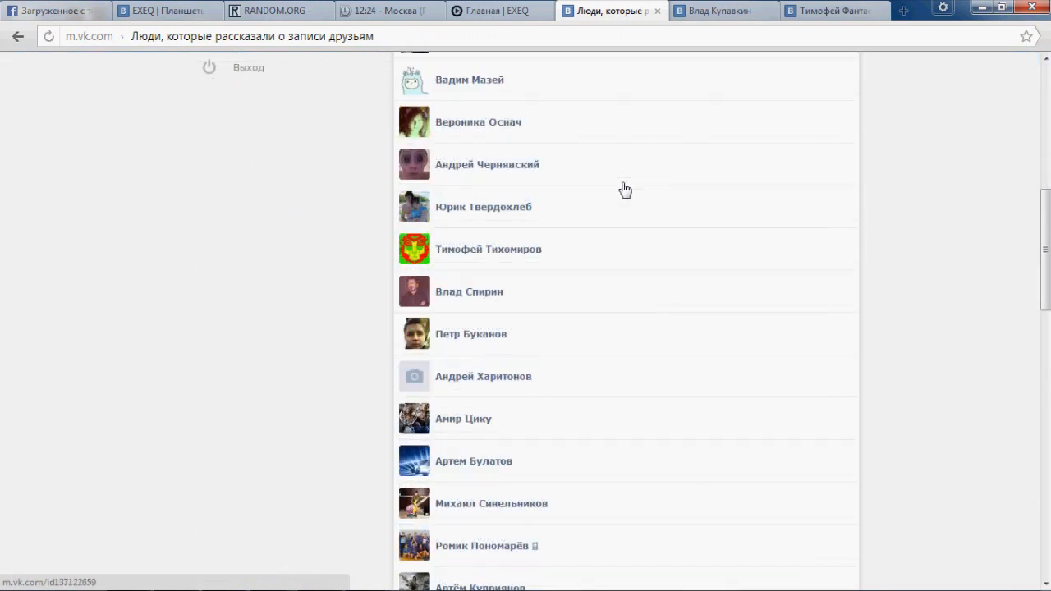
pyautogui.scroll(-3)
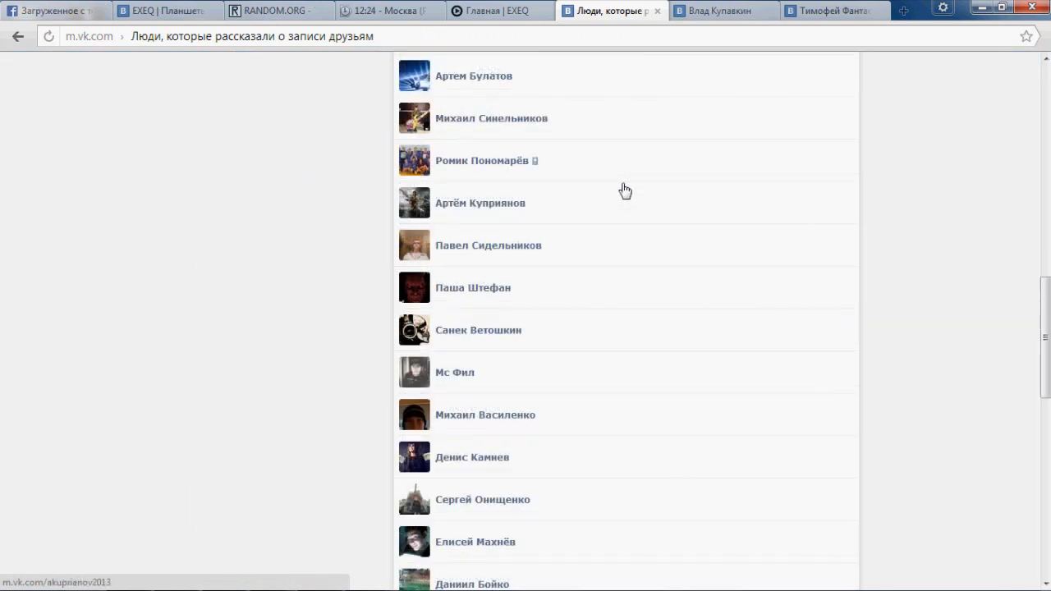
pyautogui.scroll(-3)
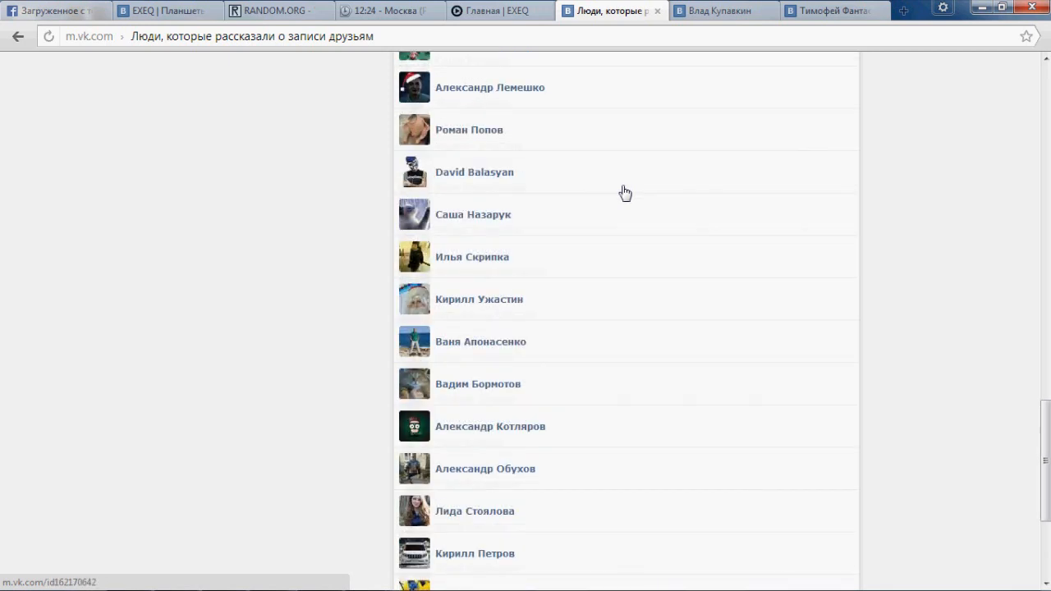
pyautogui.scroll(-3)
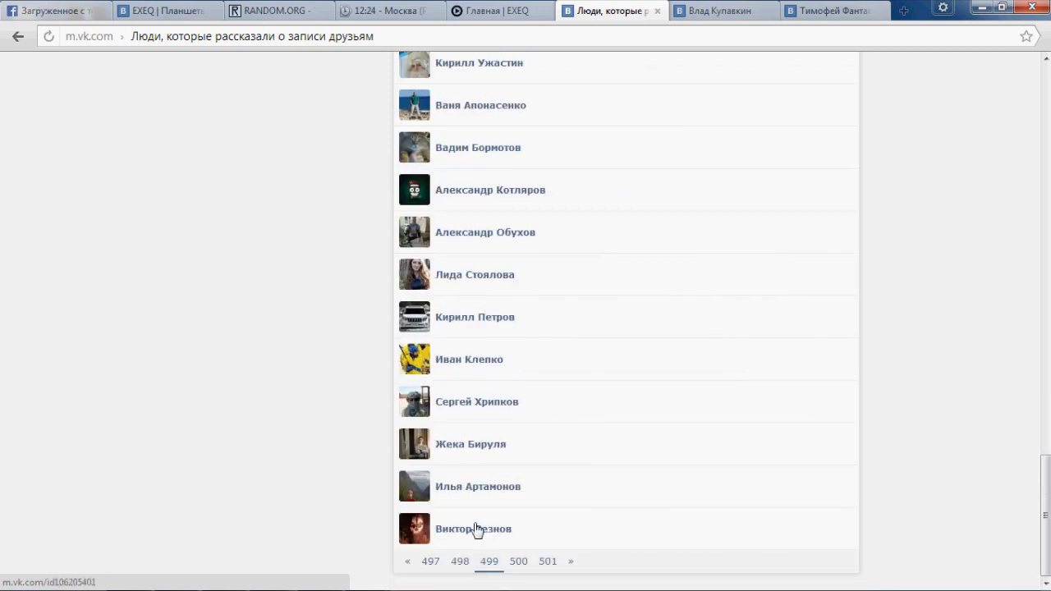
pyautogui.click(276, 10)
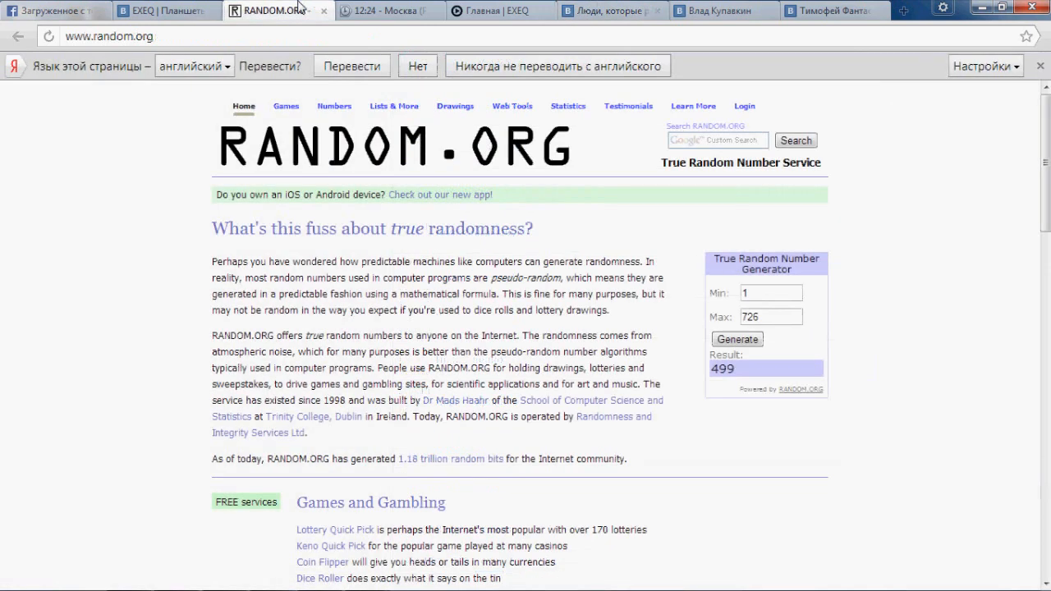
pyautogui.click(611, 10)
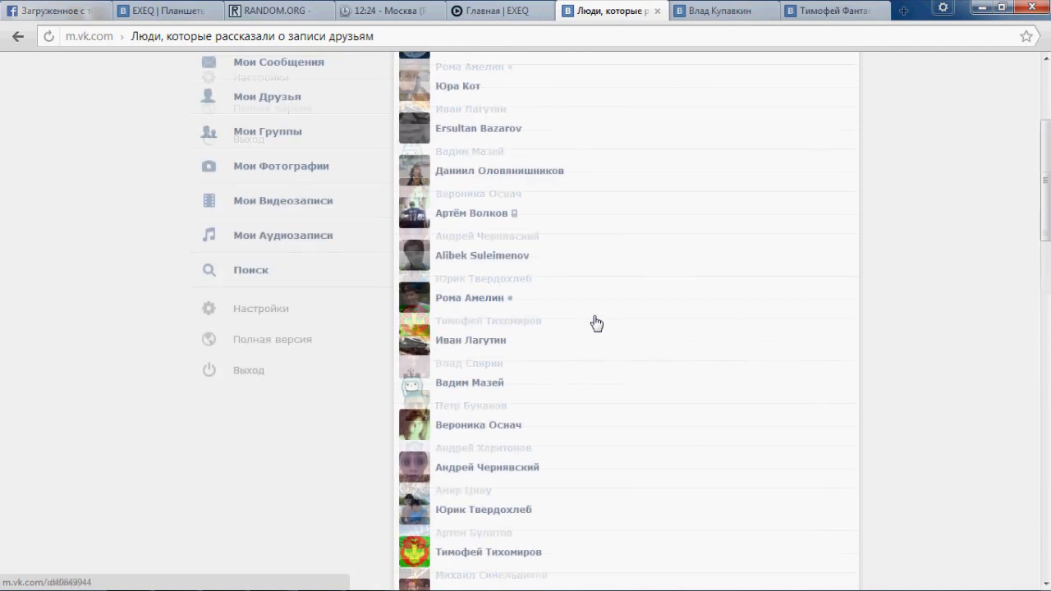
# Step: Continue down the reposters list on page 499 to its last entries
pyautogui.scroll(-3)
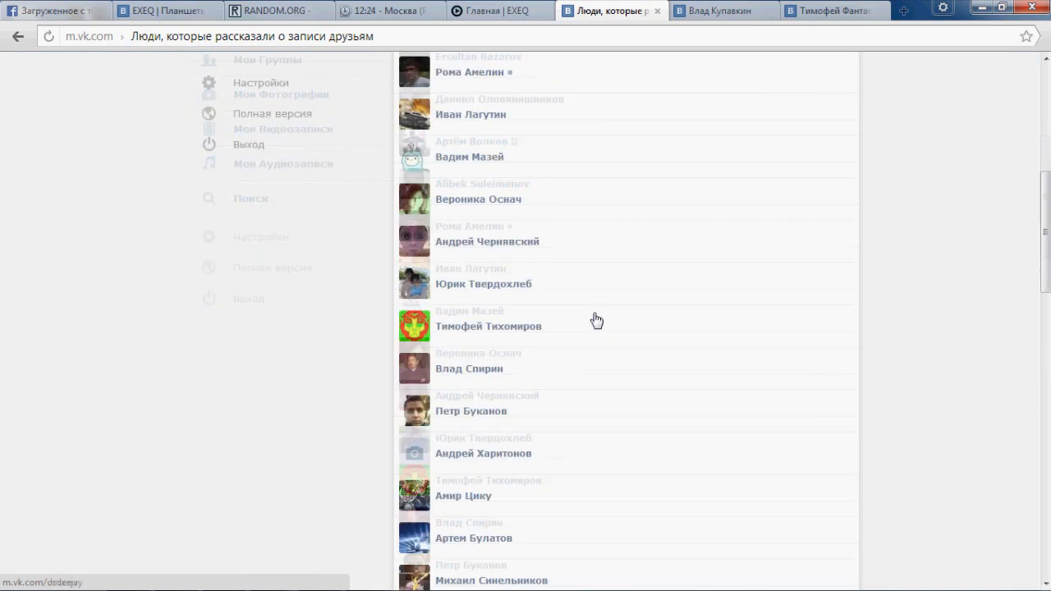
pyautogui.scroll(-3)
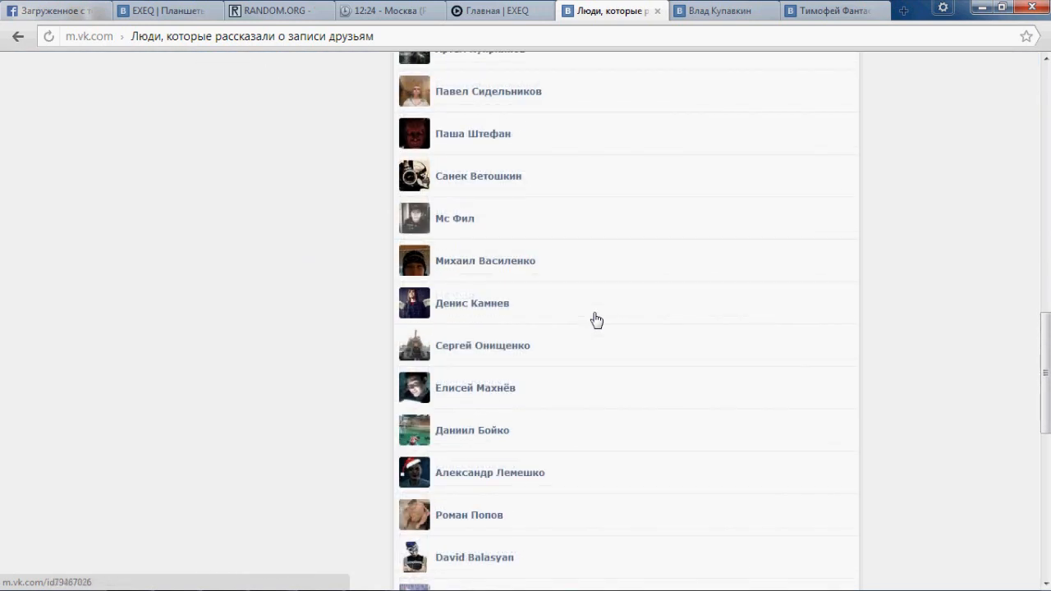
pyautogui.scroll(-3)
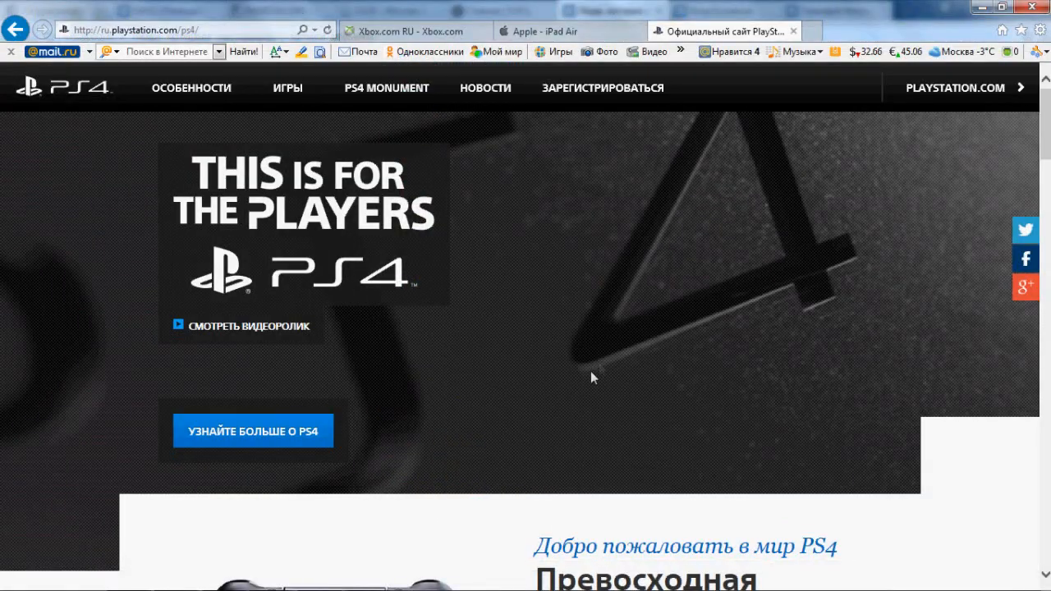
pyautogui.scroll(-3)
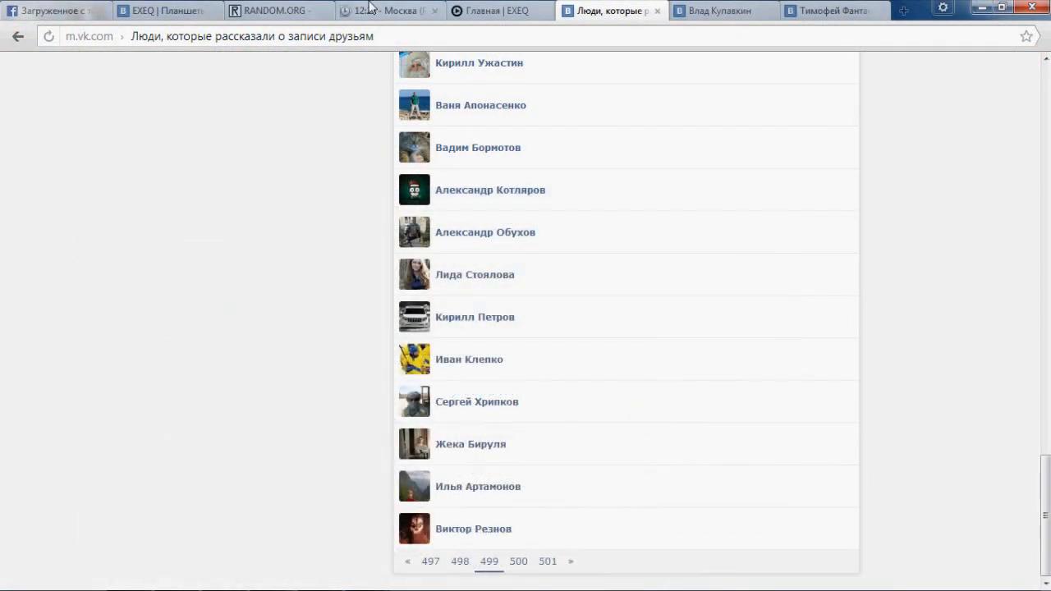
# Step: Set the RANDOM.ORG range maximum to 50 and generate a new number between 1 and 50
pyautogui.click(277, 9)
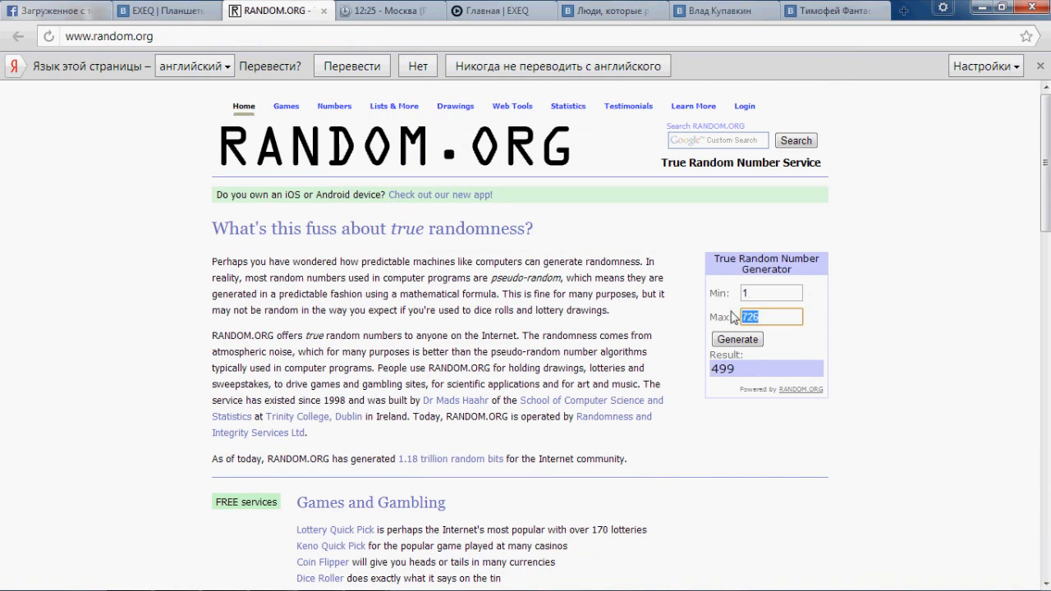
pyautogui.write('50')
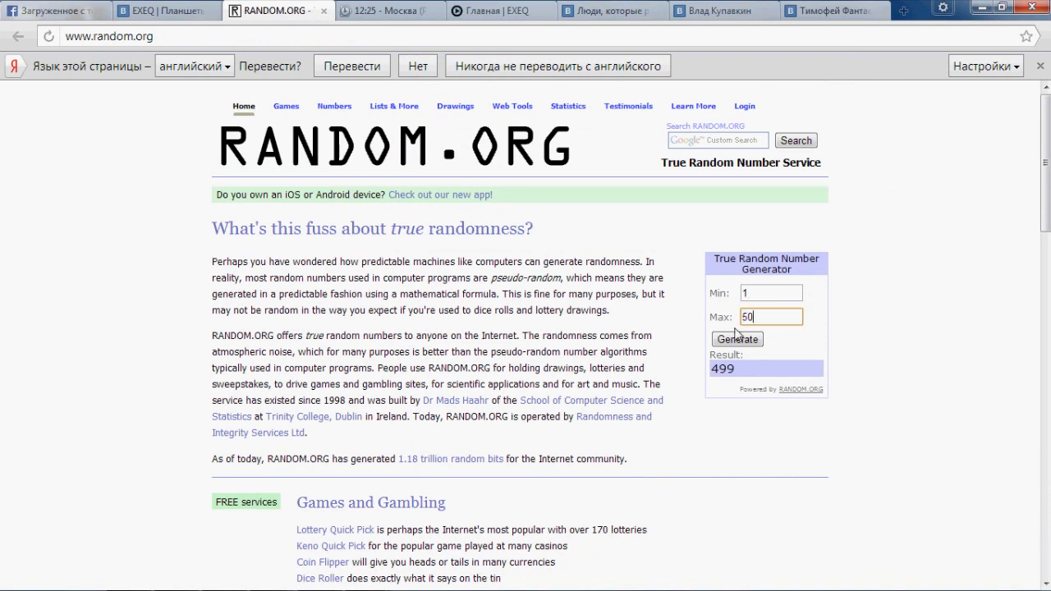
pyautogui.click(736, 338)
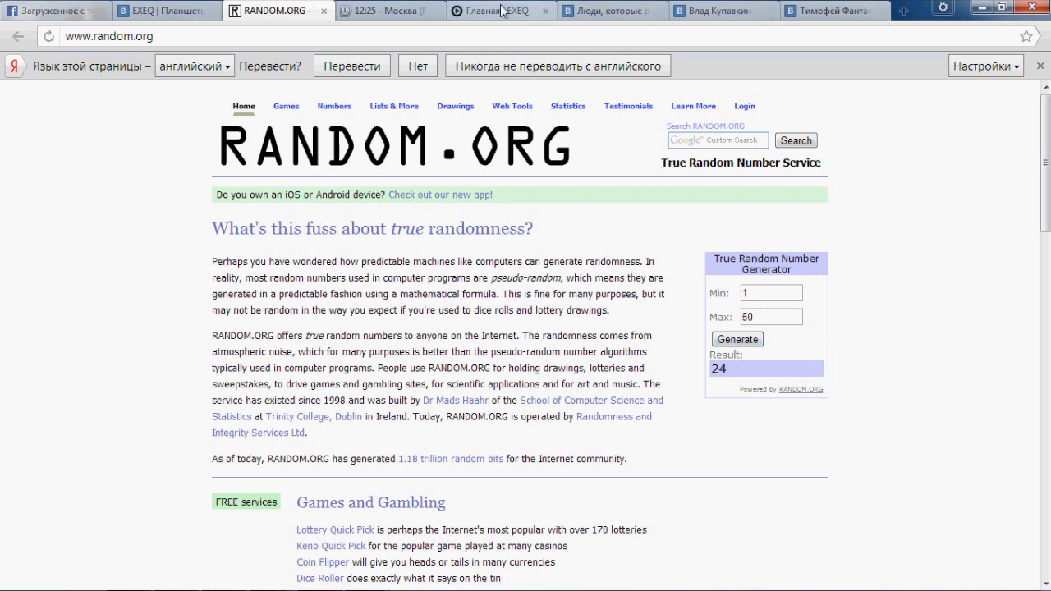
# Step: Glance at the EXEQ homepage and return to the RANDOM.ORG result of 24
pyautogui.click(501, 10)
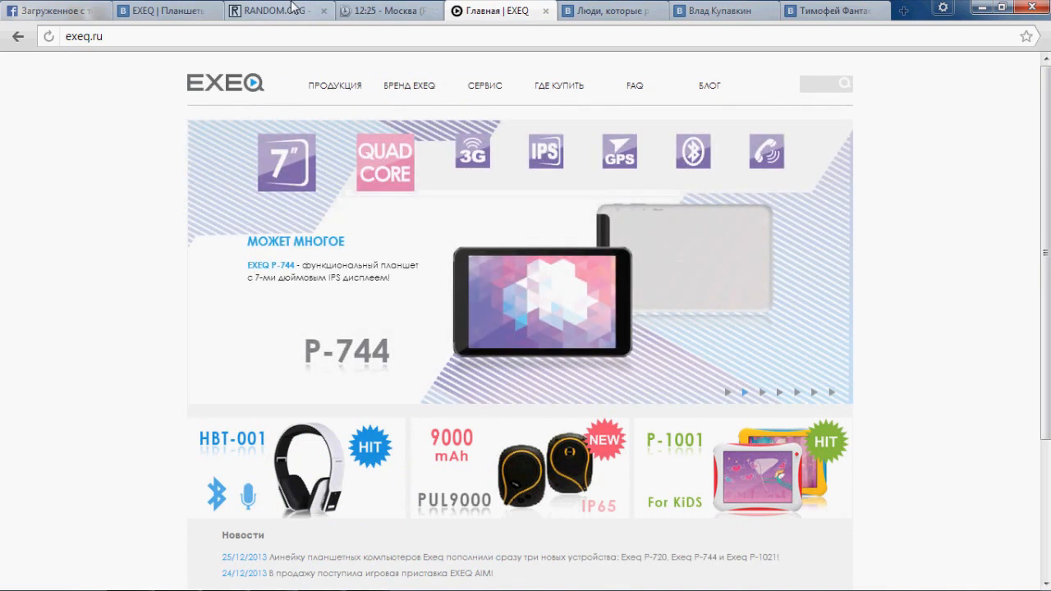
pyautogui.click(276, 10)
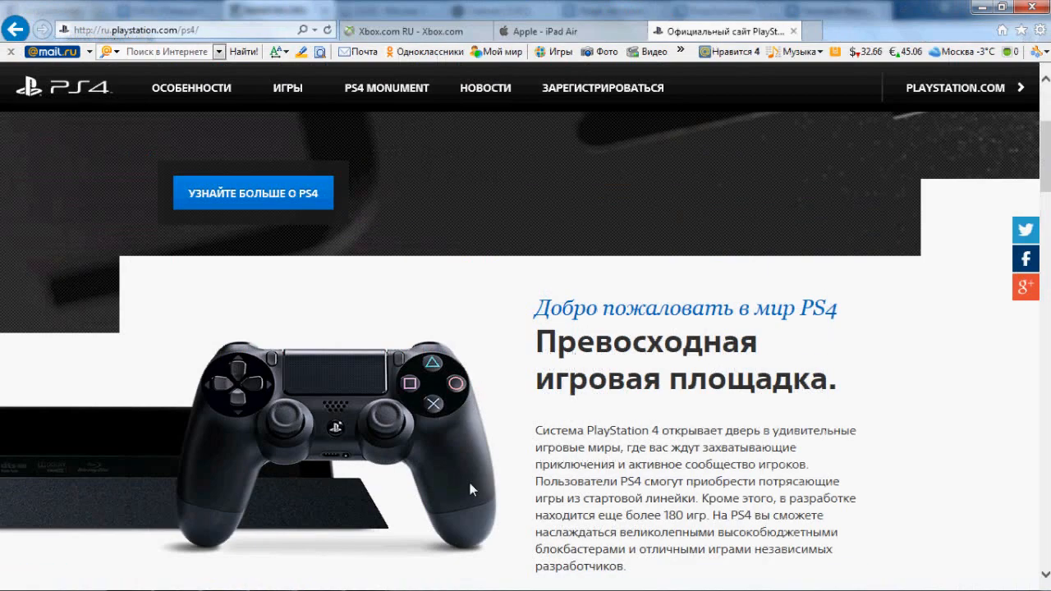
# Step: Scroll the PS4 welcome page down to the games showcase and back up
pyautogui.scroll(-3)
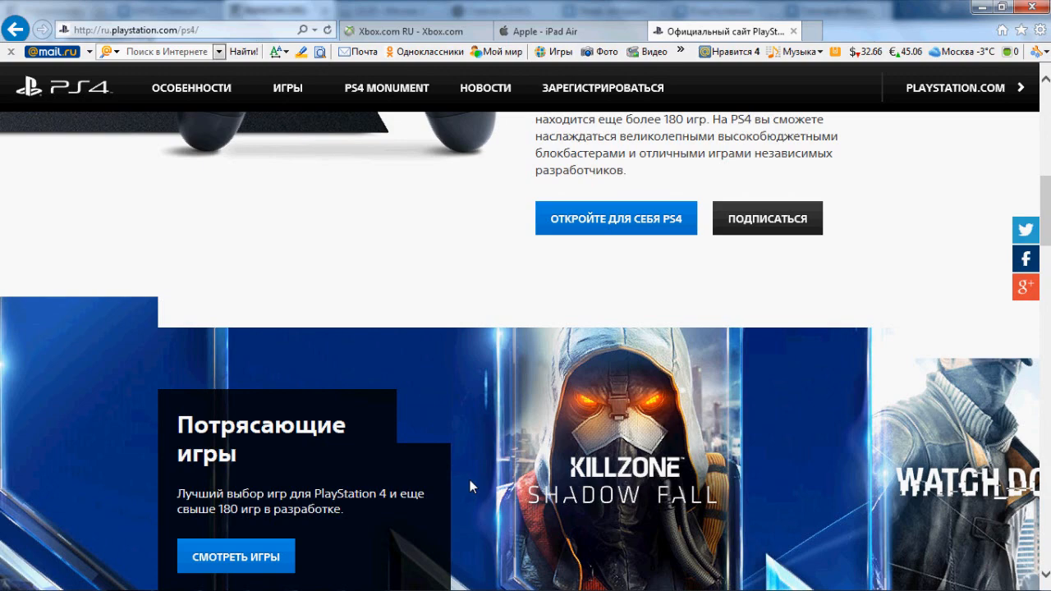
pyautogui.scroll(3)
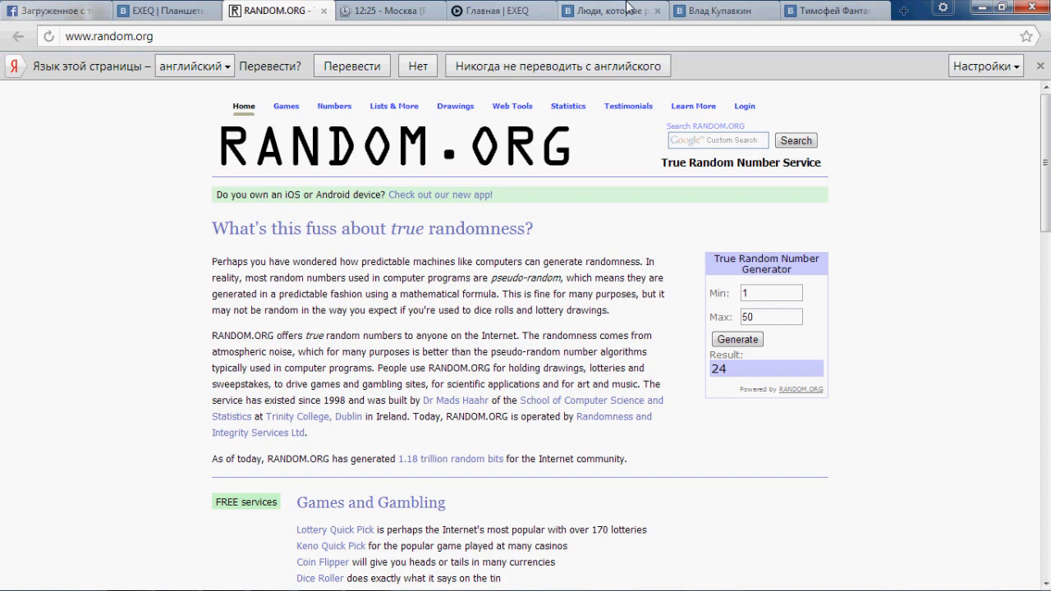
pyautogui.click(611, 10)
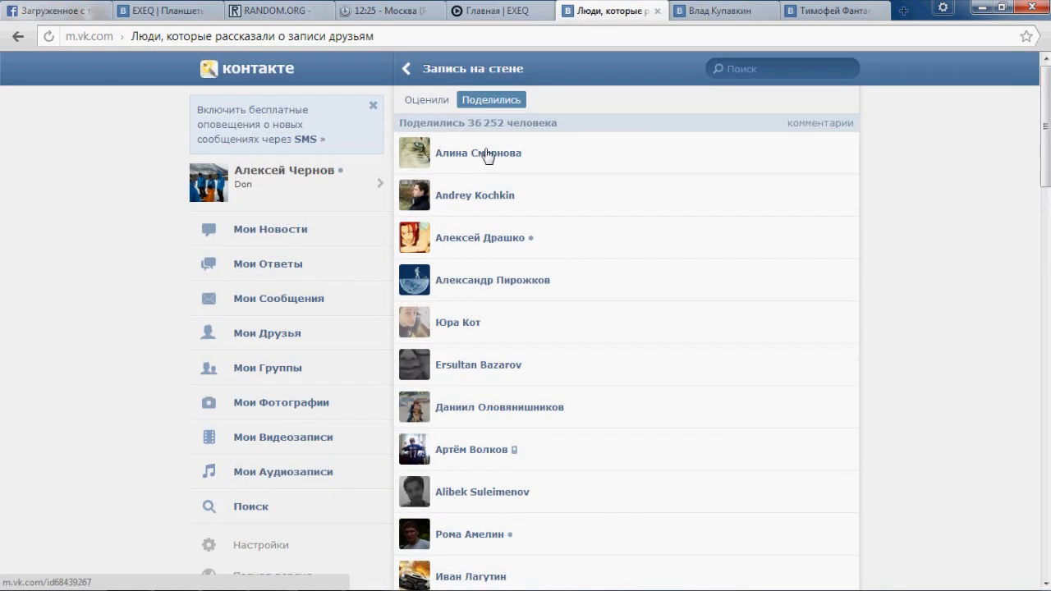
pyautogui.moveTo(499, 291)
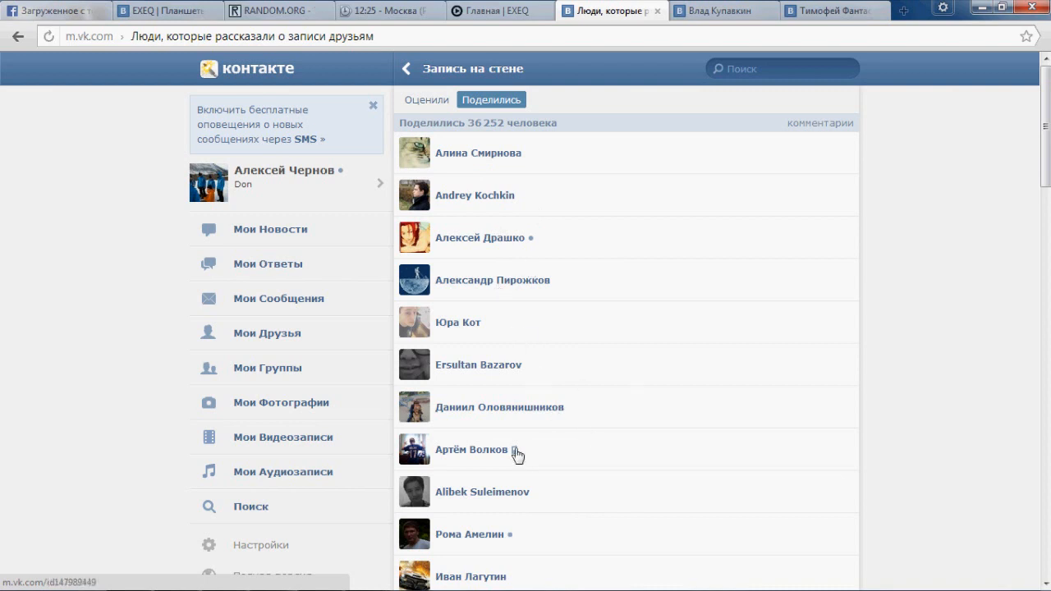
pyautogui.scroll(-3)
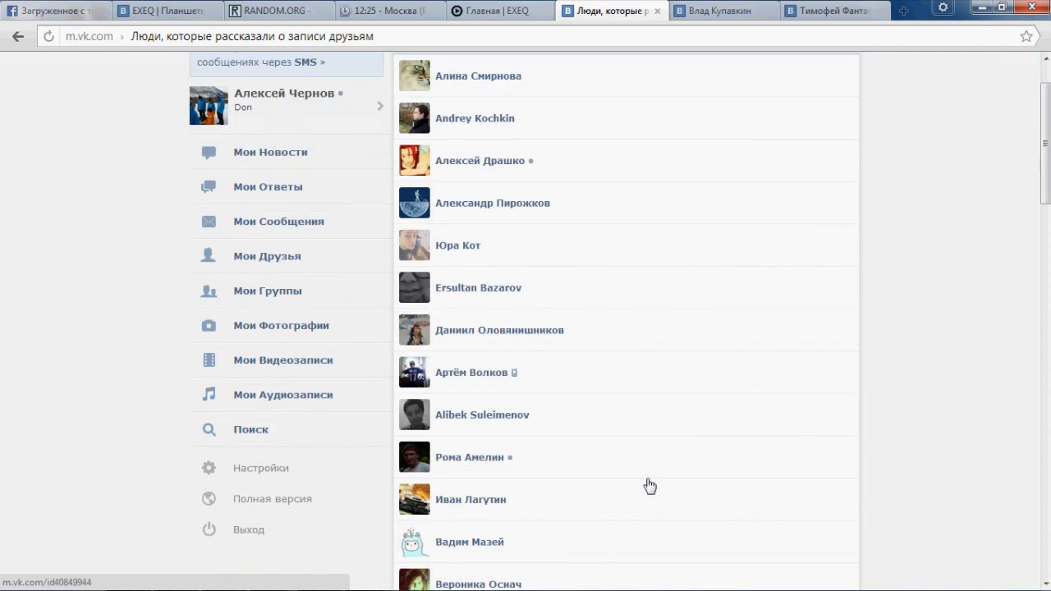
pyautogui.scroll(-3)
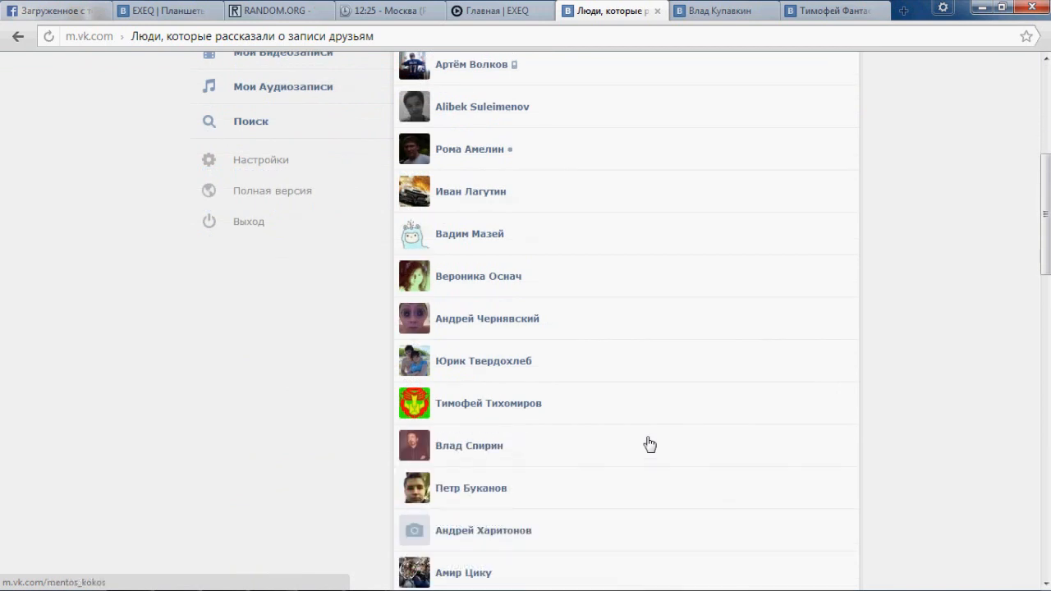
pyautogui.scroll(-3)
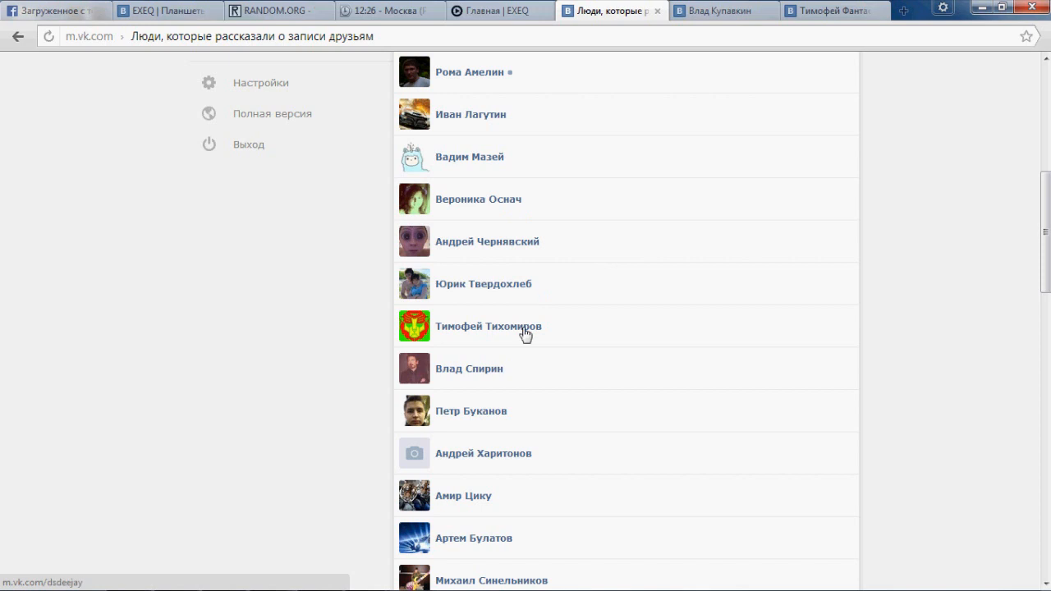
pyautogui.moveTo(493, 496)
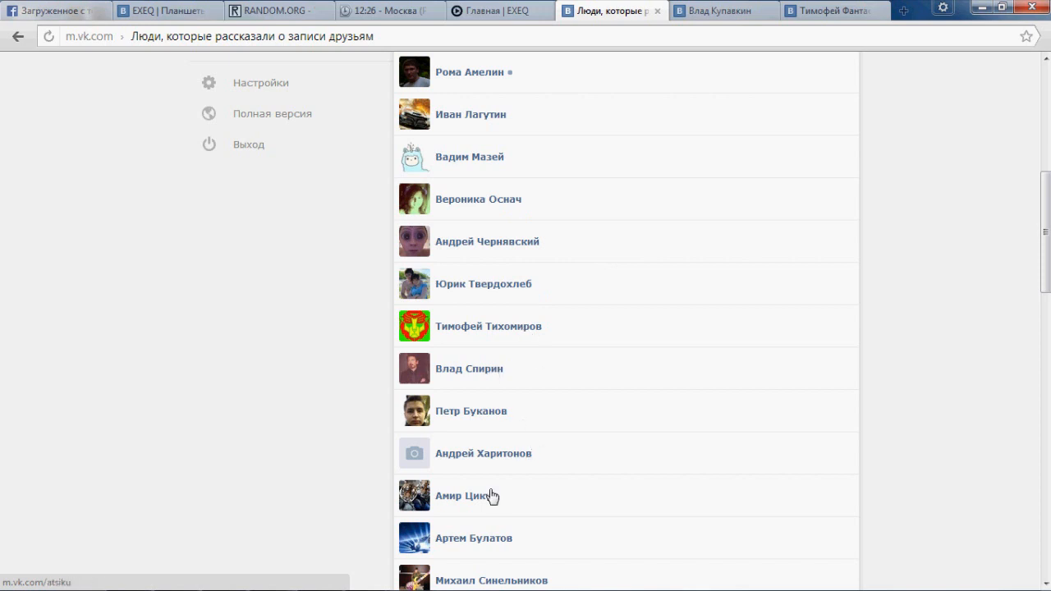
pyautogui.moveTo(525, 582)
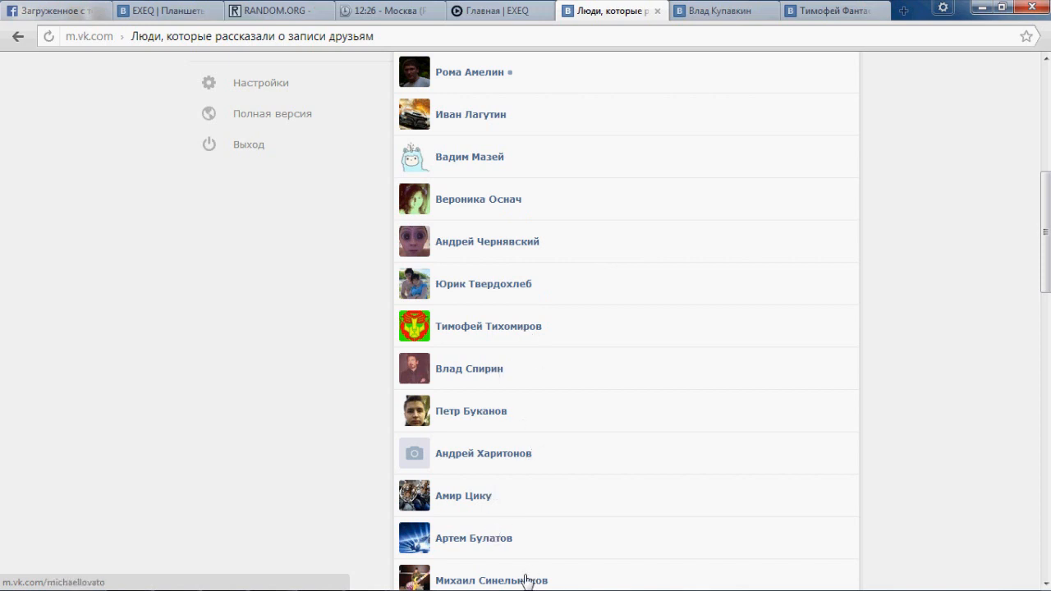
pyautogui.scroll(-3)
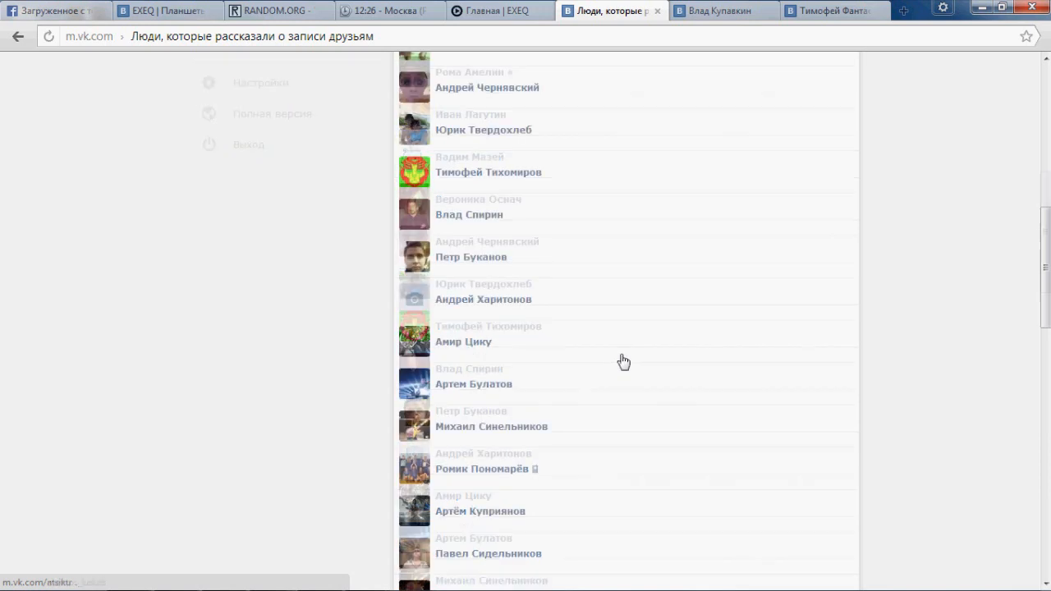
pyautogui.scroll(-3)
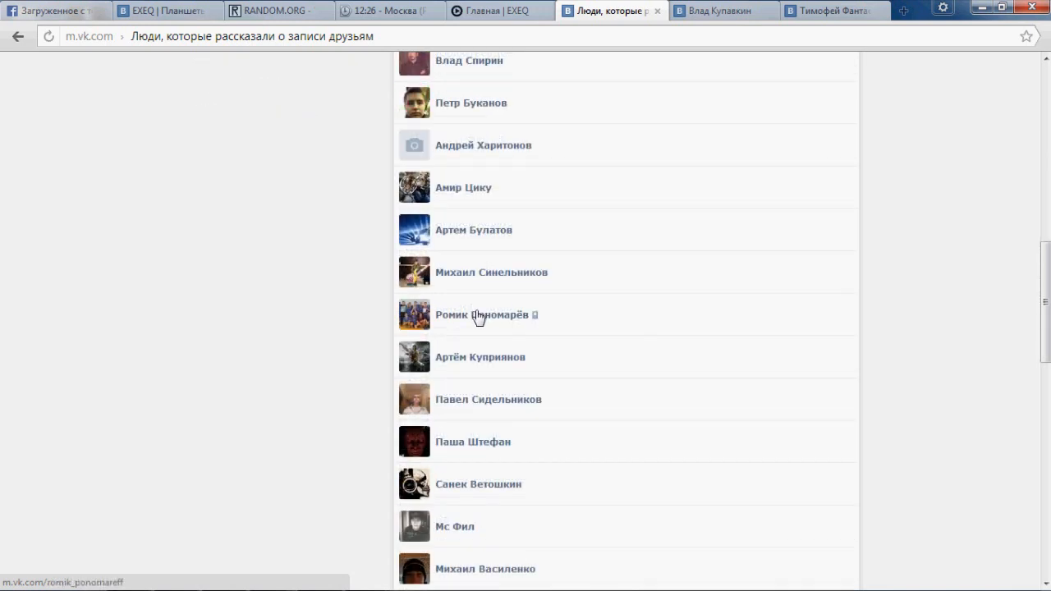
pyautogui.moveTo(490, 363)
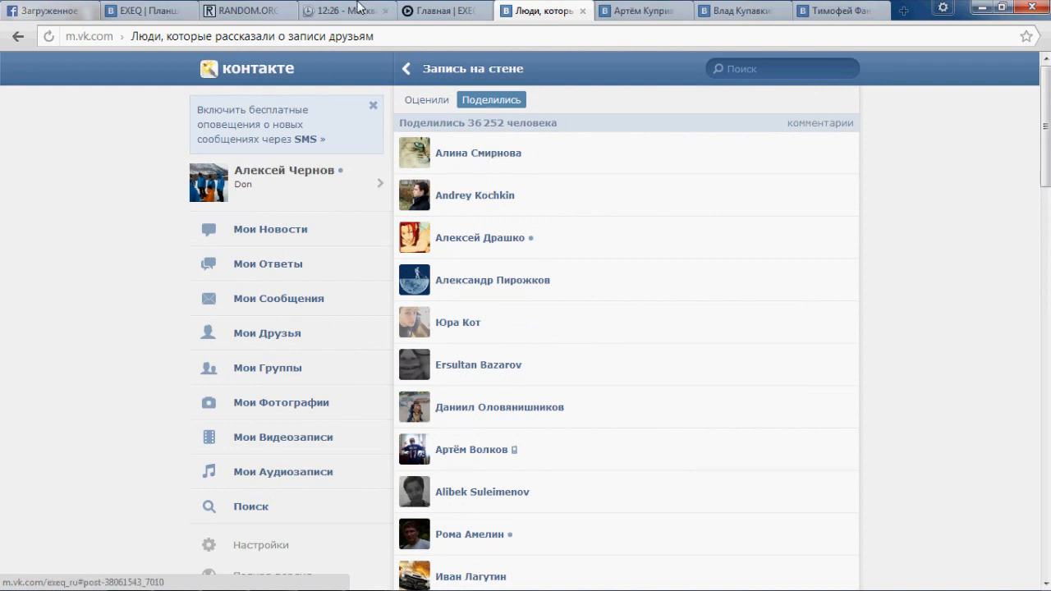
pyautogui.click(246, 10)
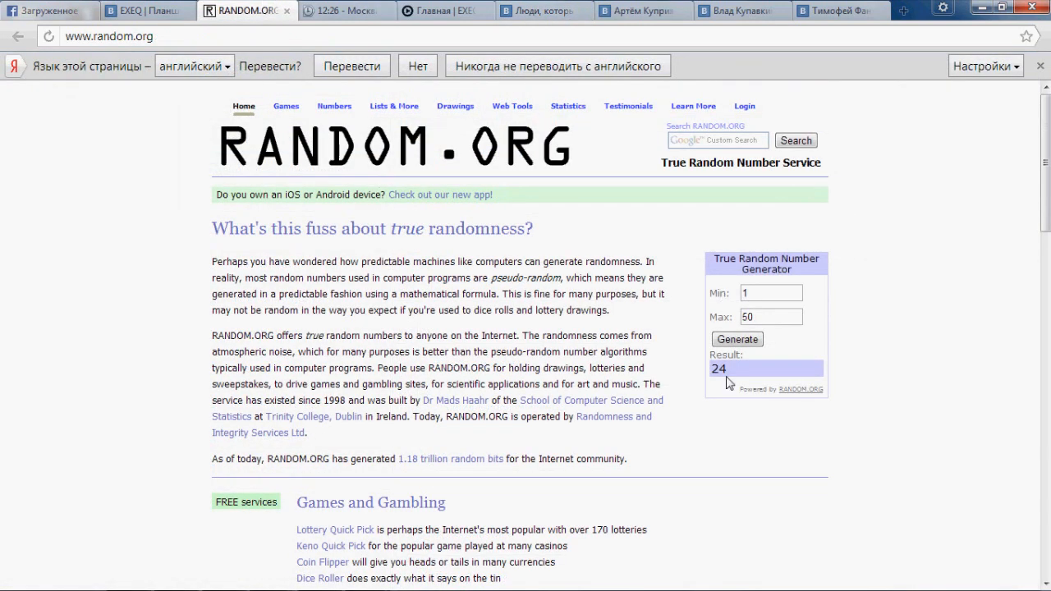
pyautogui.click(542, 10)
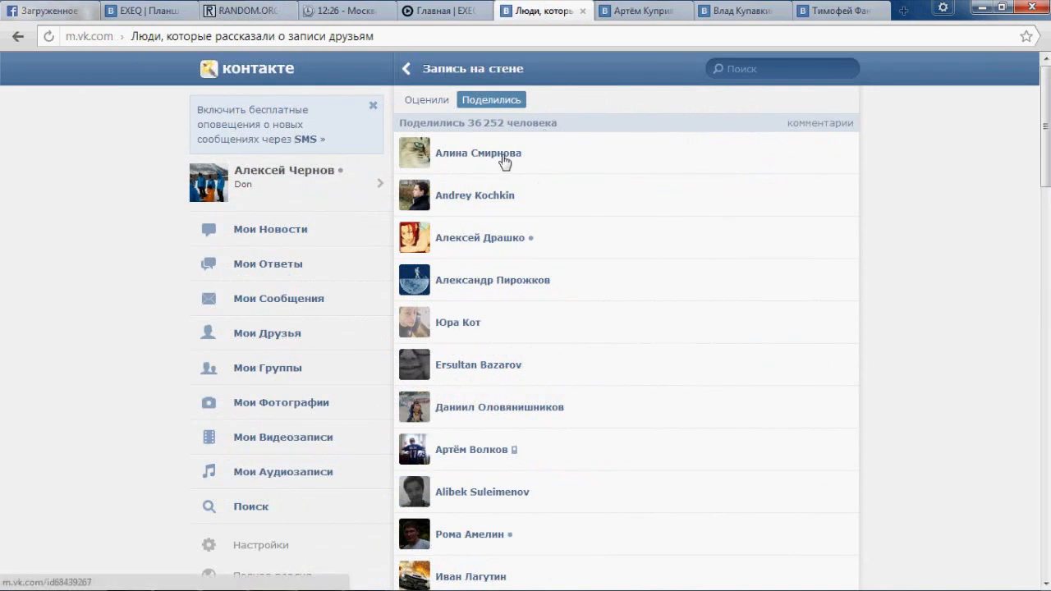
pyautogui.moveTo(522, 335)
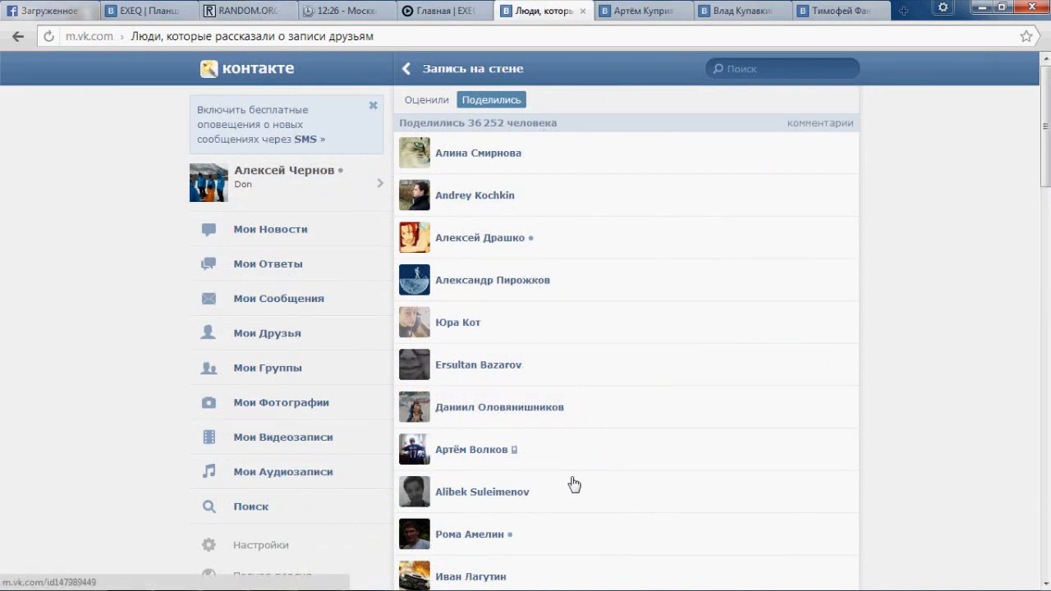
pyautogui.scroll(-3)
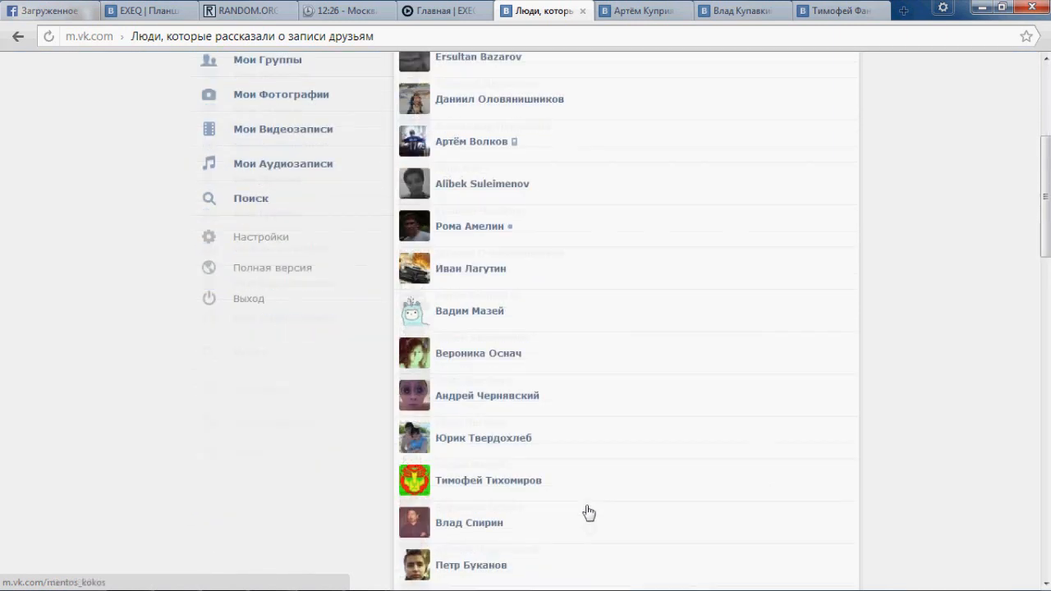
pyautogui.scroll(-3)
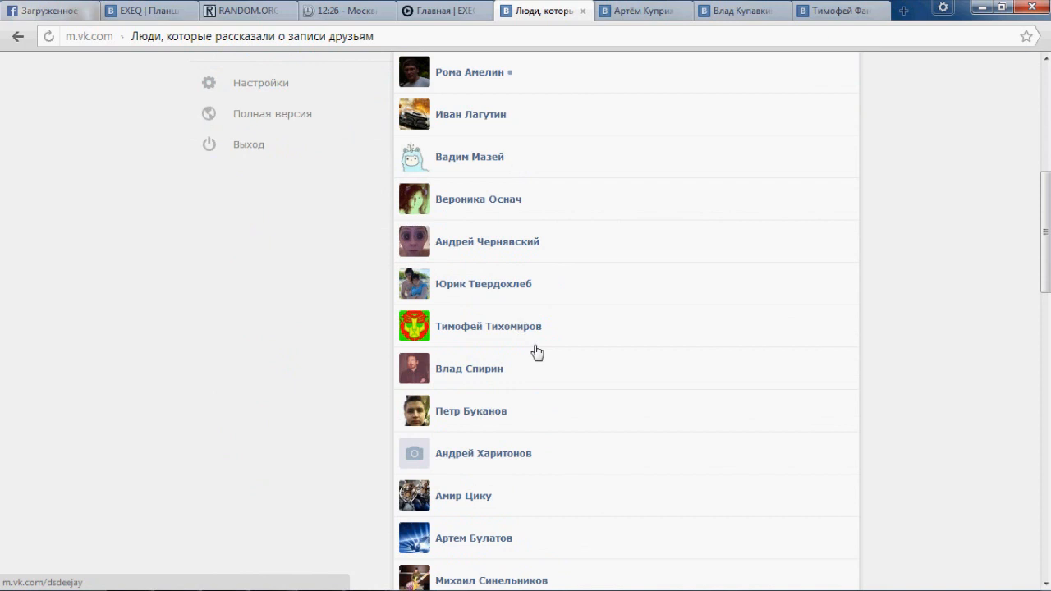
pyautogui.moveTo(489, 493)
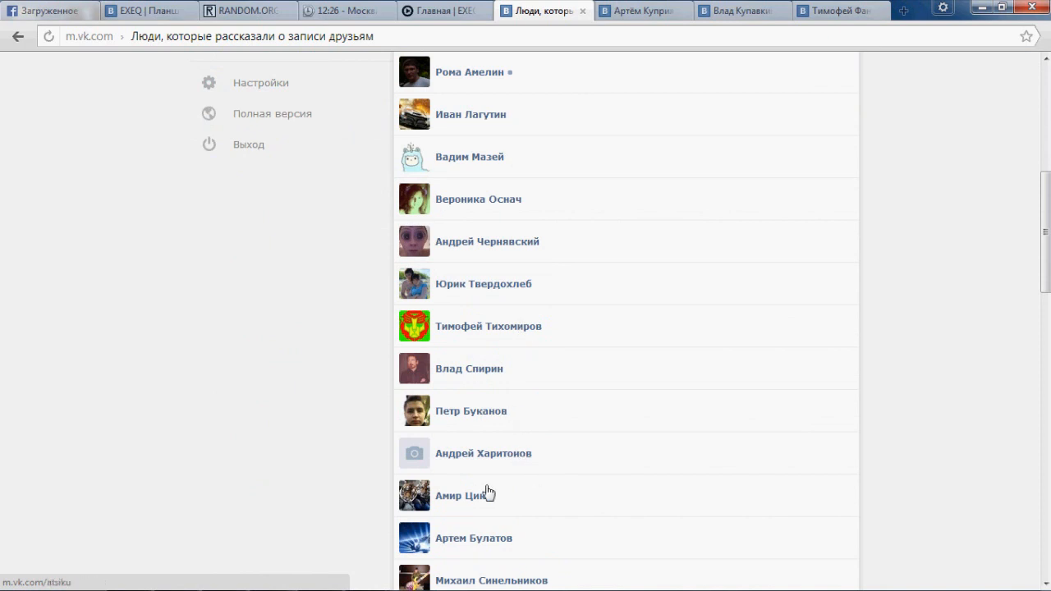
pyautogui.scroll(-3)
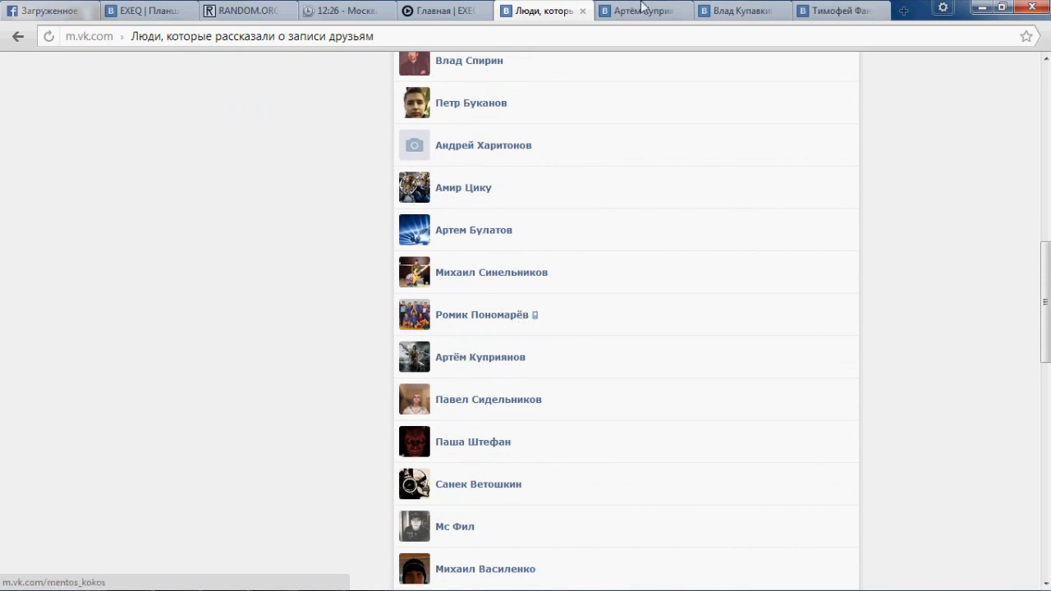
pyautogui.click(479, 356)
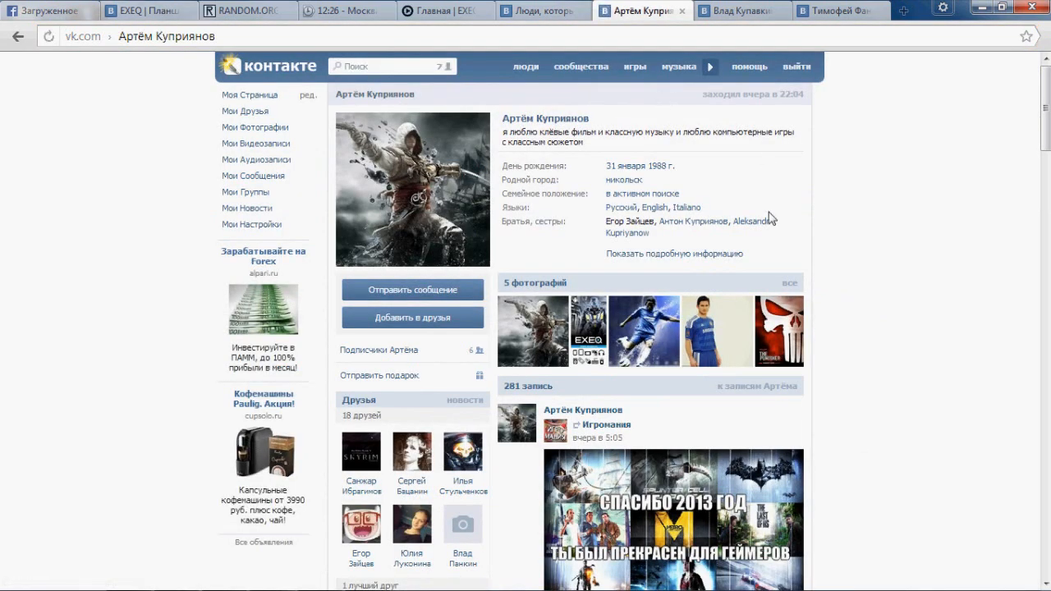
pyautogui.moveTo(671, 253)
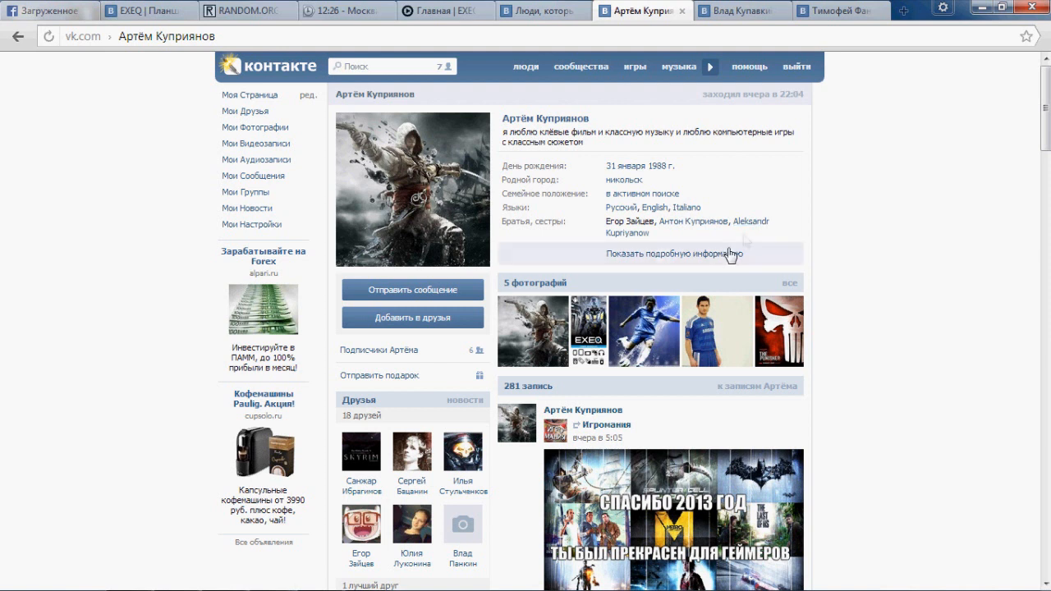
pyautogui.click(665, 253)
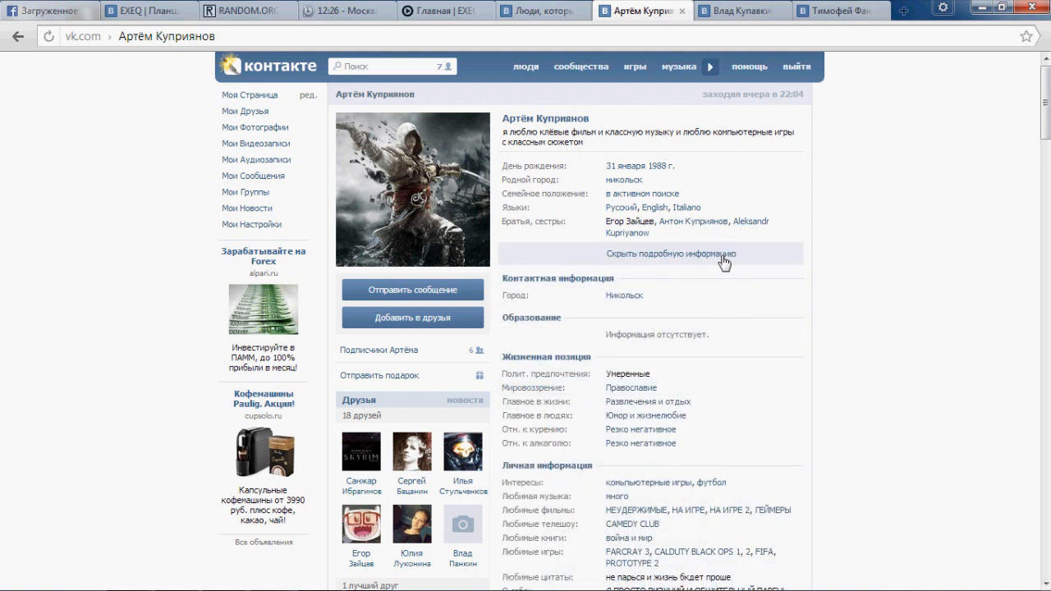
pyautogui.scroll(-3)
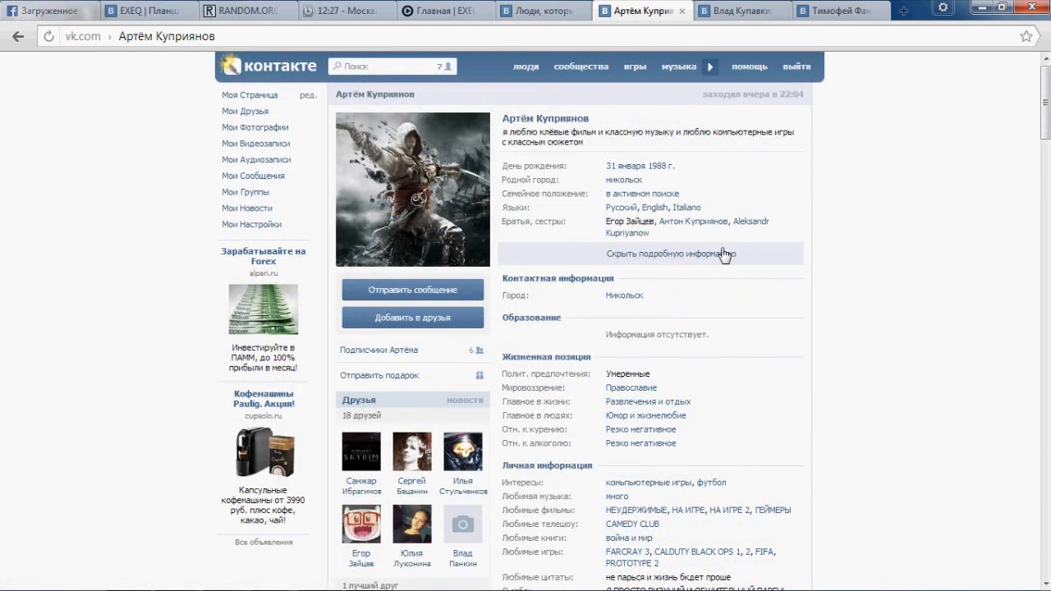
pyautogui.click(651, 253)
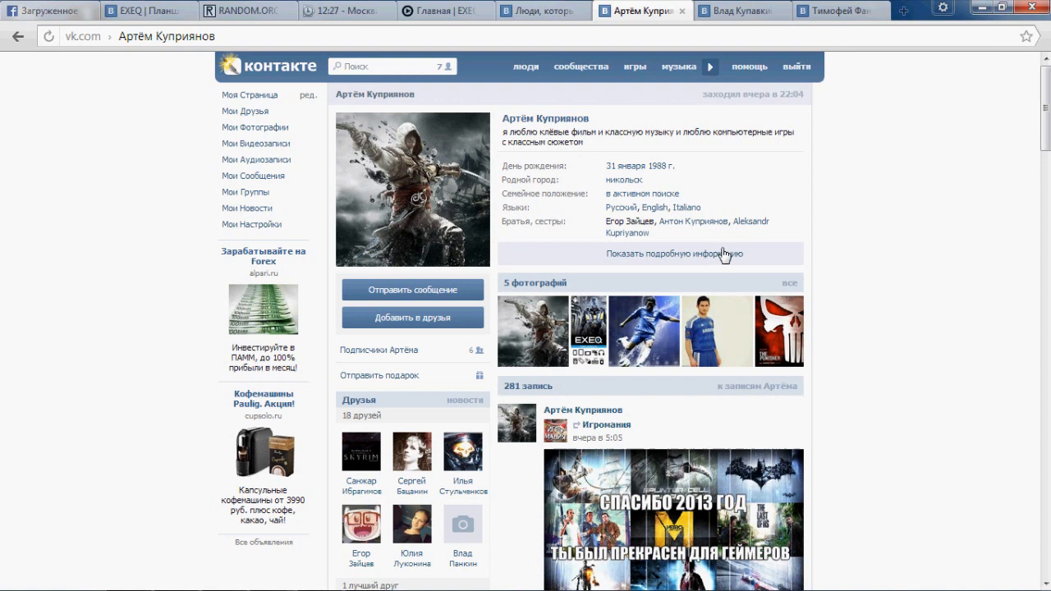
# Step: View Артём's EXEQ photo full size and close it back to the profile
pyautogui.click(588, 332)
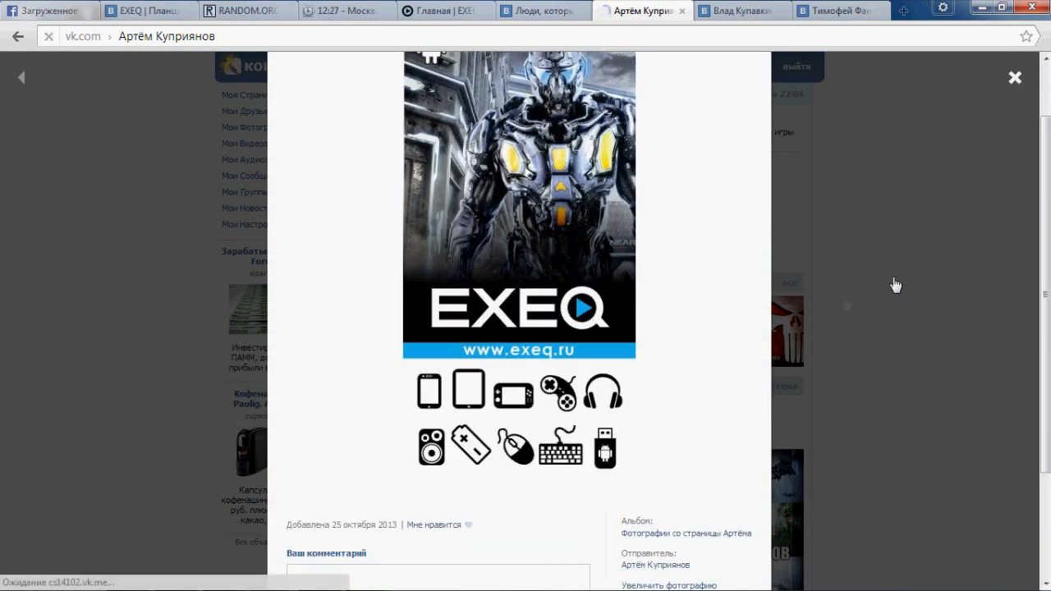
pyautogui.click(1016, 78)
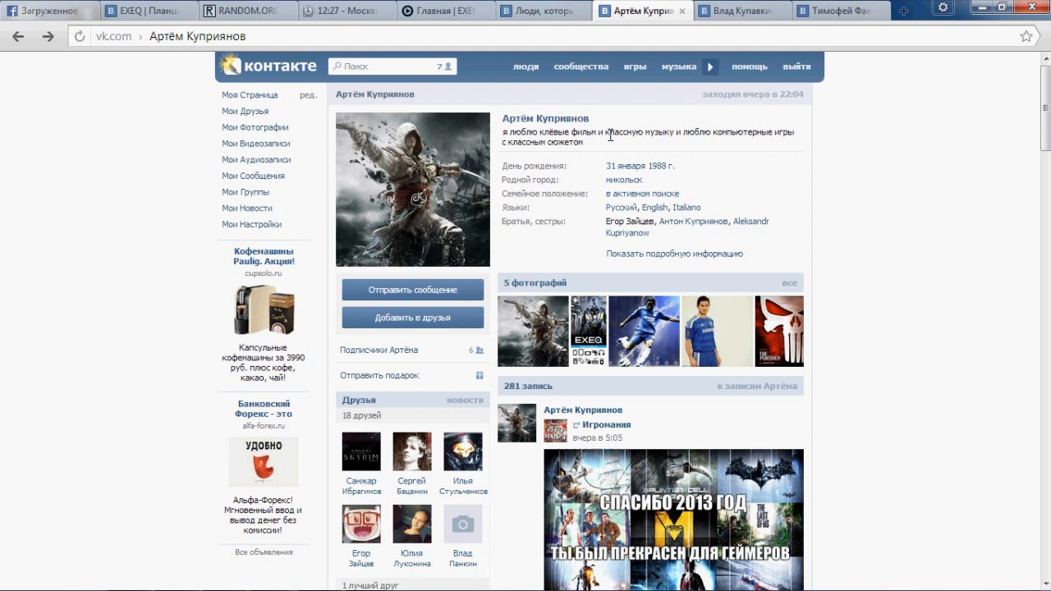
pyautogui.moveTo(594, 36)
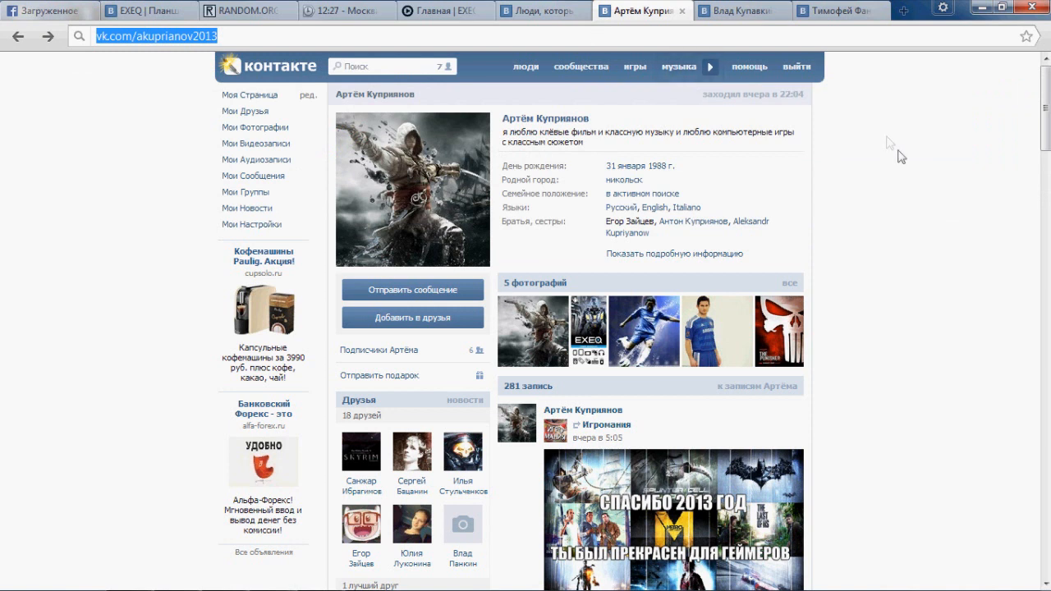
pyautogui.moveTo(900, 156)
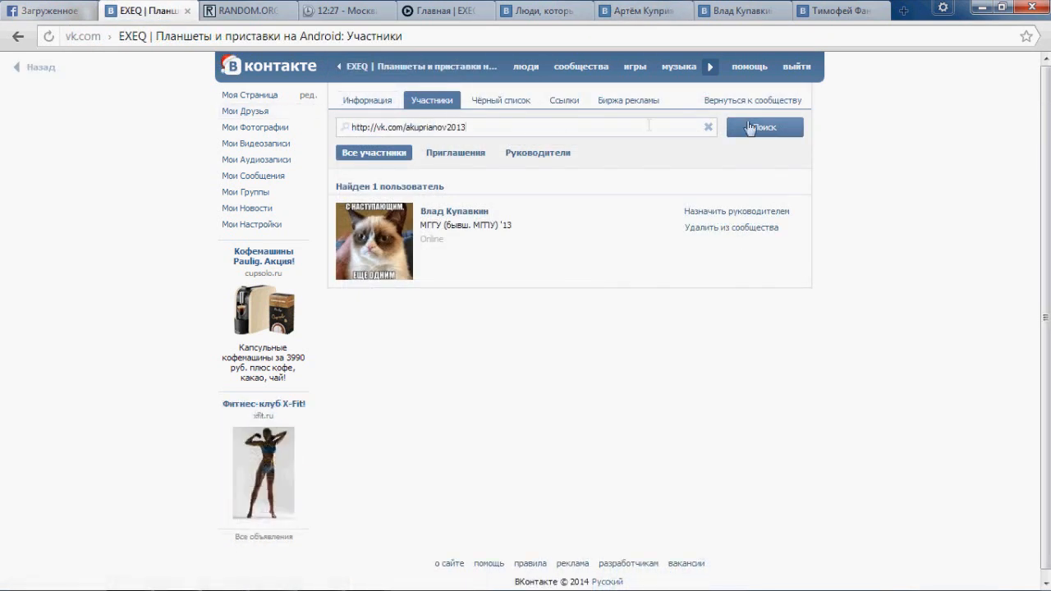
pyautogui.click(762, 128)
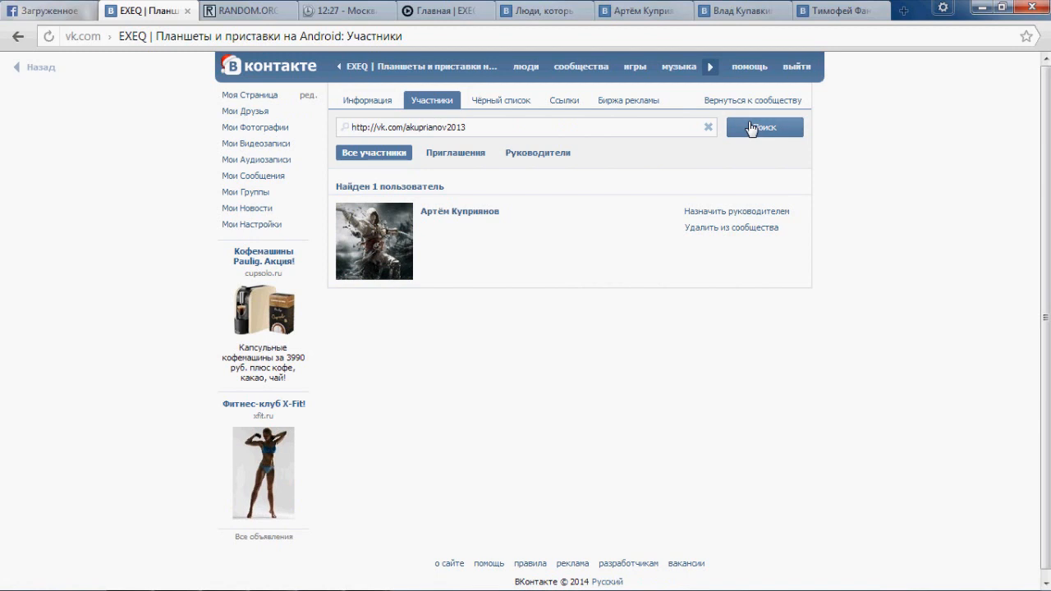
pyautogui.moveTo(463, 217)
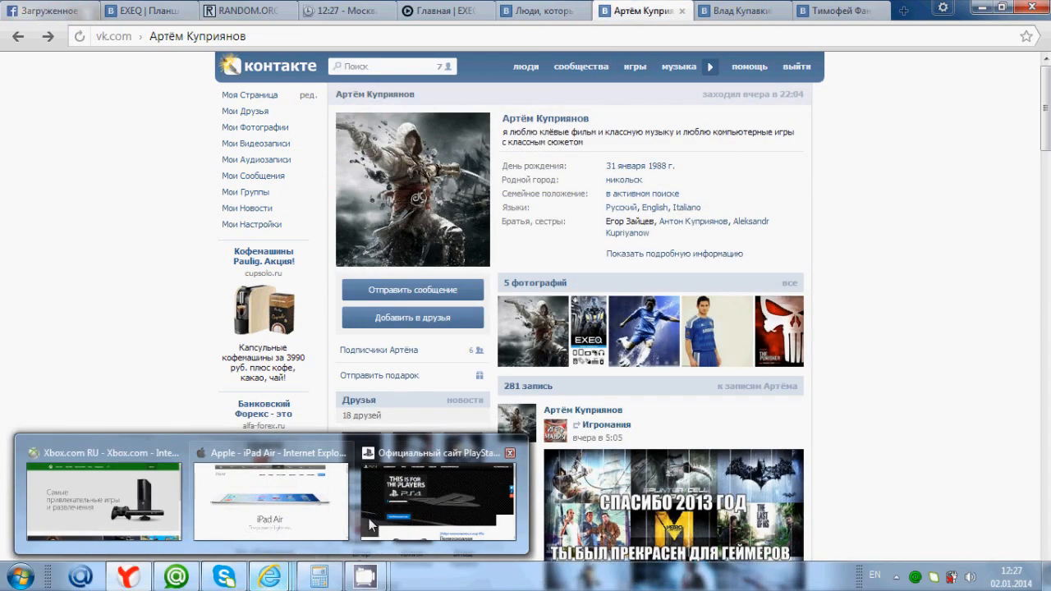
pyautogui.click(435, 493)
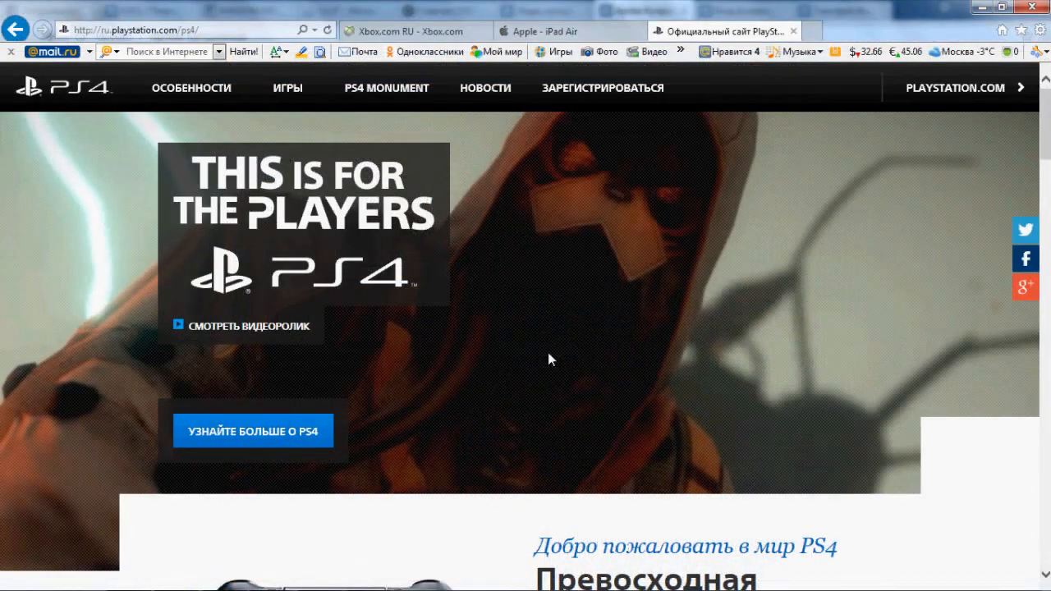
pyautogui.scroll(-3)
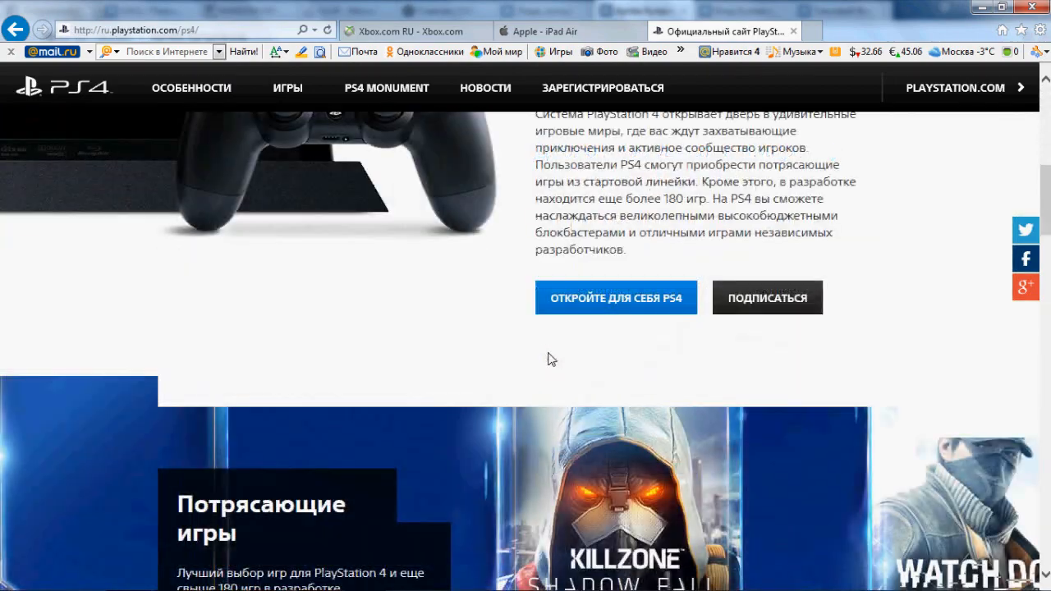
pyautogui.scroll(-3)
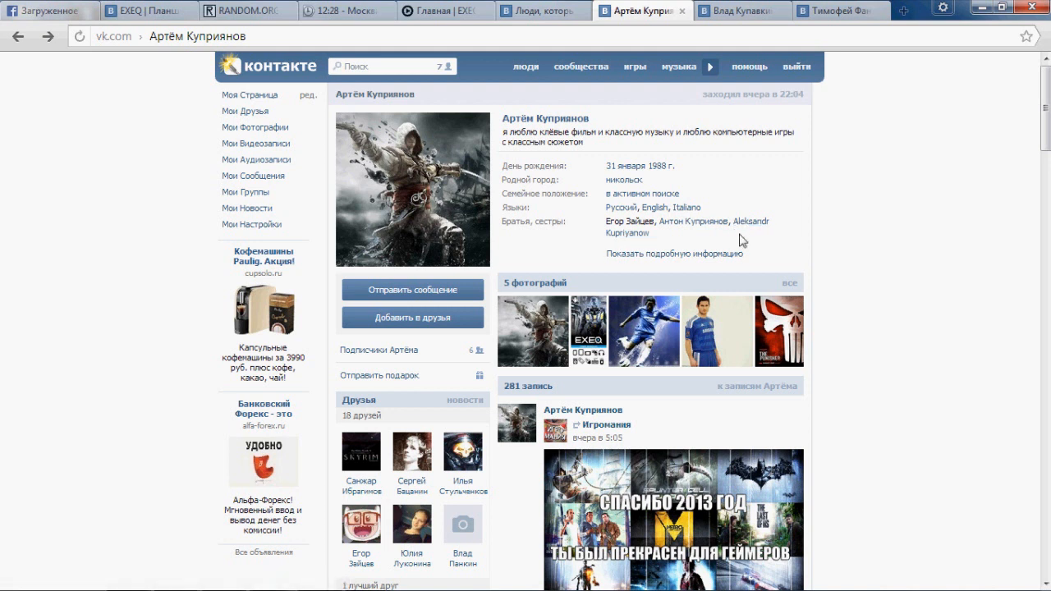
pyautogui.scroll(-3)
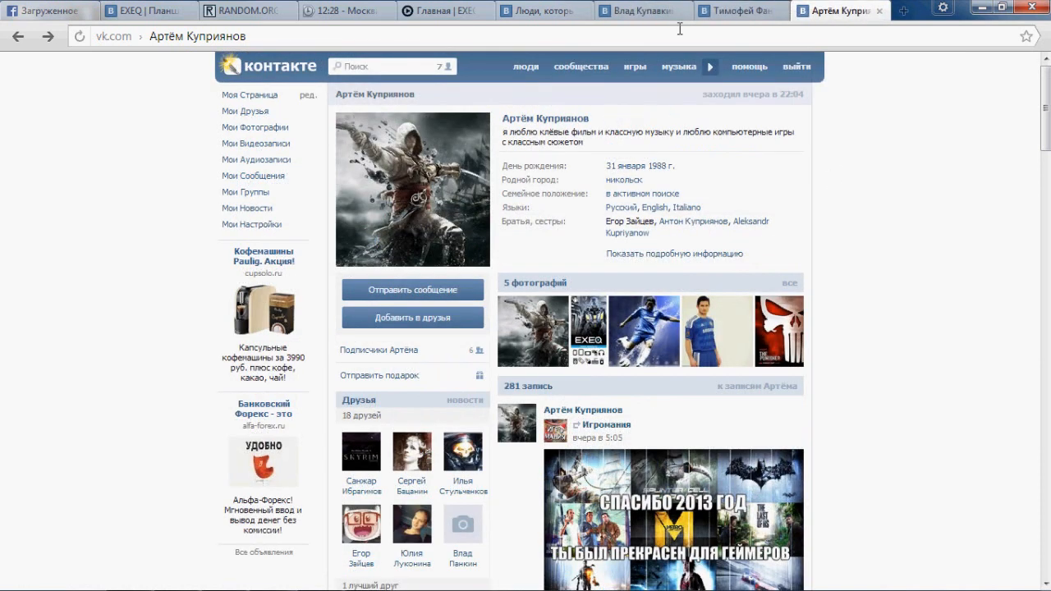
pyautogui.click(638, 10)
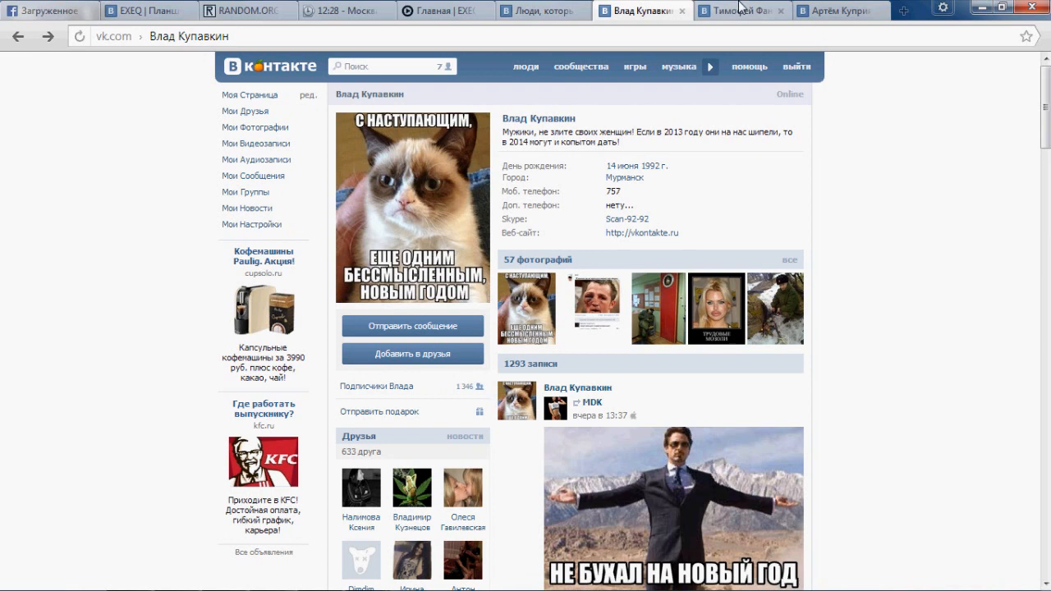
pyautogui.click(739, 9)
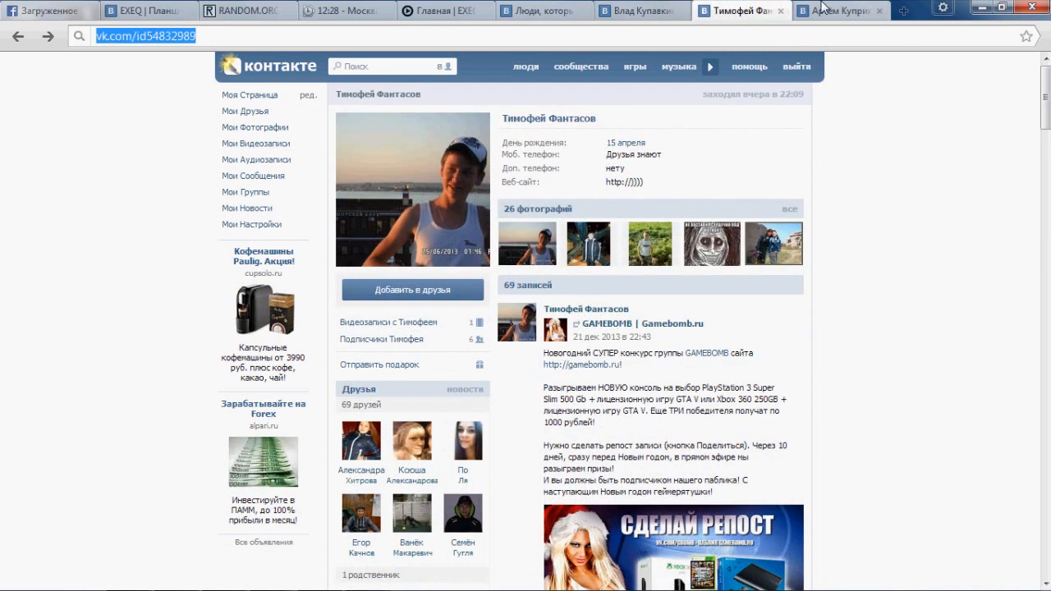
pyautogui.click(837, 10)
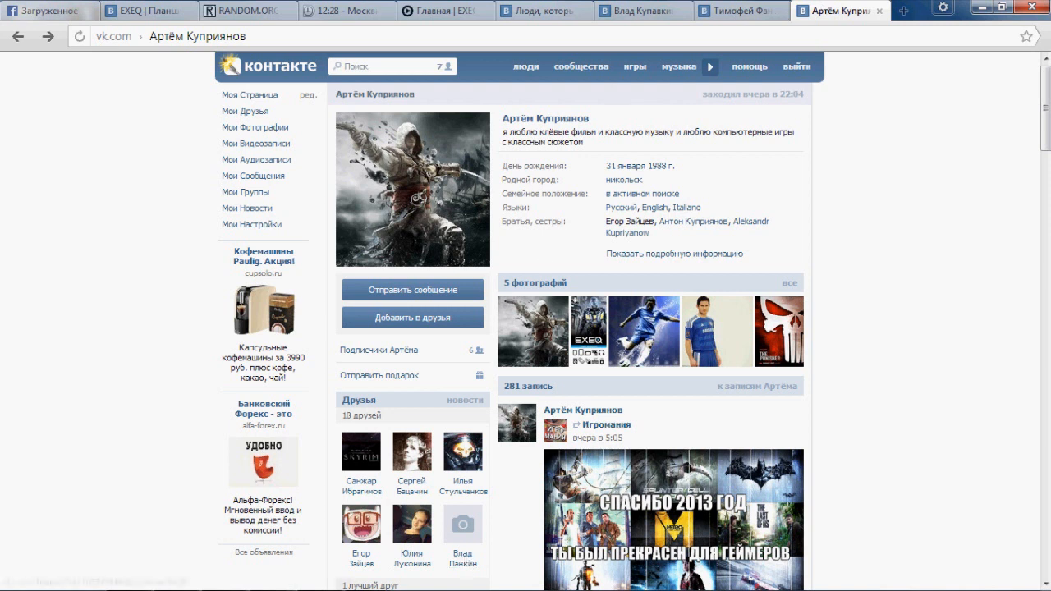
pyautogui.click(447, 10)
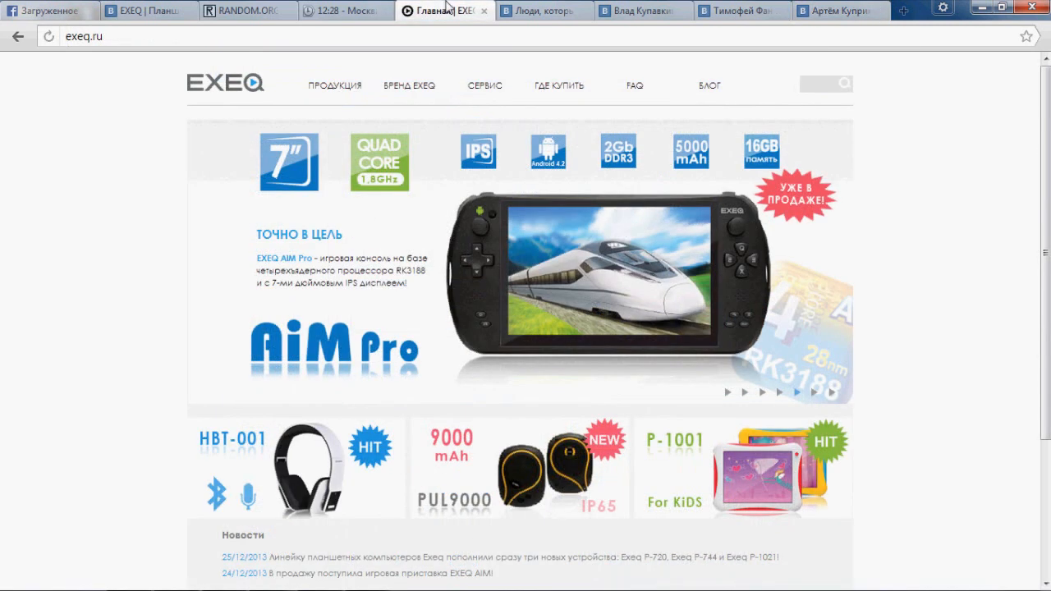
pyautogui.moveTo(969, 151)
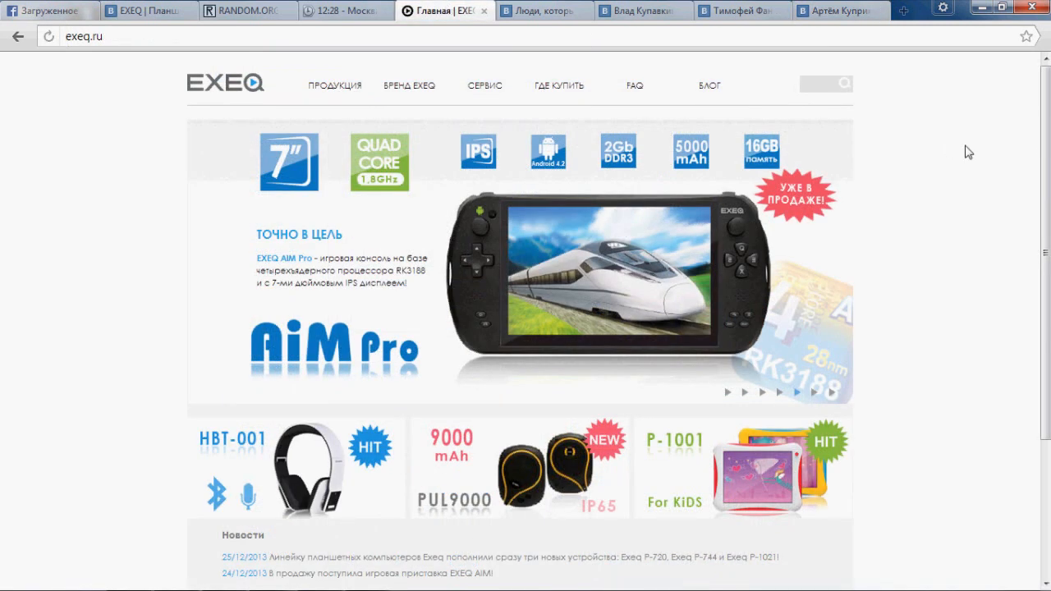